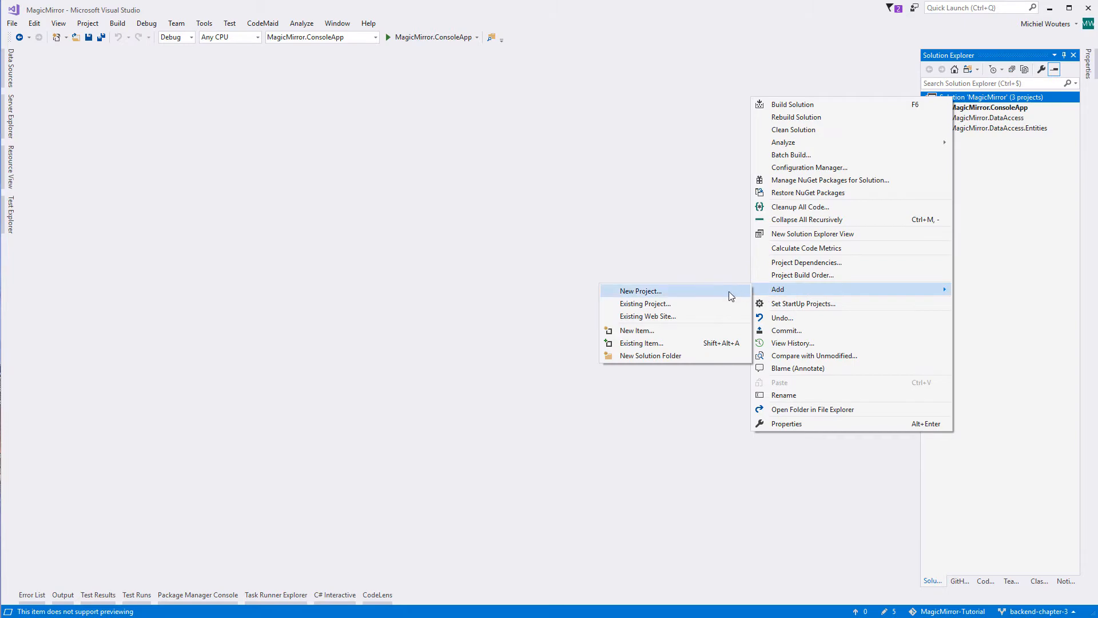
Create a new xUnit Test Project (.NET Core) named MagicMirror.Tests in the solution.
{"action": "left_click", "coordinate": [639, 290]}
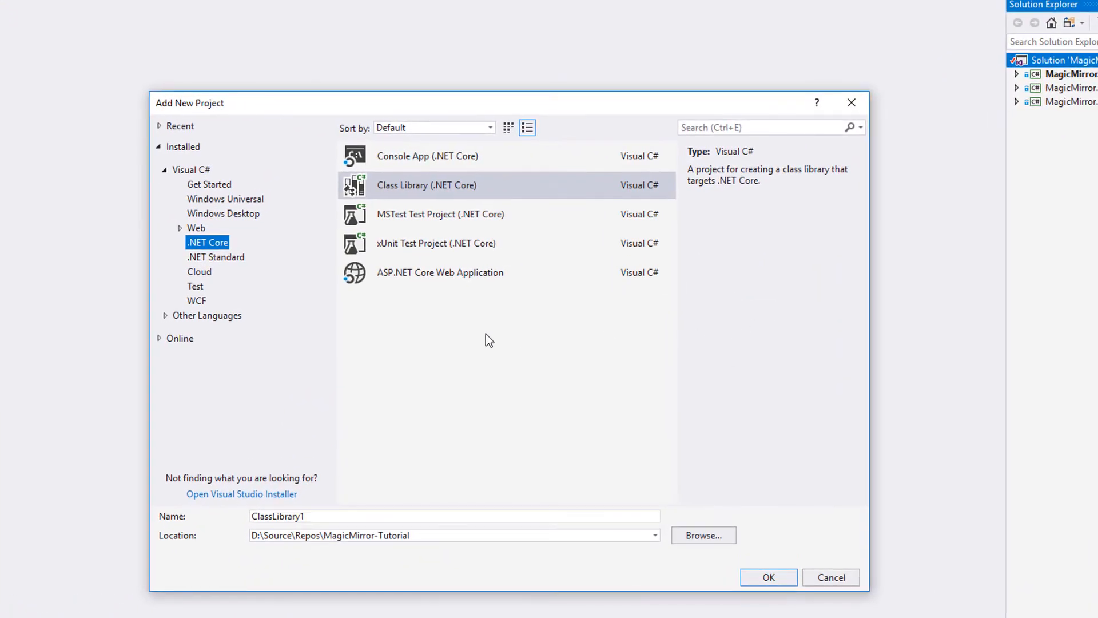
{"action": "left_click", "coordinate": [436, 243]}
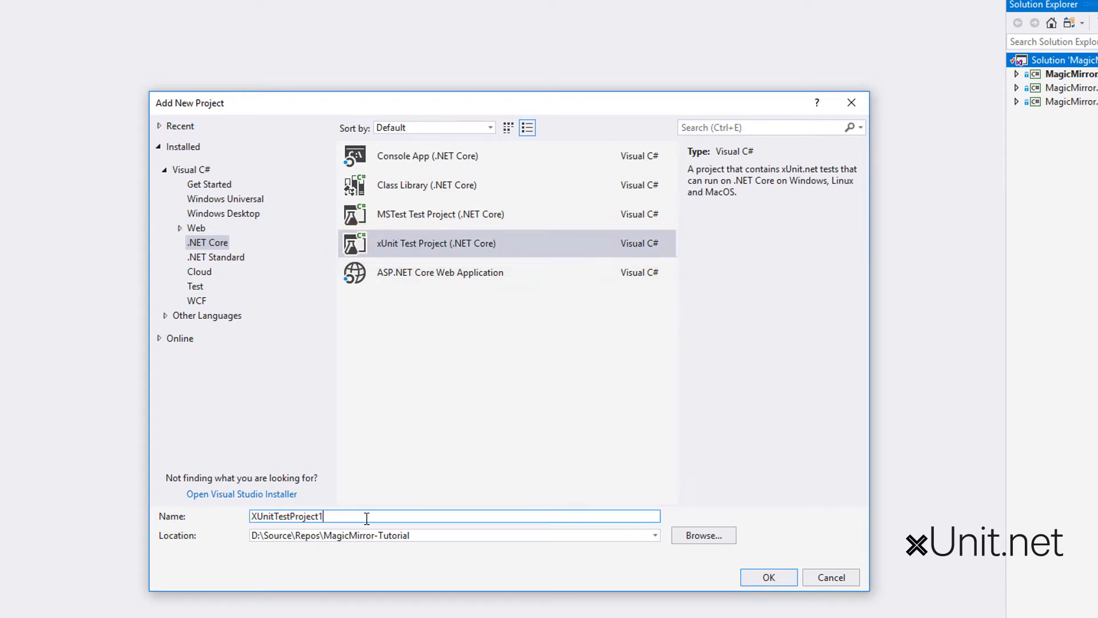
{"action": "type", "text": "MagicMirror.Tests"}
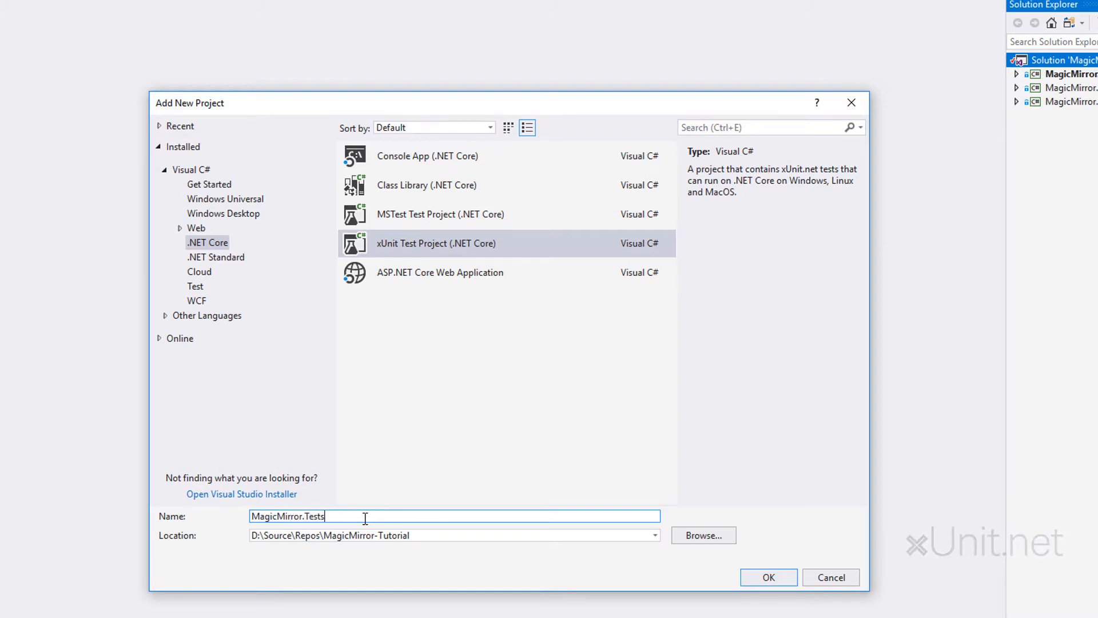
{"action": "left_click", "coordinate": [768, 577]}
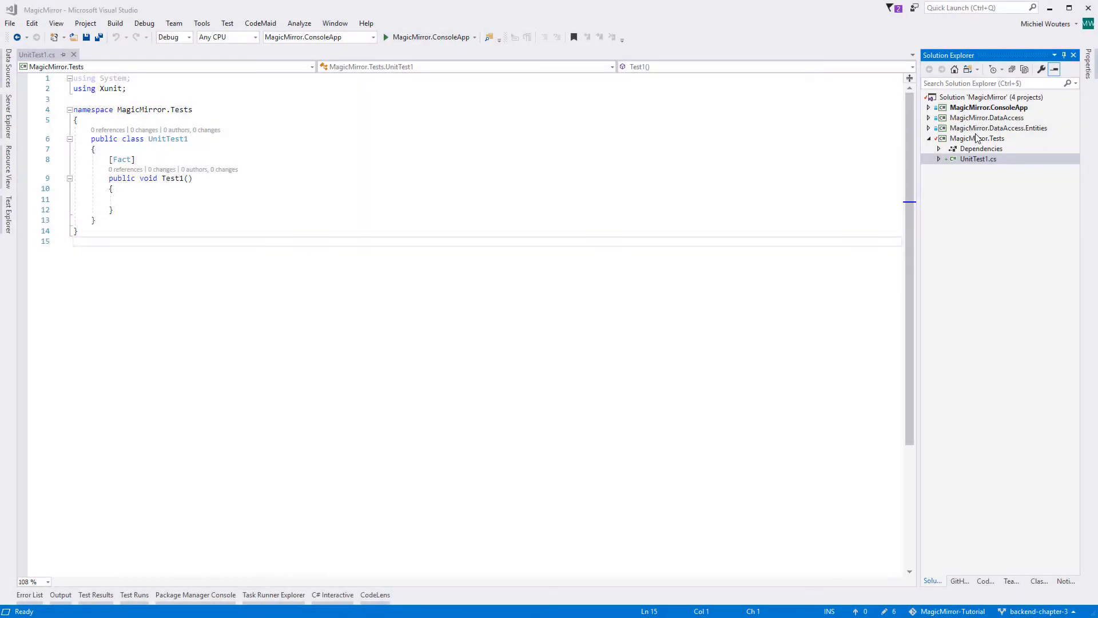
Add a Weather folder to MagicMirror.Tests with a new WeatherDataTests class in it.
{"action": "right_click", "coordinate": [976, 139]}
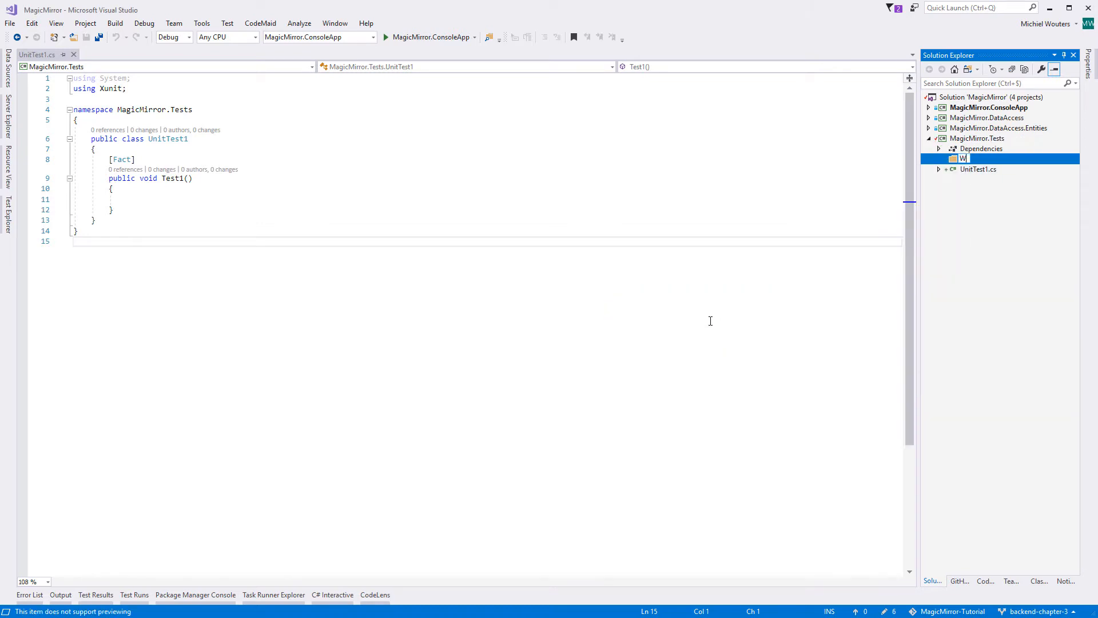
{"action": "type", "text": "Weather"}
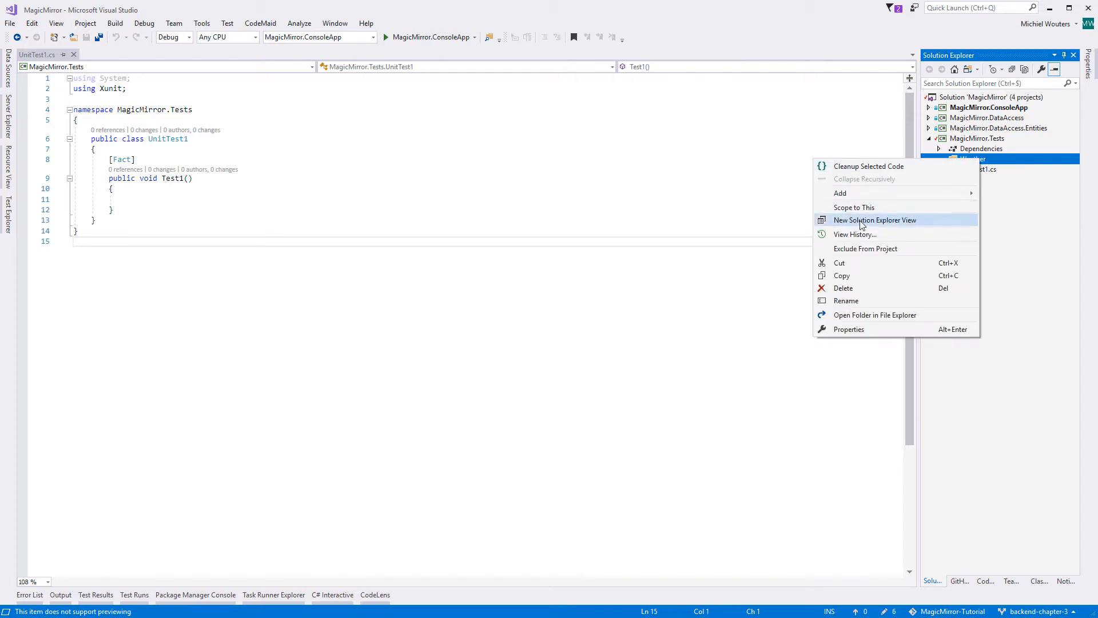
{"action": "left_click", "coordinate": [840, 192]}
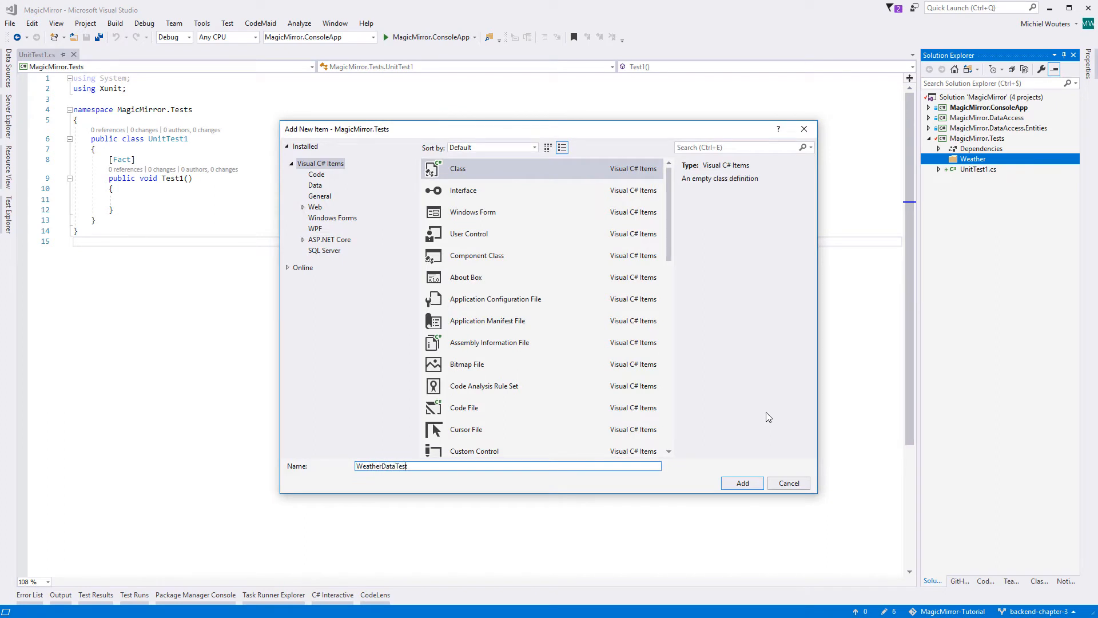
{"action": "left_click", "coordinate": [742, 483]}
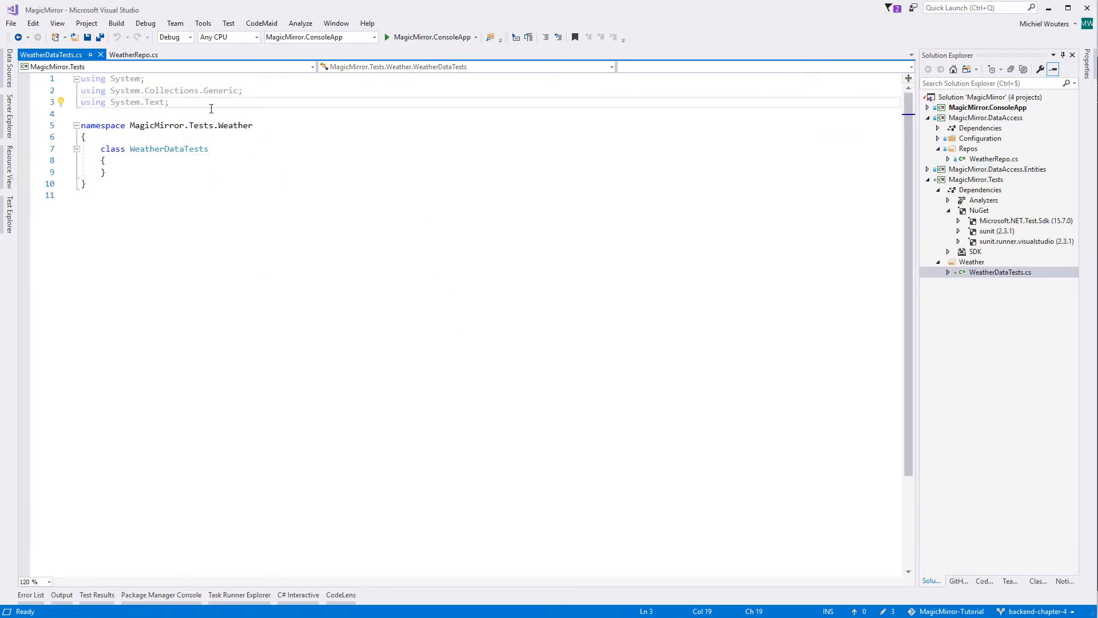
Import Xunit, make WeatherDataTests public and start a [Fact] attribute.
{"action": "type", "text": "using X"}
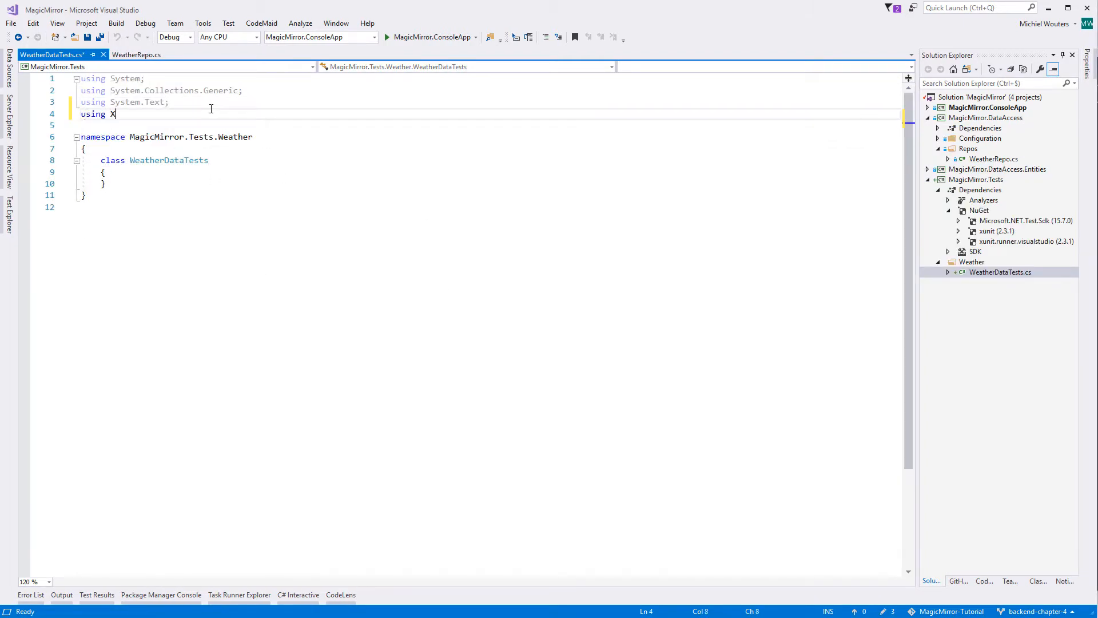
{"action": "type", "text": "unit;"}
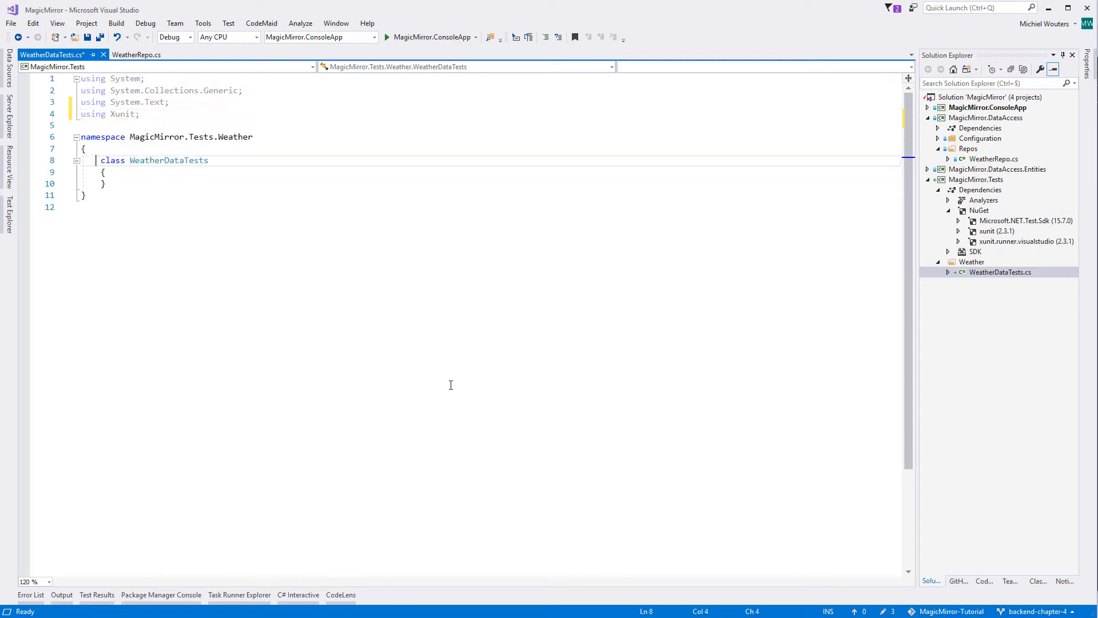
{"action": "type", "text": "public"}
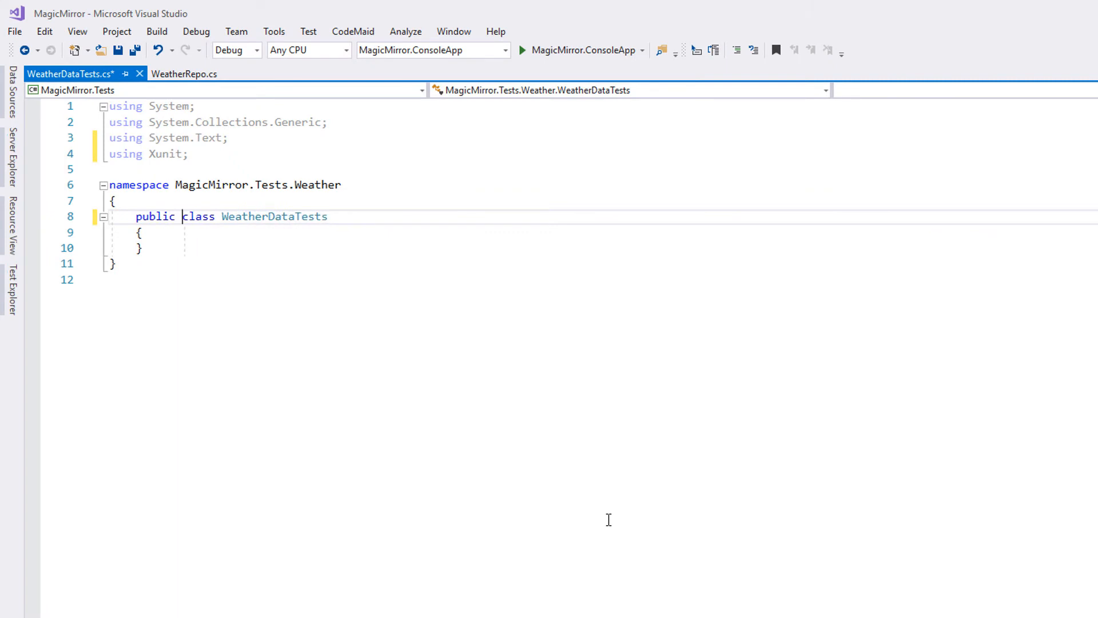
{"action": "key", "text": "Enter"}
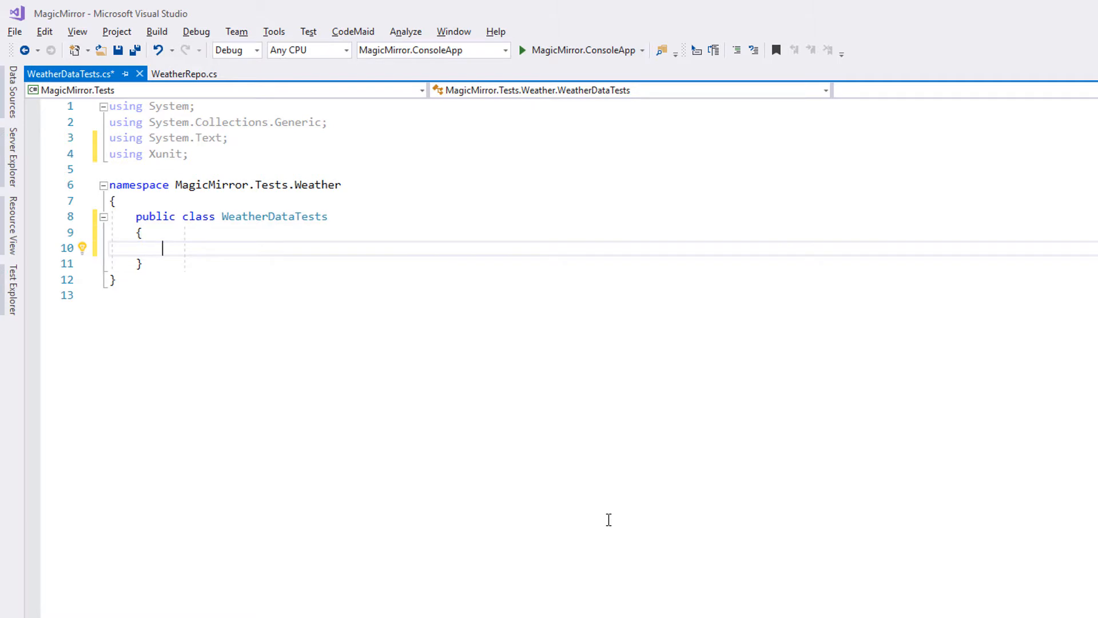
{"action": "type", "text": "["}
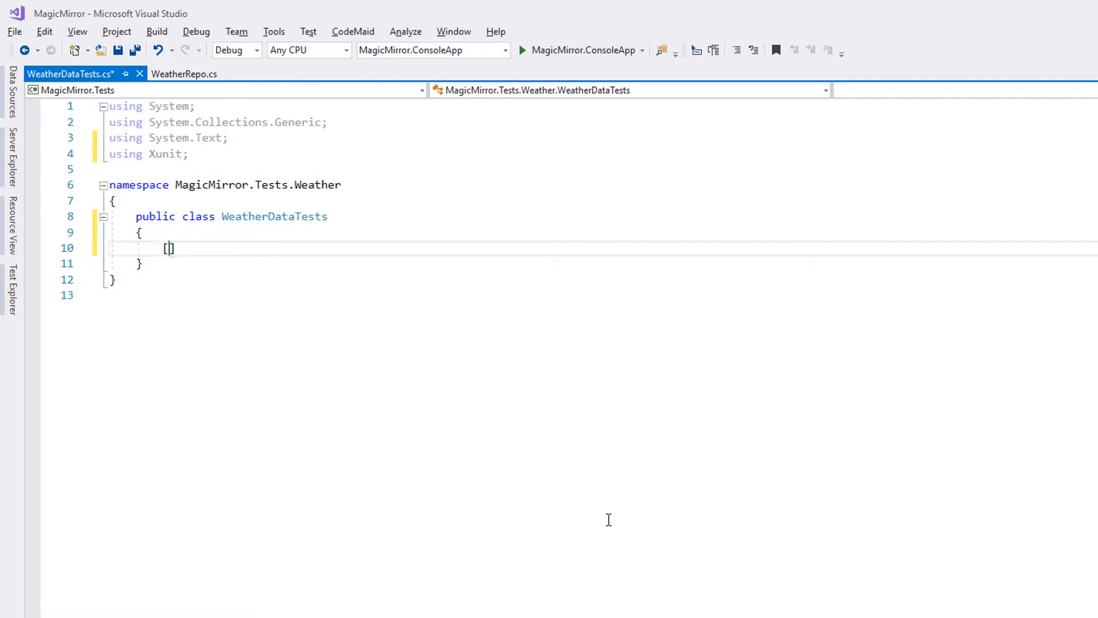
{"action": "type", "text": "Fact"}
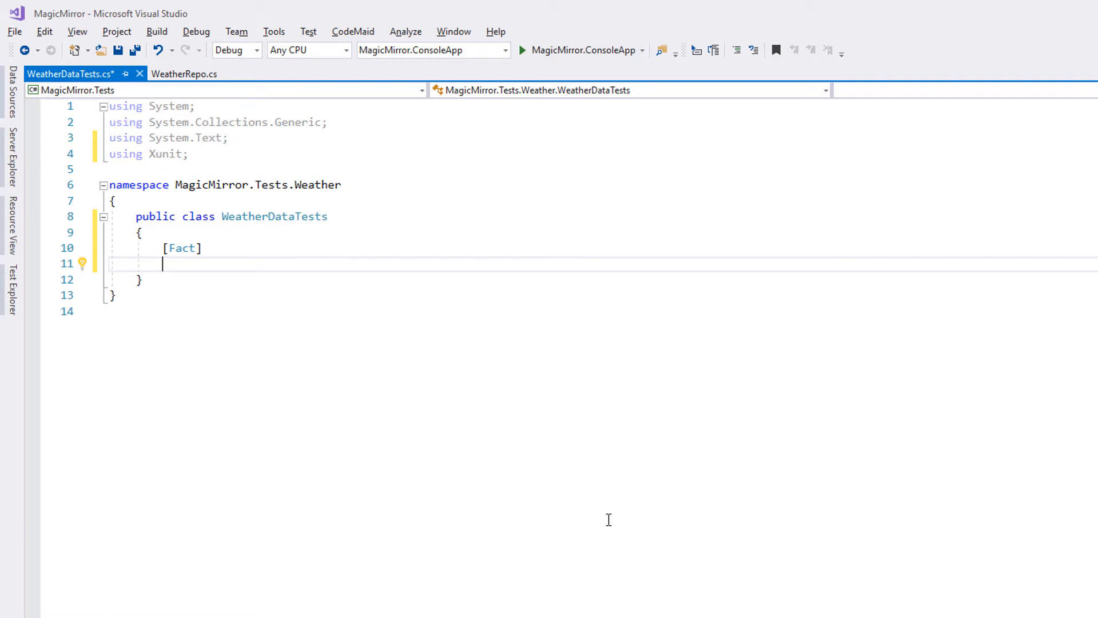
Declare the empty test method public void Can_Retrieve_Weather_Data().
{"action": "type", "text": "public"}
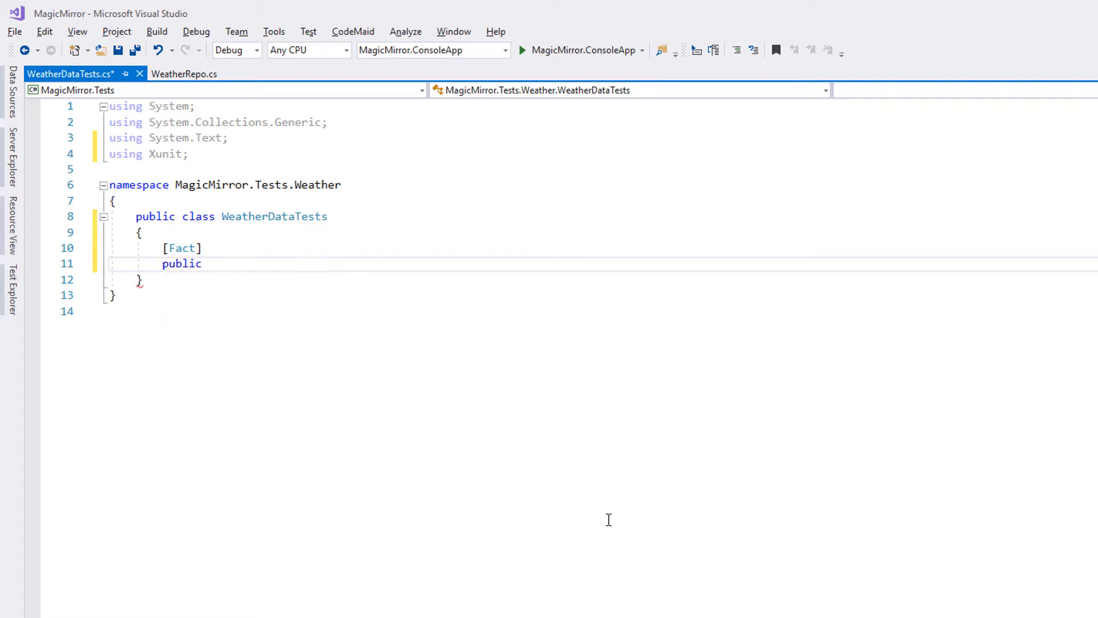
{"action": "type", "text": "void"}
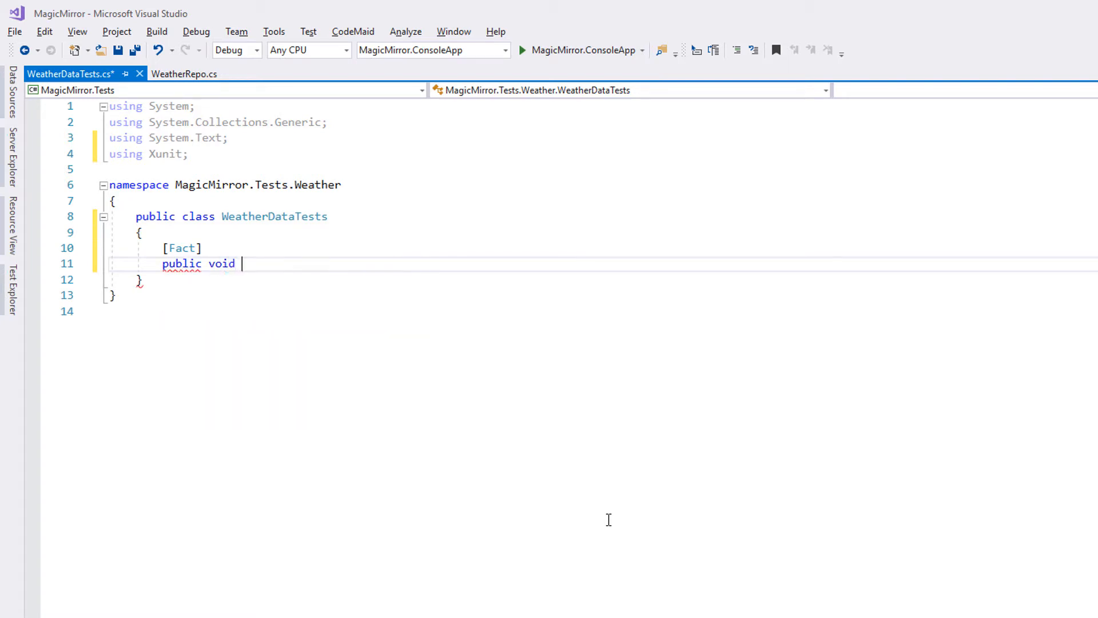
{"action": "type", "text": "Can_R"}
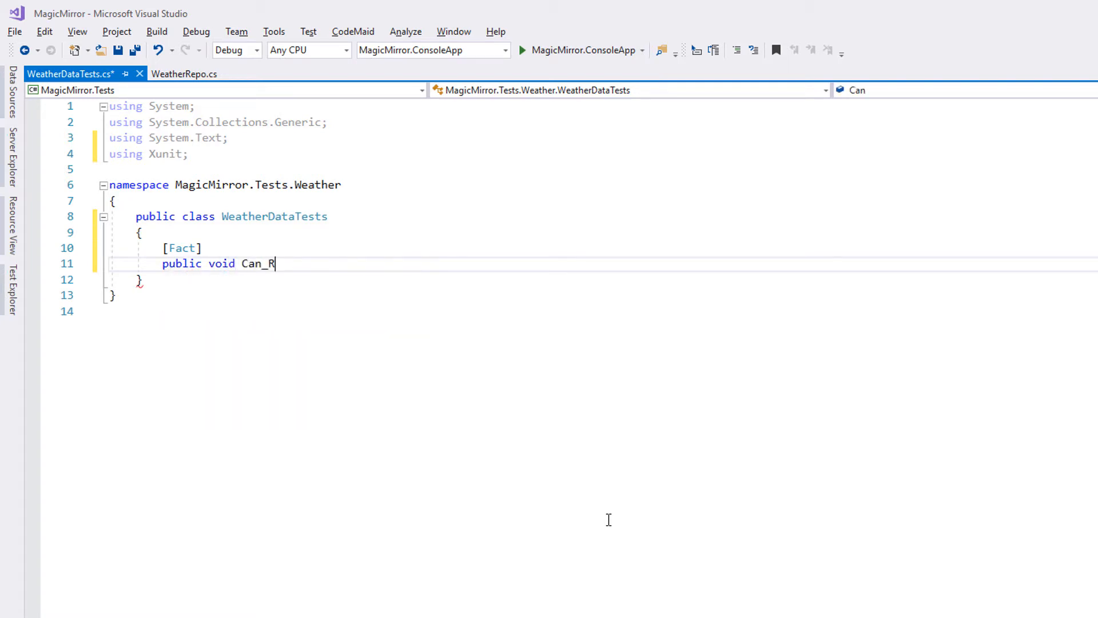
{"action": "type", "text": "etrieve_W"}
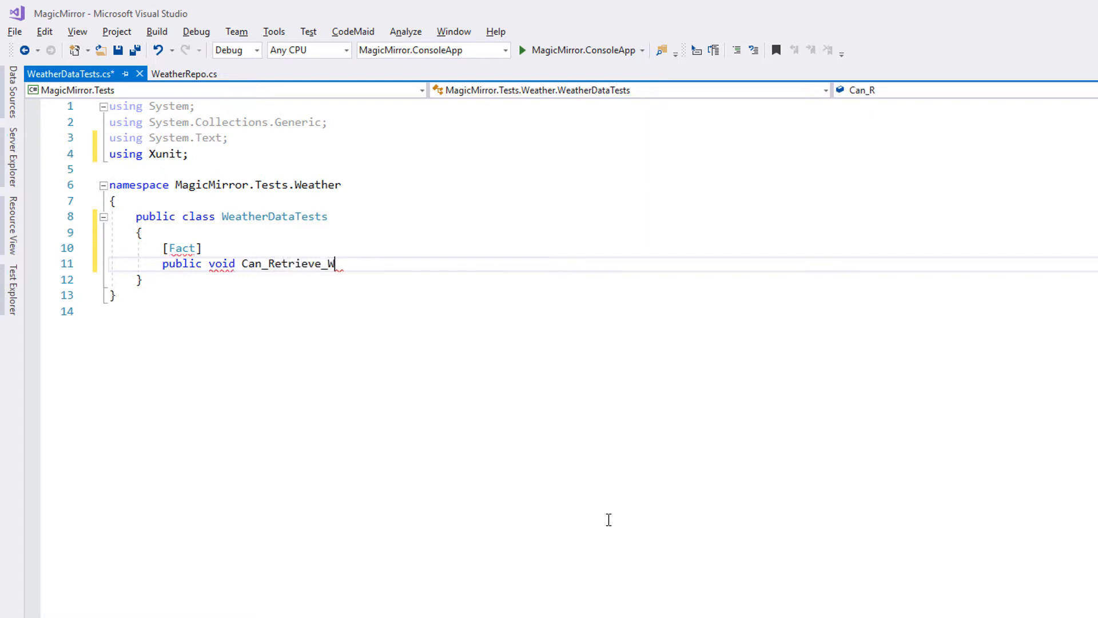
{"action": "type", "text": "eather"}
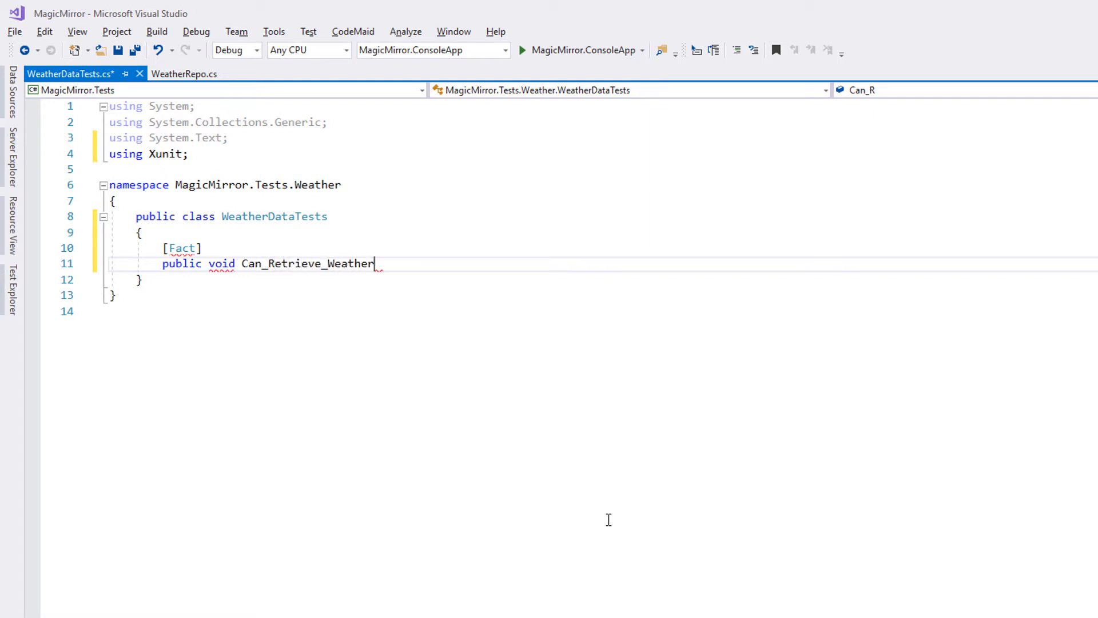
{"action": "type", "text": "_Data"}
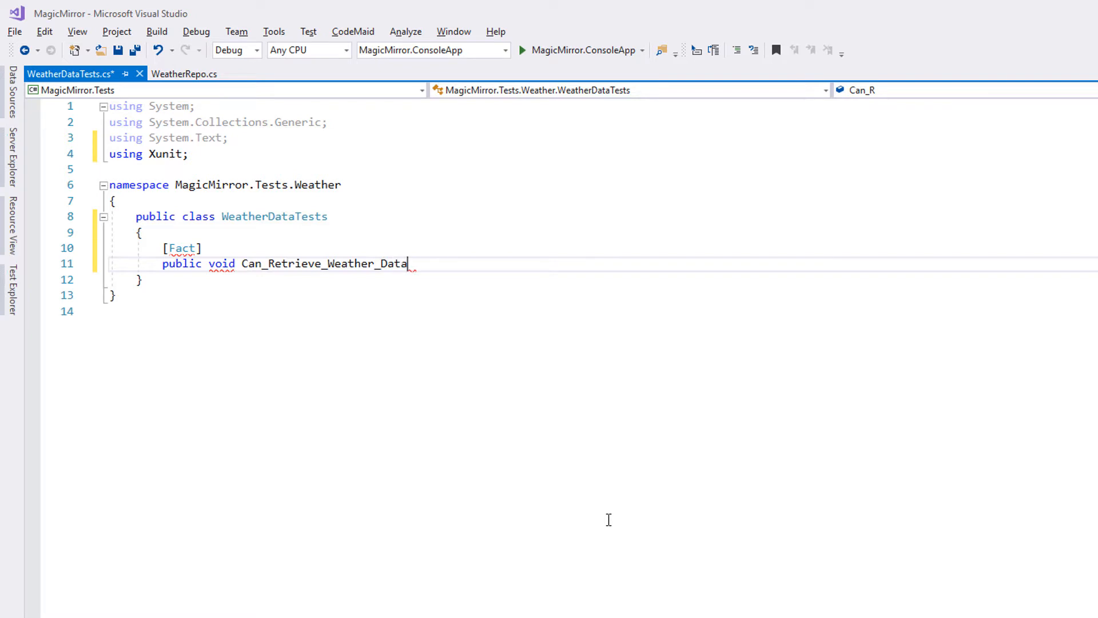
{"action": "type", "text": "()"}
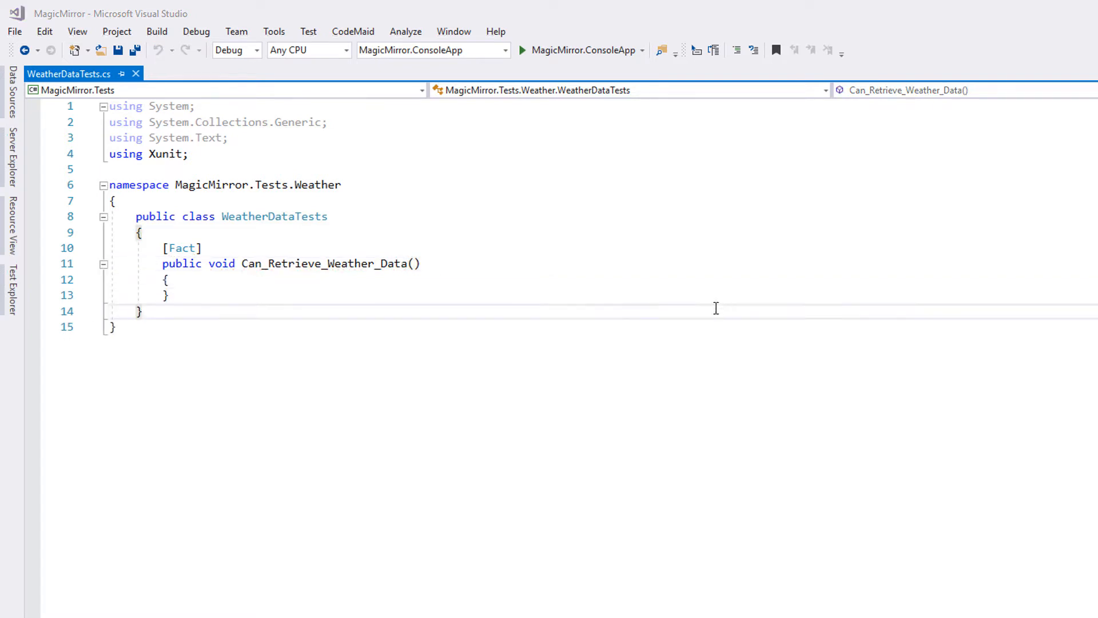
{"action": "mouse_move", "coordinate": [554, 341]}
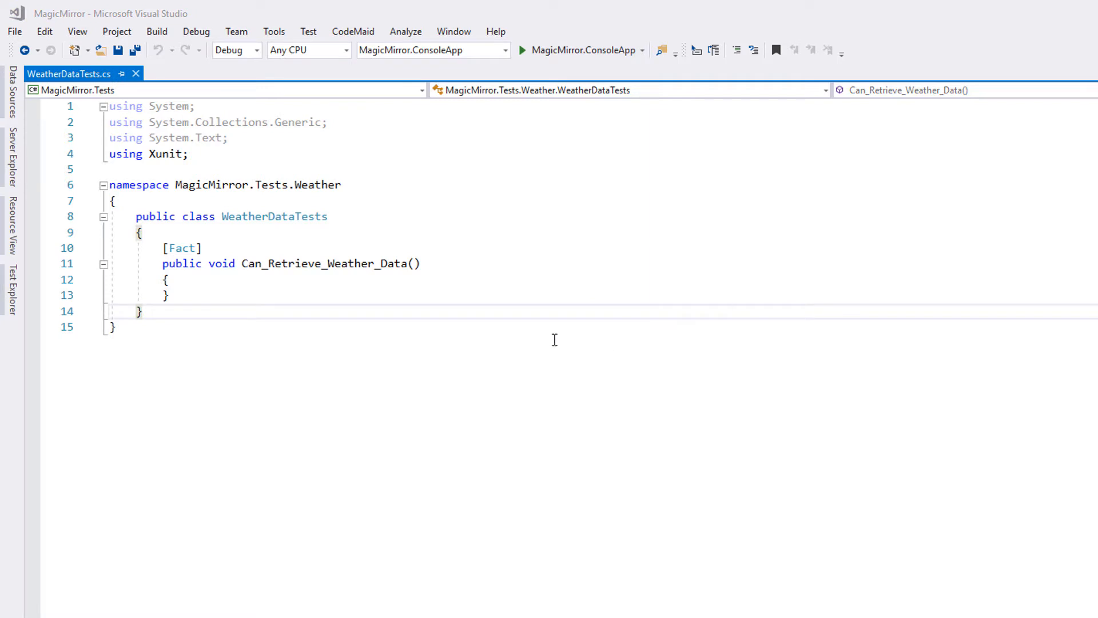
Rebuild the solution and locate Can_Retrieve_Weather_Data under MagicMirror.Tests.Weather in Test Explorer.
{"action": "left_click", "coordinate": [157, 32]}
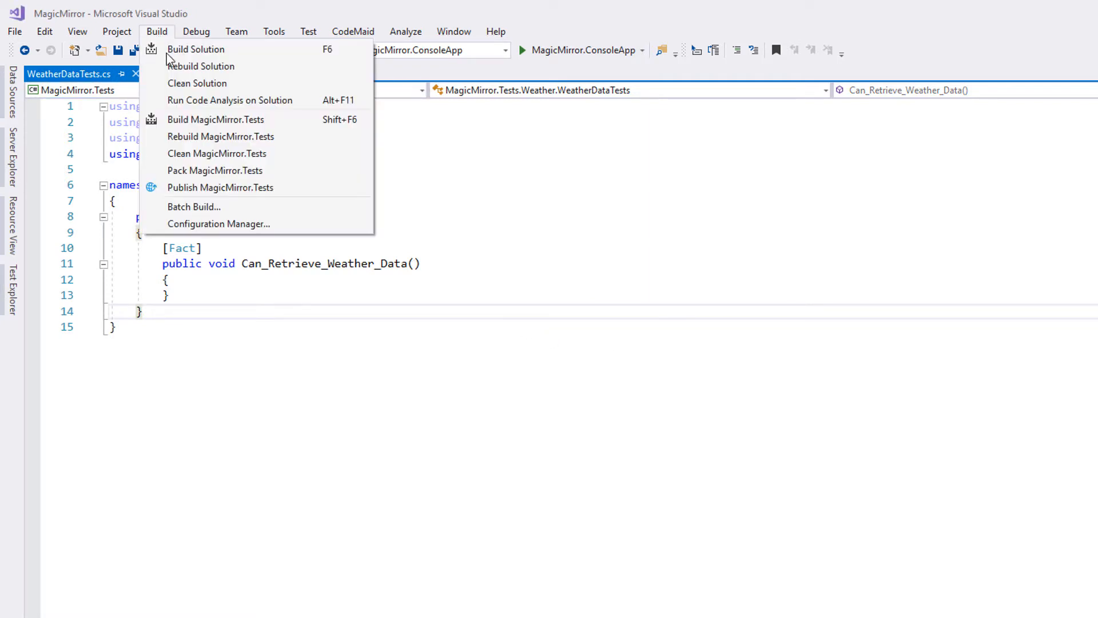
{"action": "left_click", "coordinate": [195, 50]}
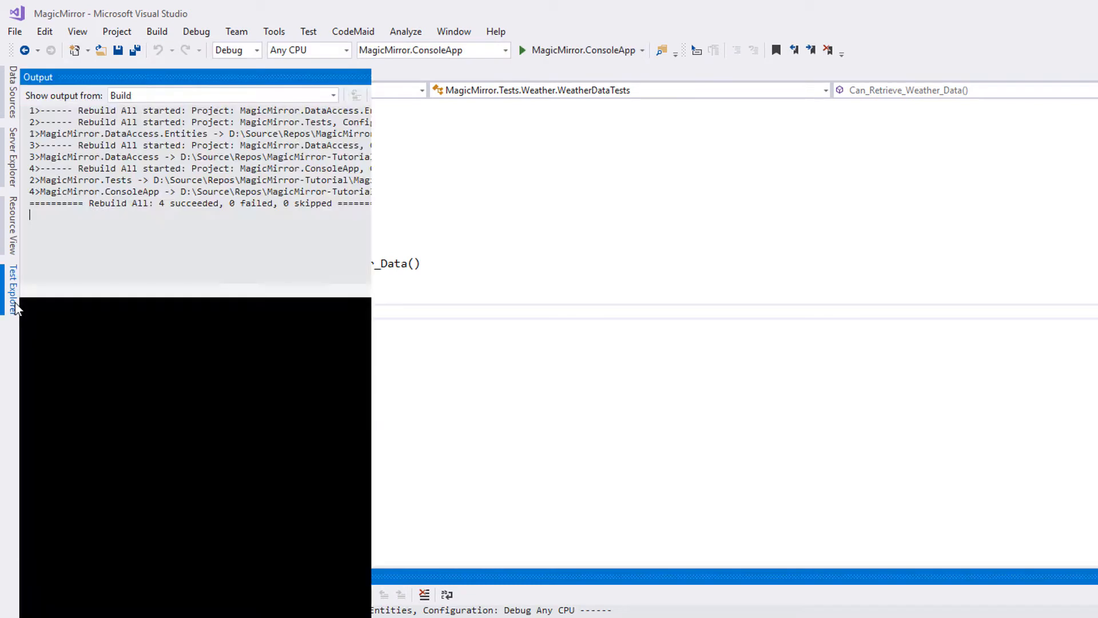
{"action": "left_click", "coordinate": [12, 287]}
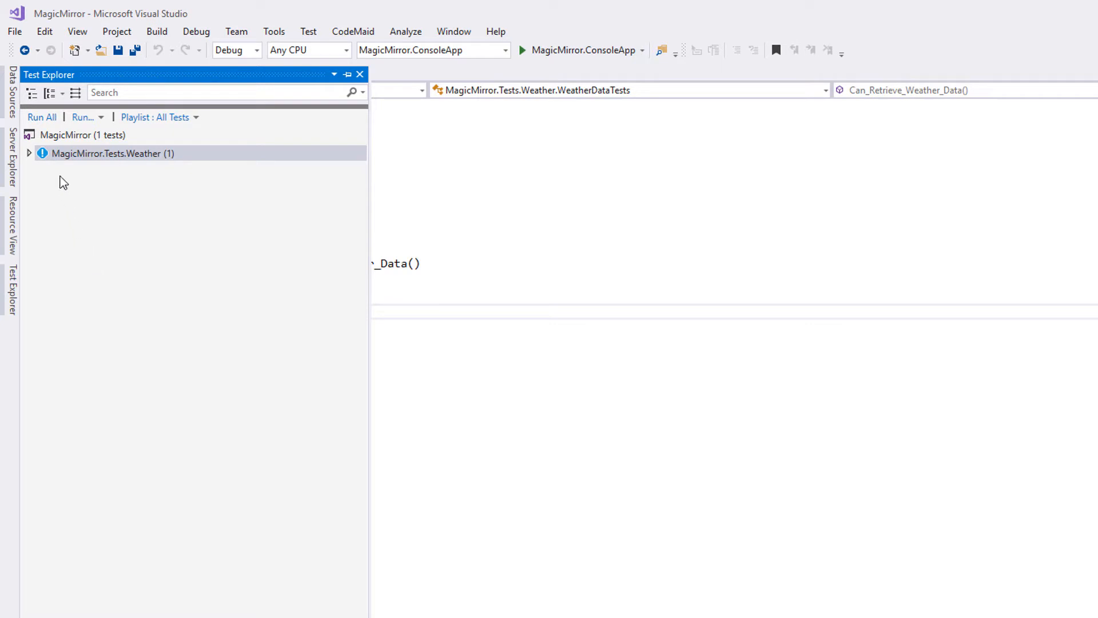
{"action": "left_click", "coordinate": [30, 153]}
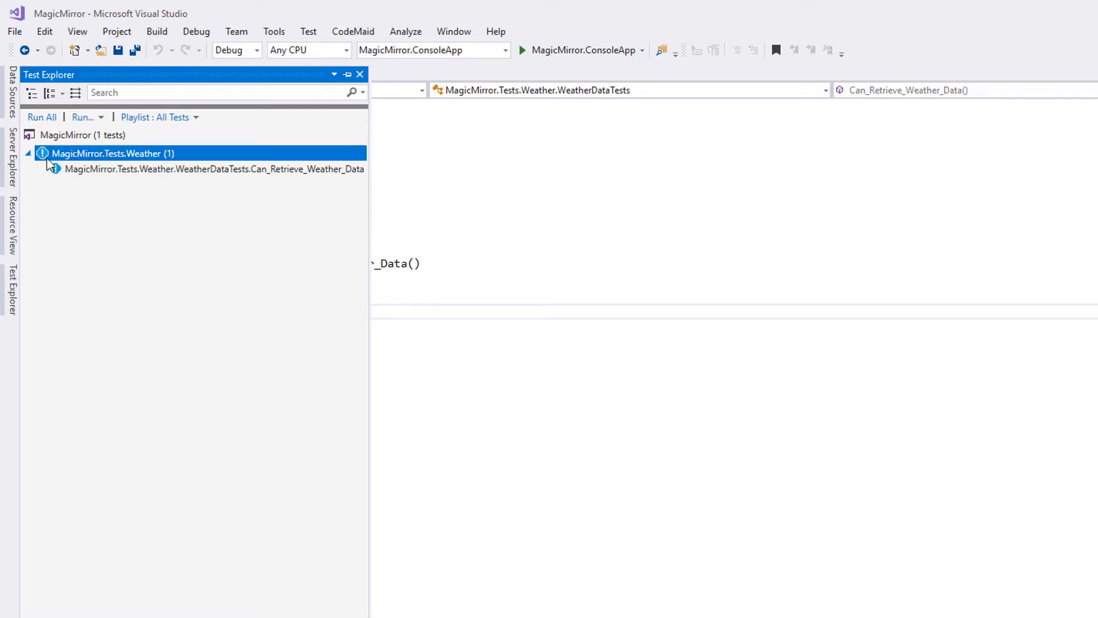
{"action": "double_click", "coordinate": [214, 170]}
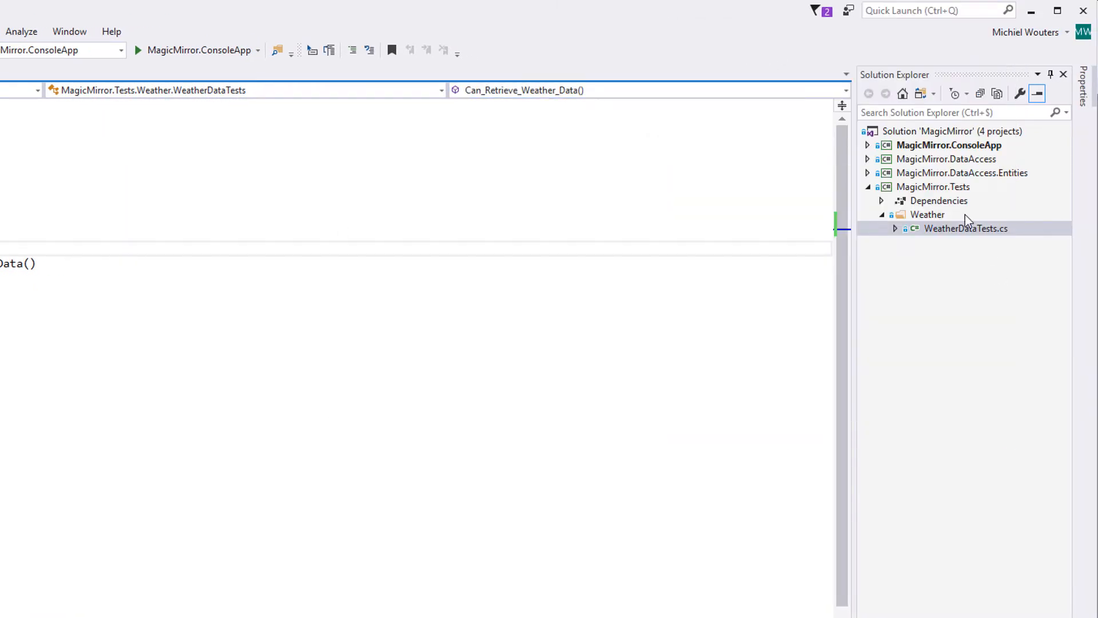
Reference MagicMirror.DataAccess and MagicMirror.DataAccess.Entities from the test project via Reference Manager.
{"action": "right_click", "coordinate": [939, 200]}
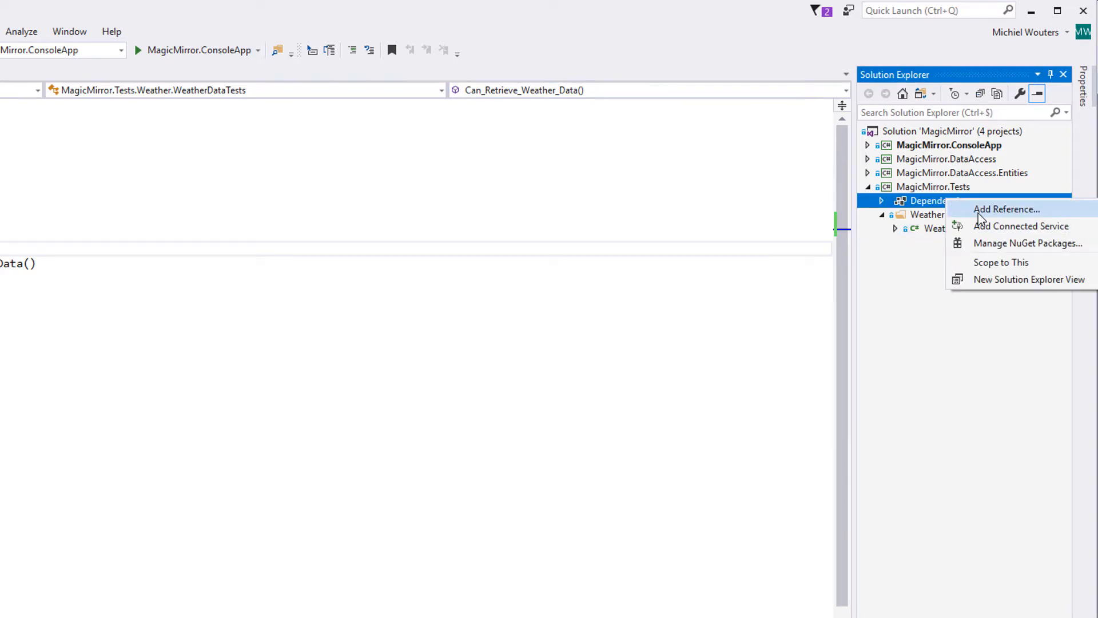
{"action": "left_click", "coordinate": [1007, 208]}
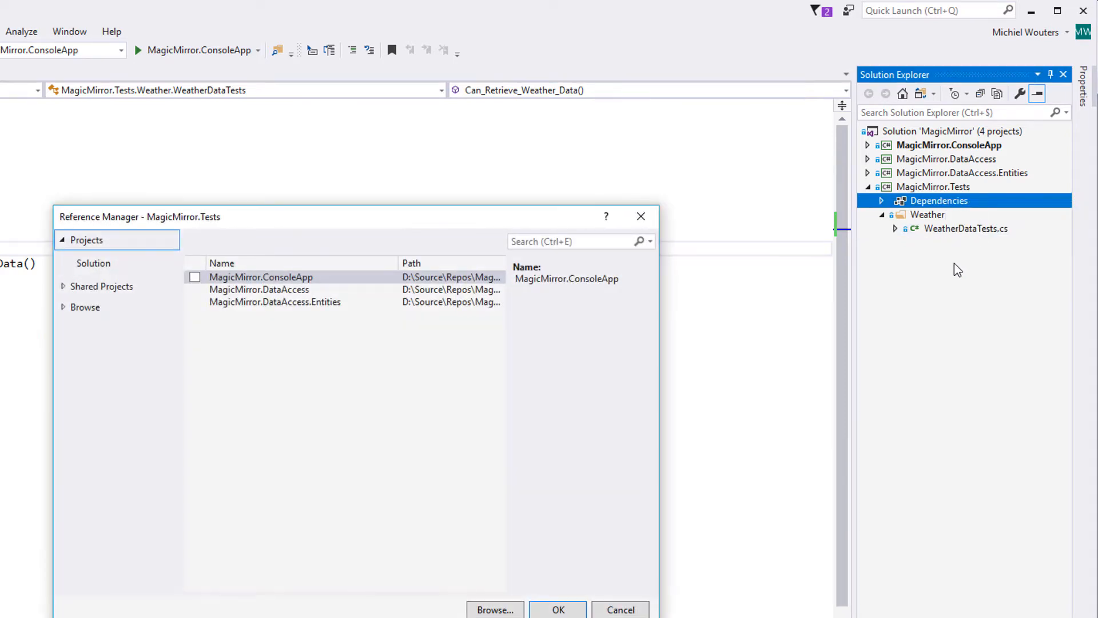
{"action": "left_click", "coordinate": [195, 290]}
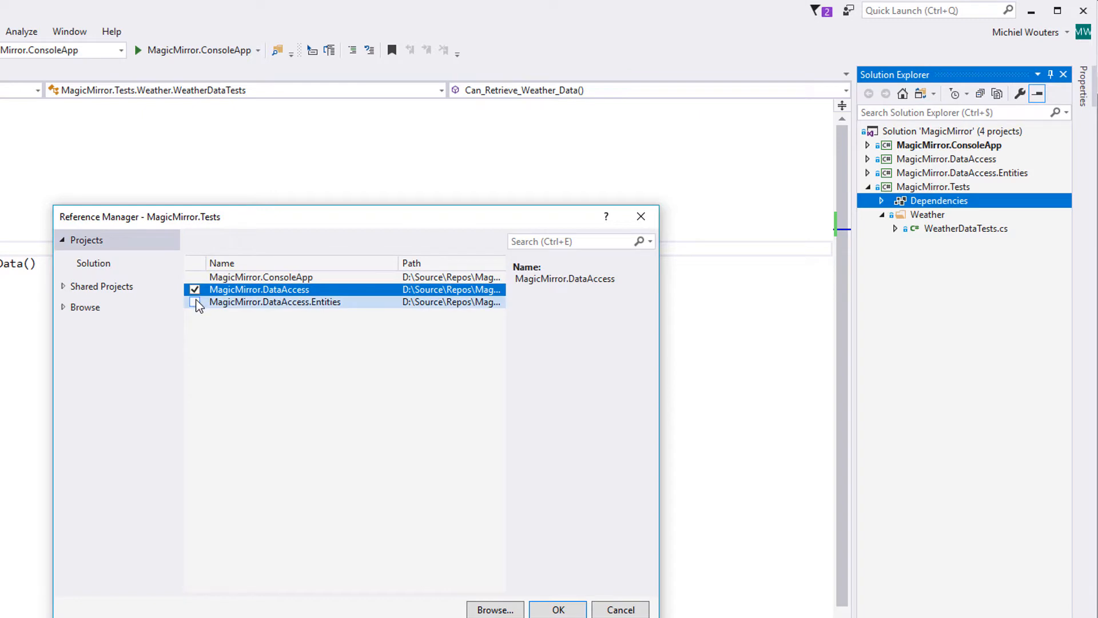
{"action": "left_click", "coordinate": [557, 608]}
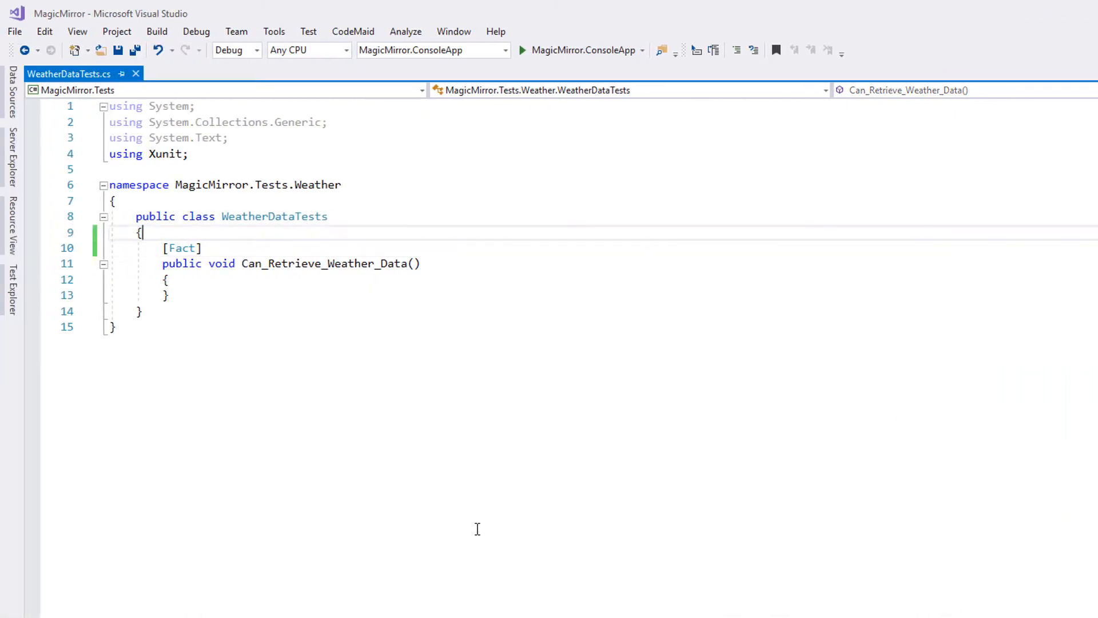
Add a private WeatherRepo _repo field and a ctor-generated constructor assigning new WeatherRepo().
{"action": "type", "text": "private"}
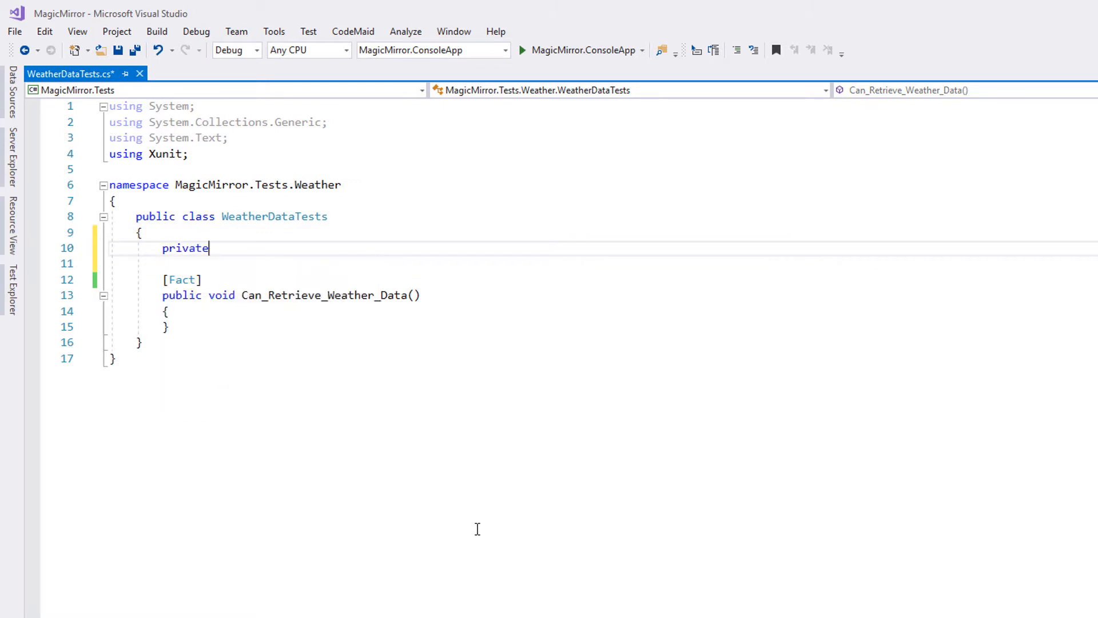
{"action": "type", "text": "WeatherRepo"}
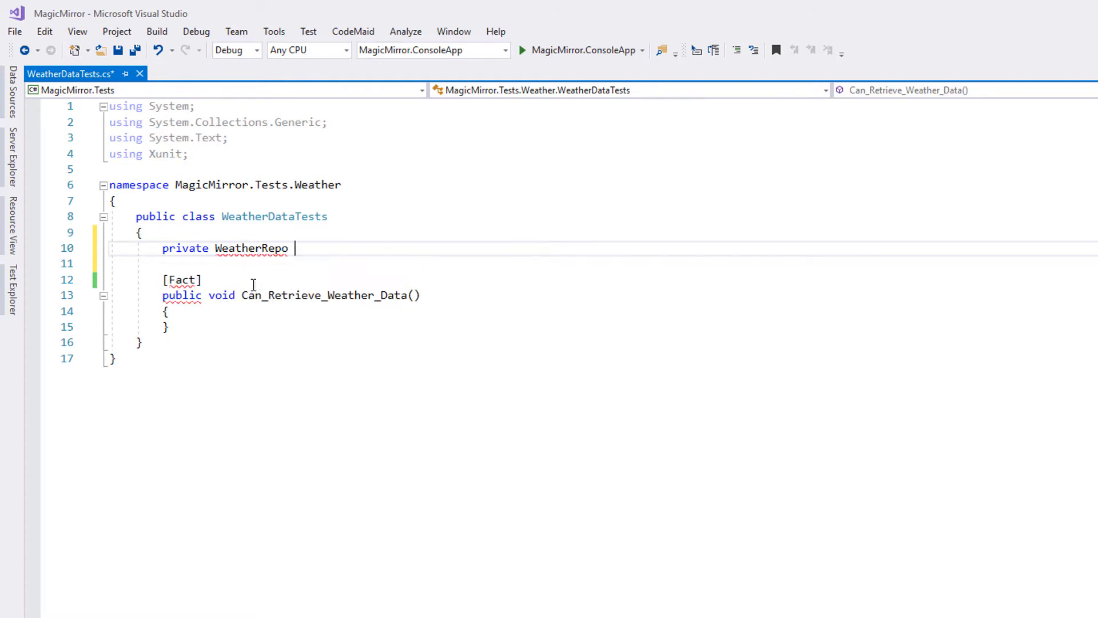
{"action": "type", "text": "_repo;"}
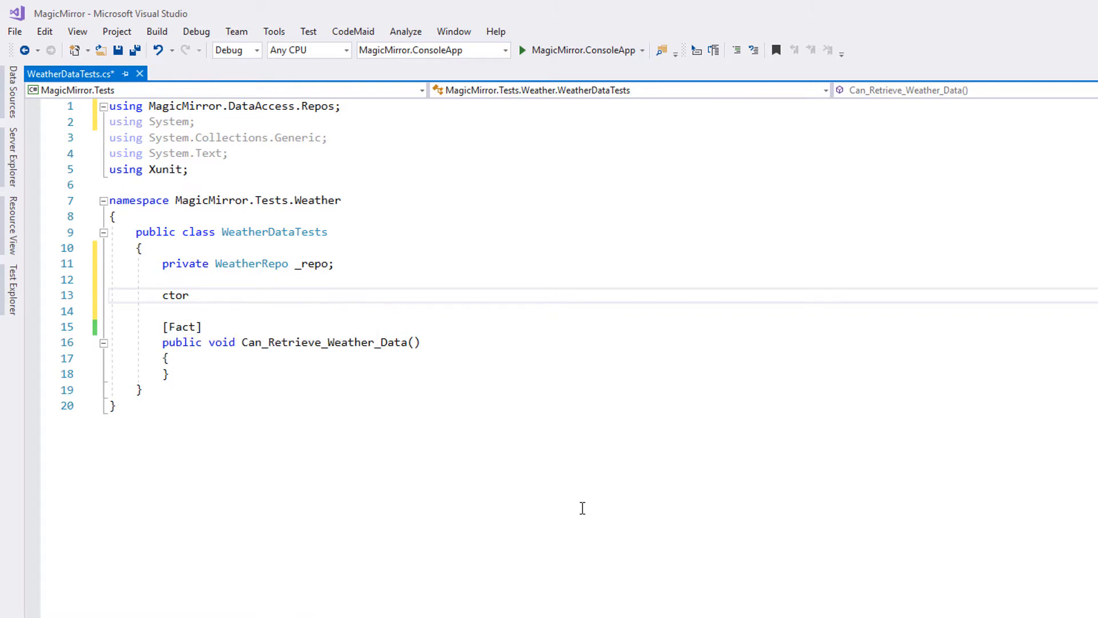
{"action": "key", "text": "Tab"}
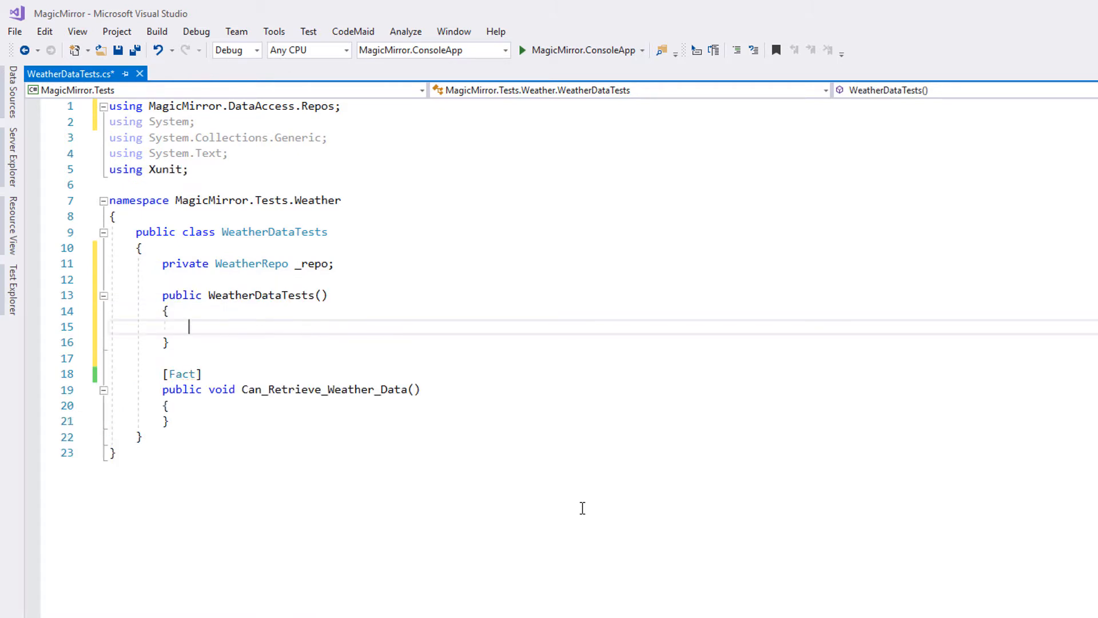
{"action": "type", "text": "_repo ="}
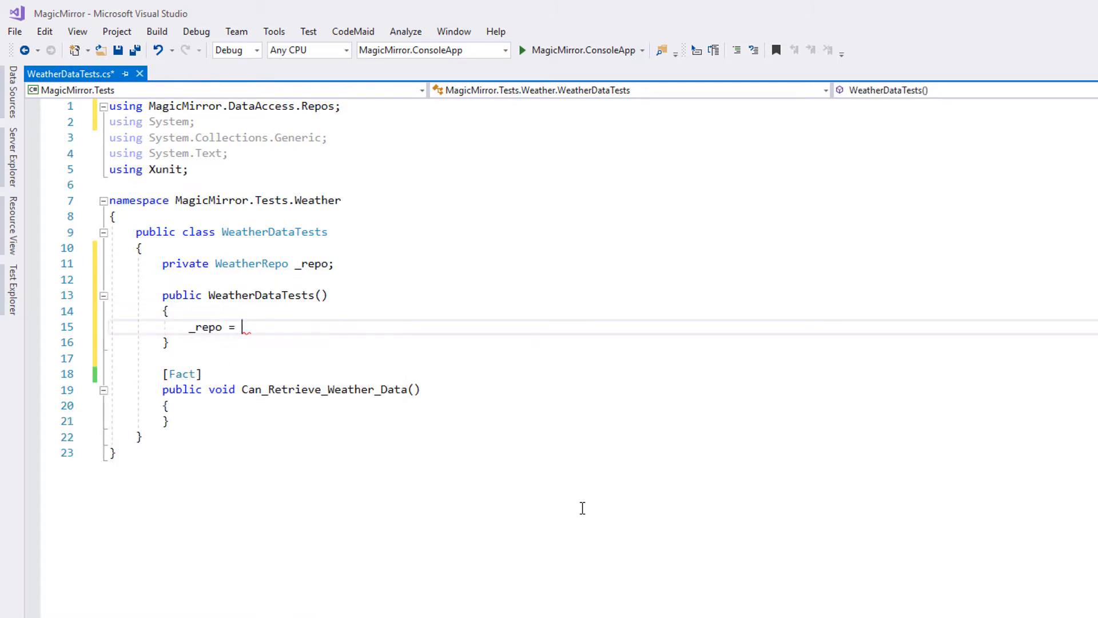
{"action": "type", "text": "new WeatherRepo();"}
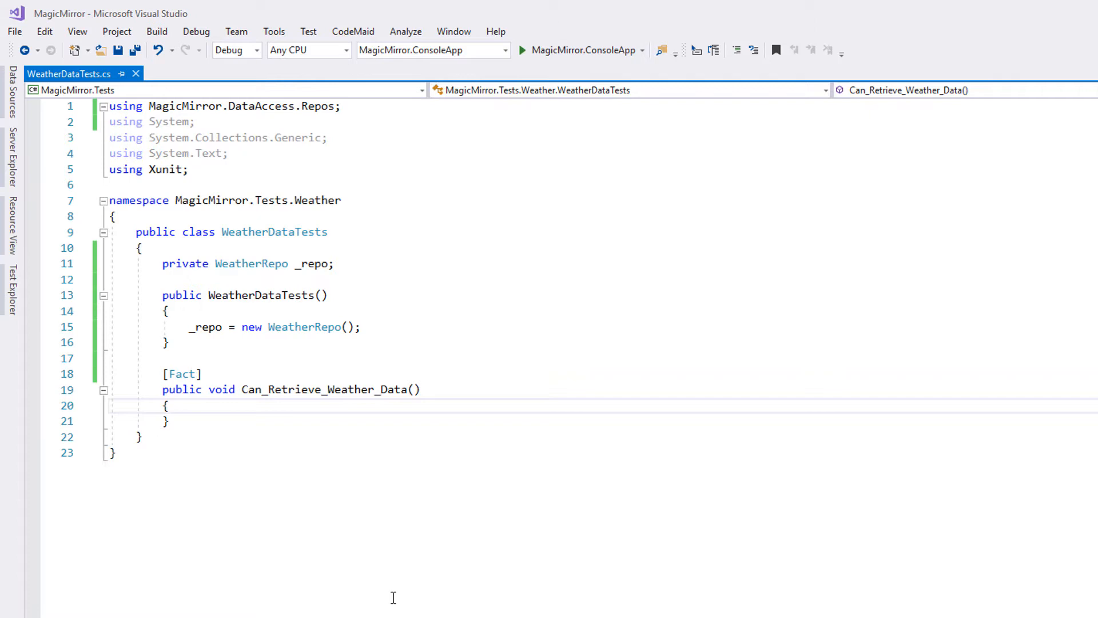
Write the Arrange section: a WeatherEntity variable and string city = "London".
{"action": "type", "text": "// Arrange"}
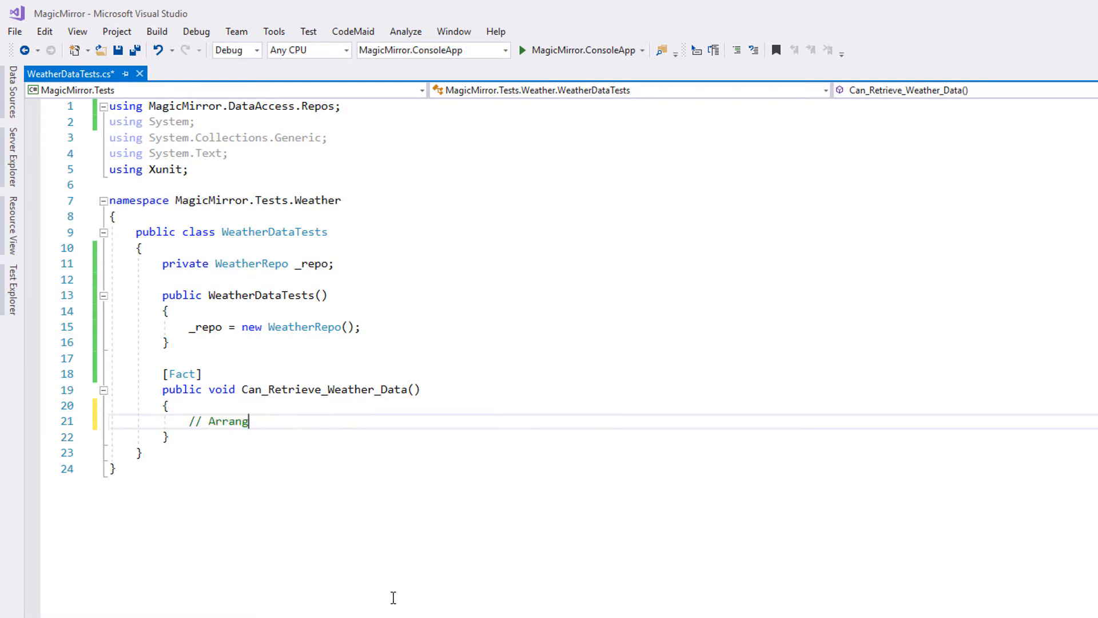
{"action": "type", "text": "WeatherEntity entity = null;"}
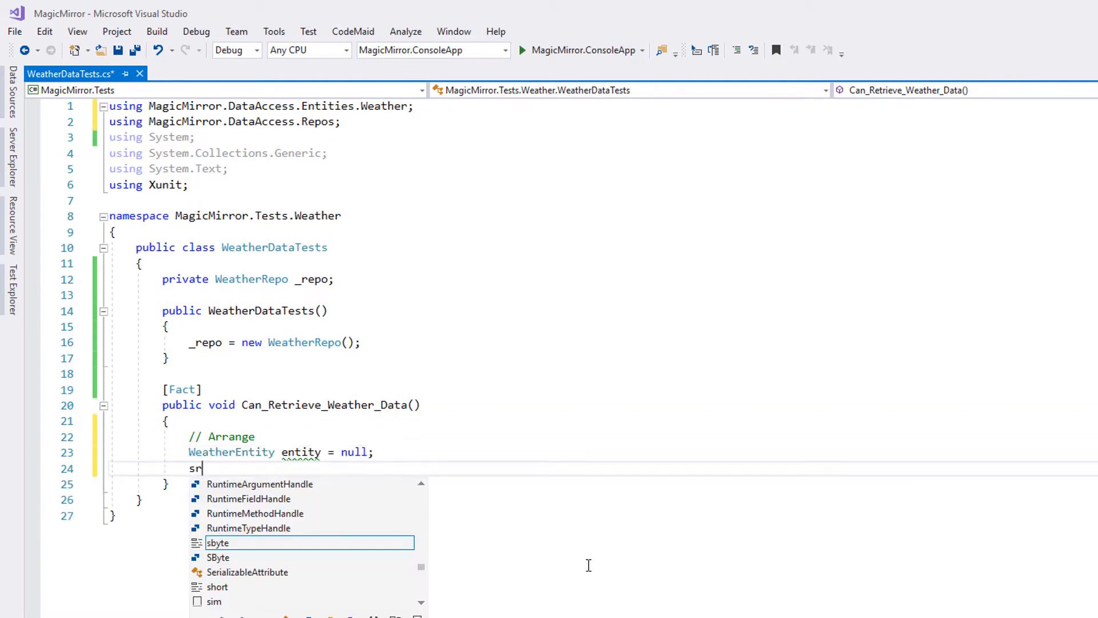
{"action": "type", "text": "string city = \"L"}
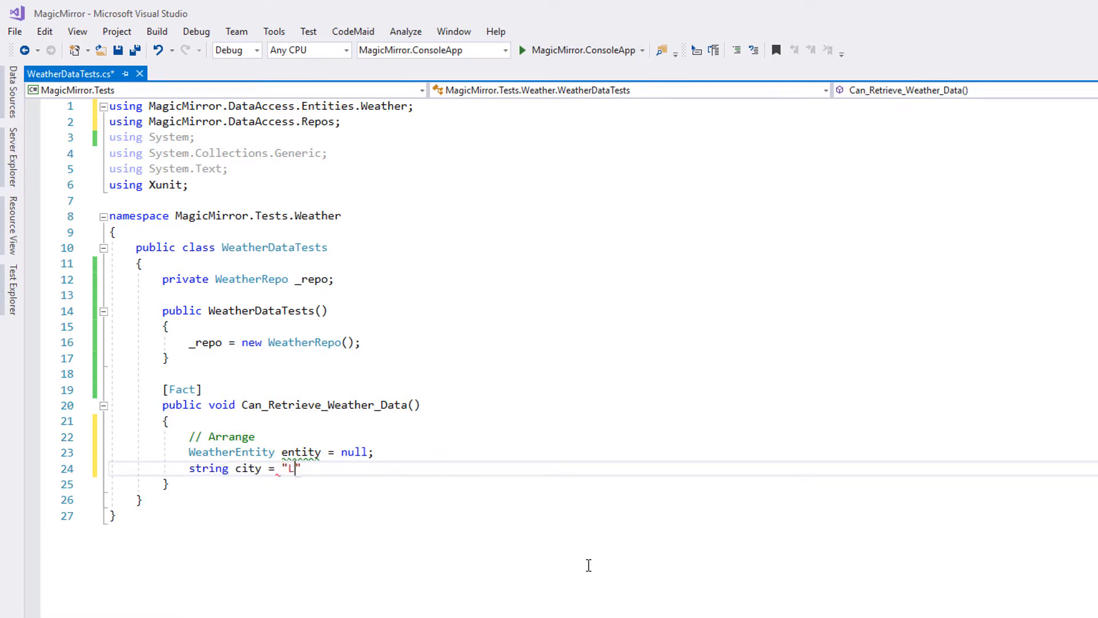
{"action": "type", "text": "ondon\";"}
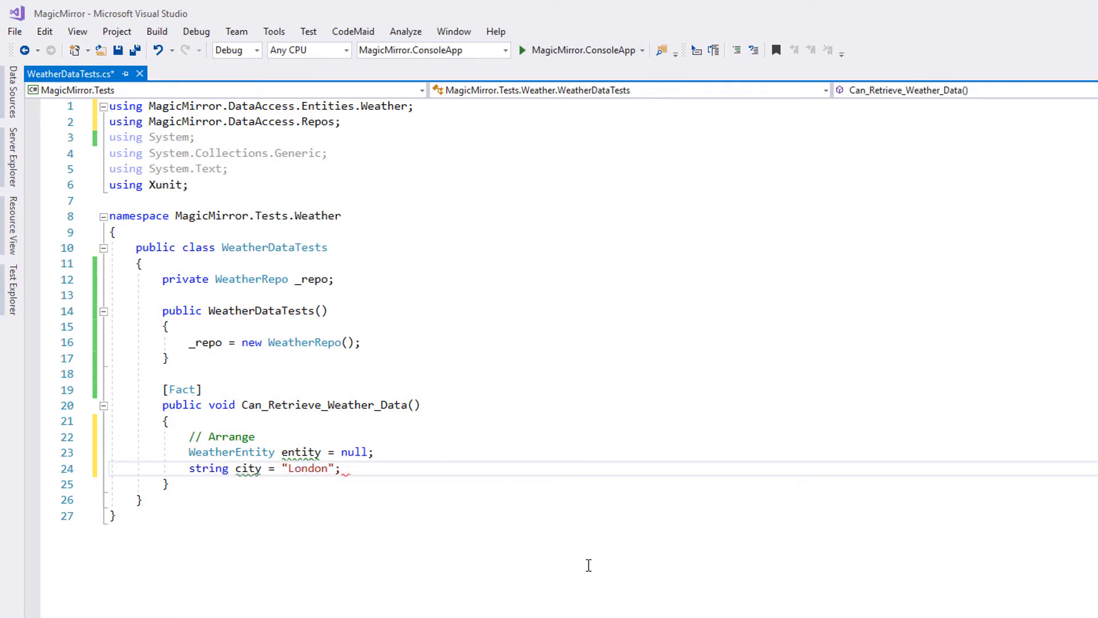
{"action": "key", "text": "enter"}
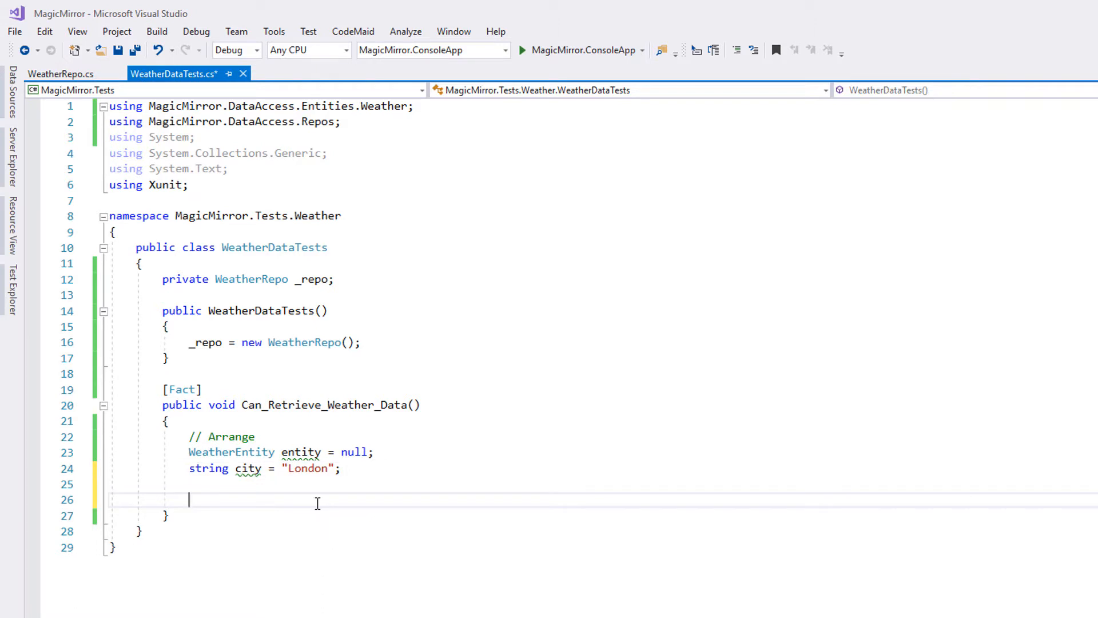
{"action": "type", "text": "// Act"}
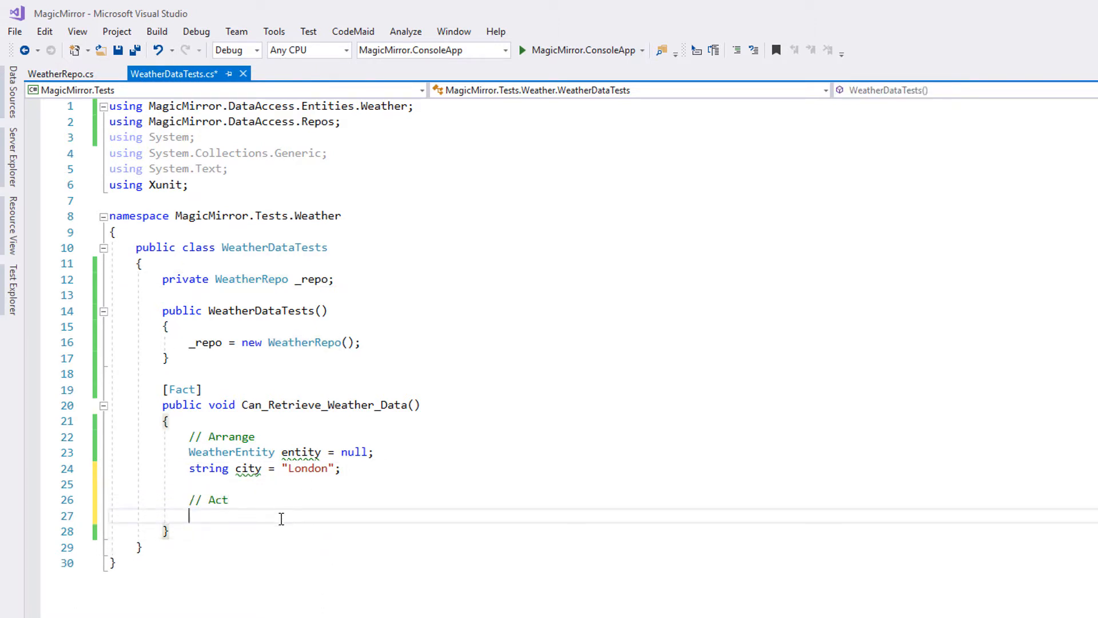
Write the Act line: entity = await _repo.GetWeatherEntityByCityAsync(city).
{"action": "type", "text": "entity"}
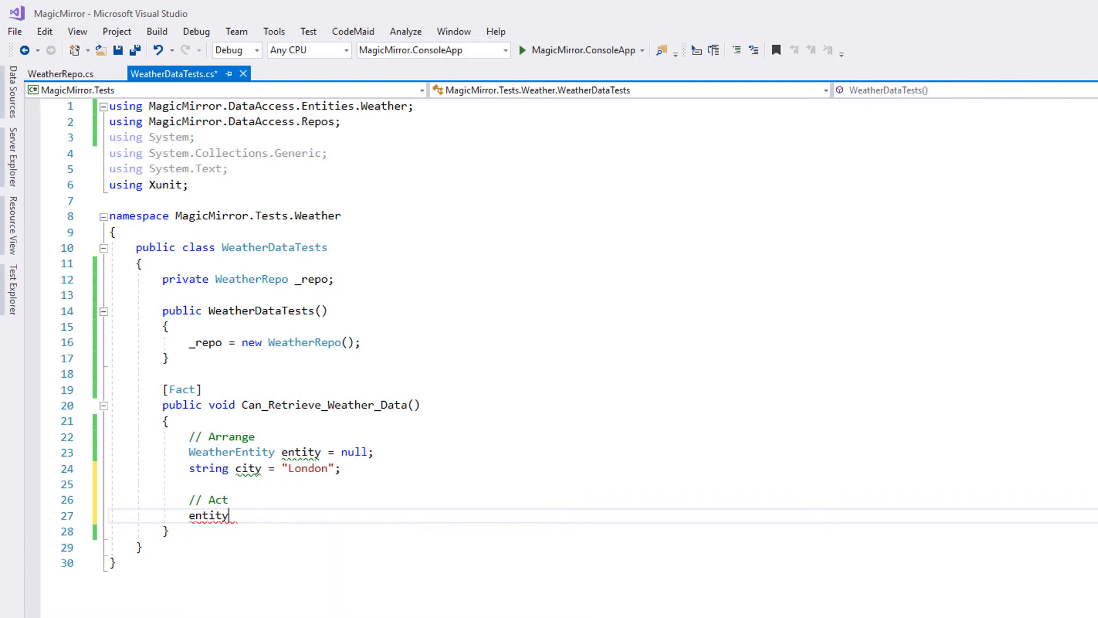
{"action": "type", "text": "= await"}
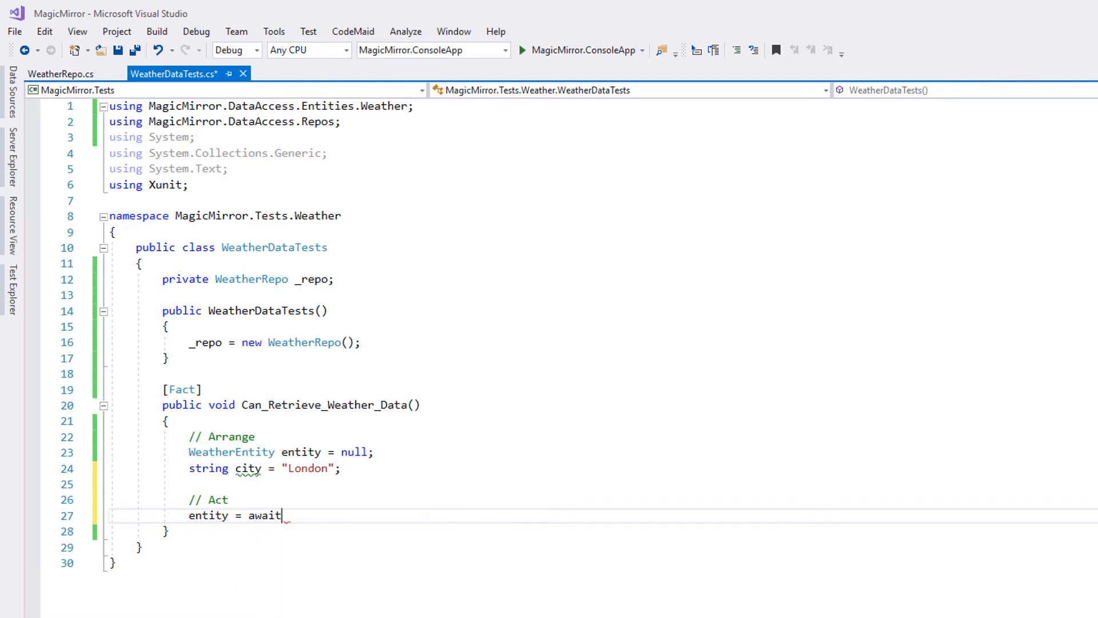
{"action": "type", "text": "_repo"}
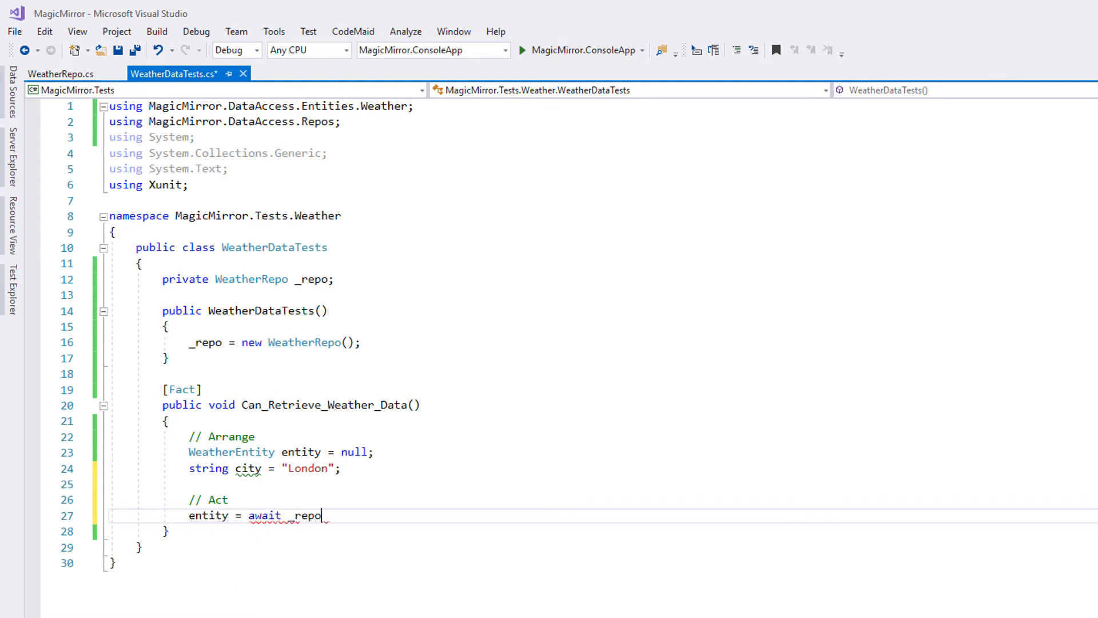
{"action": "type", "text": ".GetWeatherEntityByCityAsync(cut"}
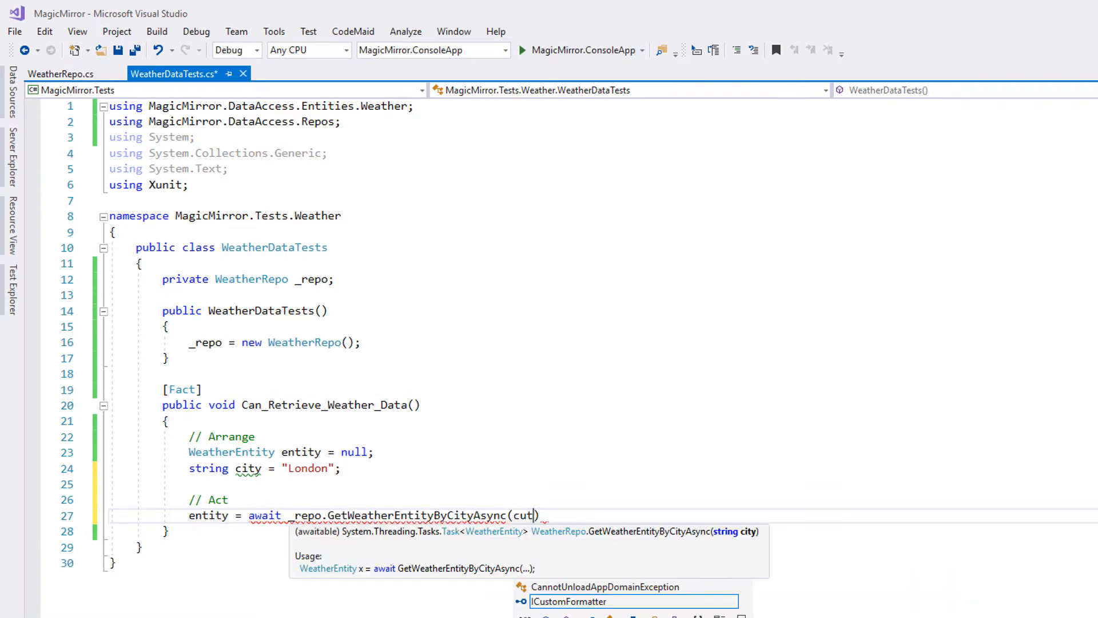
{"action": "type", "text": "city),"}
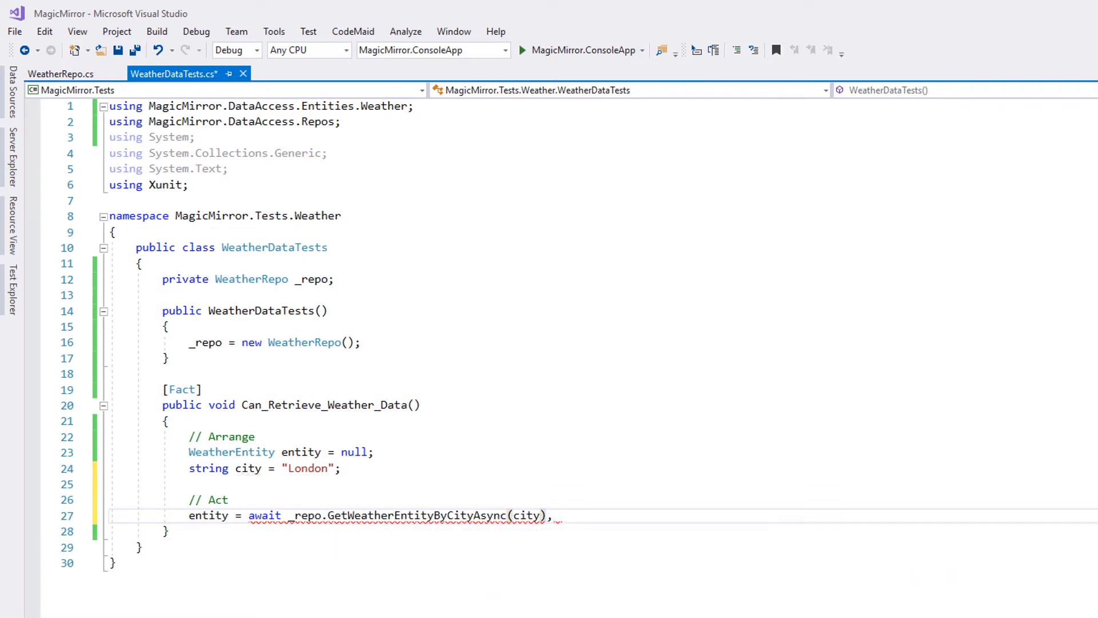
{"action": "type", "text": ";"}
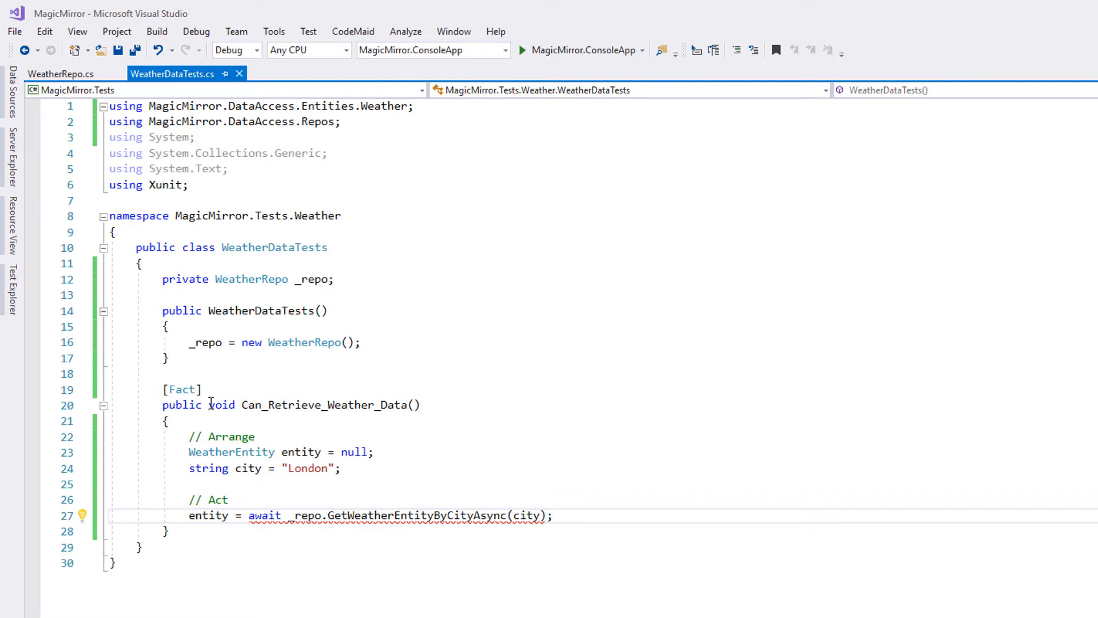
Make the method async Task, import System.Threading.Tasks, and add the // Assert comment.
{"action": "type", "text": "async Task"}
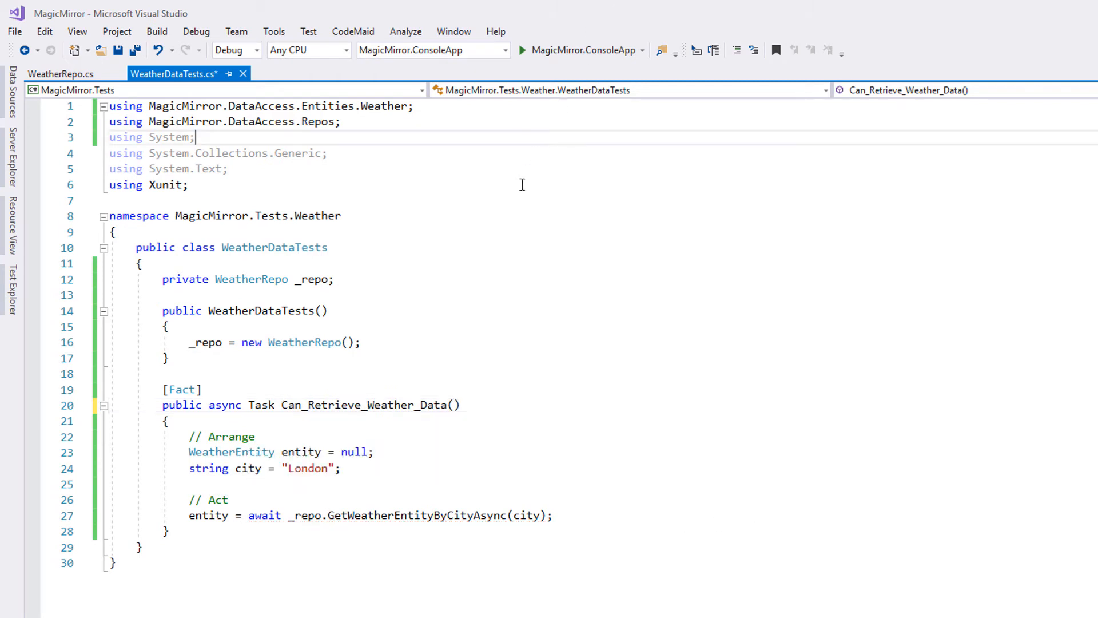
{"action": "left_click", "coordinate": [242, 422]}
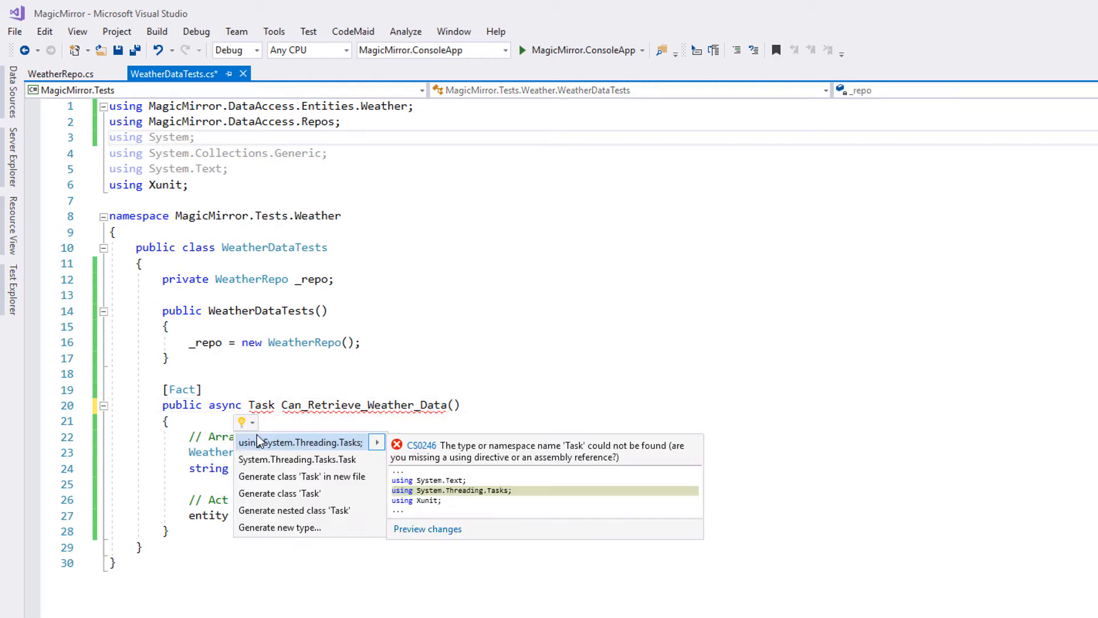
{"action": "left_click", "coordinate": [302, 442]}
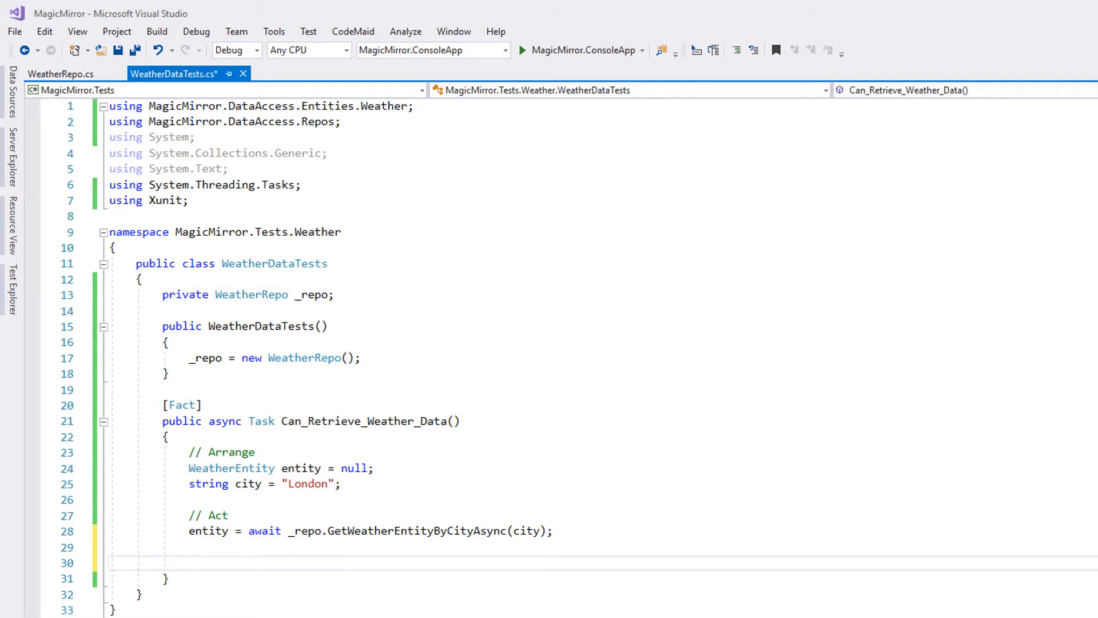
{"action": "type", "text": "// Assert"}
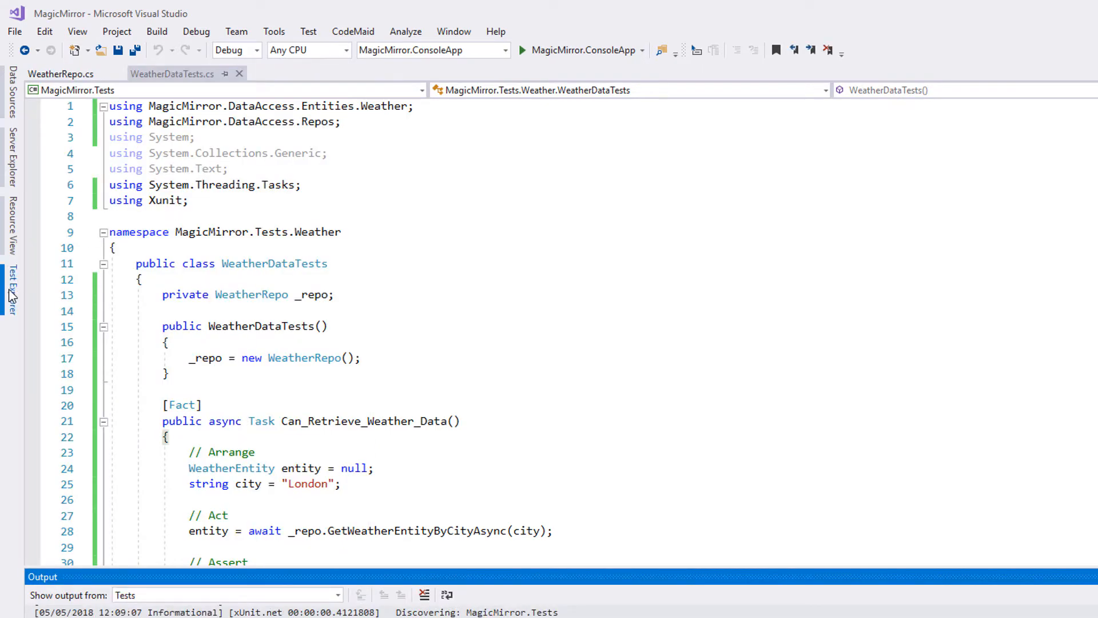
Run all tests in Test Explorer and confirm Can_Retrieve_Weather_Data passes.
{"action": "left_click", "coordinate": [12, 284]}
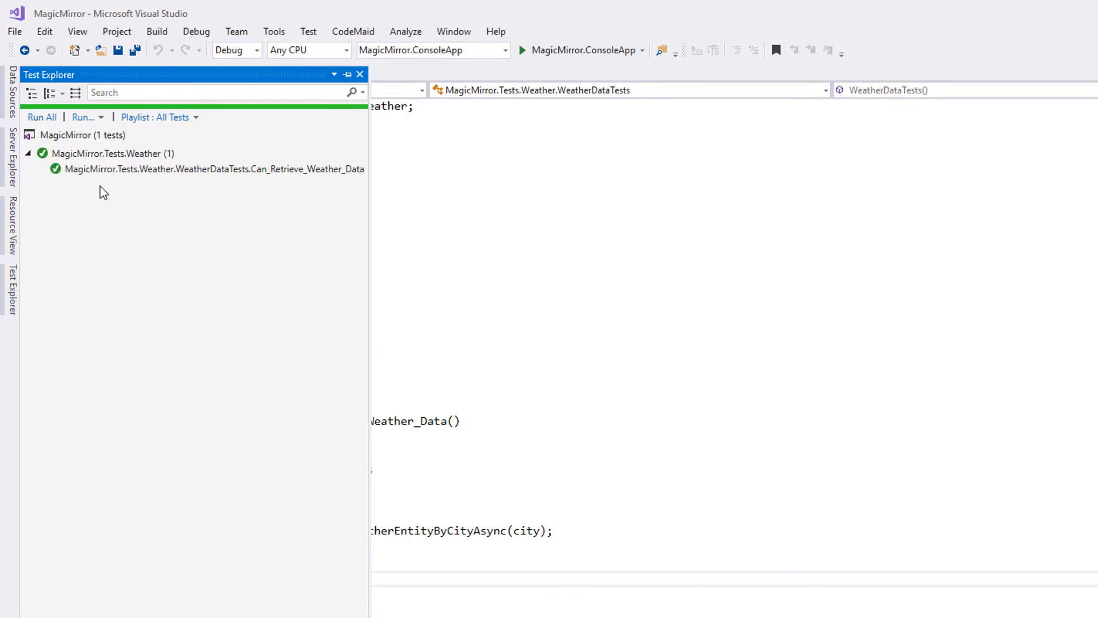
{"action": "mouse_move", "coordinate": [102, 170]}
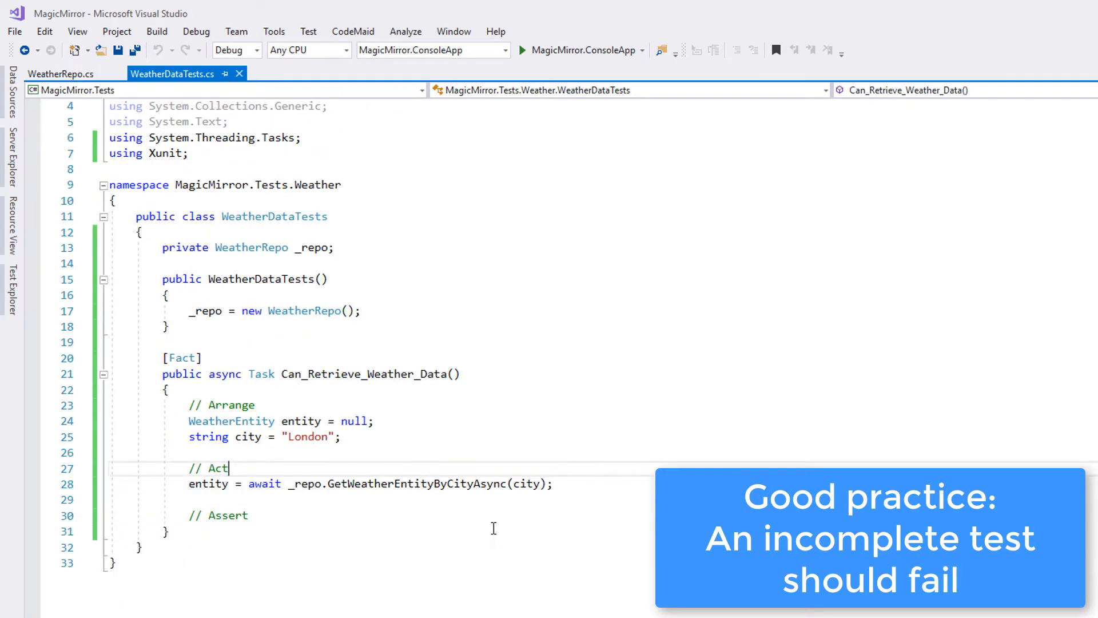
Replace the placeholder with Assert.NotNull(entity) in the Assert section.
{"action": "type", "text": "A"}
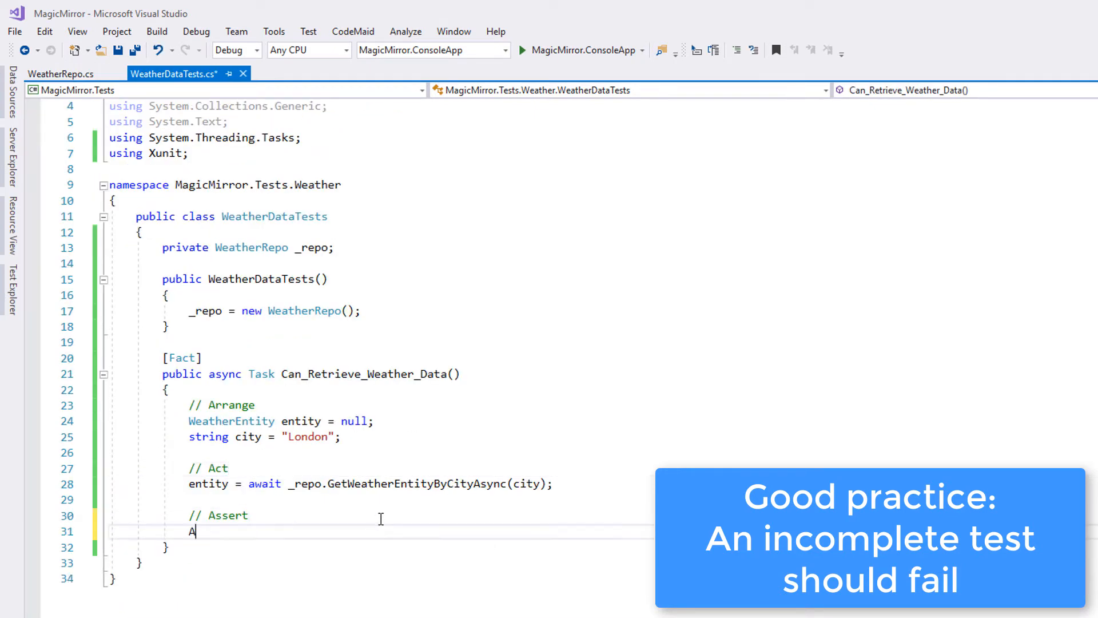
{"action": "type", "text": "ssert.F"}
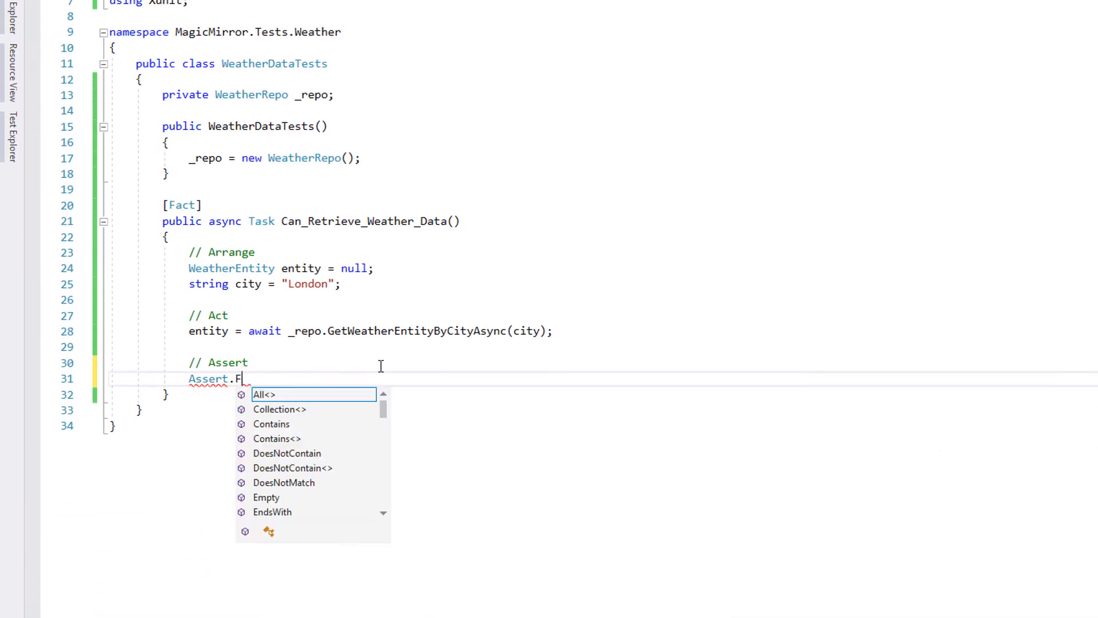
{"action": "type", "text": "r"}
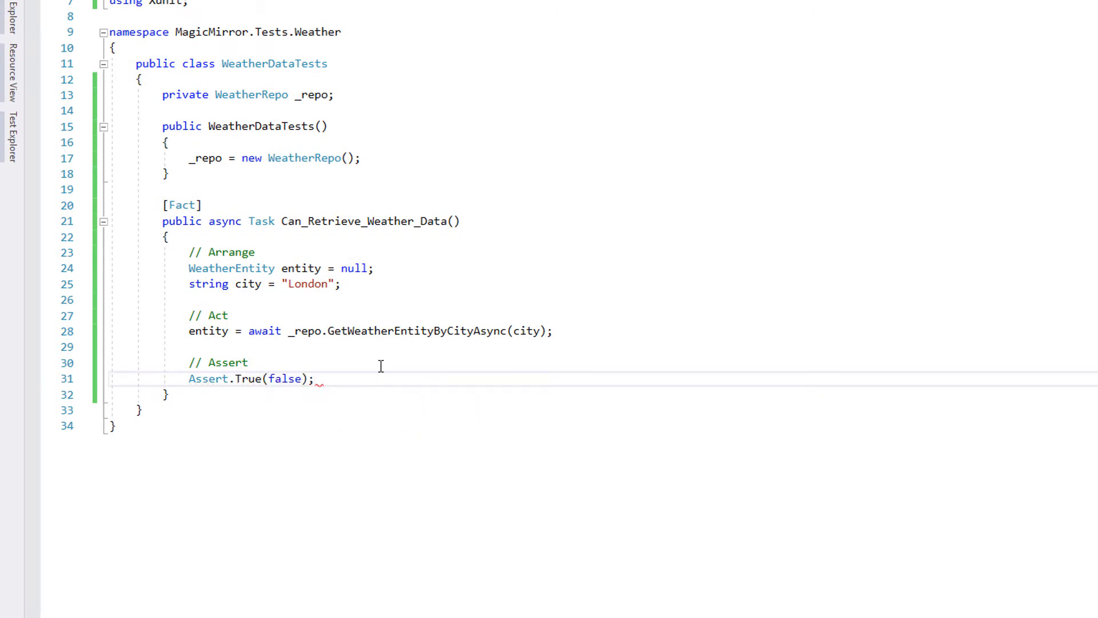
{"action": "mouse_move", "coordinate": [585, 508]}
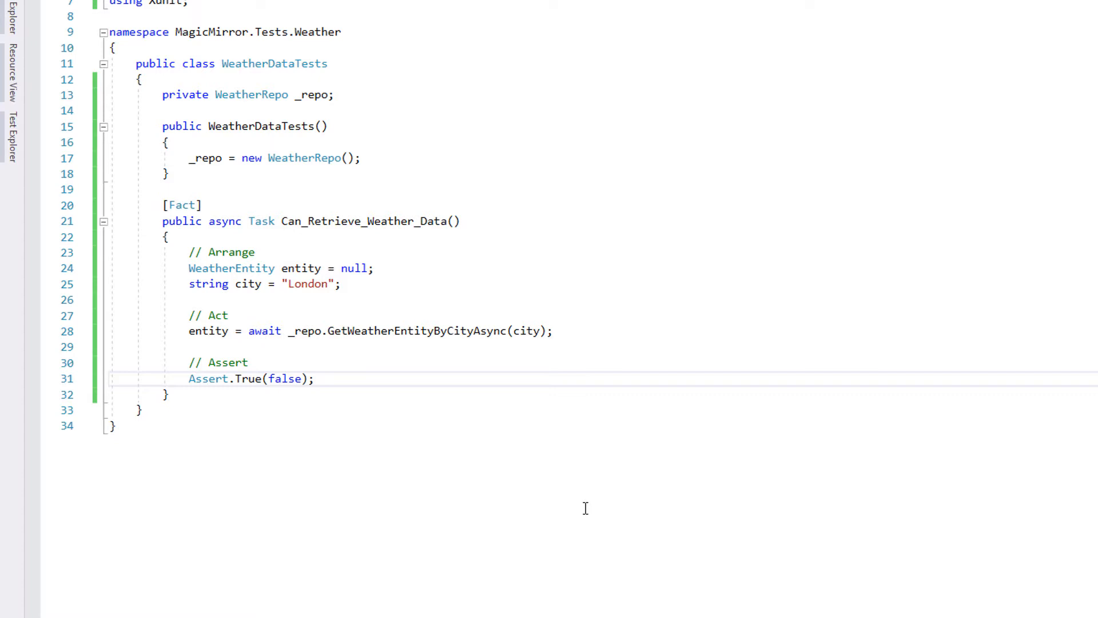
{"action": "mouse_move", "coordinate": [179, 375]}
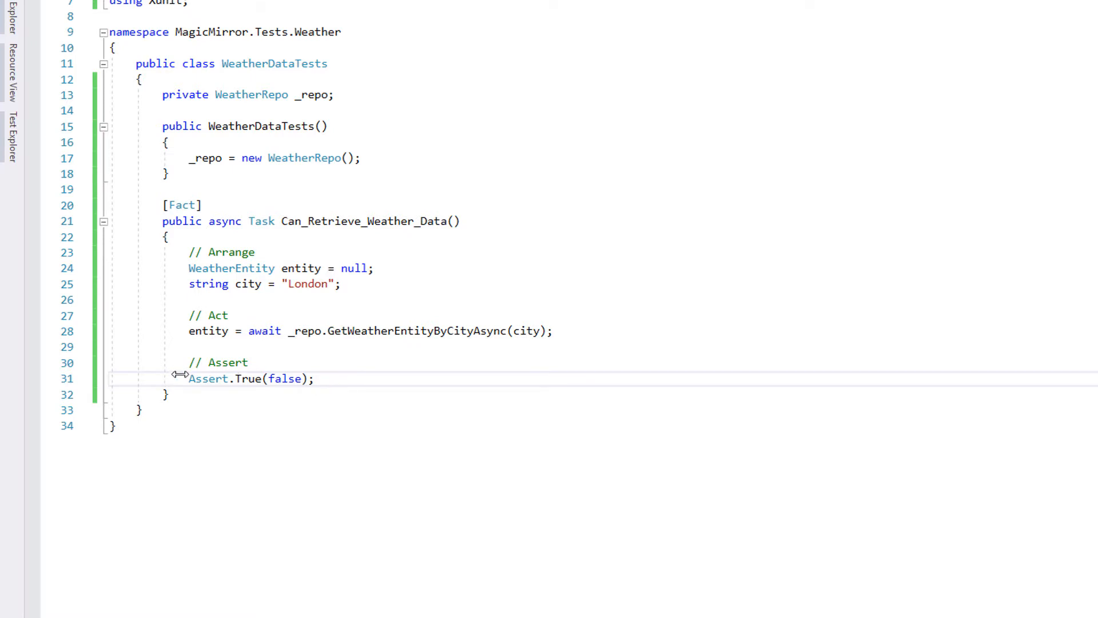
{"action": "type", "text": "As"}
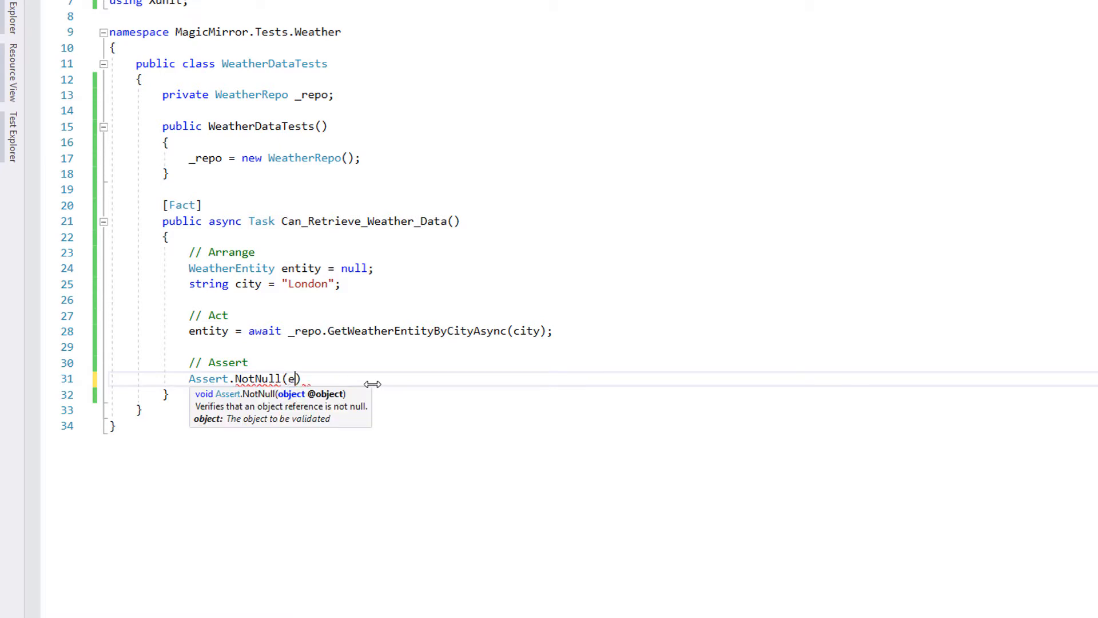
{"action": "type", "text": "ntity);"}
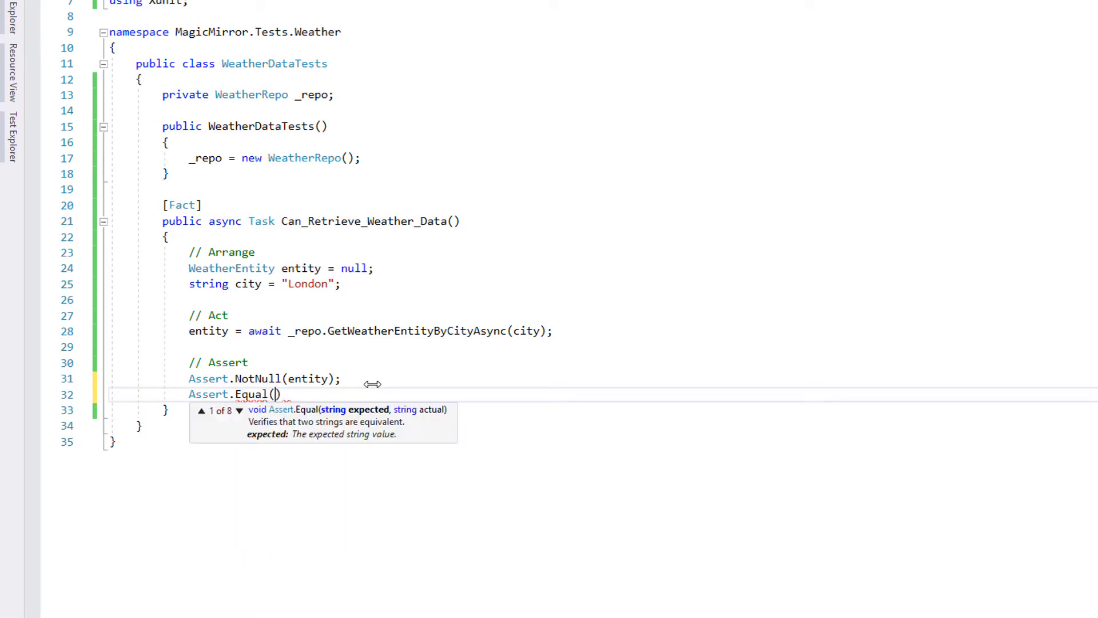
Add Assert.Equal(city, entity.Name) to check the returned entity's name.
{"action": "type", "text": "city,"}
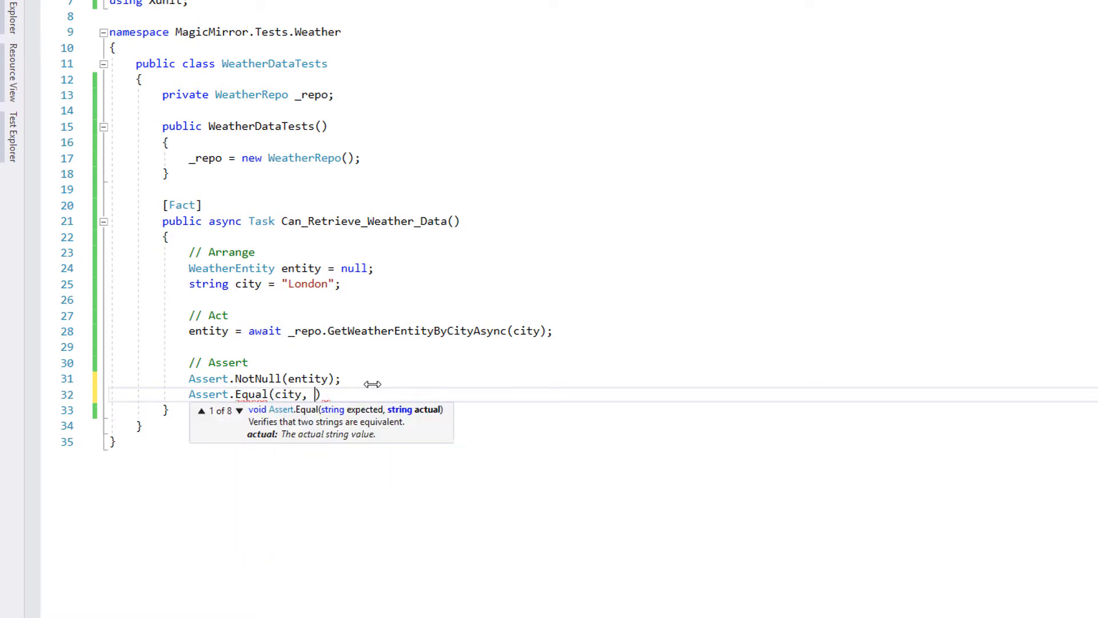
{"action": "type", "text": "entity.n"}
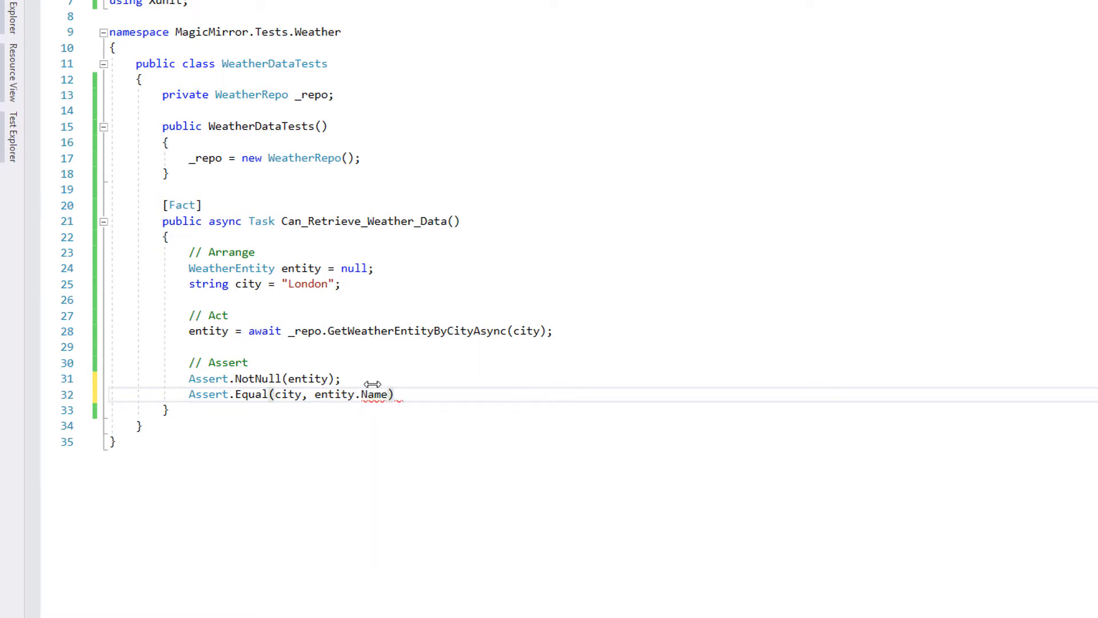
{"action": "type", "text": ";"}
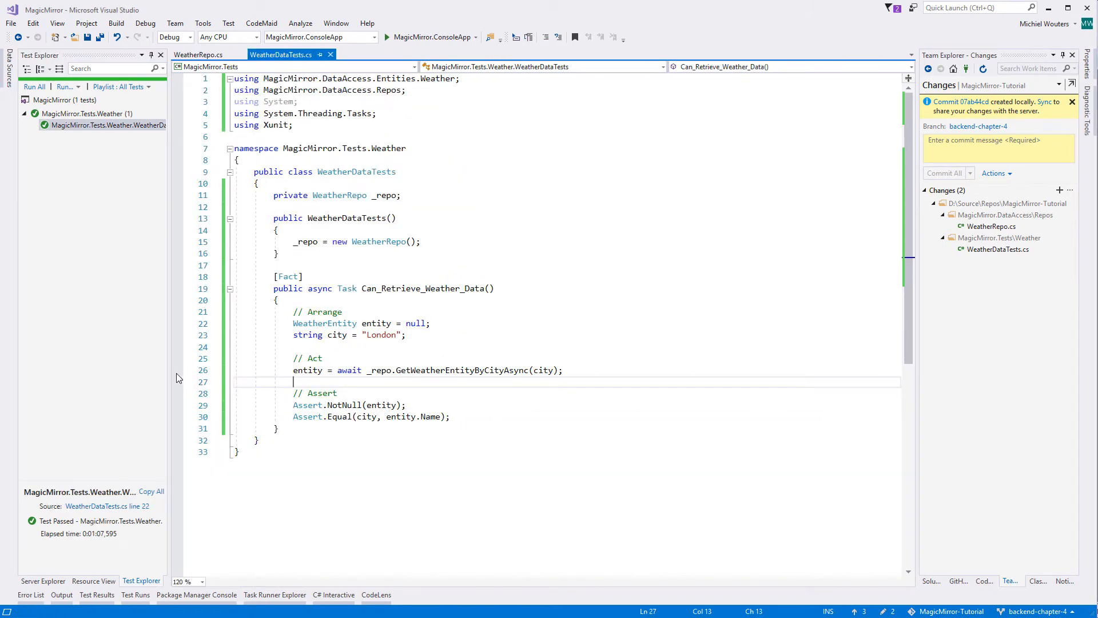
Toggle breakpoints on the repository call and London lines with F9, leaving none set.
{"action": "left_click", "coordinate": [178, 370]}
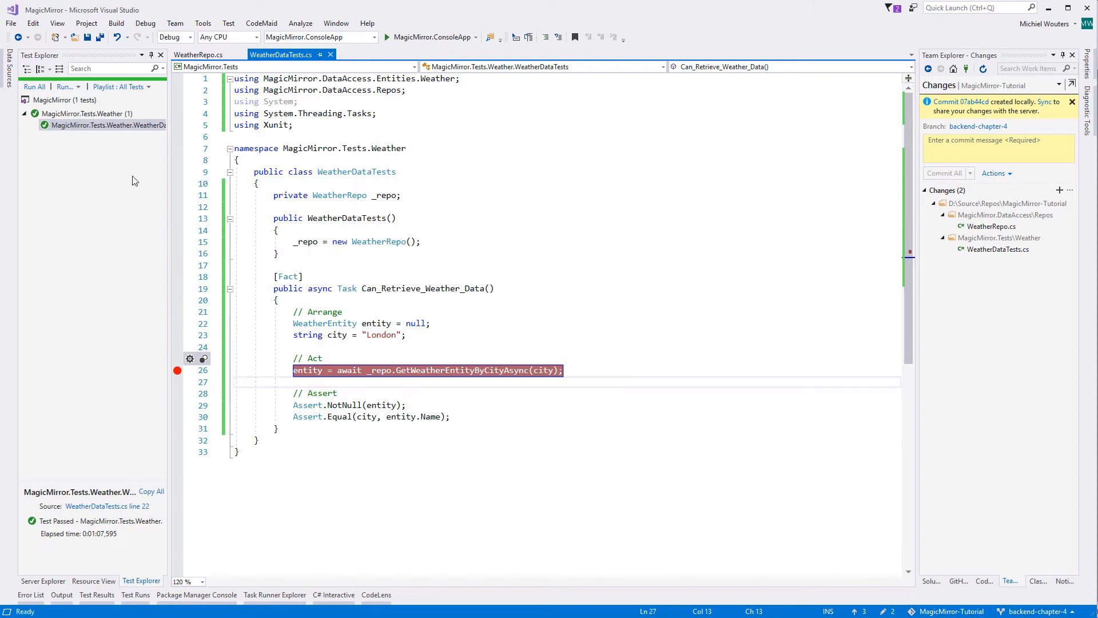
{"action": "right_click", "coordinate": [98, 125]}
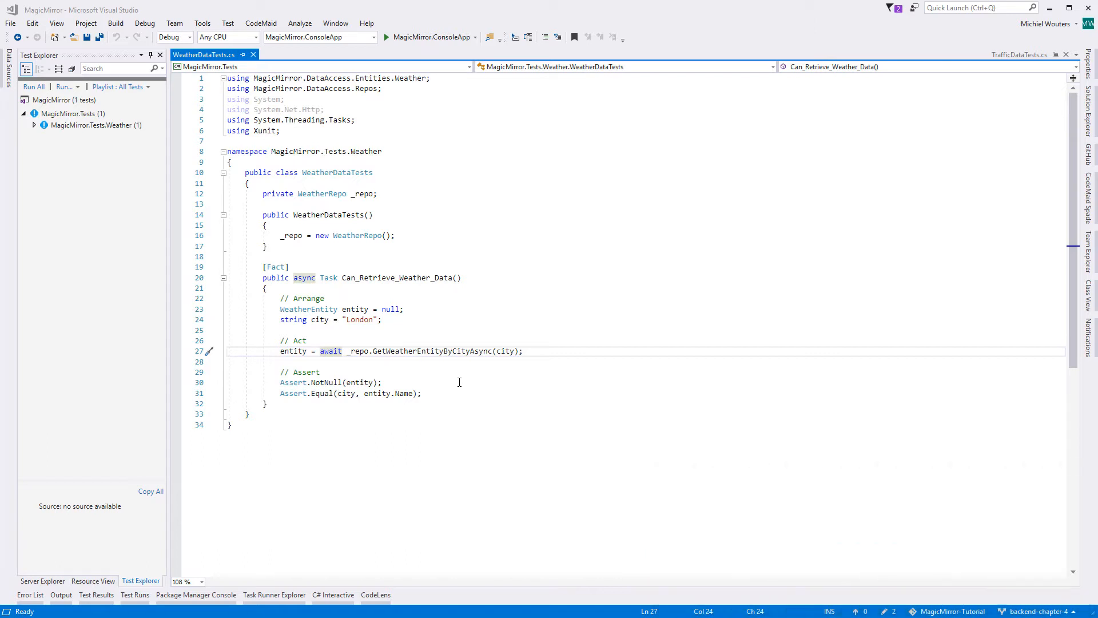
{"action": "mouse_move", "coordinate": [376, 333]}
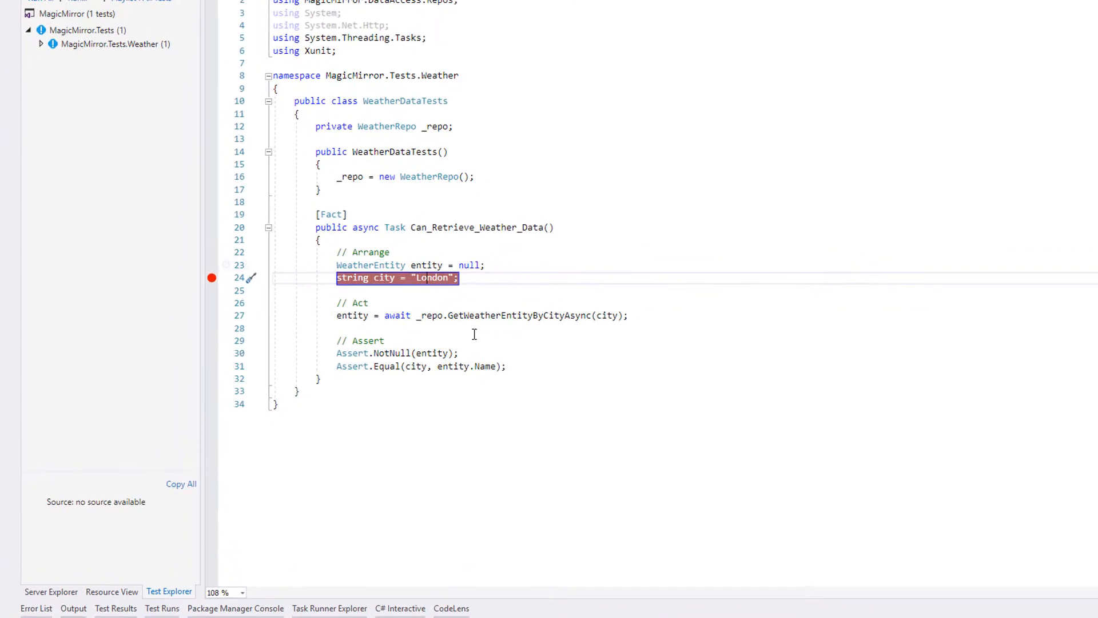
{"action": "key", "text": "F9"}
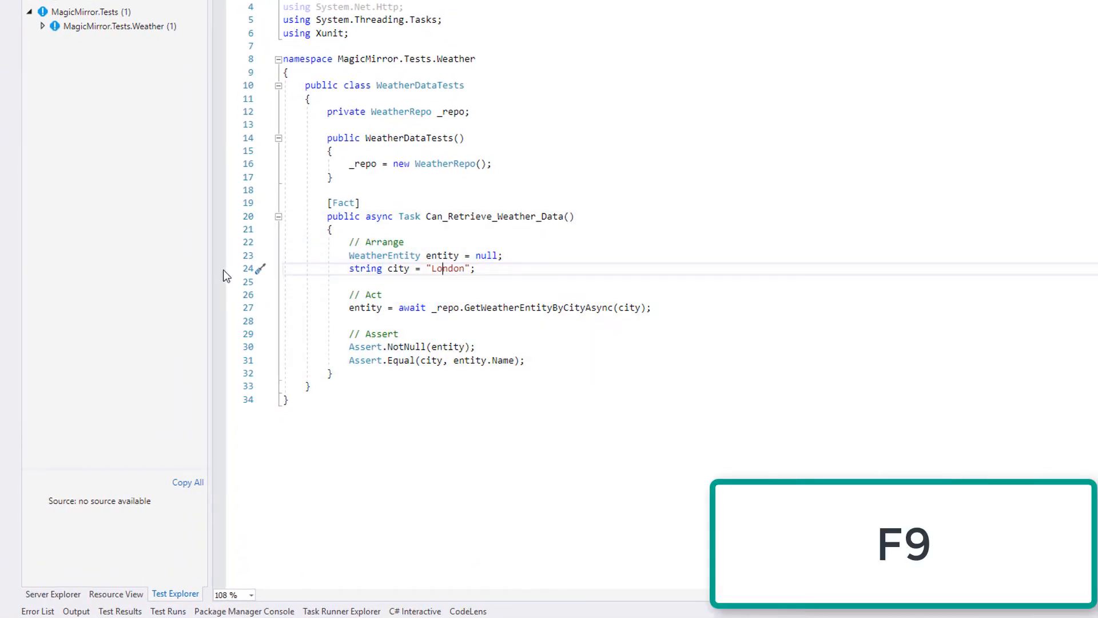
{"action": "key", "text": "f9"}
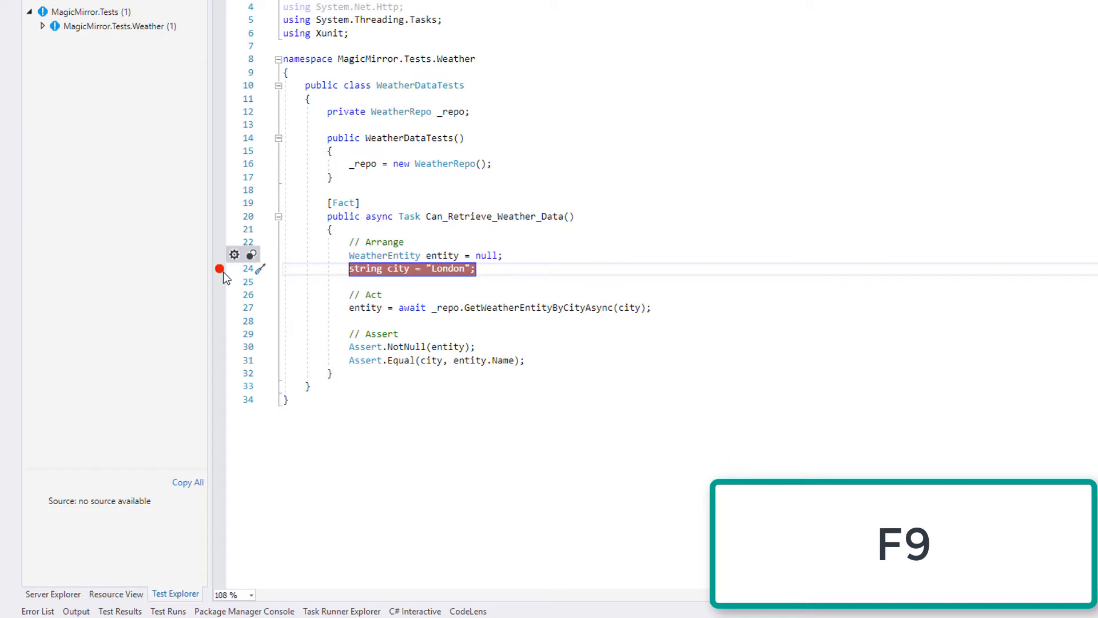
{"action": "key", "text": "F9"}
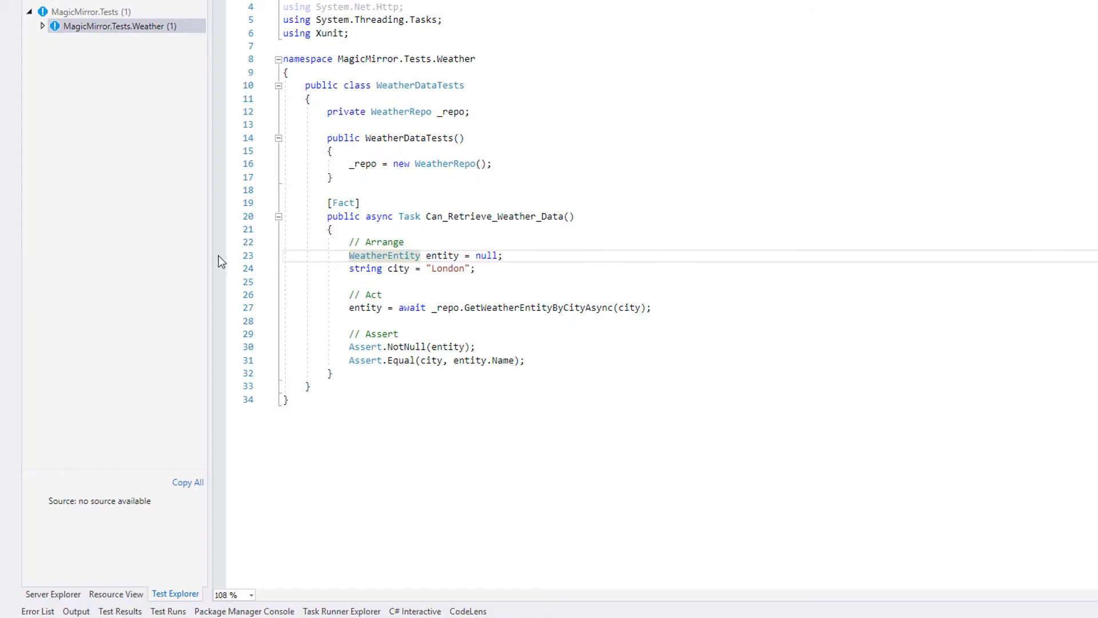
{"action": "right_click", "coordinate": [117, 27]}
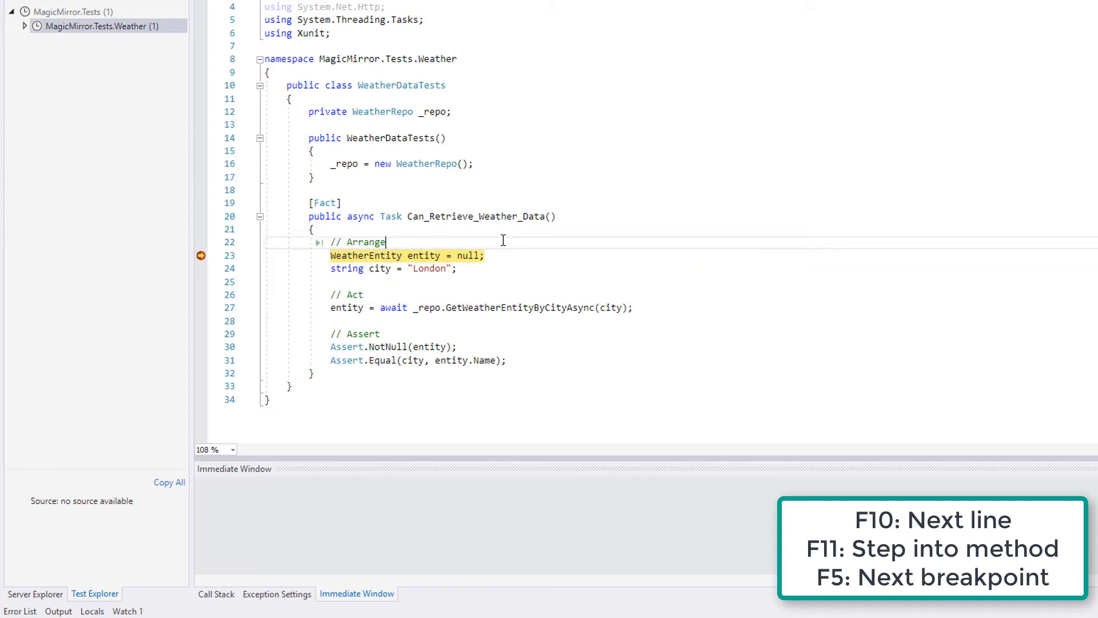
Step to the repository call and add a watch on the city variable.
{"action": "key", "text": "F10"}
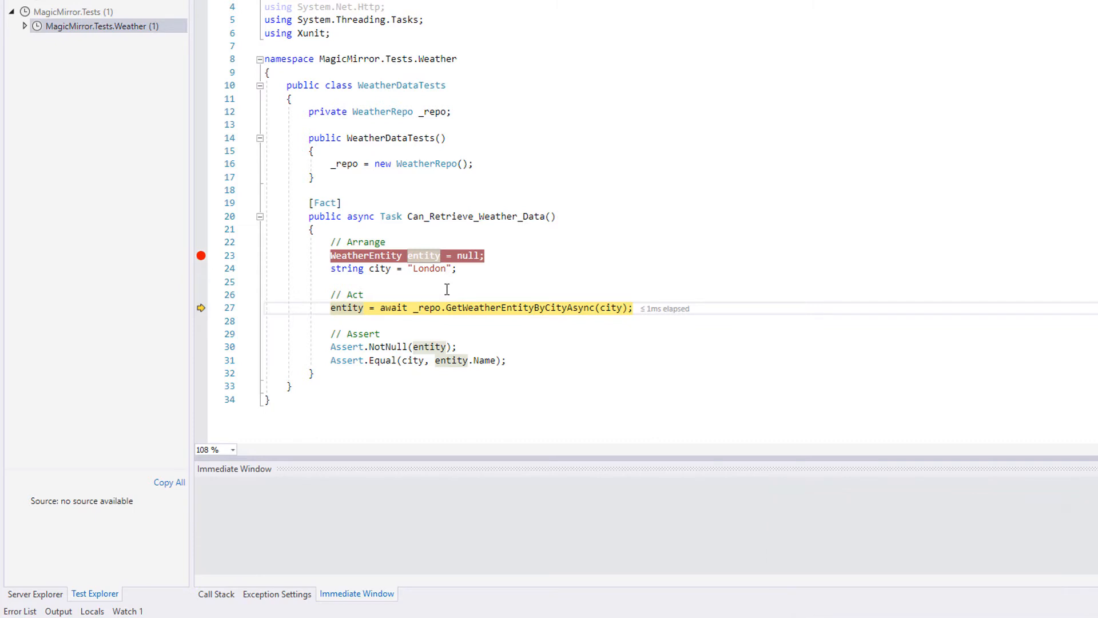
{"action": "mouse_move", "coordinate": [380, 268]}
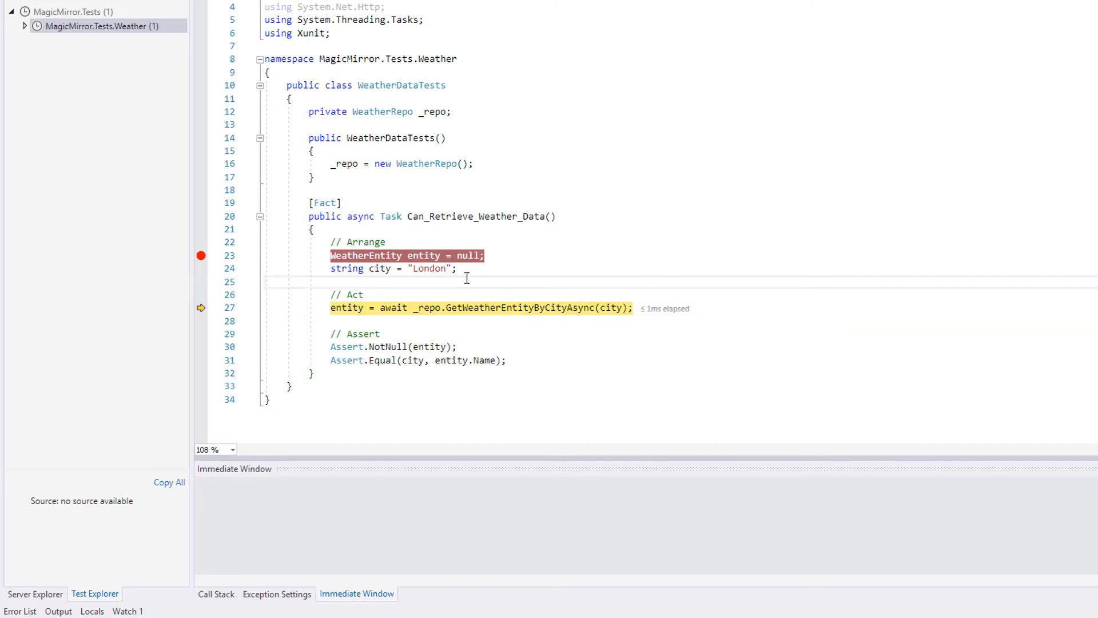
{"action": "right_click", "coordinate": [380, 267]}
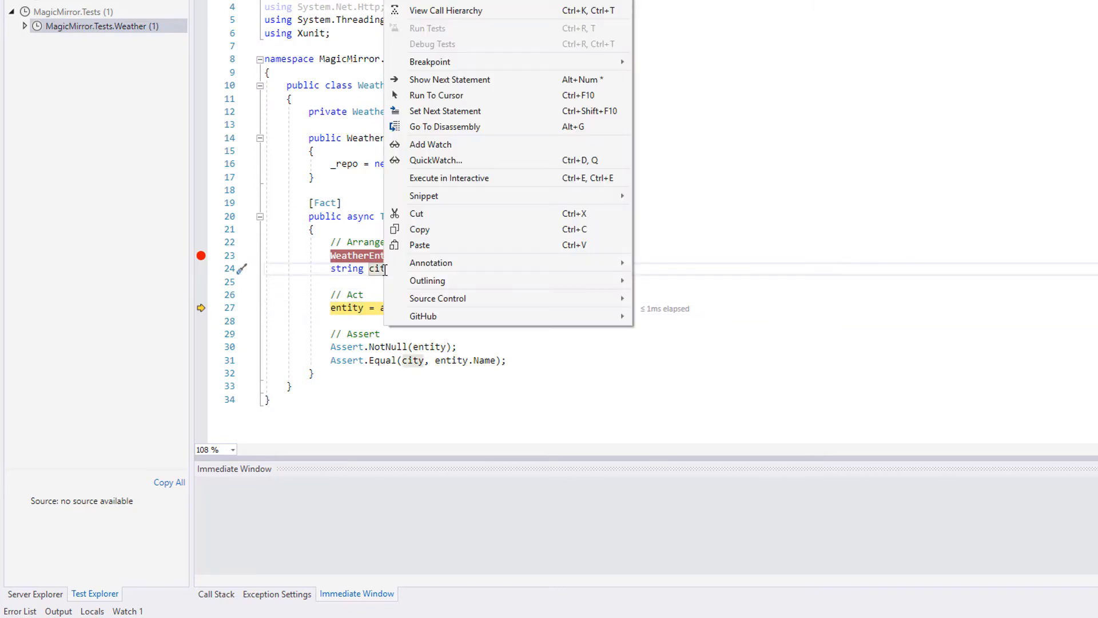
{"action": "left_click", "coordinate": [430, 144]}
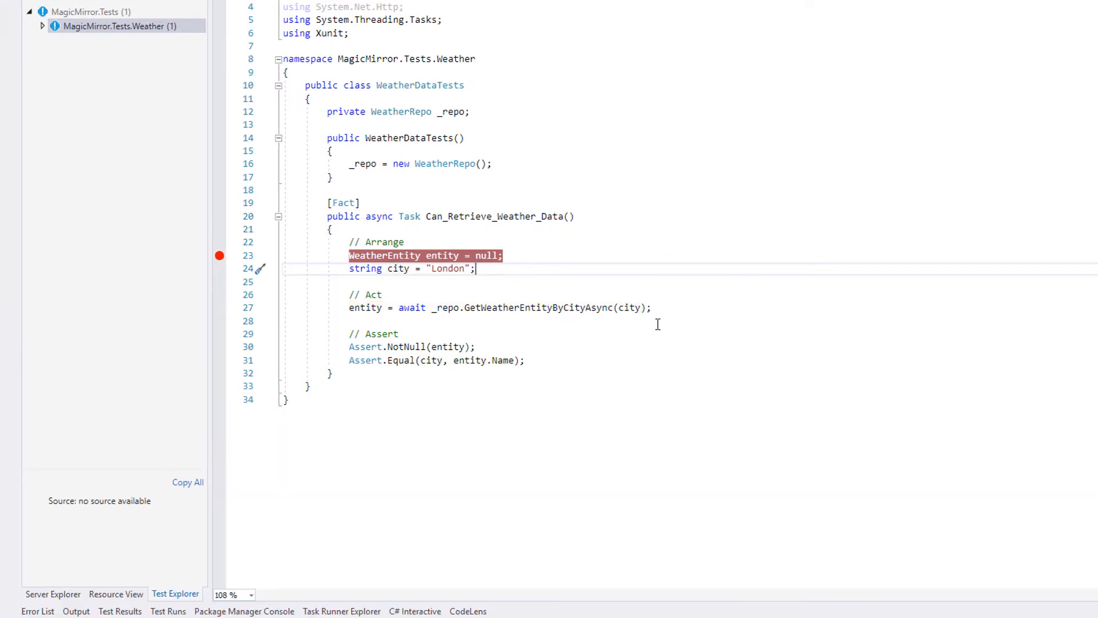
Add a line reassigning city to "Paris" below the London line.
{"action": "type", "text": "city = \""}
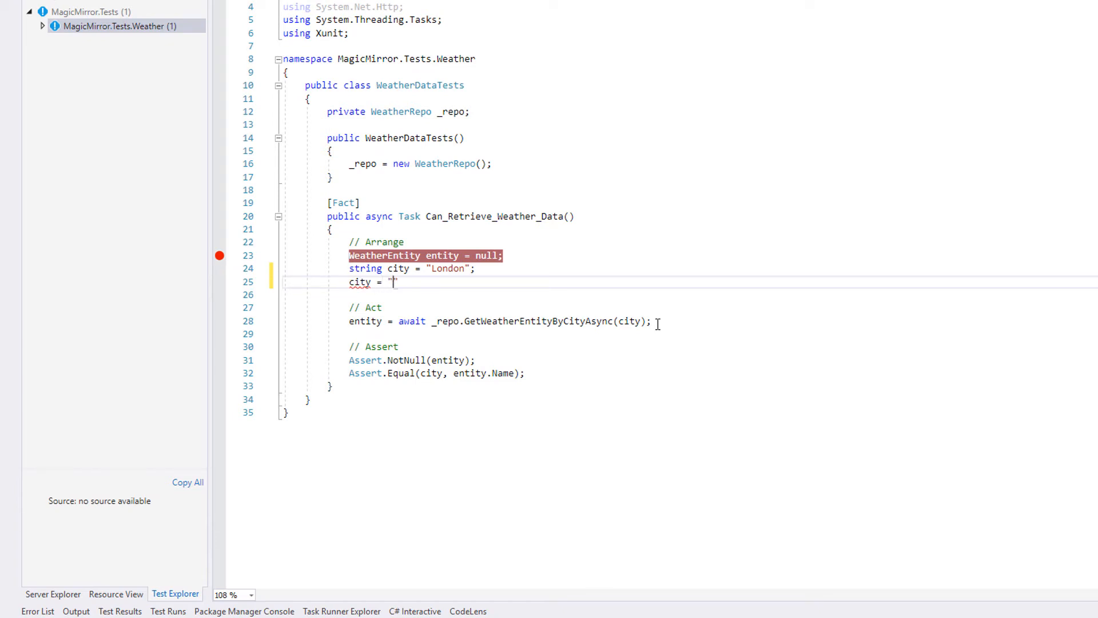
{"action": "type", "text": "Paris"}
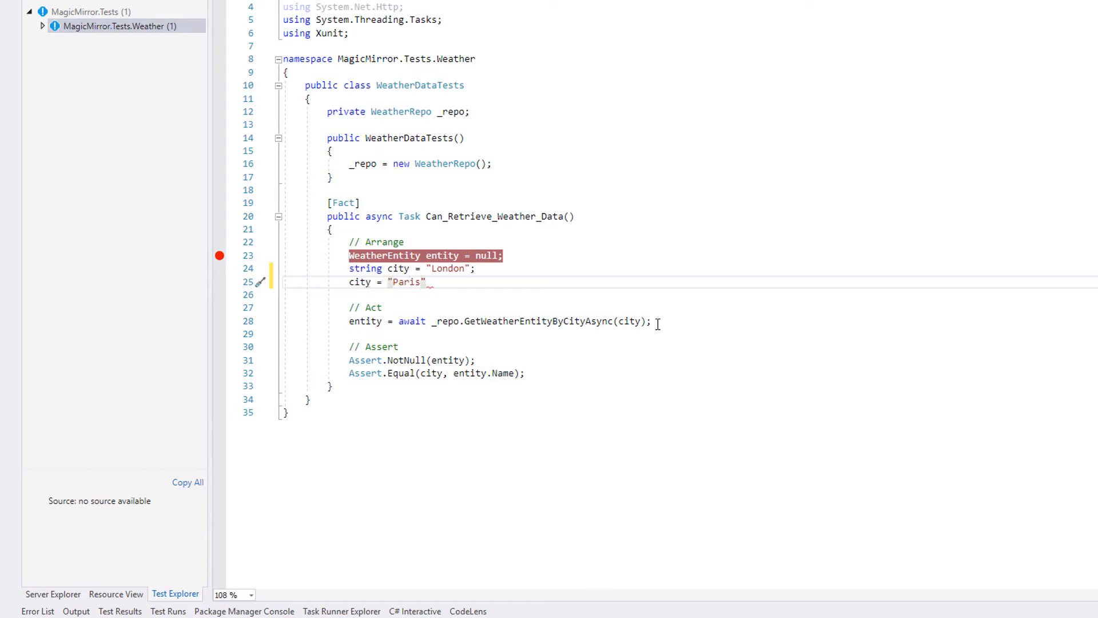
Debug the weather test, step over the London and Paris assignments and into the repository lookup.
{"action": "right_click", "coordinate": [112, 26]}
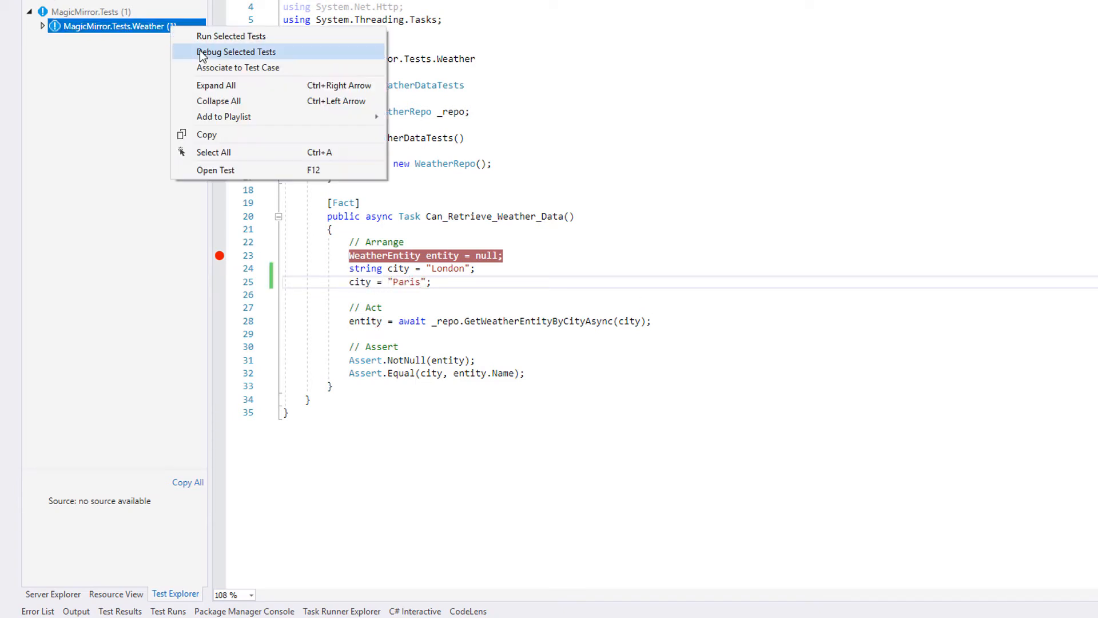
{"action": "left_click", "coordinate": [236, 51]}
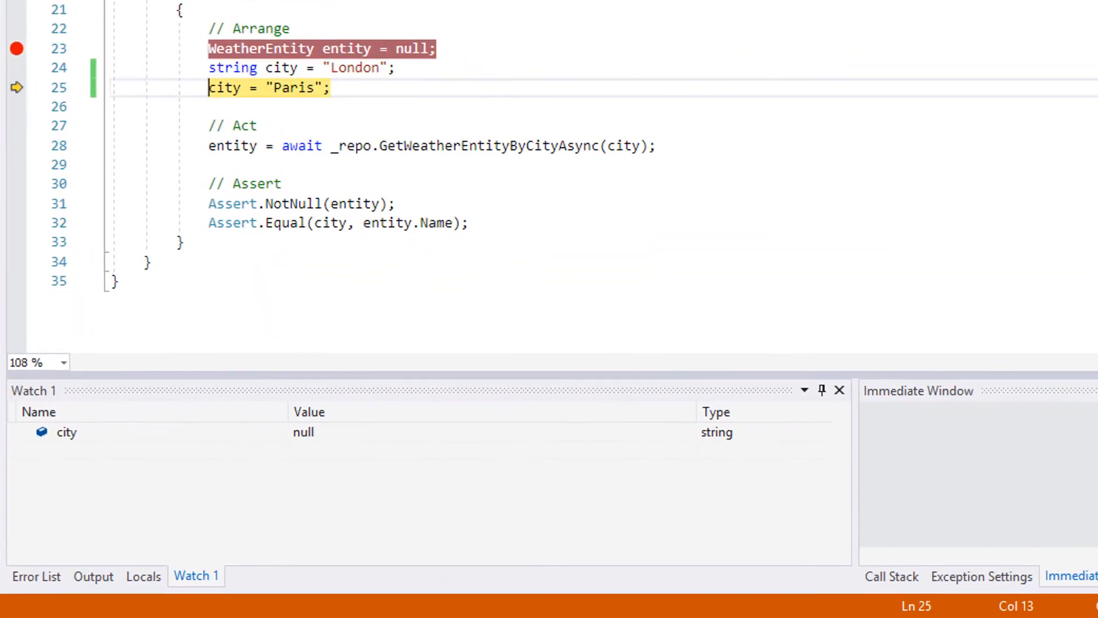
{"action": "key", "text": "F10"}
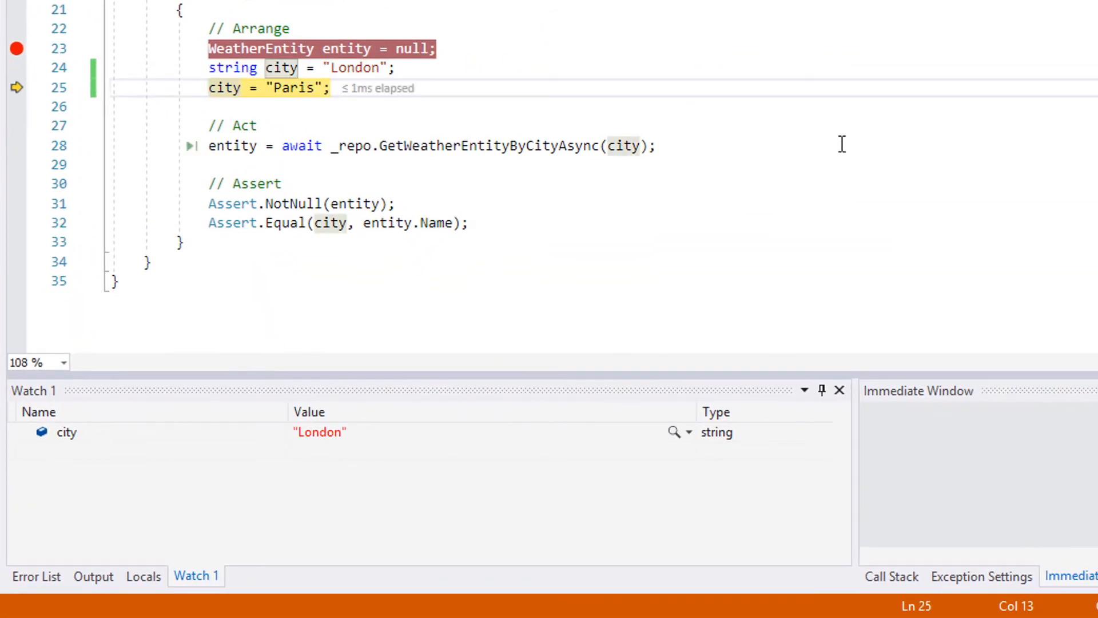
{"action": "key", "text": "F10"}
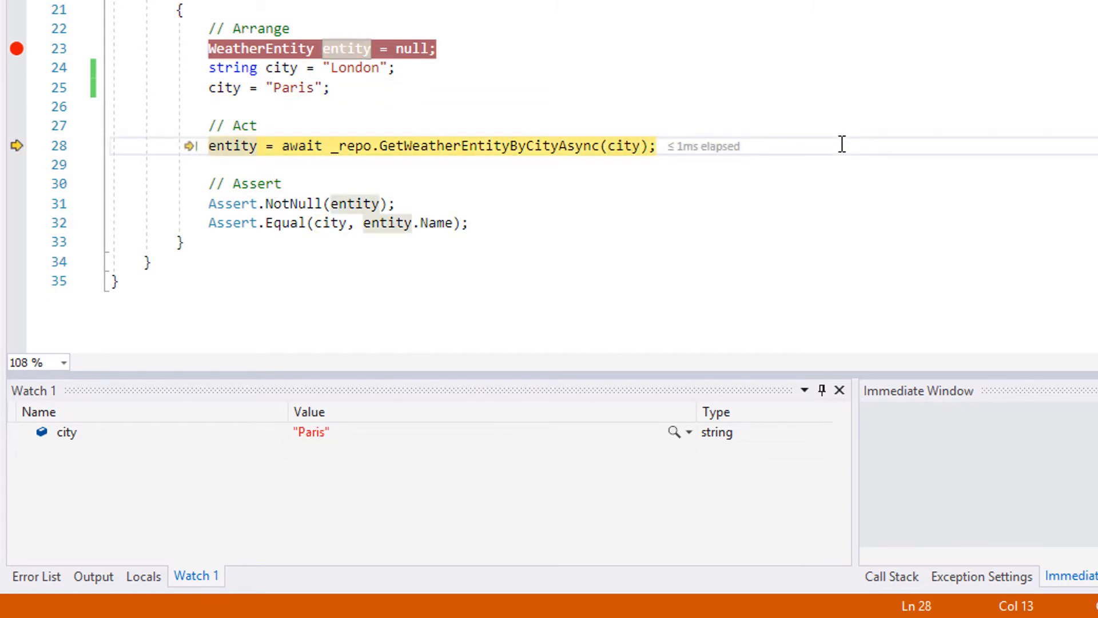
{"action": "mouse_move", "coordinate": [1009, 136]}
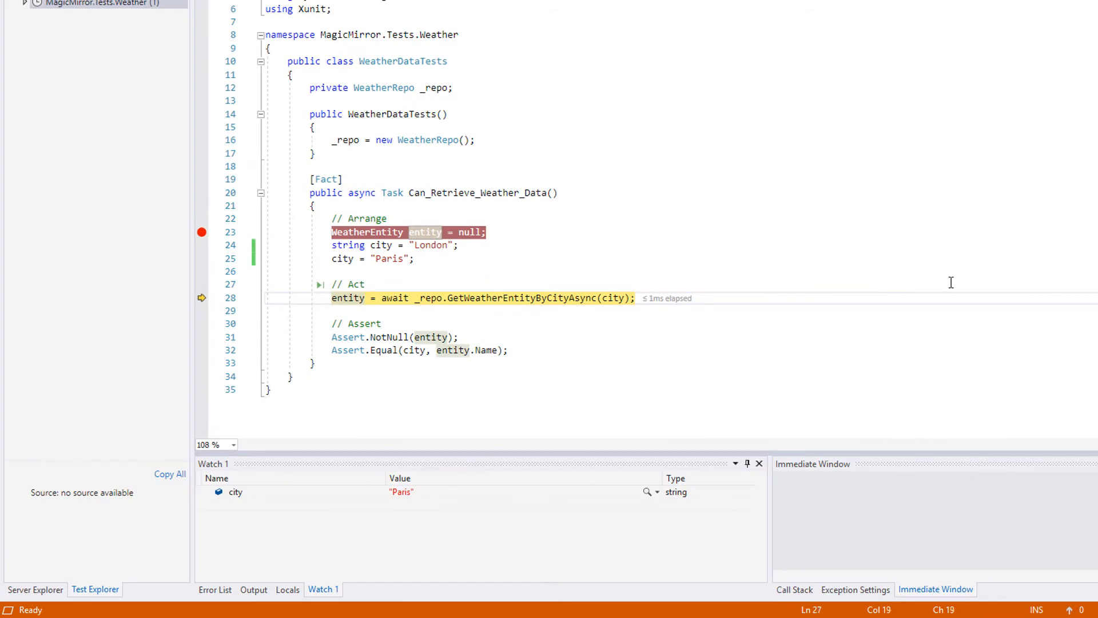
{"action": "key", "text": "F11"}
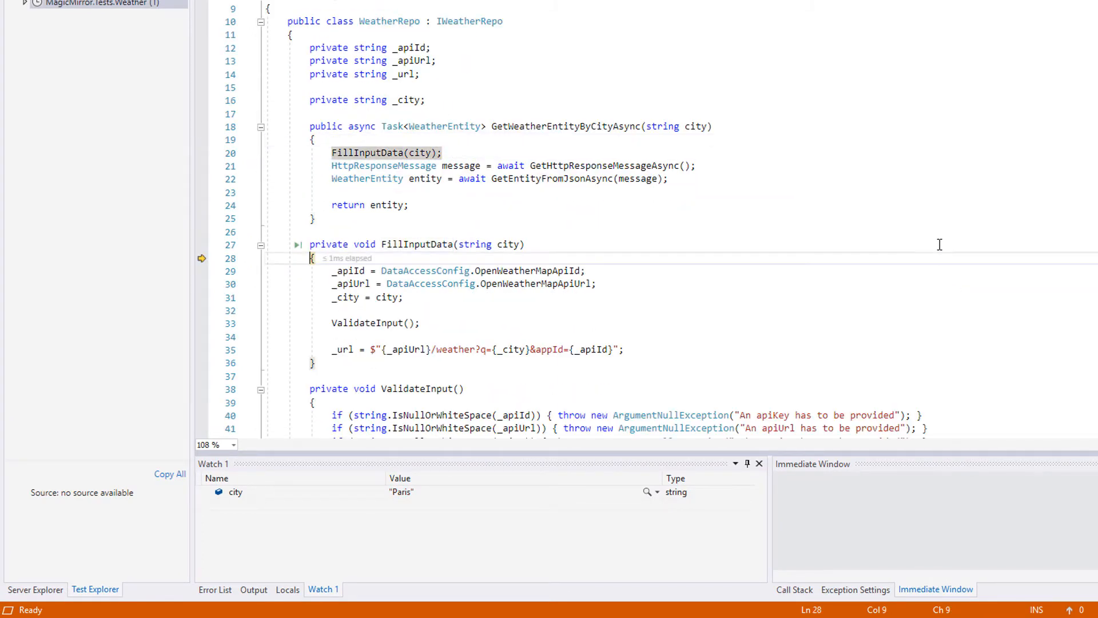
Step through the input setup and city validation until the request url is built.
{"action": "key", "text": "F10"}
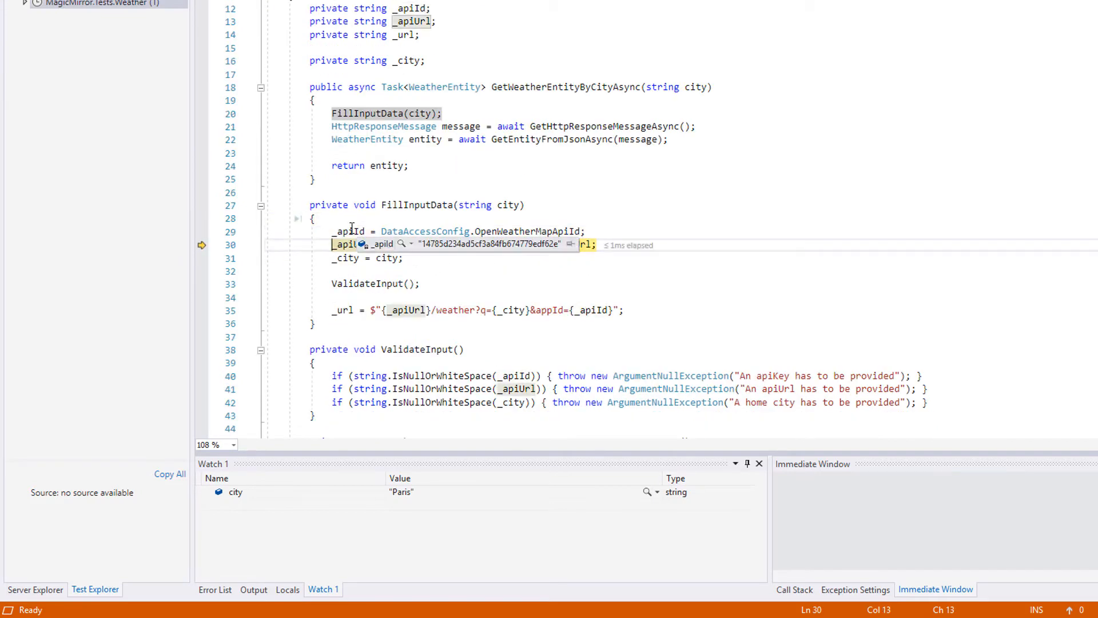
{"action": "key", "text": "F10"}
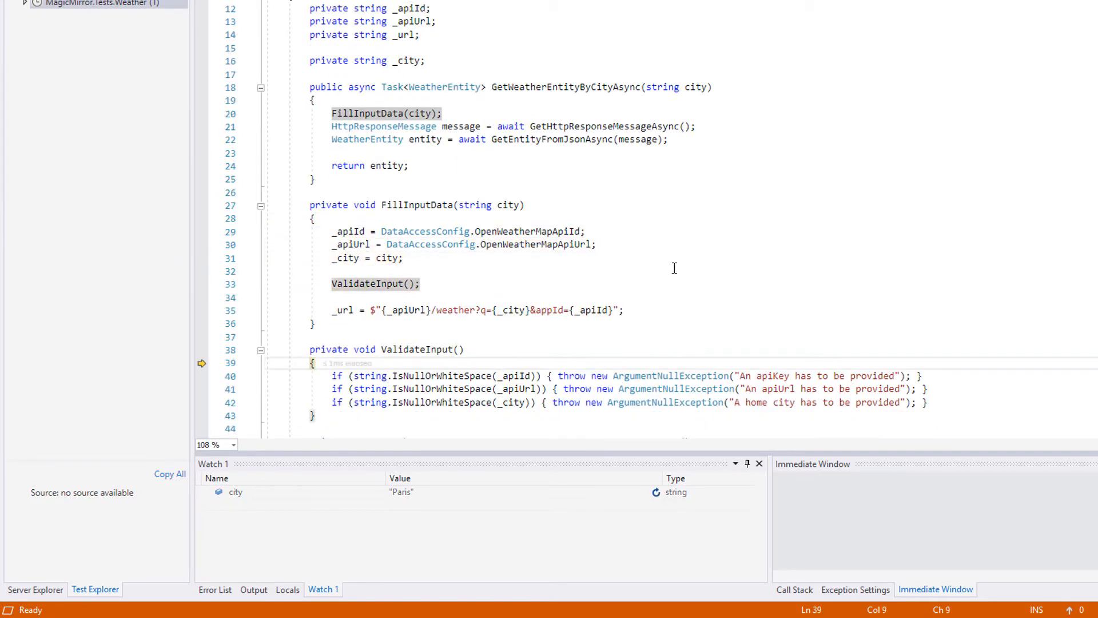
{"action": "key", "text": "F10"}
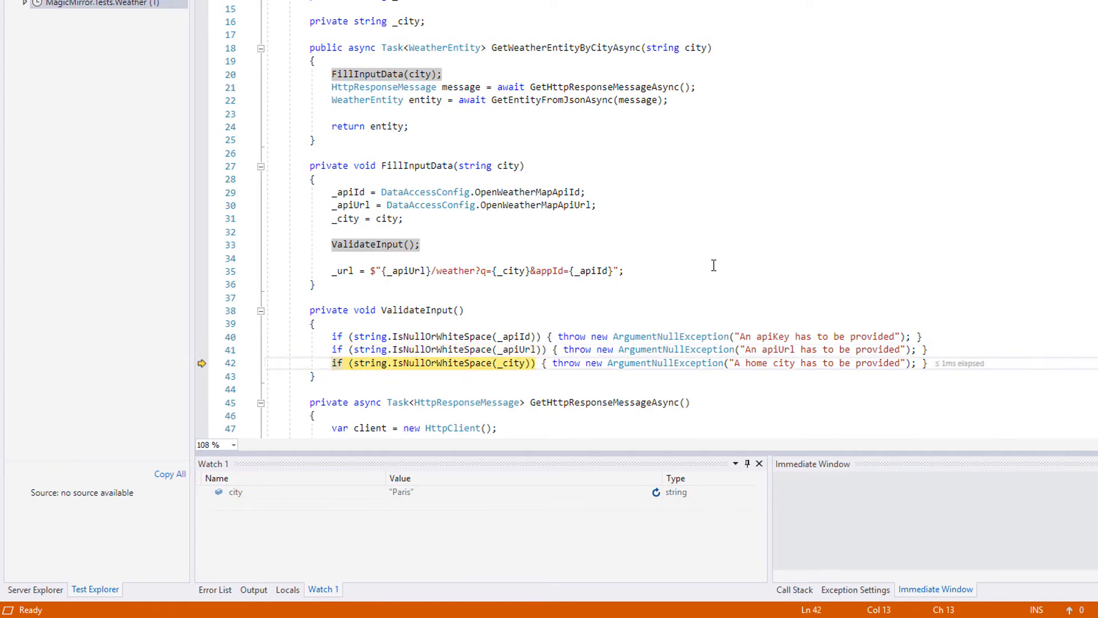
{"action": "key", "text": "F10"}
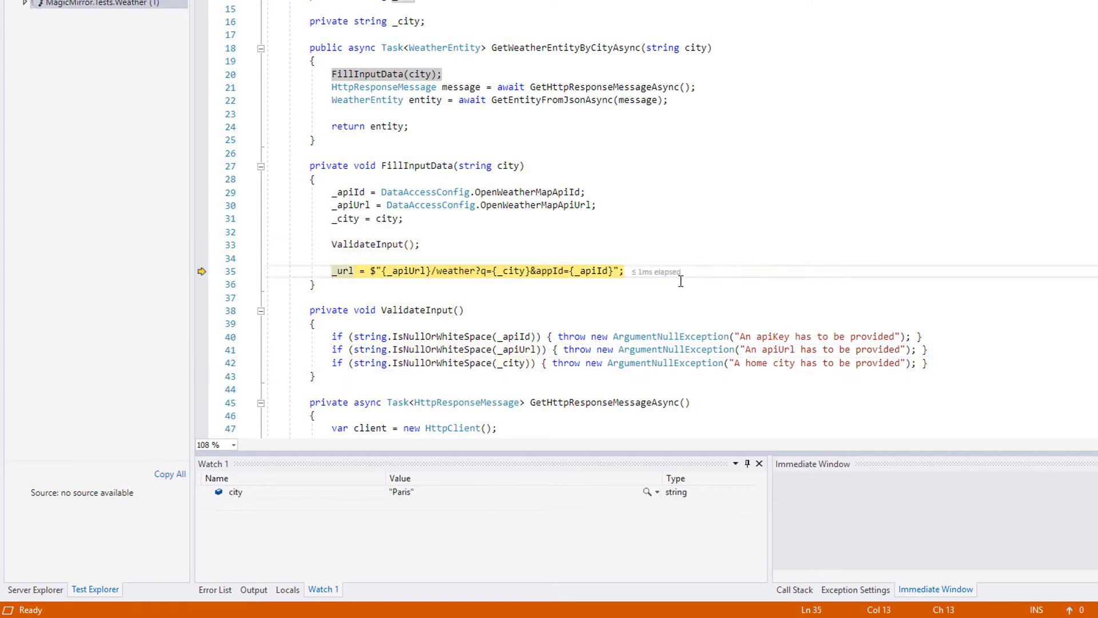
{"action": "key", "text": "F10"}
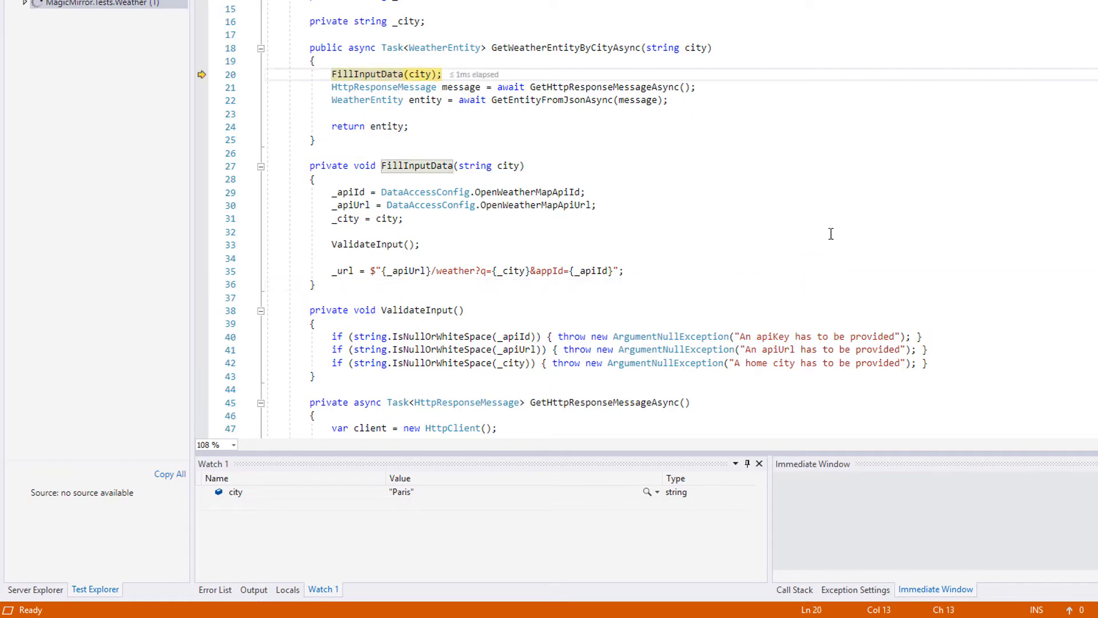
Step through reading and deserializing the response, inspect the returned Paris entity, and let the test finish.
{"action": "key", "text": "F10"}
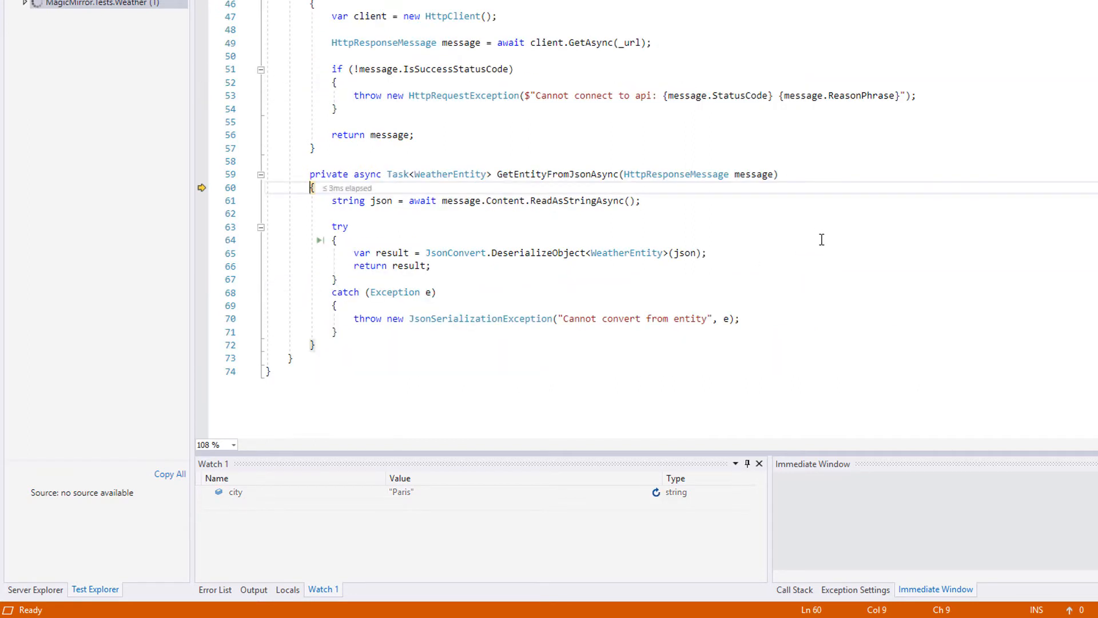
{"action": "key", "text": "F10"}
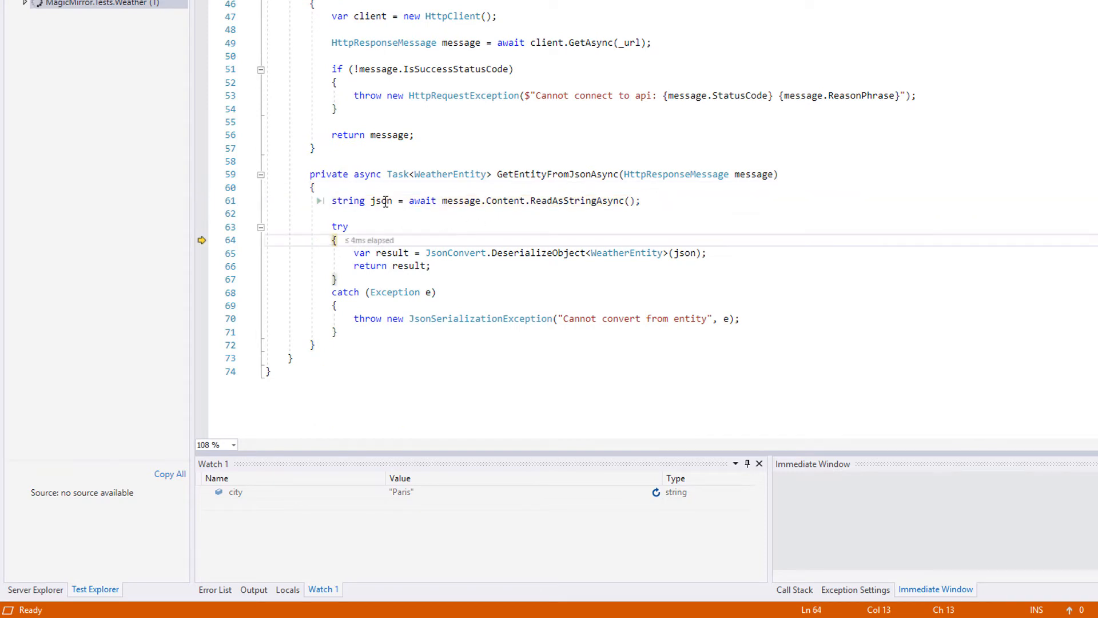
{"action": "key", "text": "F10"}
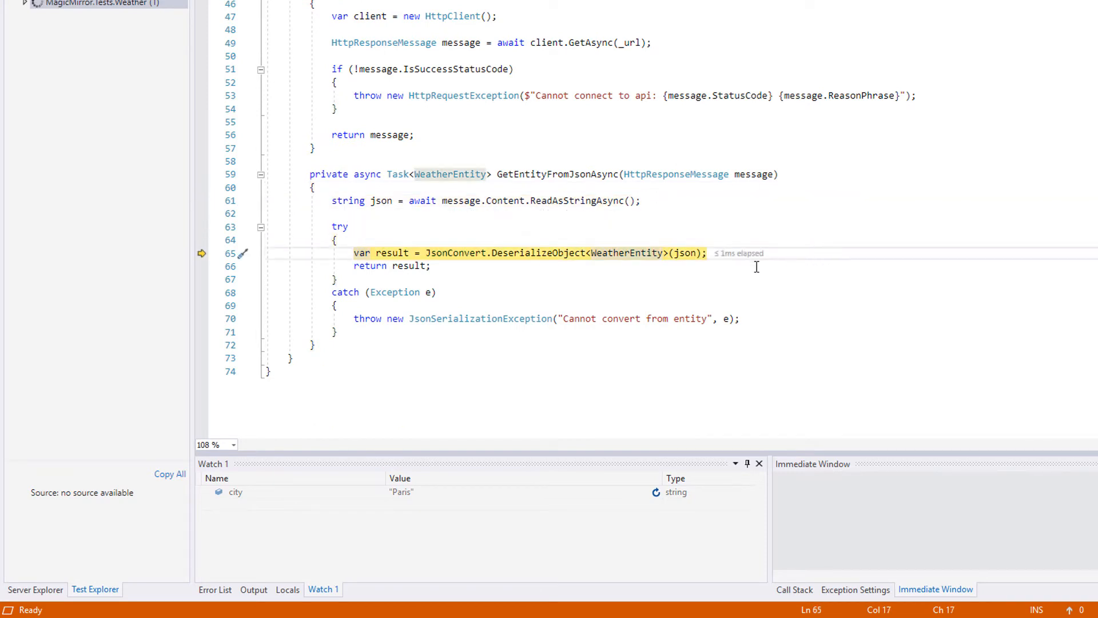
{"action": "key", "text": "F10"}
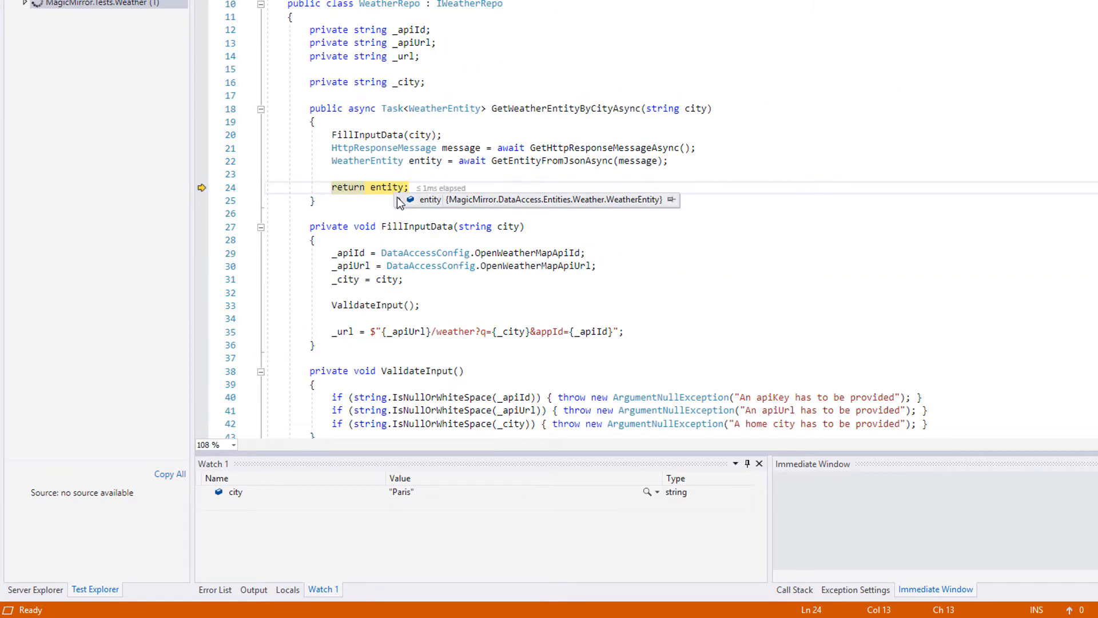
{"action": "left_click", "coordinate": [413, 199]}
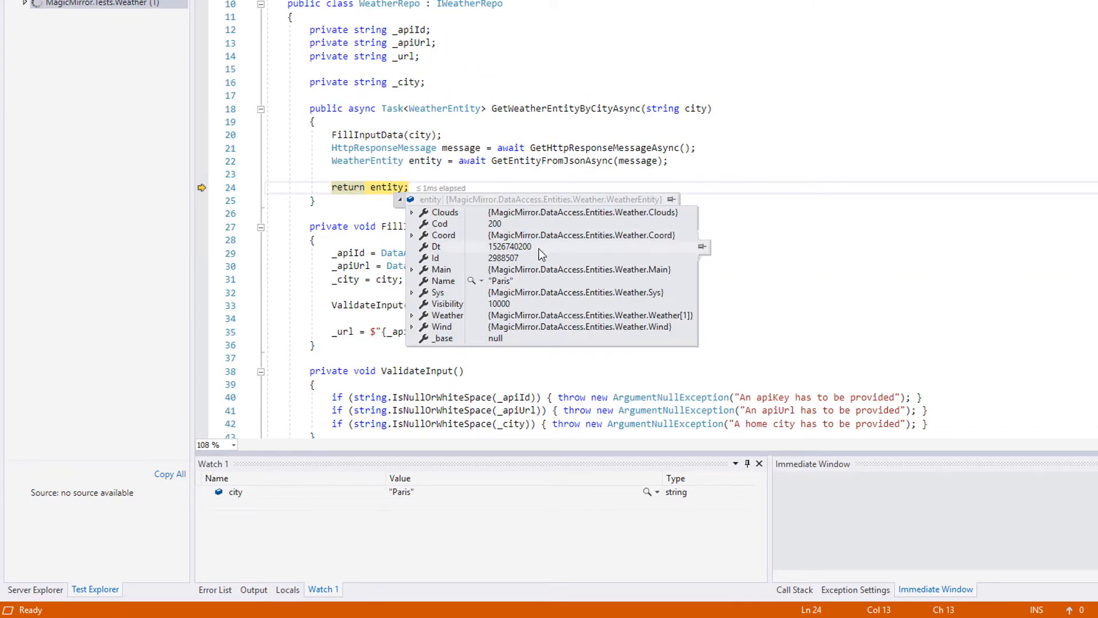
{"action": "mouse_move", "coordinate": [607, 276]}
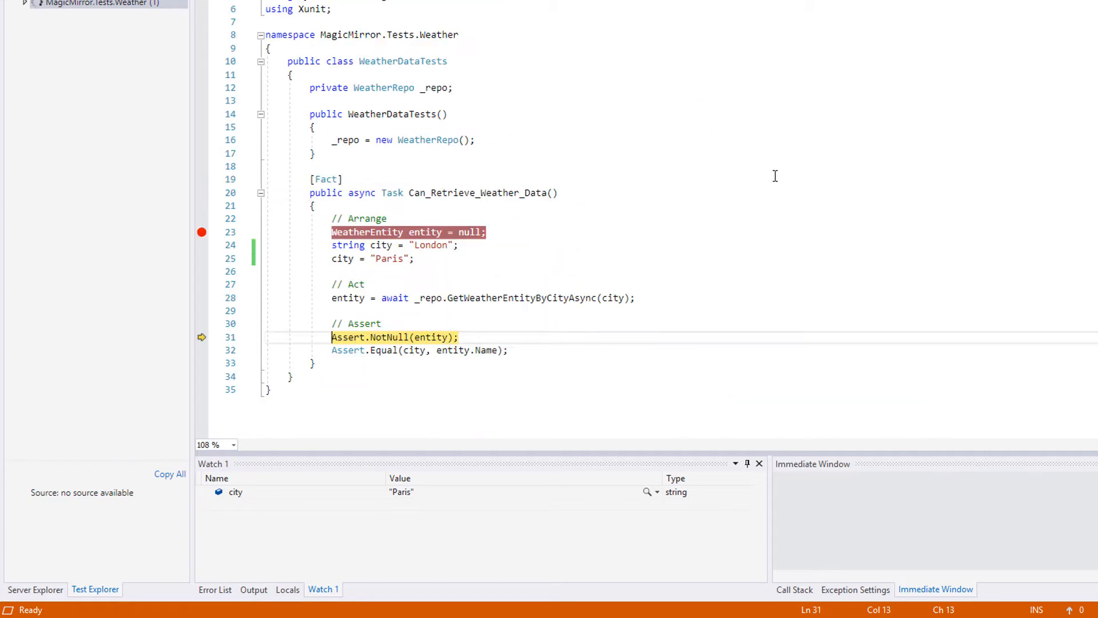
{"action": "key", "text": "F10"}
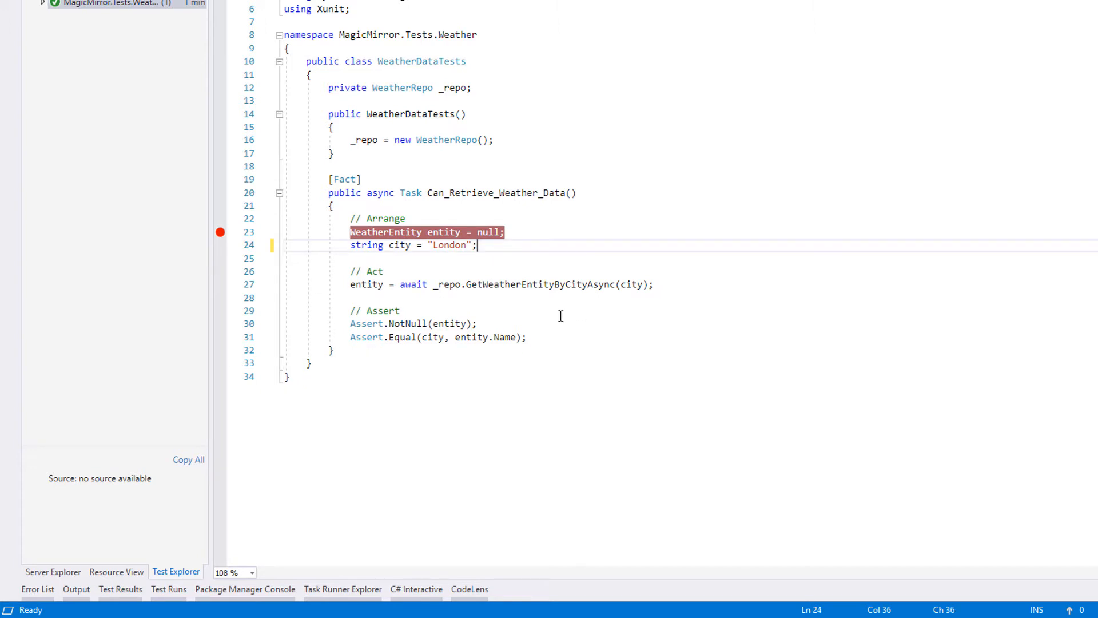
Declare a [Fact] async Task test named Return_Type_Should_Be_WeatherEntity.
{"action": "type", "text": "[F"}
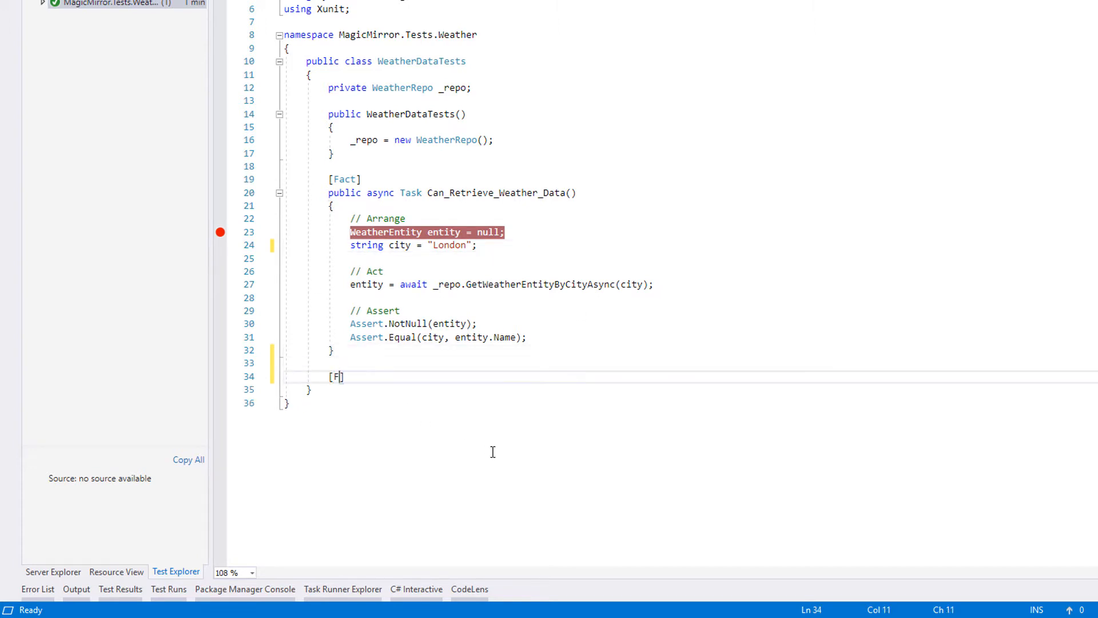
{"action": "type", "text": "act"}
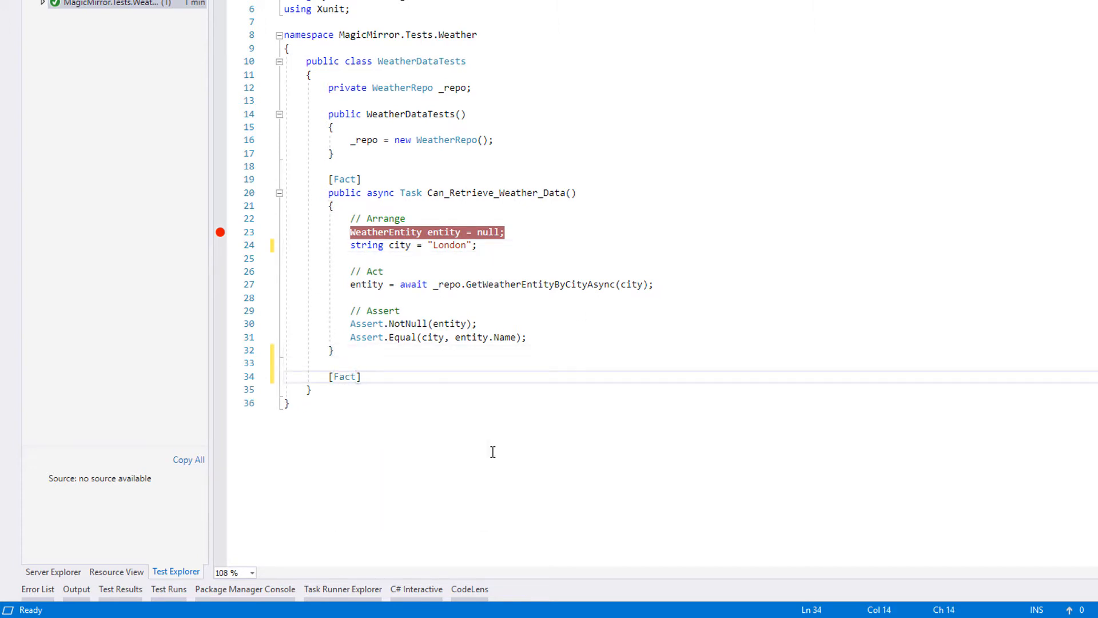
{"action": "type", "text": "public s"}
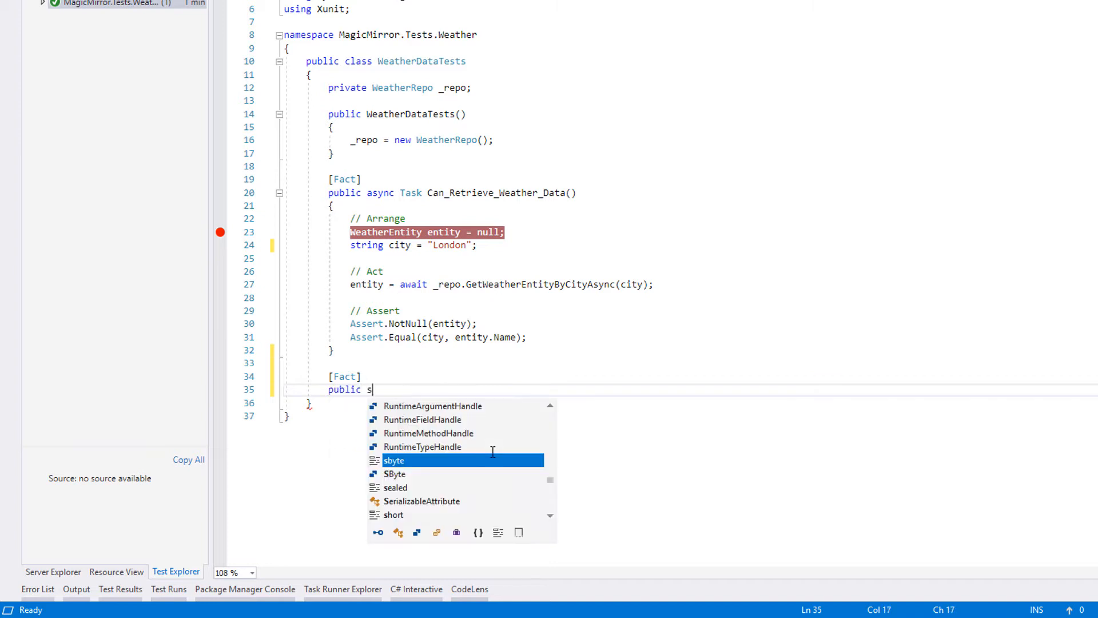
{"action": "type", "text": "async Task"}
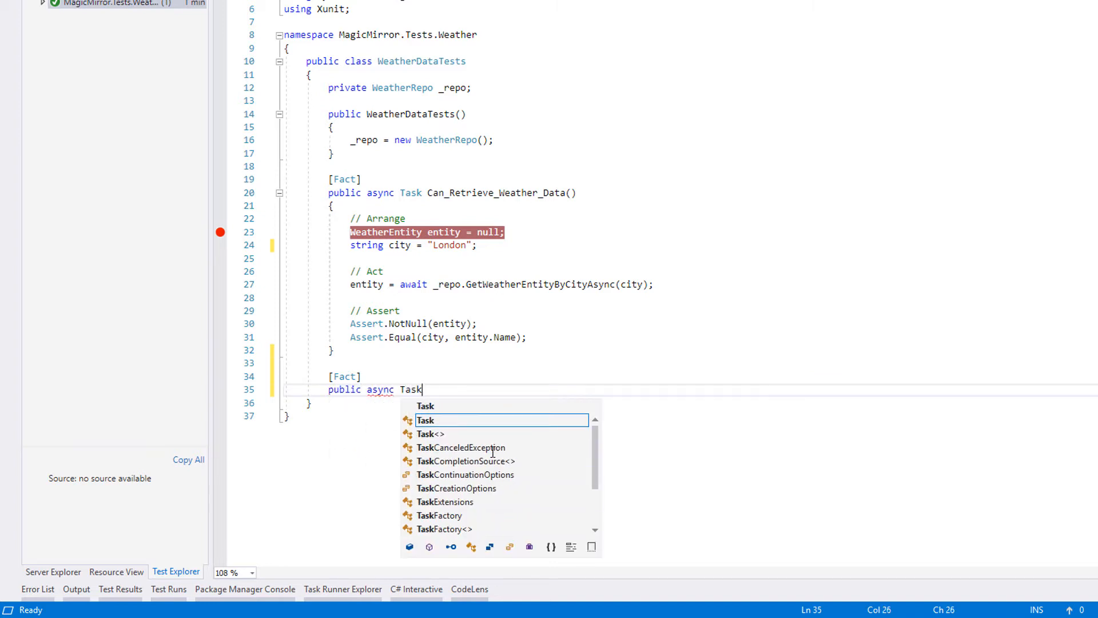
{"action": "type", "text": "Return_T"}
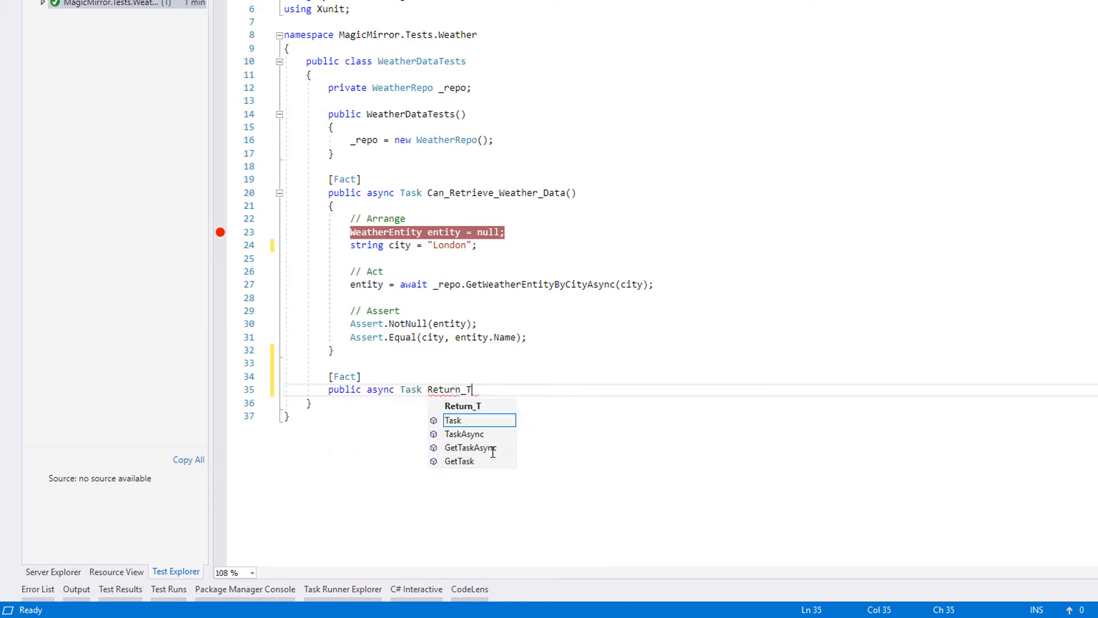
{"action": "type", "text": "ype_Should_B"}
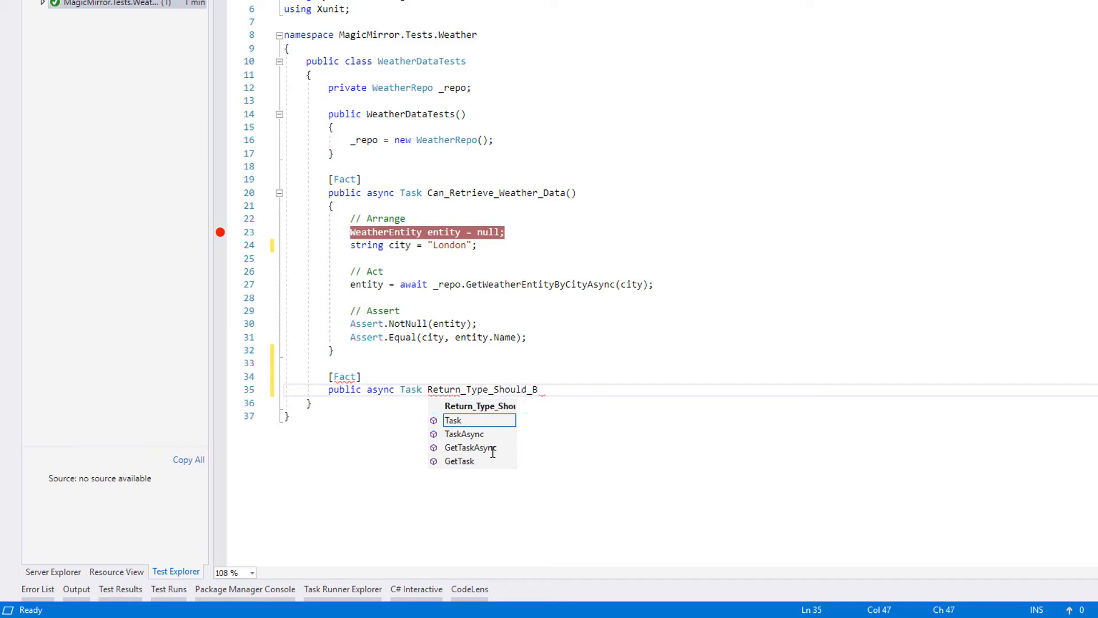
{"action": "type", "text": "e_WeatherEntity("}
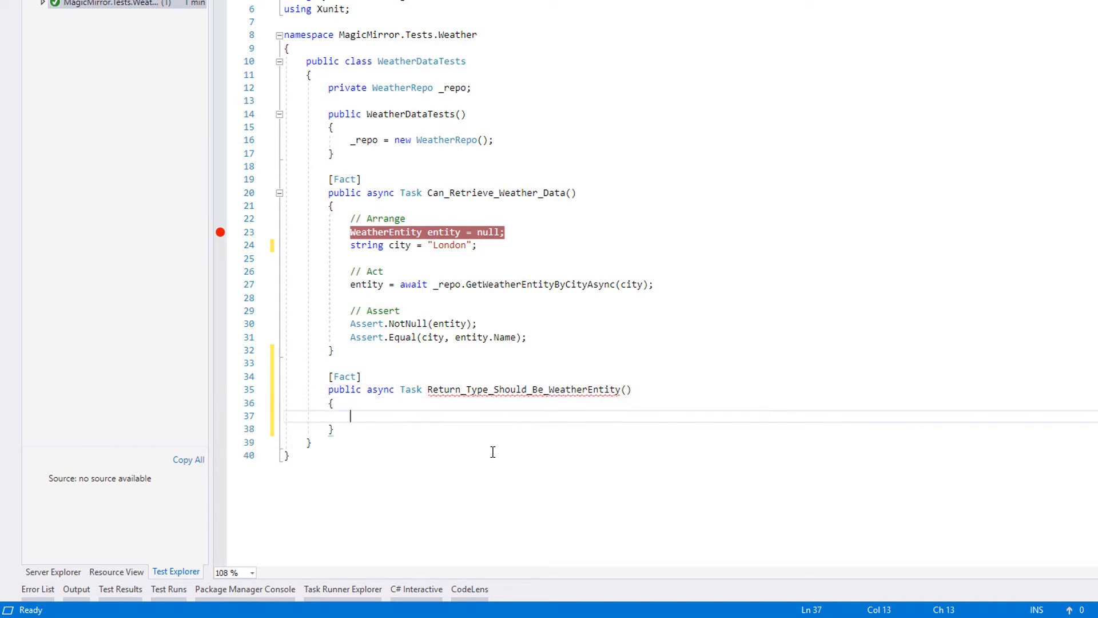
Arrange an awaited London lookup and assert the result IsType WeatherEntity.
{"action": "type", "text": "// Arrange"}
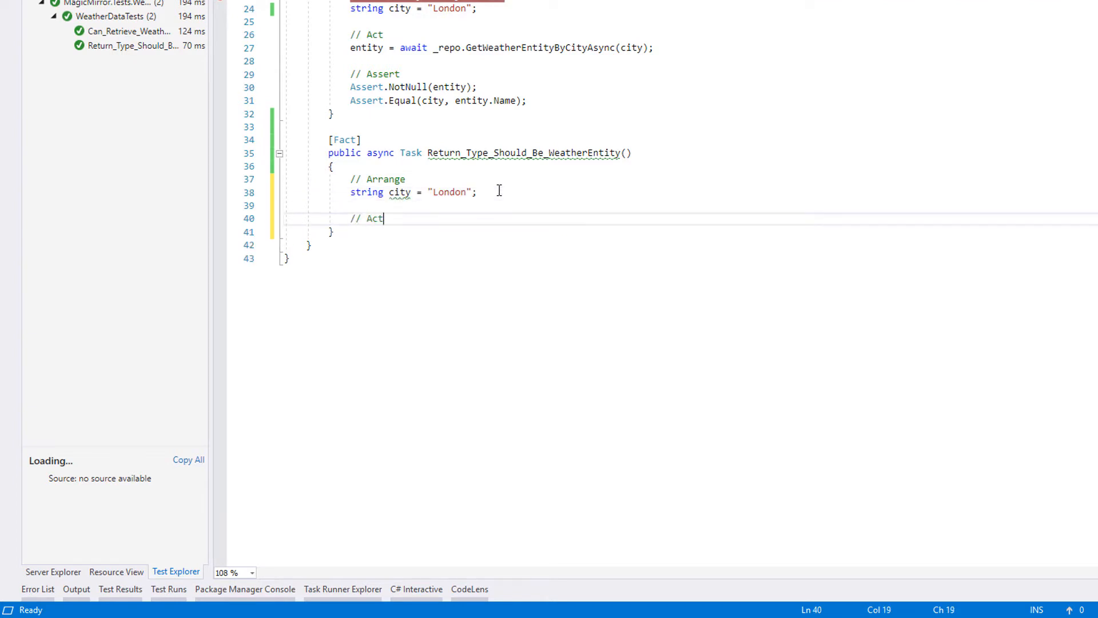
{"action": "type", "text": "var entity = await _repo.GetWeatherEntityByCityAsync(city);"}
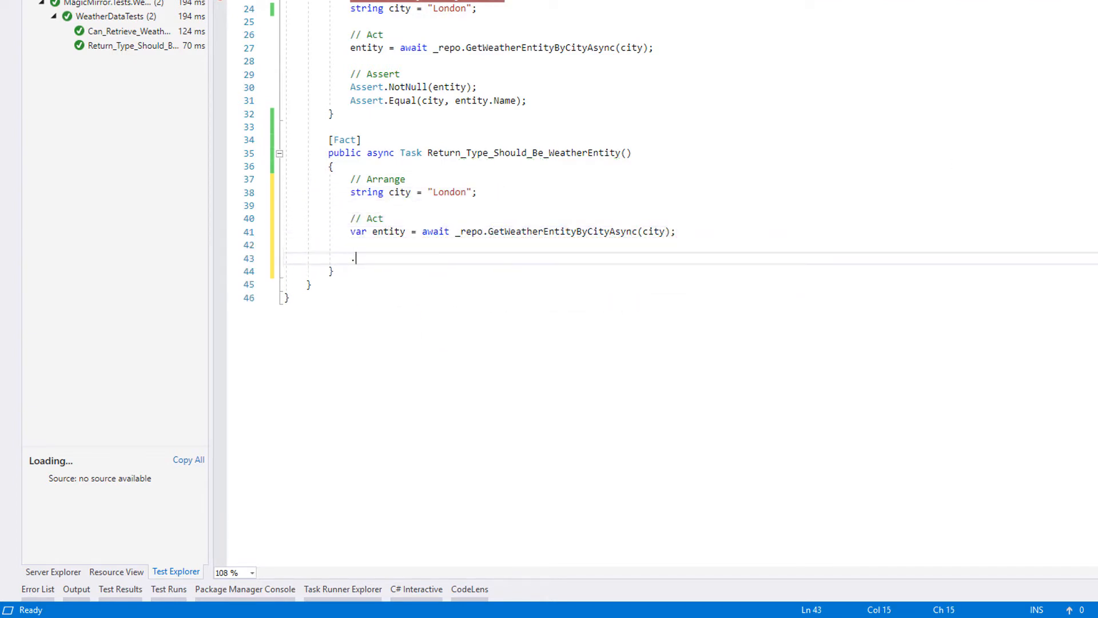
{"action": "type", "text": "// Assert"}
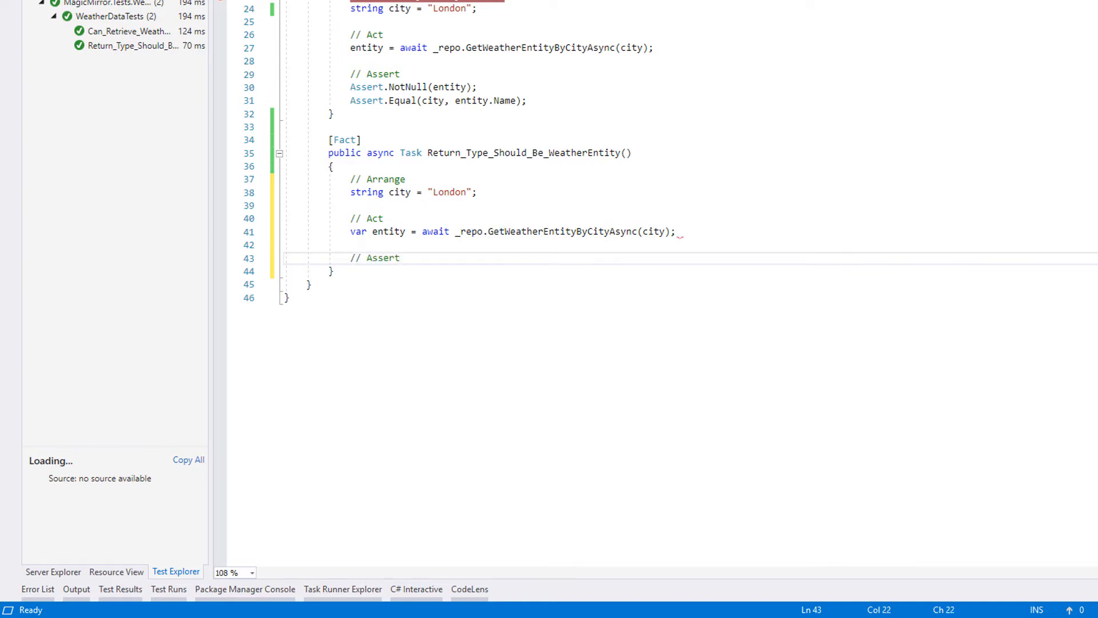
{"action": "type", "text": "Assert.IsType<>"}
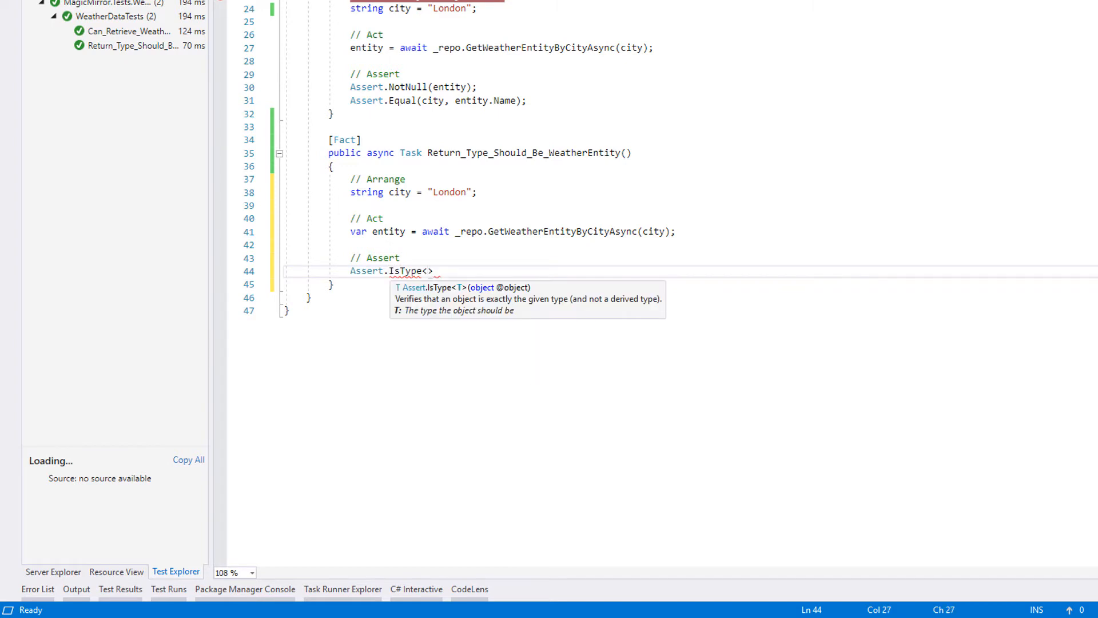
{"action": "type", "text": "WeatherEntity"}
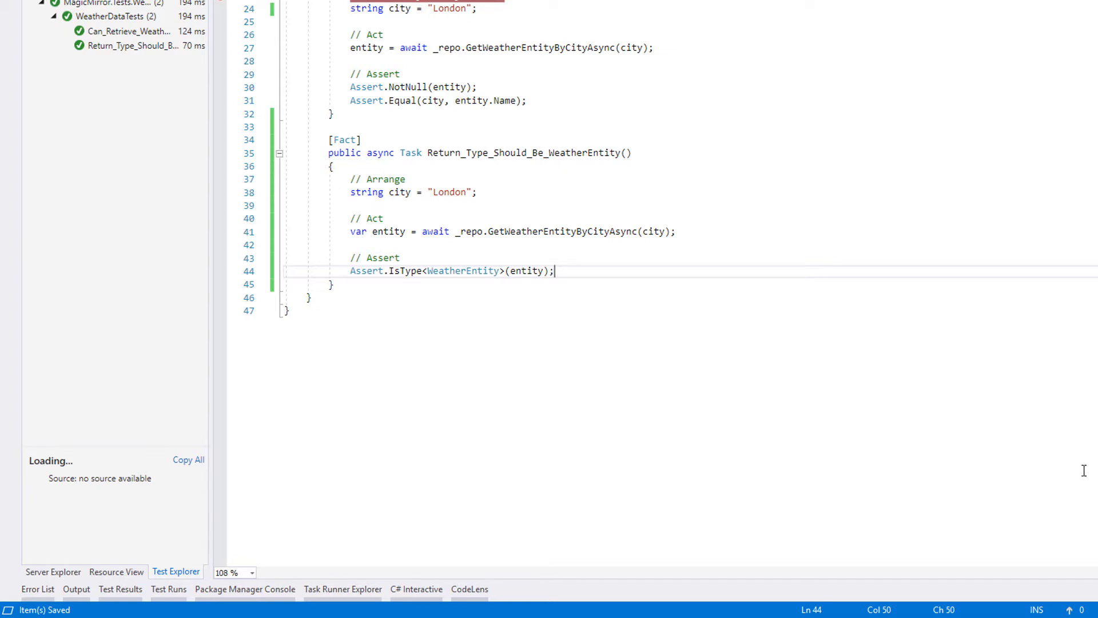
{"action": "mouse_move", "coordinate": [742, 423]}
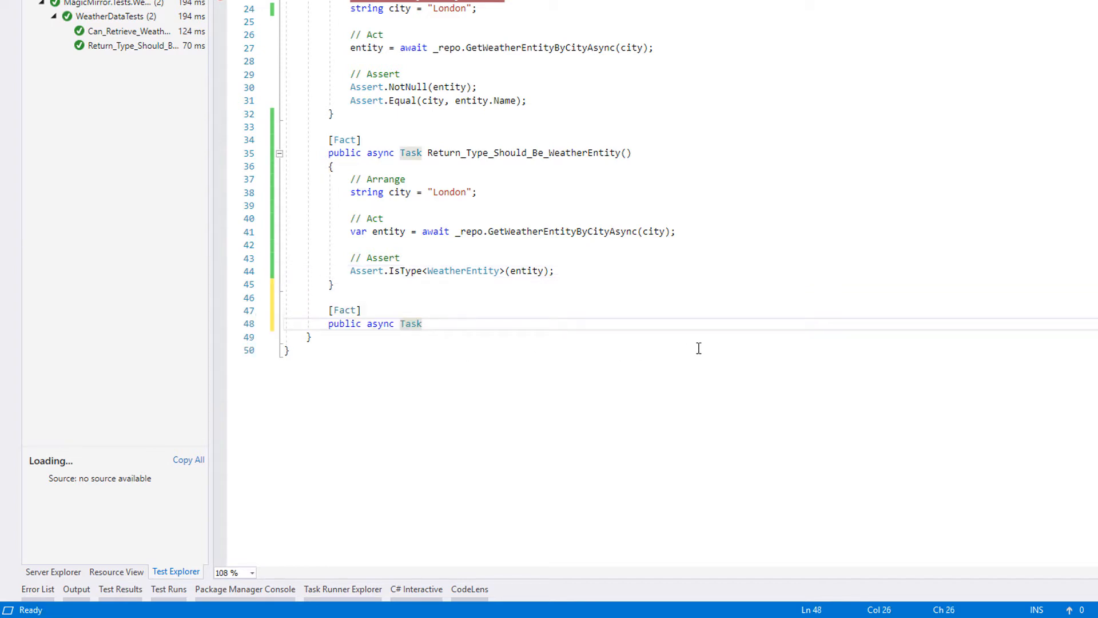
Name the test No_Input_Should_Throw_ArgumentNull and arrange var method = _repo.Get... for an empty city.
{"action": "type", "text": "No_Inpu"}
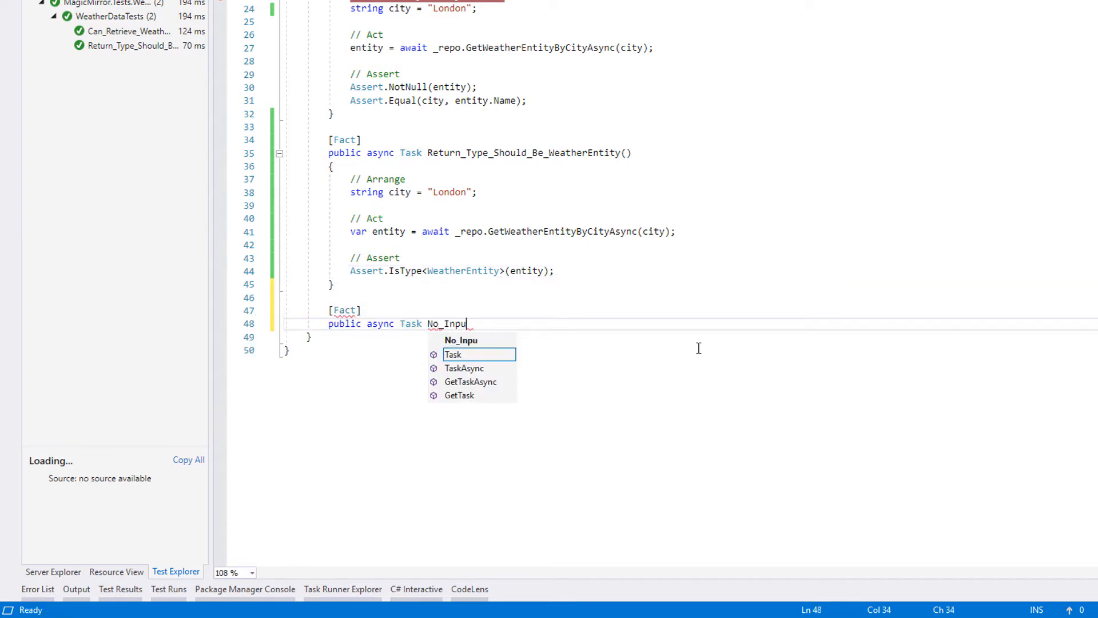
{"action": "type", "text": "t_Should_Throw_ArgumentNull("}
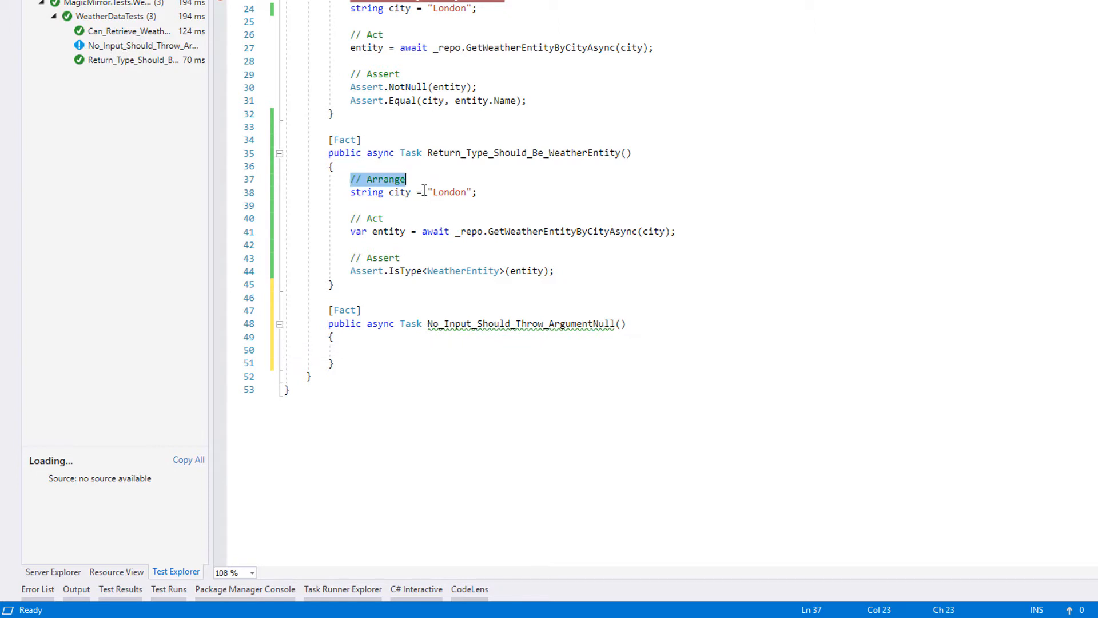
{"action": "type", "text": "// Arrange"}
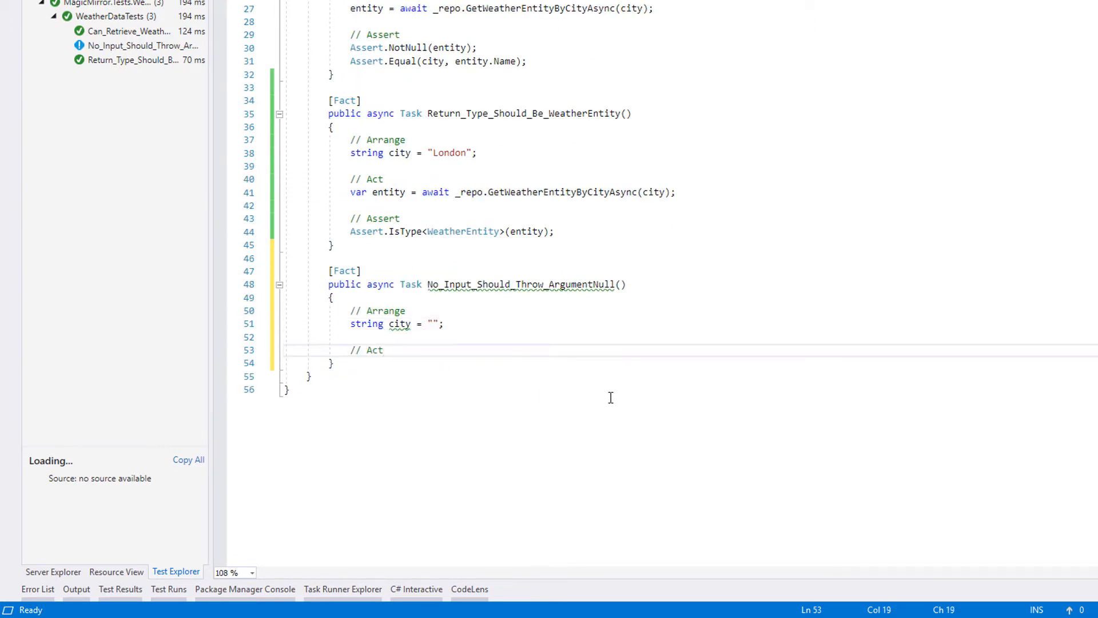
{"action": "type", "text": "var meth"}
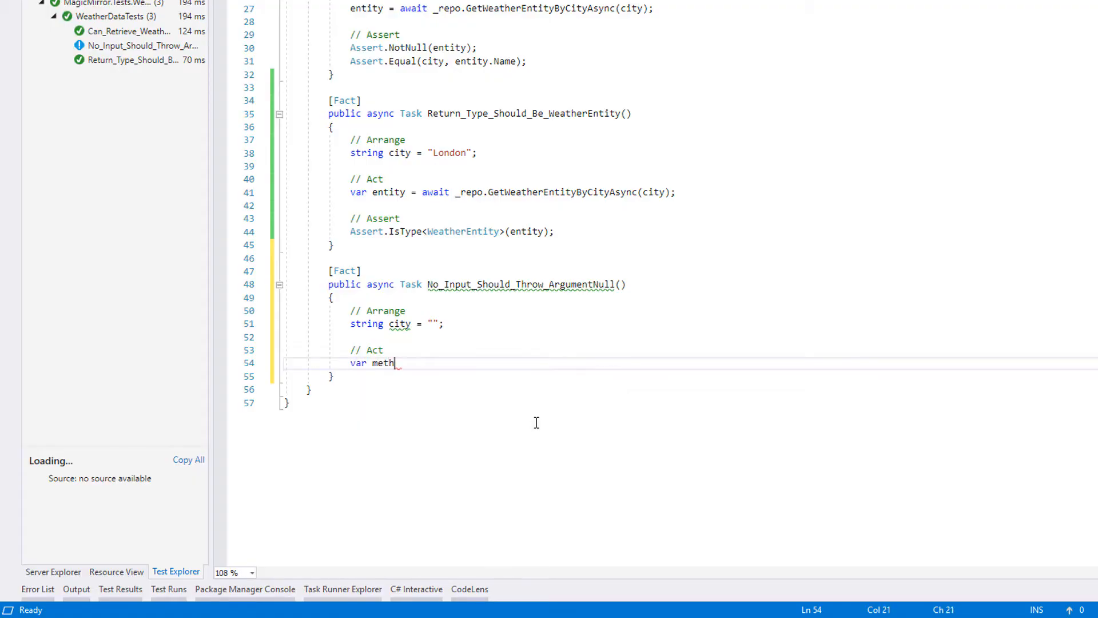
{"action": "type", "text": "od ="}
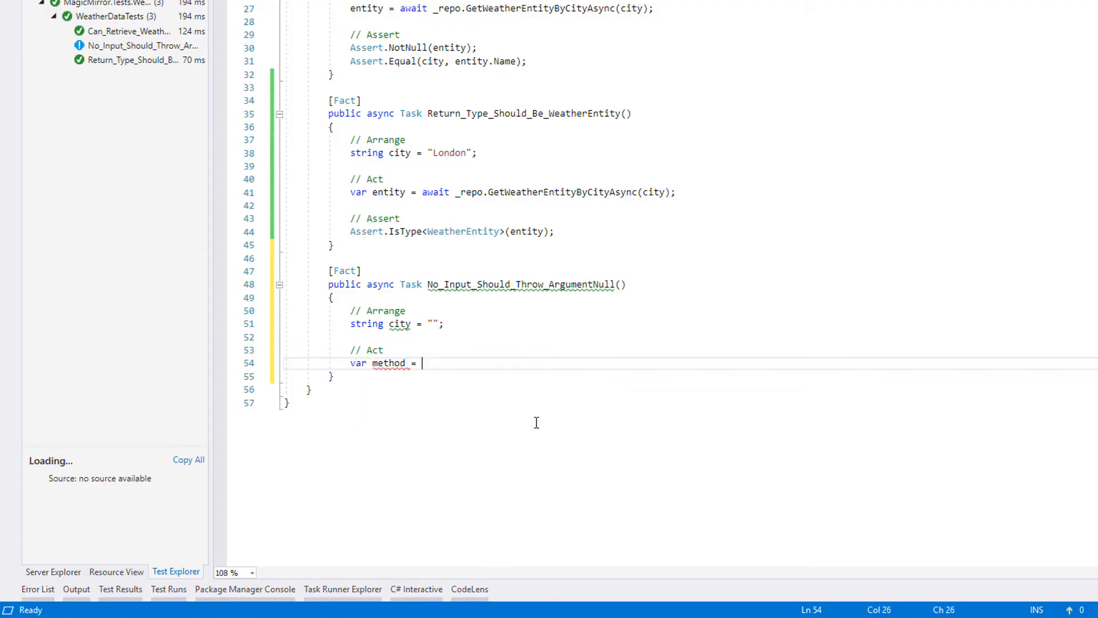
{"action": "type", "text": "_repo.GetWeatherEntityByCityAsync(city);"}
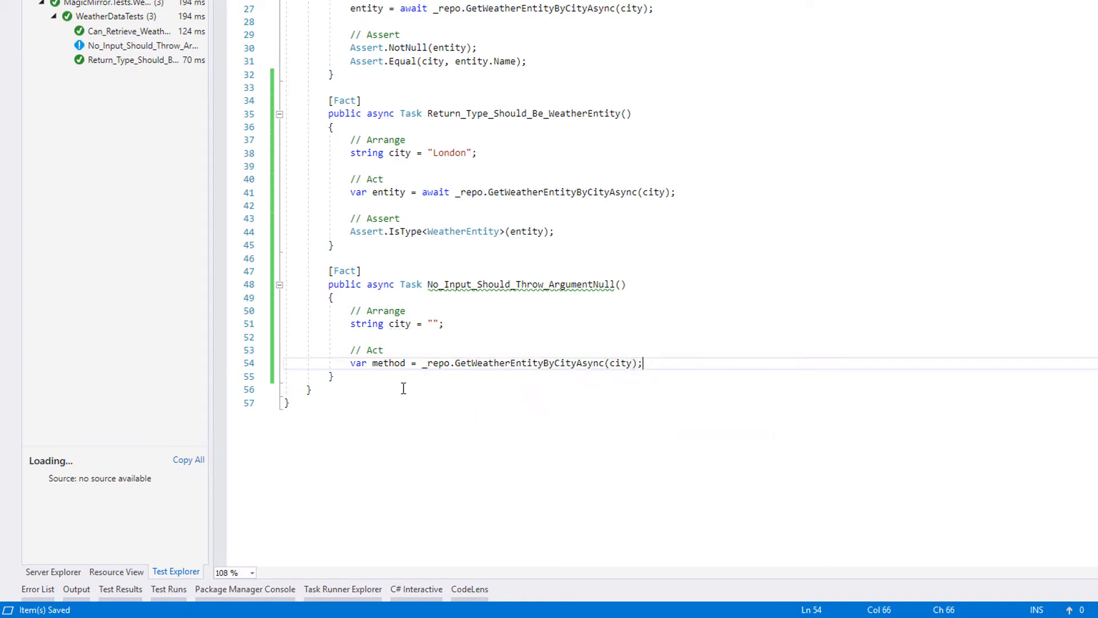
{"action": "mouse_move", "coordinate": [357, 363]}
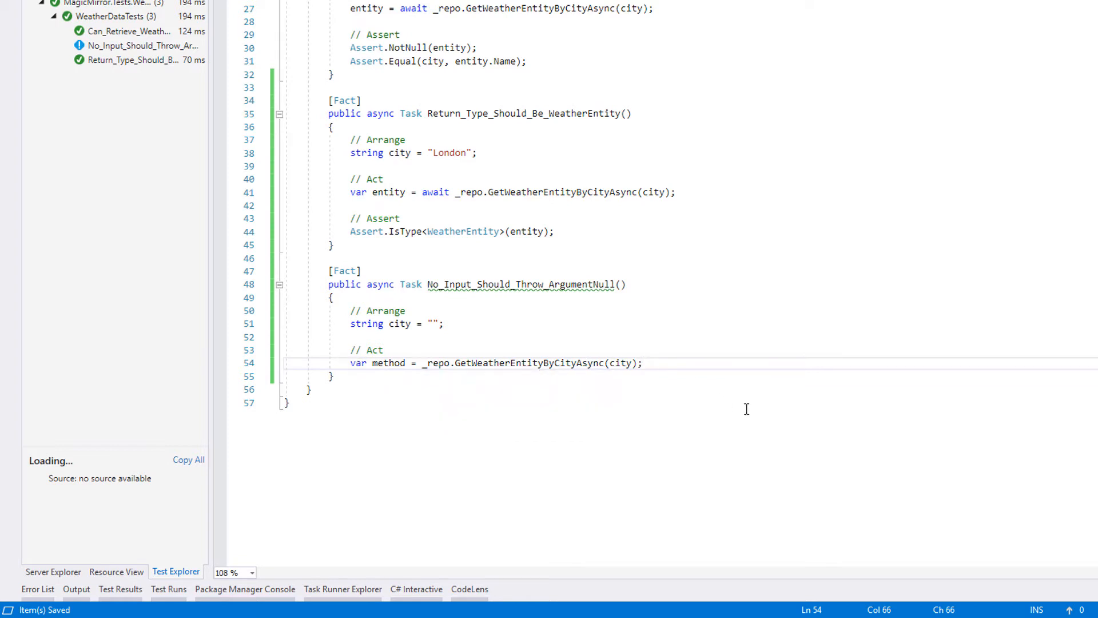
Assert.ThrowsAsync<ArgumentNullException> around async () => await method.
{"action": "type", "text": "// Assert"}
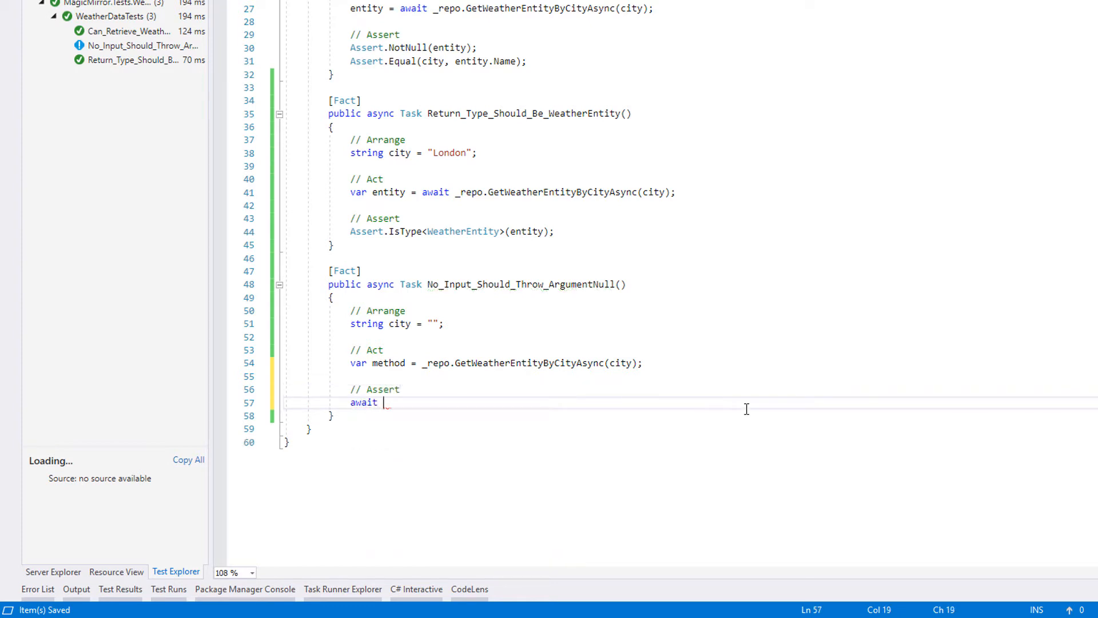
{"action": "type", "text": "Assert.ThrowsAsync"}
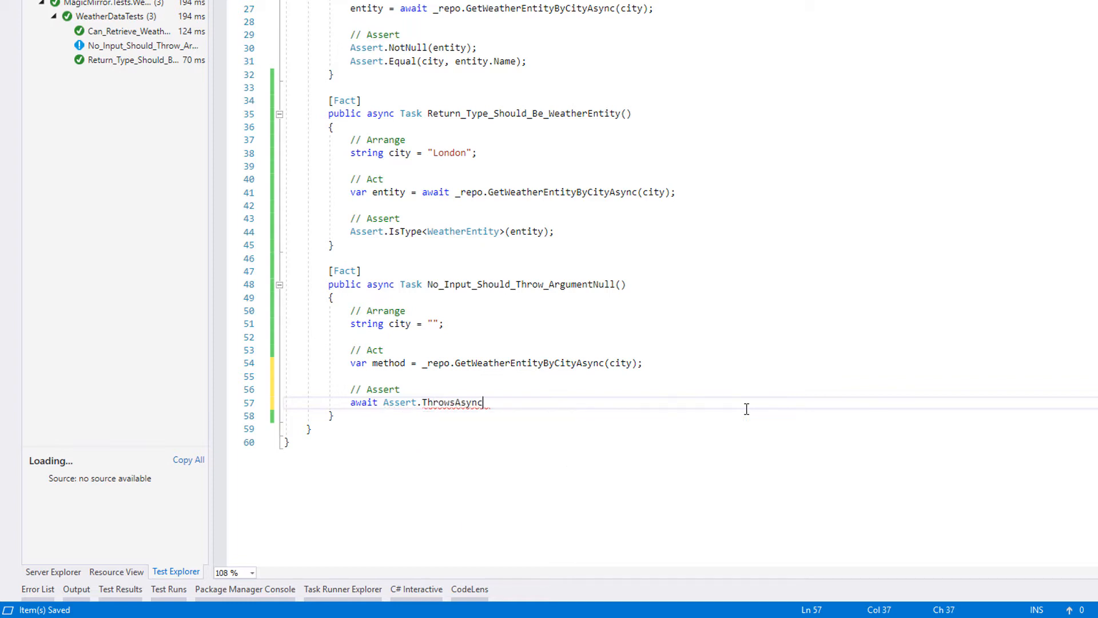
{"action": "type", "text": "<ArgumentNullException"}
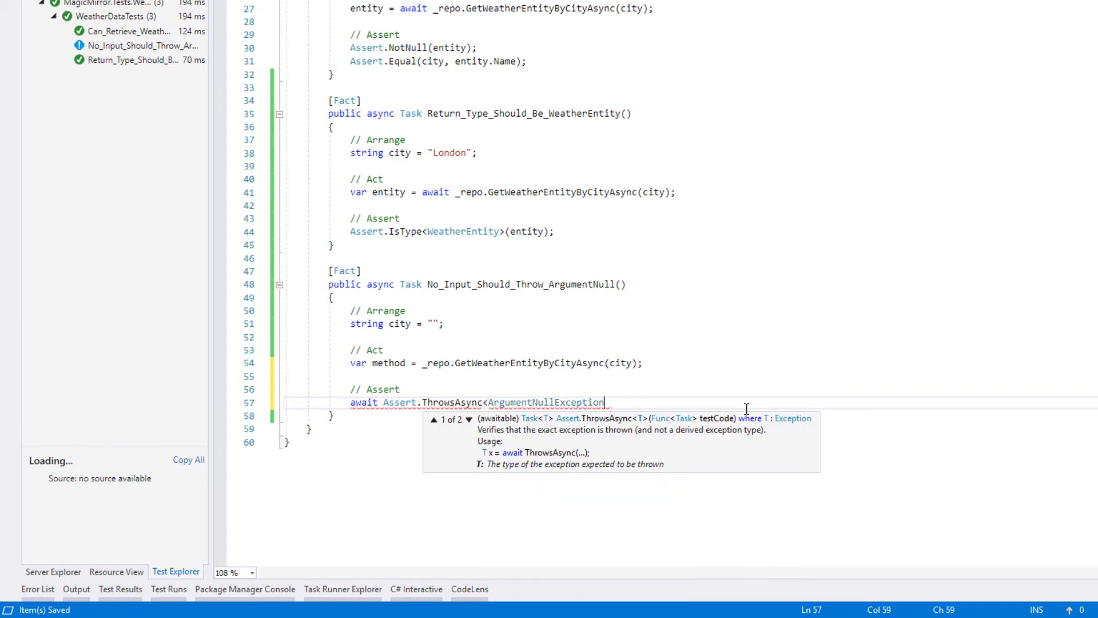
{"action": "type", "text": ">"}
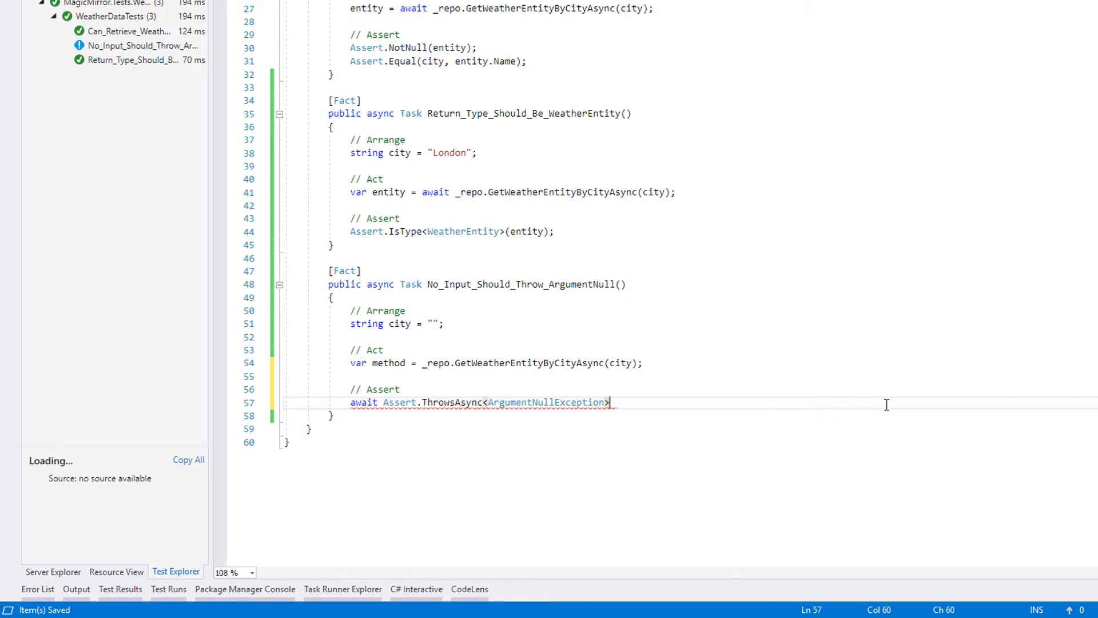
{"action": "type", "text": "(async ("}
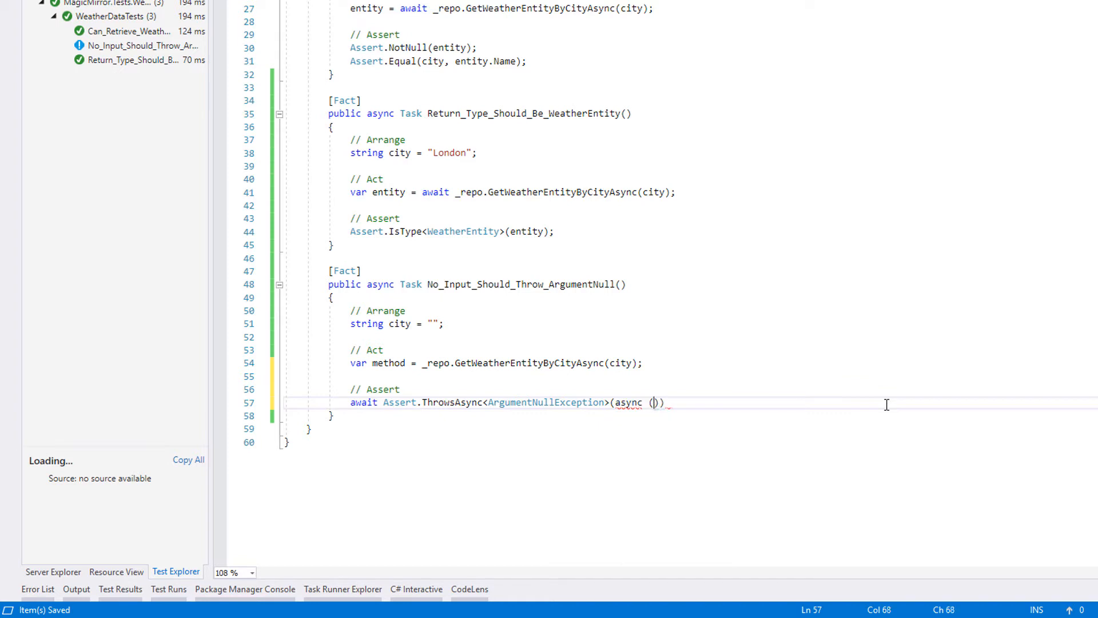
{"action": "type", "text": "=>"}
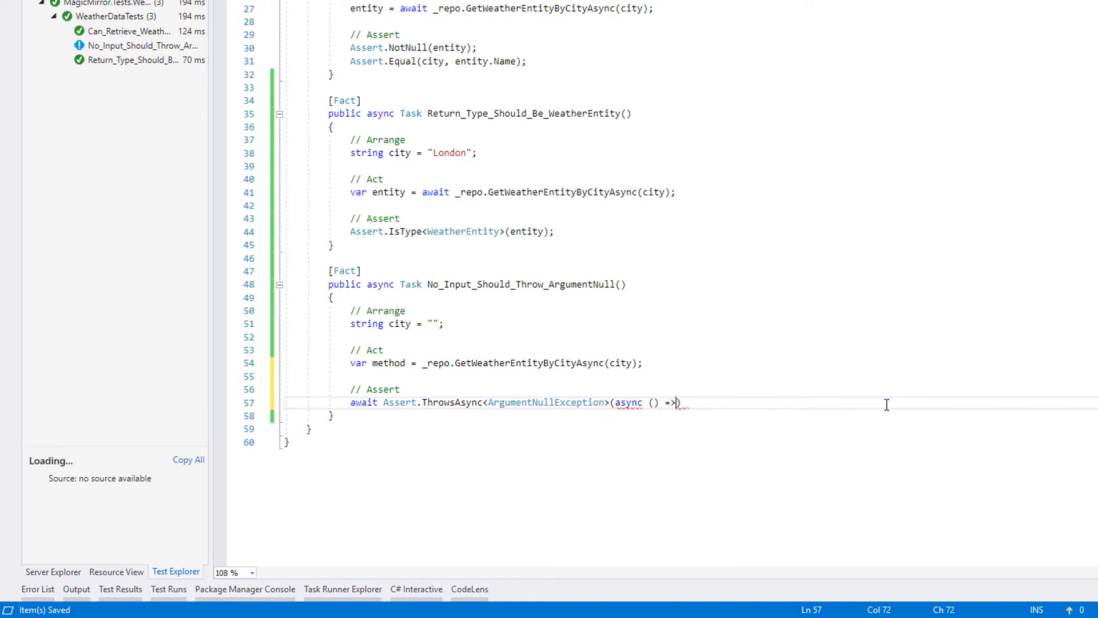
{"action": "type", "text": "await"}
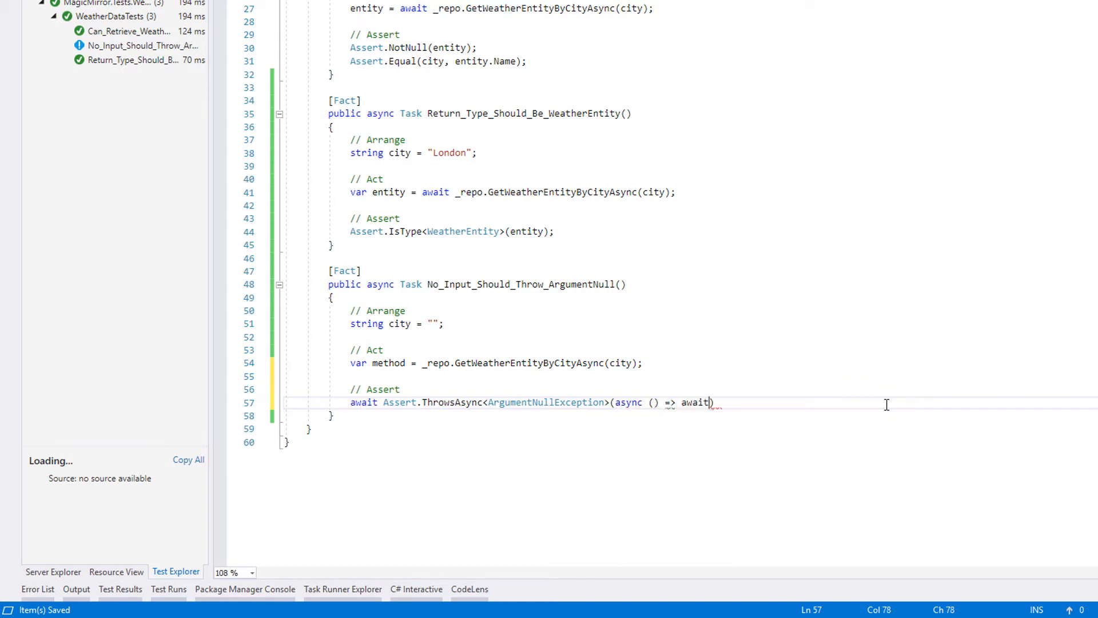
{"action": "type", "text": "method"}
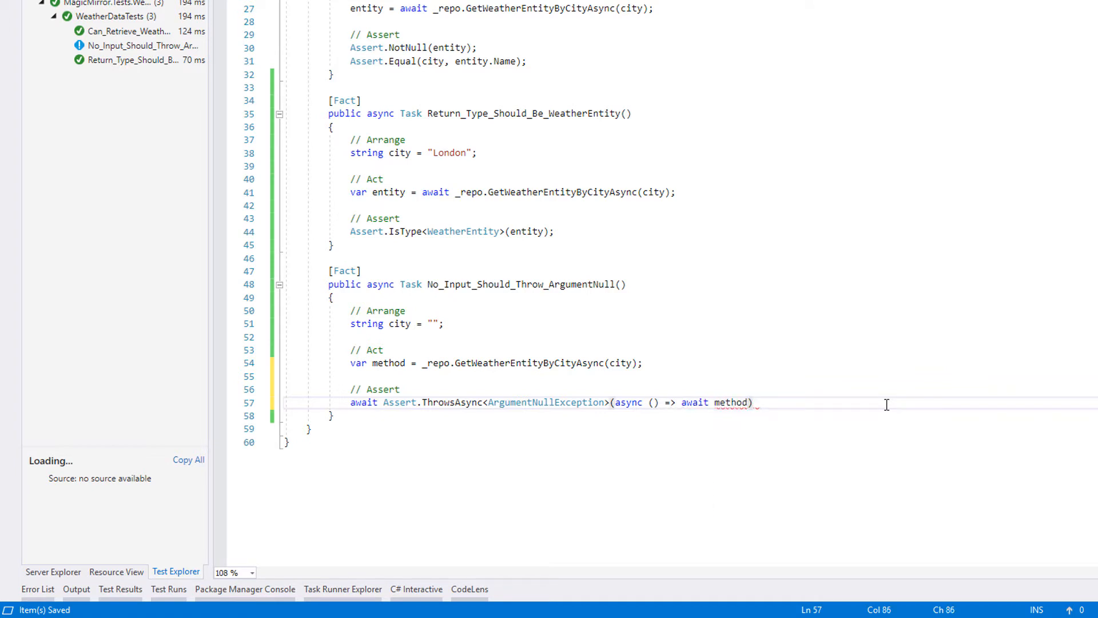
{"action": "type", "text": ";"}
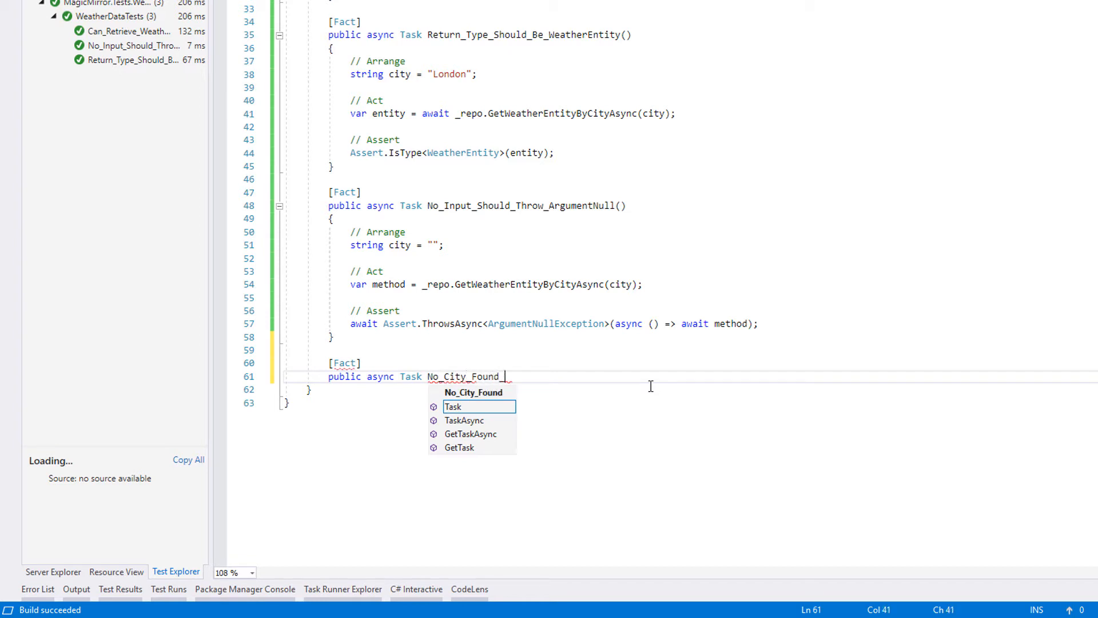
Declare No_City_Found_Should_Throw_HttpRequest and arrange a nonsense city string FEIFJIEFUESFYU.
{"action": "type", "text": "Should_Throw_"}
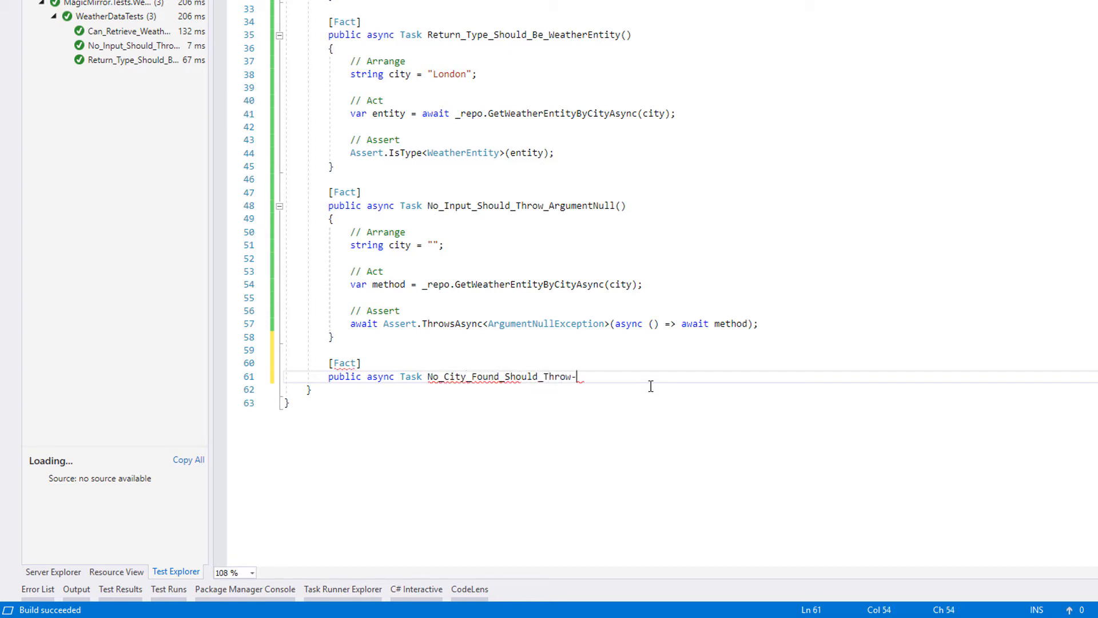
{"action": "type", "text": "HttpReques"}
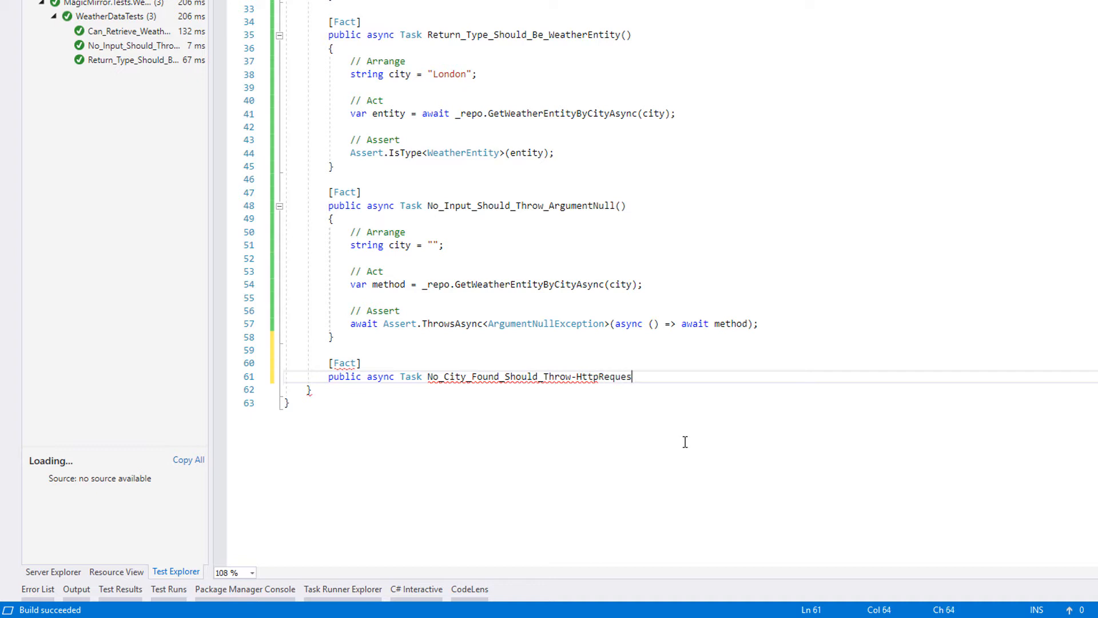
{"action": "type", "text": "t() { }"}
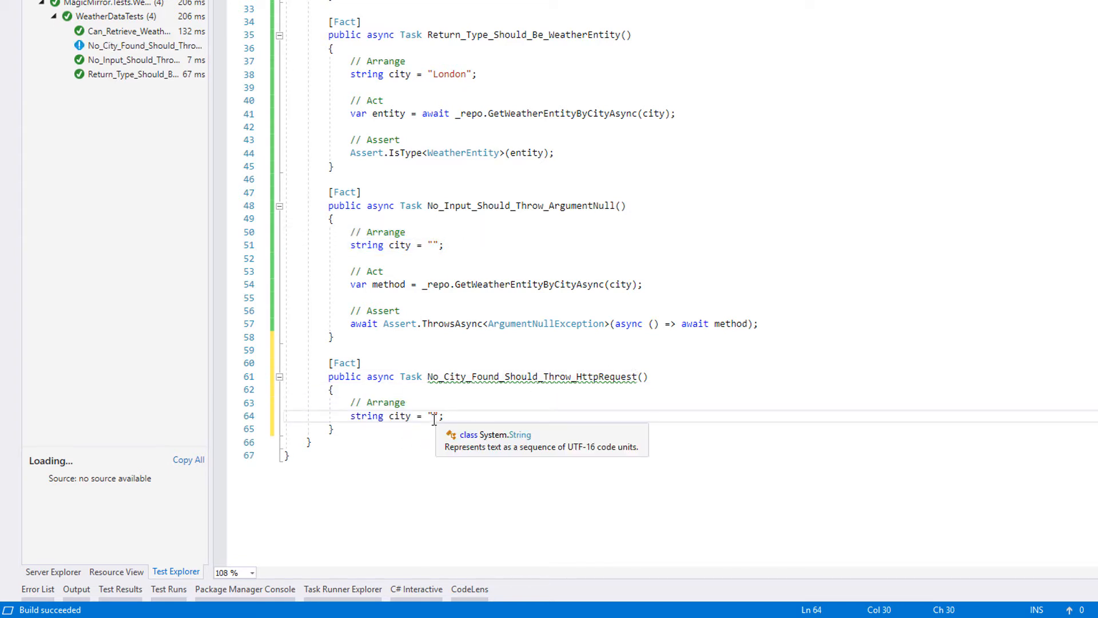
{"action": "type", "text": "FEIFJIEFUESFYU"}
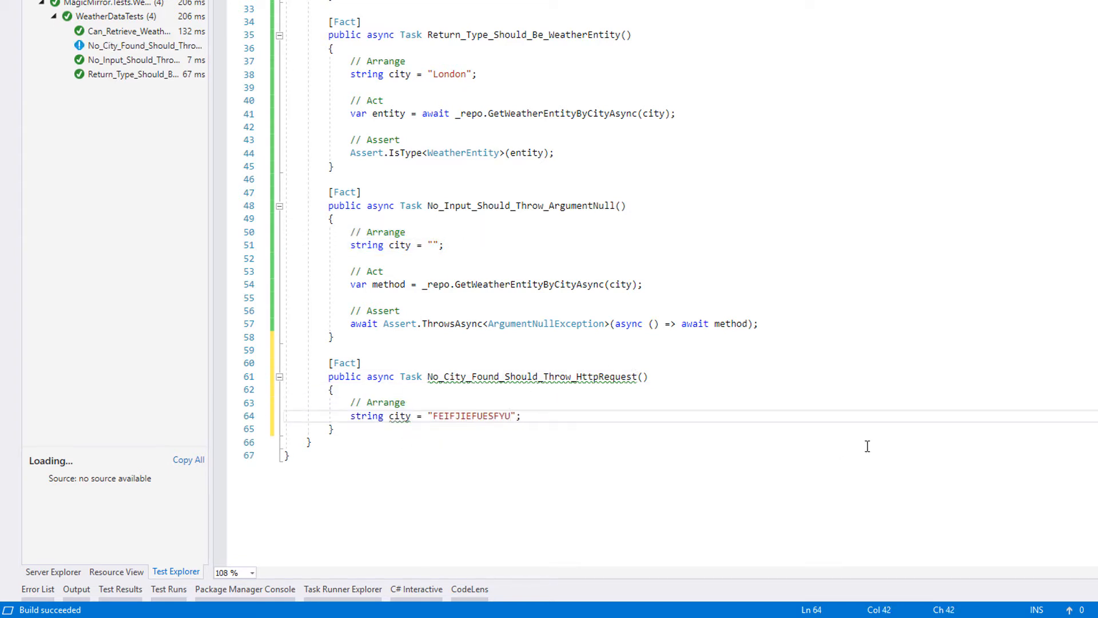
{"action": "key", "text": "enter"}
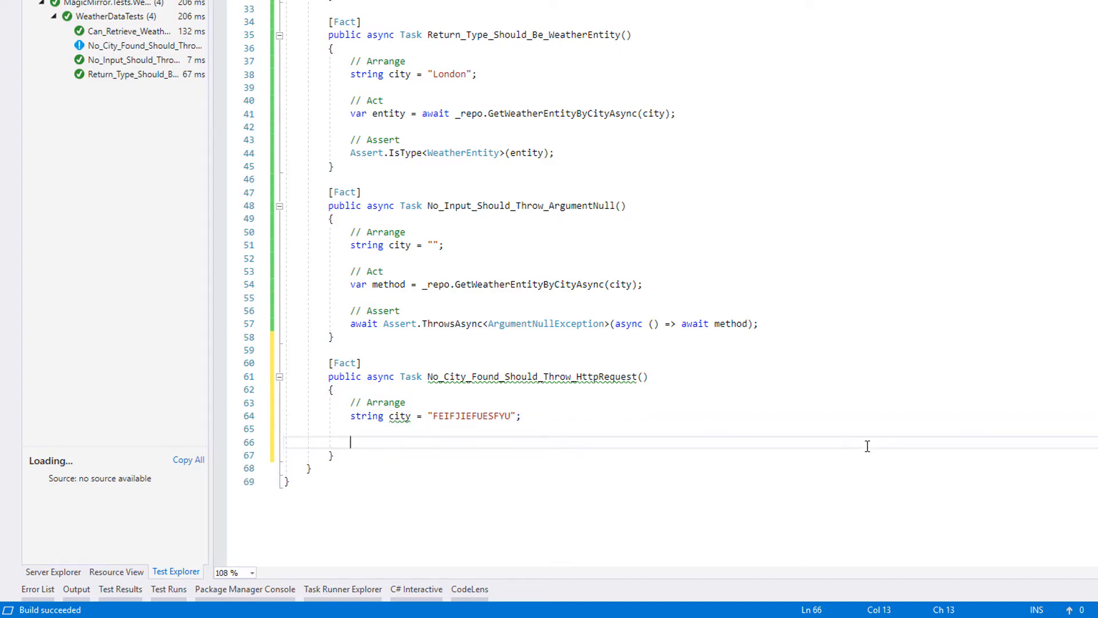
Assert.ThrowsAsync<HttpRequestException> around await _repo.GetWeatherEntityByCityAsync(city).
{"action": "type", "text": "// Act & Assert"}
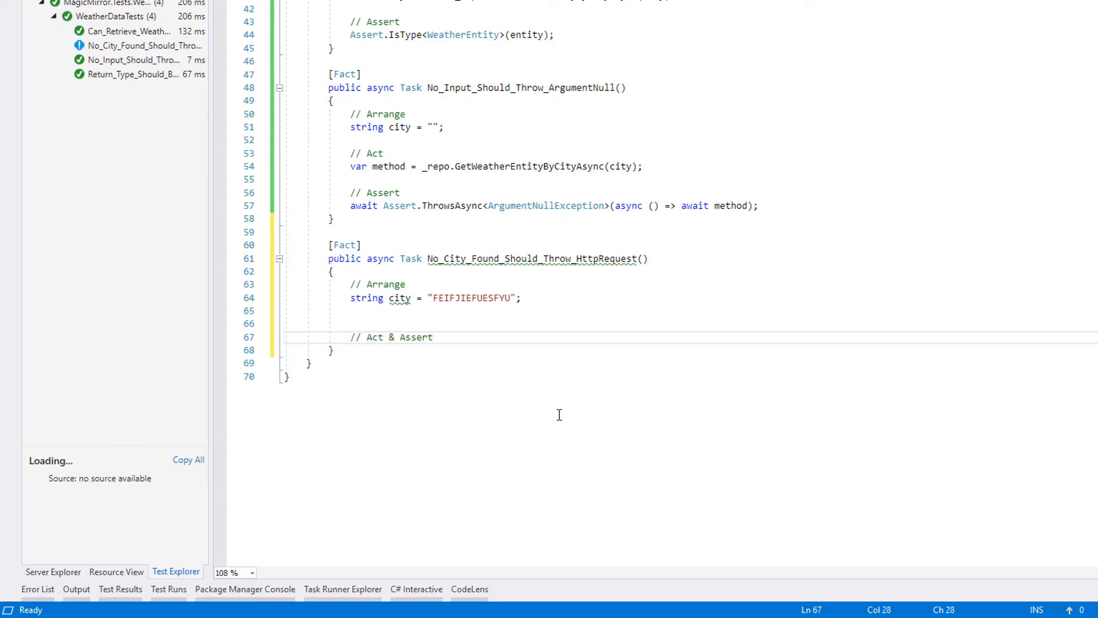
{"action": "type", "text": "var ex = await Assert.T"}
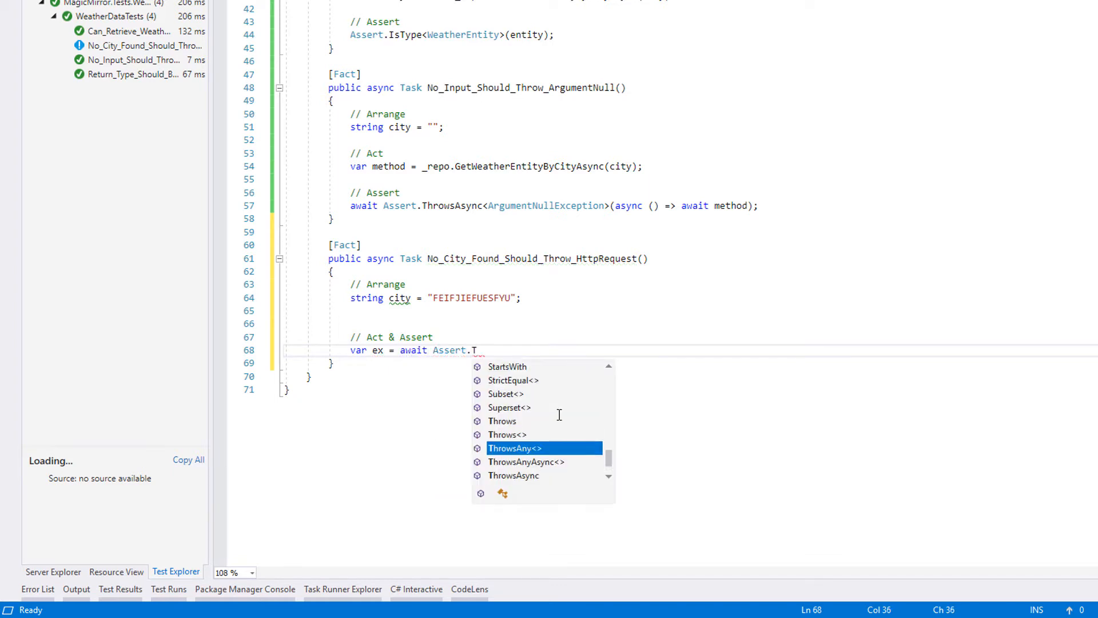
{"action": "type", "text": "hrowsAsync<HttpRequestException>"}
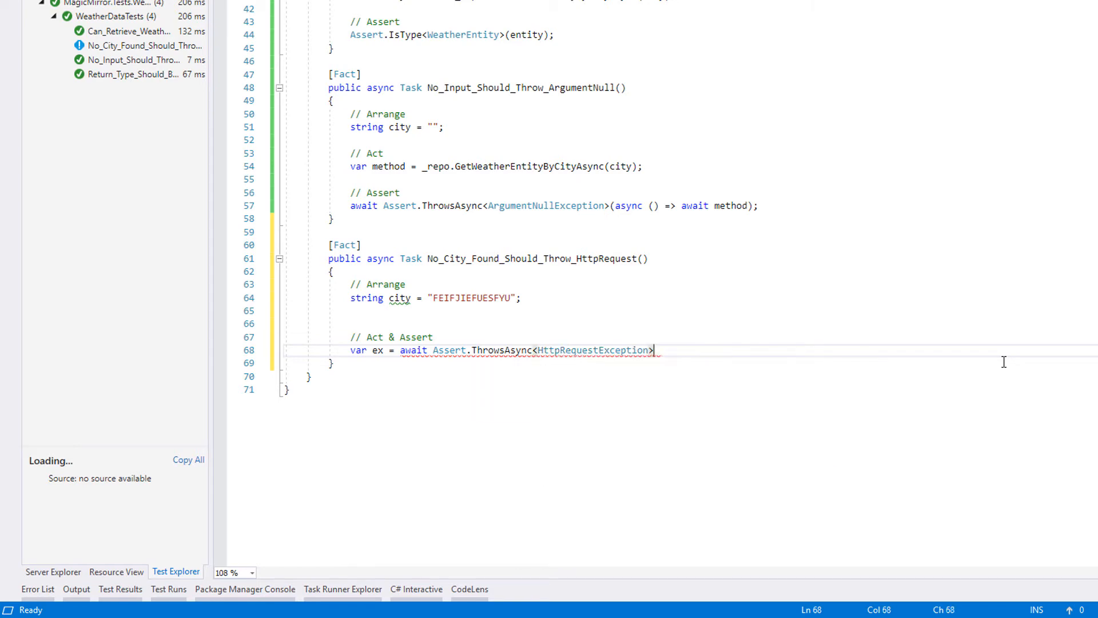
{"action": "type", "text": "(async ()"}
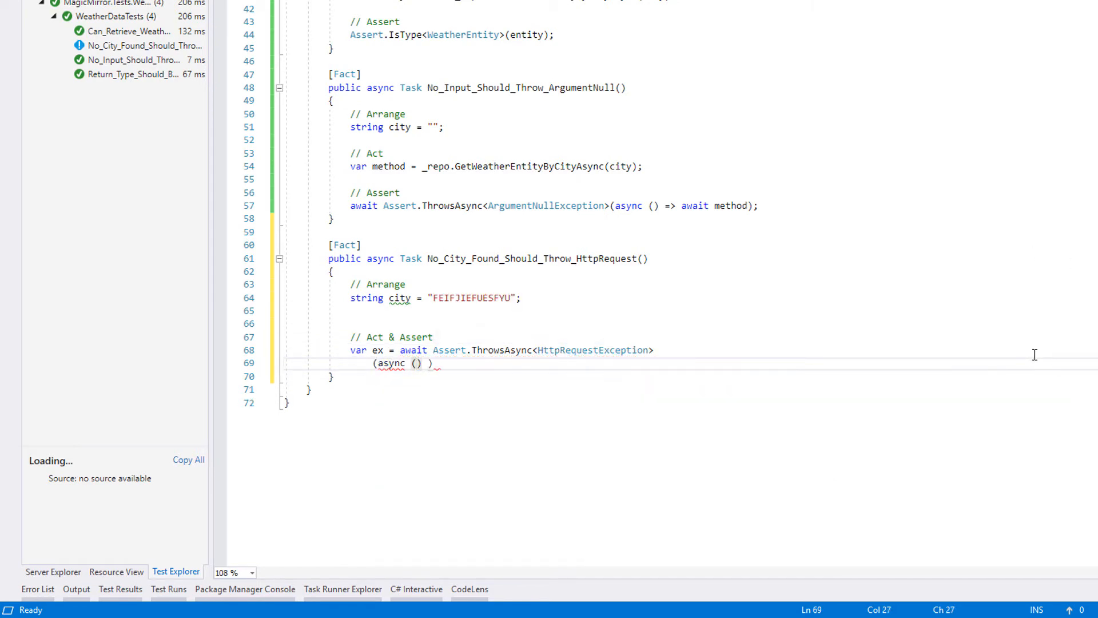
{"action": "type", "text": "=> await _repo"}
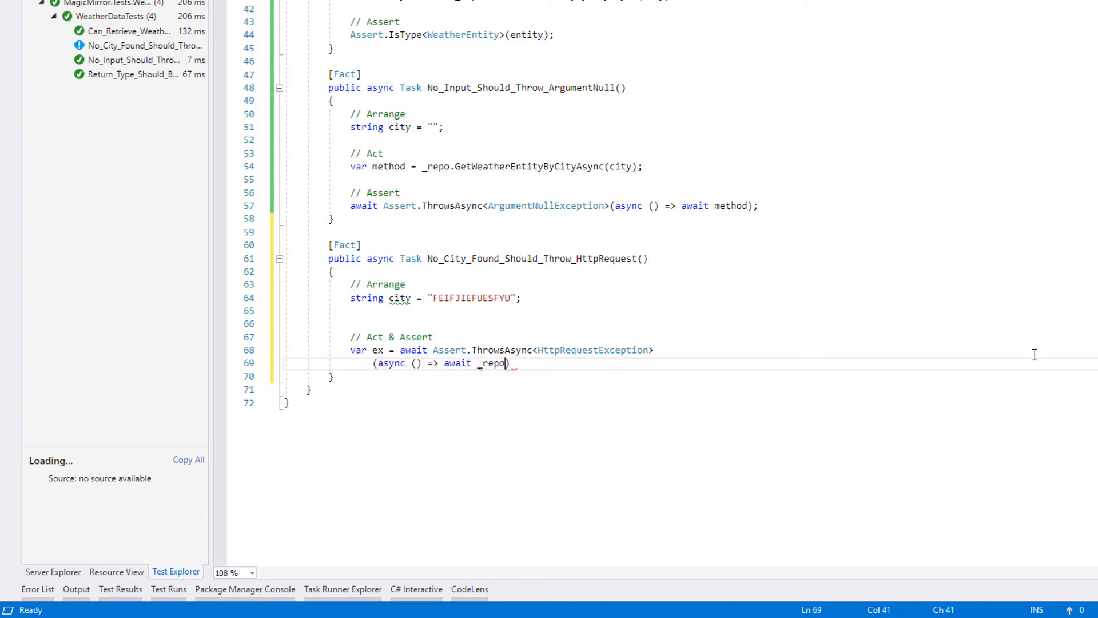
{"action": "type", "text": ".GetWeatherEntityByCityAsync(\"\")"}
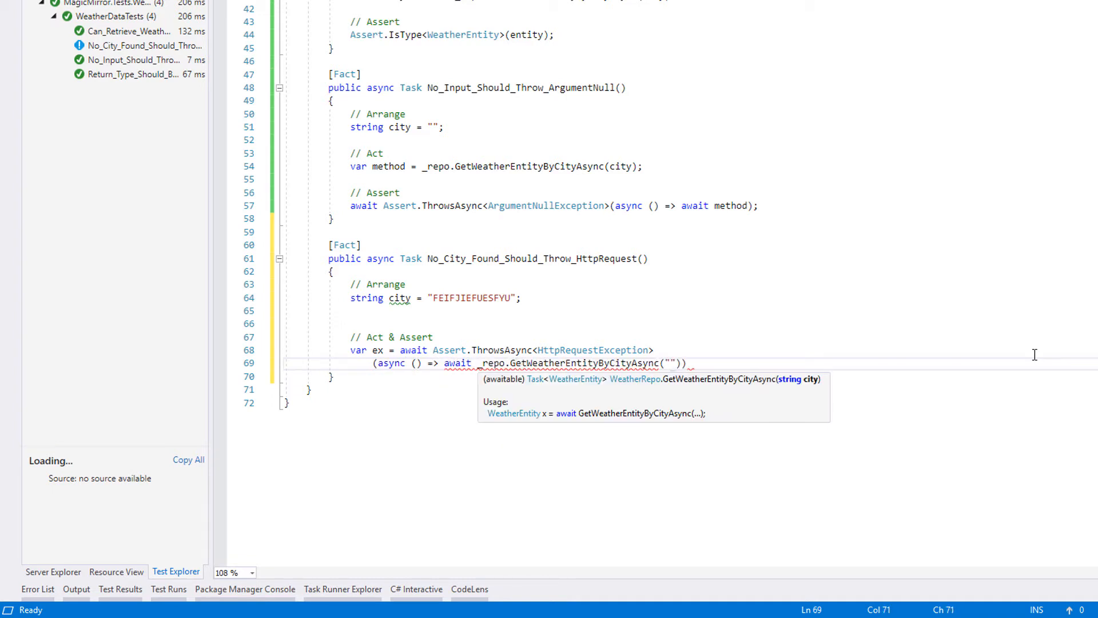
{"action": "type", "text": "city"}
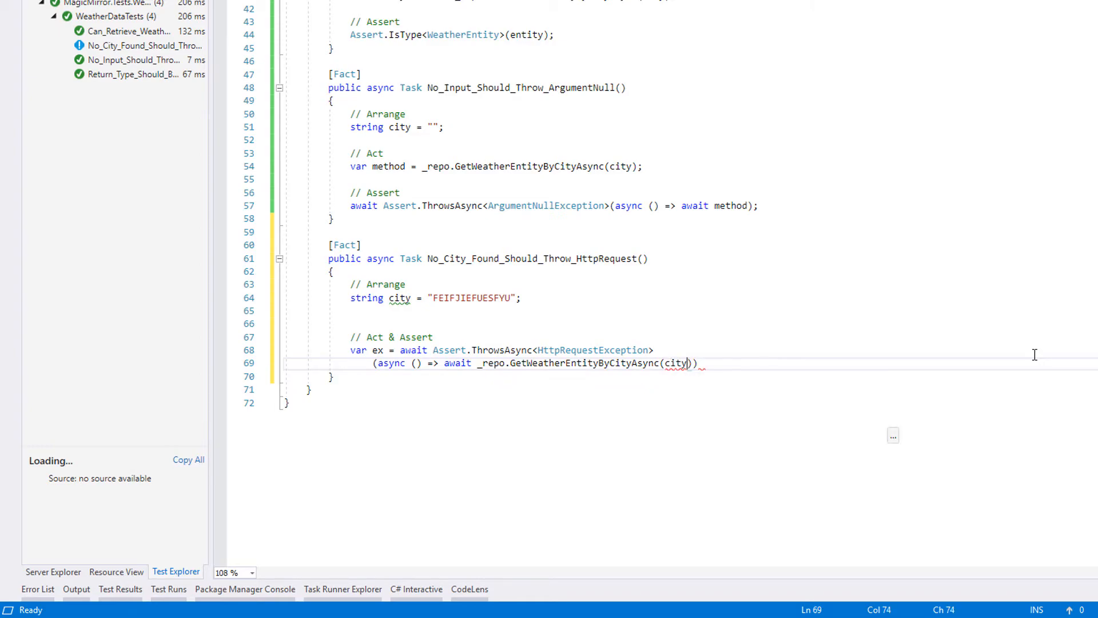
{"action": "type", "text": ");"}
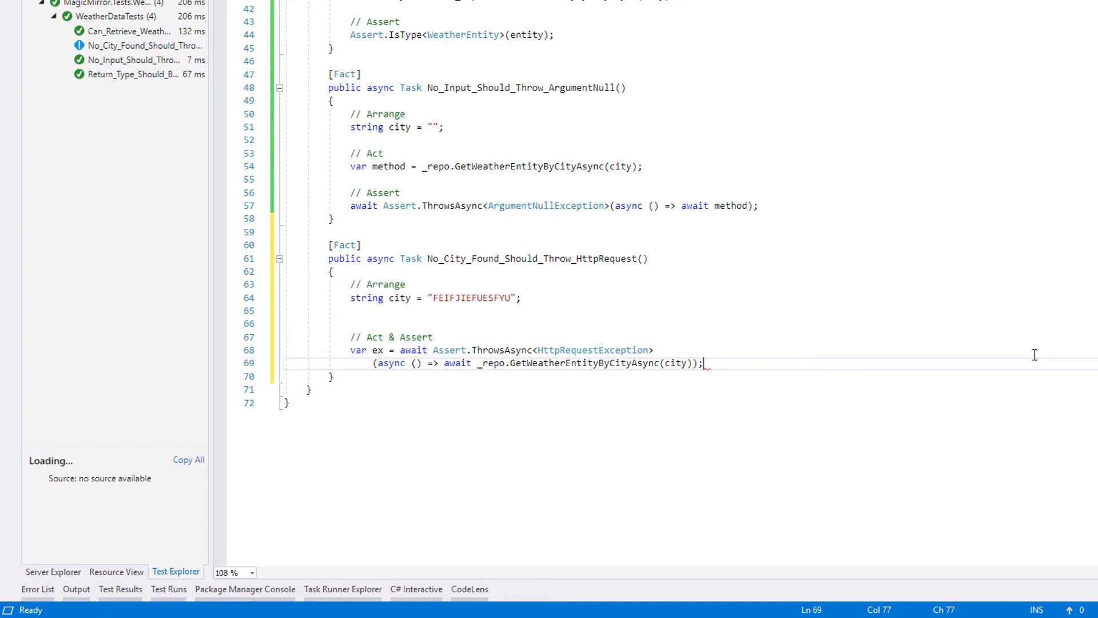
Scroll up through the WeatherDataTests before running all four tests.
{"action": "scroll", "scroll_direction": "up", "scroll_amount": 3}
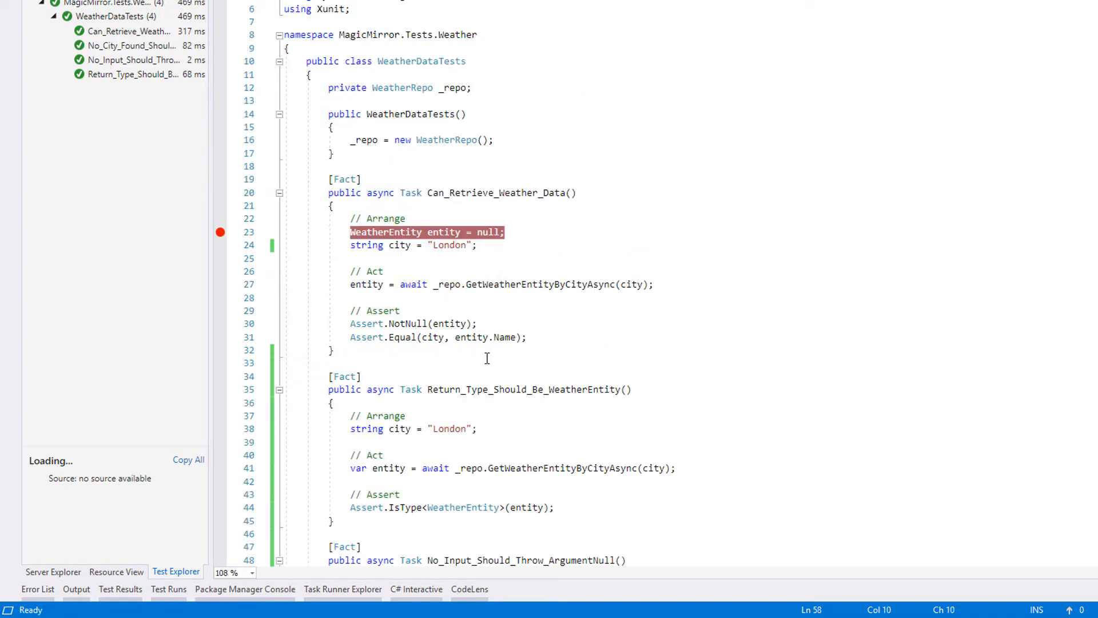
{"action": "mouse_move", "coordinate": [469, 255]}
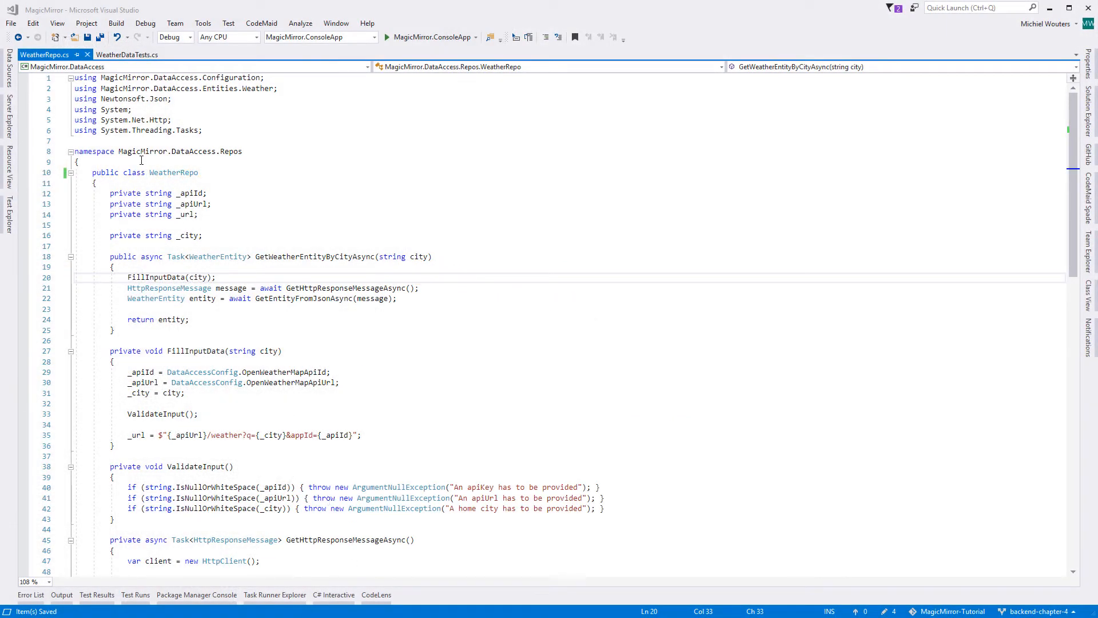
Start Extract Interface on WeatherRepo, proposing IWeatherRepo with GetWeatherEntityByCityAsync.
{"action": "left_click", "coordinate": [32, 23]}
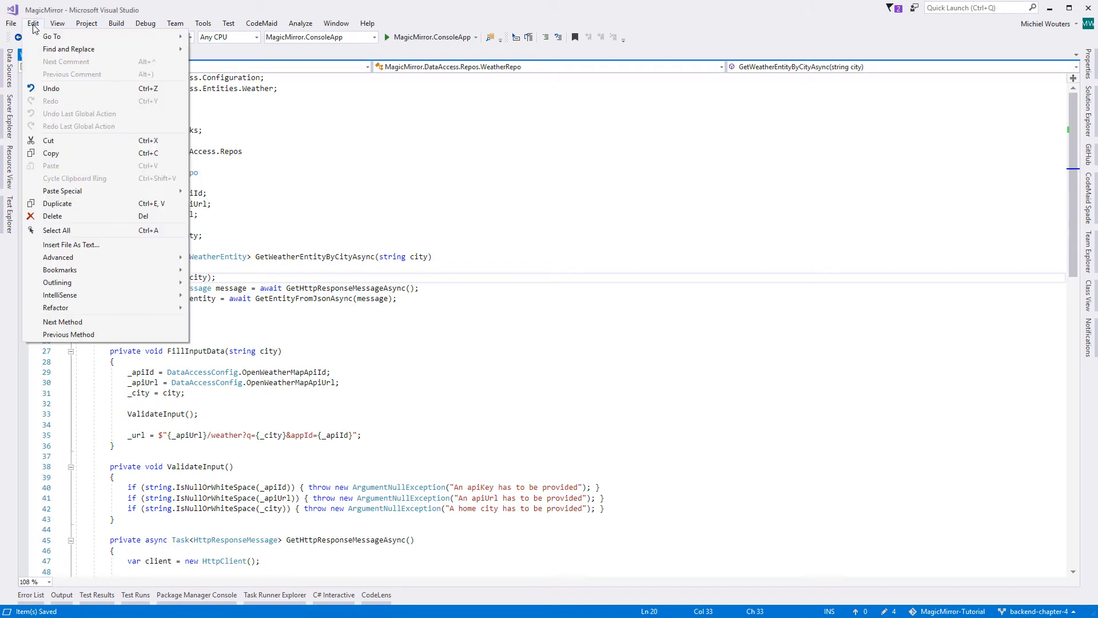
{"action": "mouse_move", "coordinate": [108, 262]}
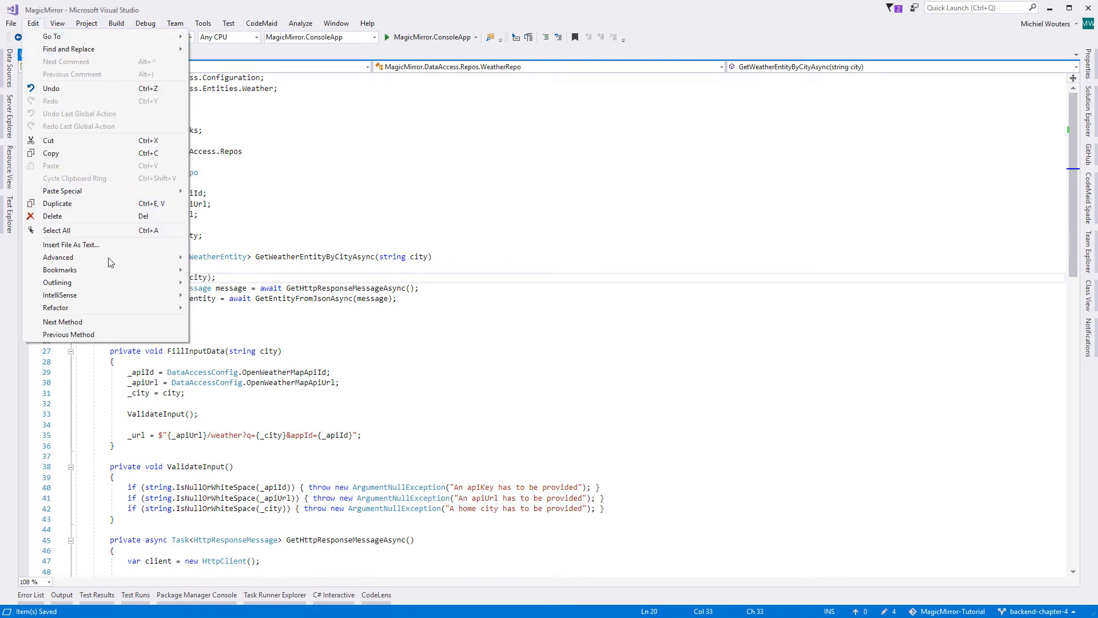
{"action": "mouse_move", "coordinate": [55, 308]}
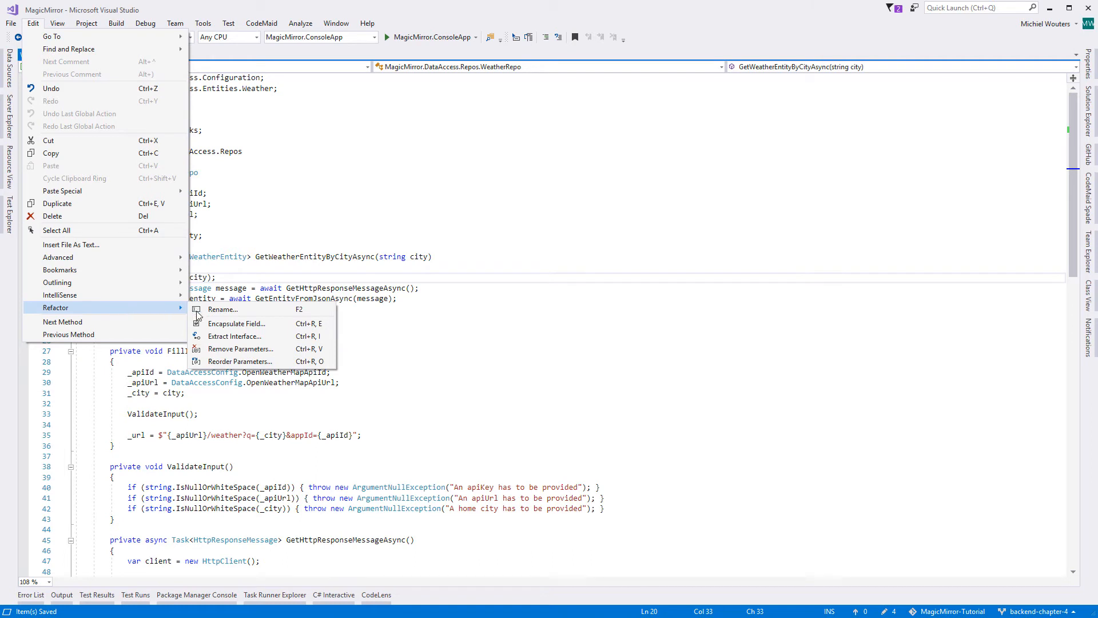
{"action": "mouse_move", "coordinate": [233, 336]}
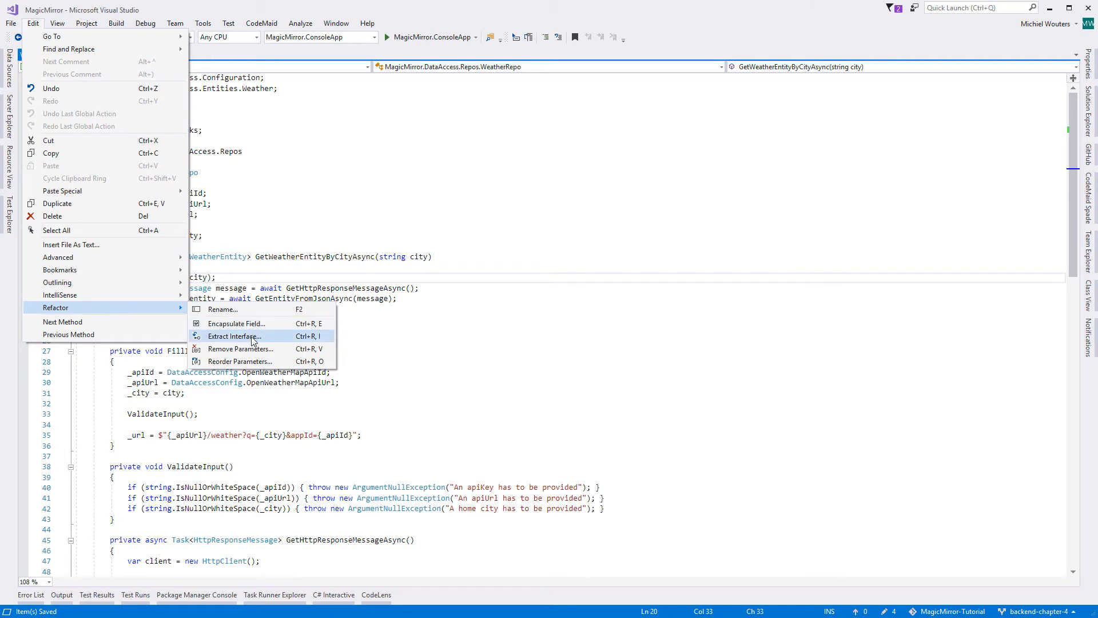
{"action": "left_click", "coordinate": [233, 337]}
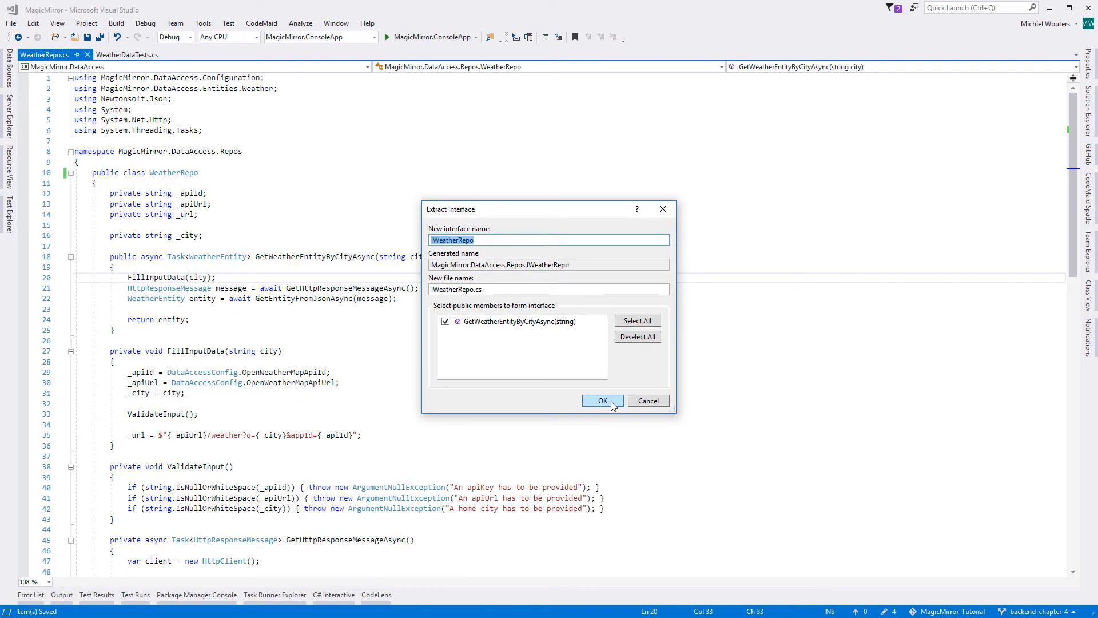
Confirm extracting IWeatherRepo, review the new interface file, and return to WeatherDataTests.cs.
{"action": "left_click", "coordinate": [600, 401]}
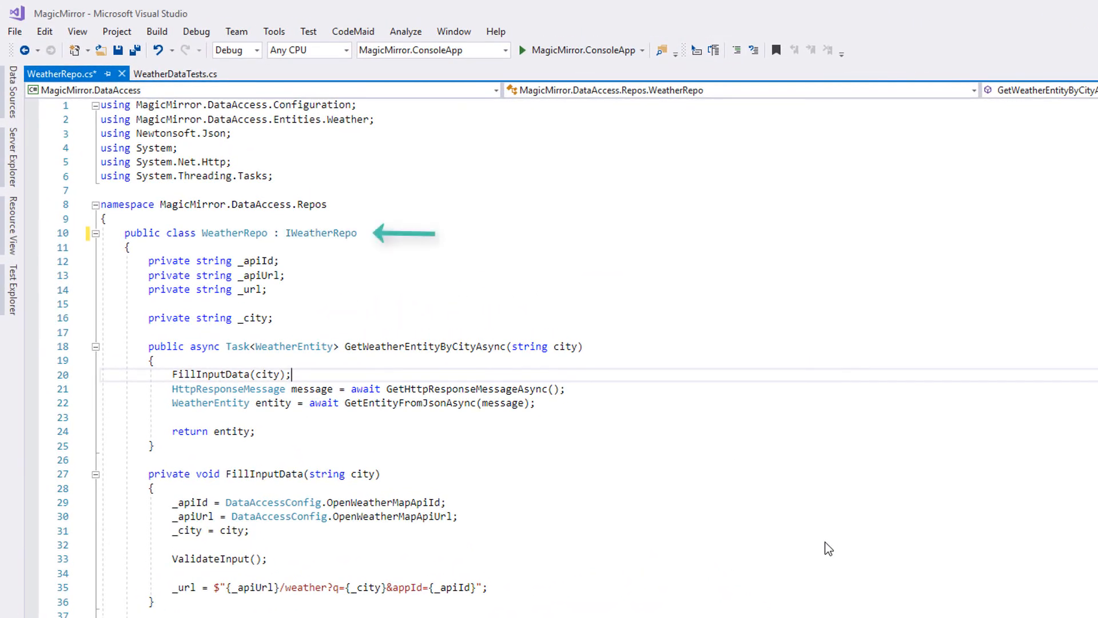
{"action": "mouse_move", "coordinate": [601, 380]}
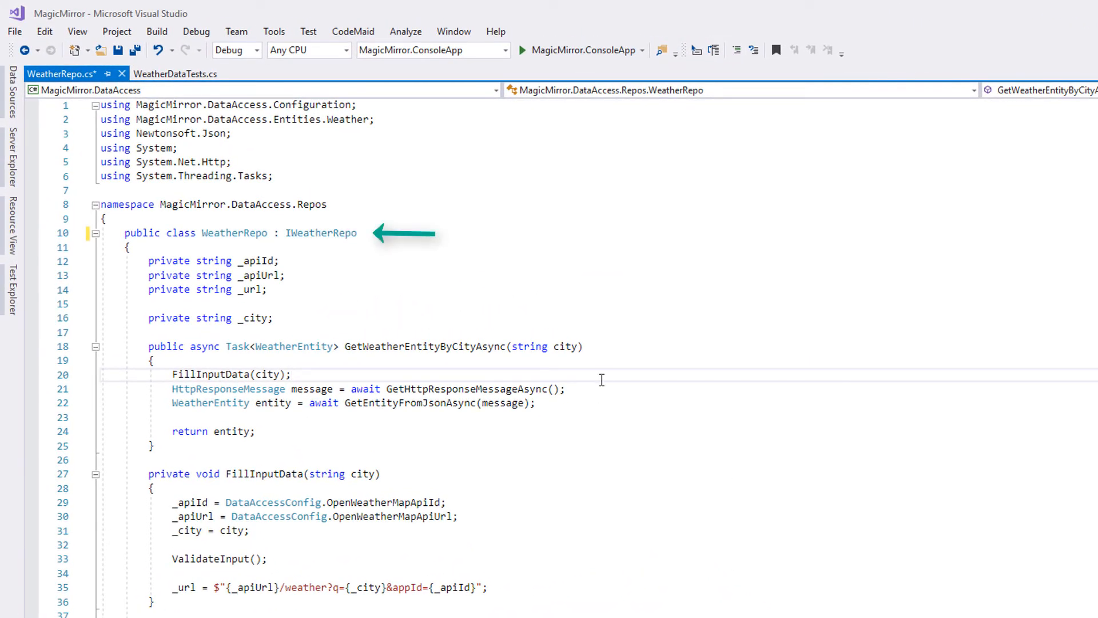
{"action": "left_click", "coordinate": [293, 374]}
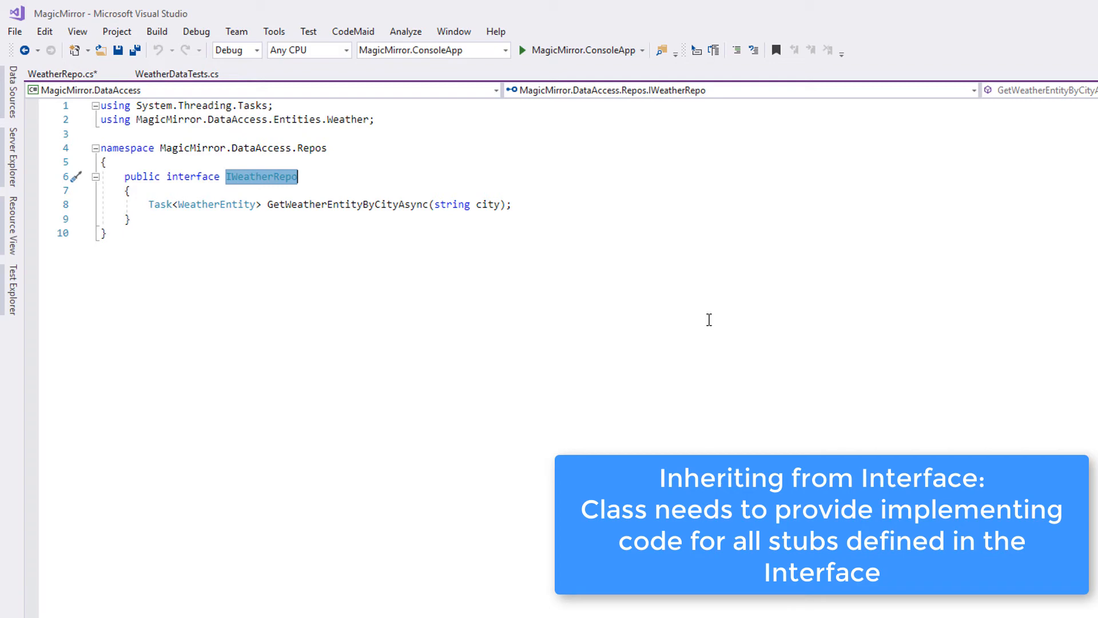
{"action": "mouse_move", "coordinate": [671, 302]}
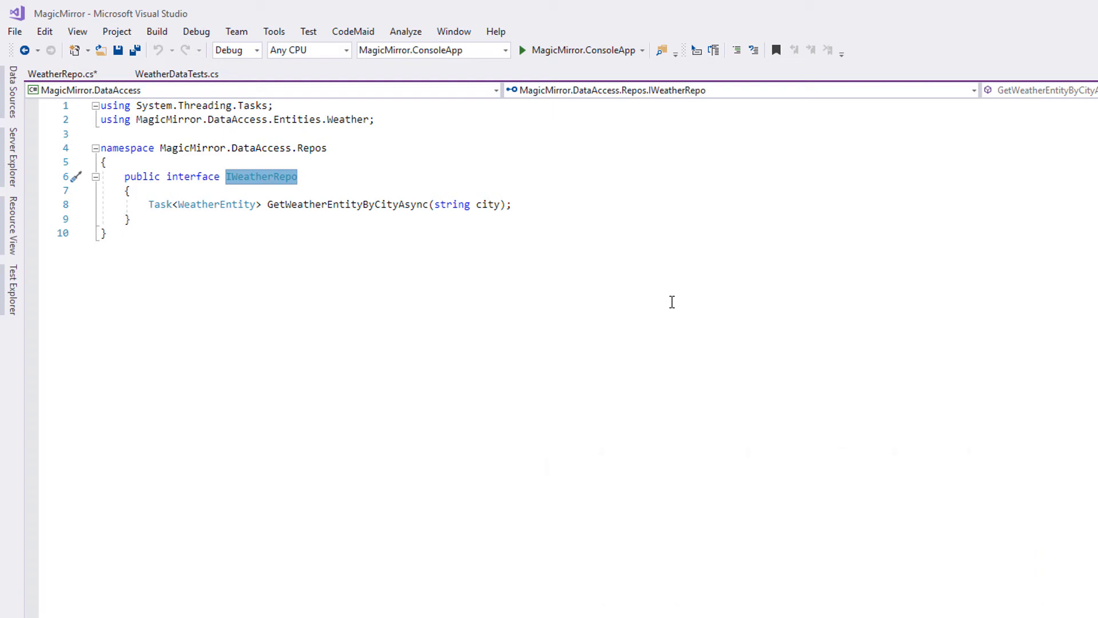
{"action": "left_click", "coordinate": [176, 73]}
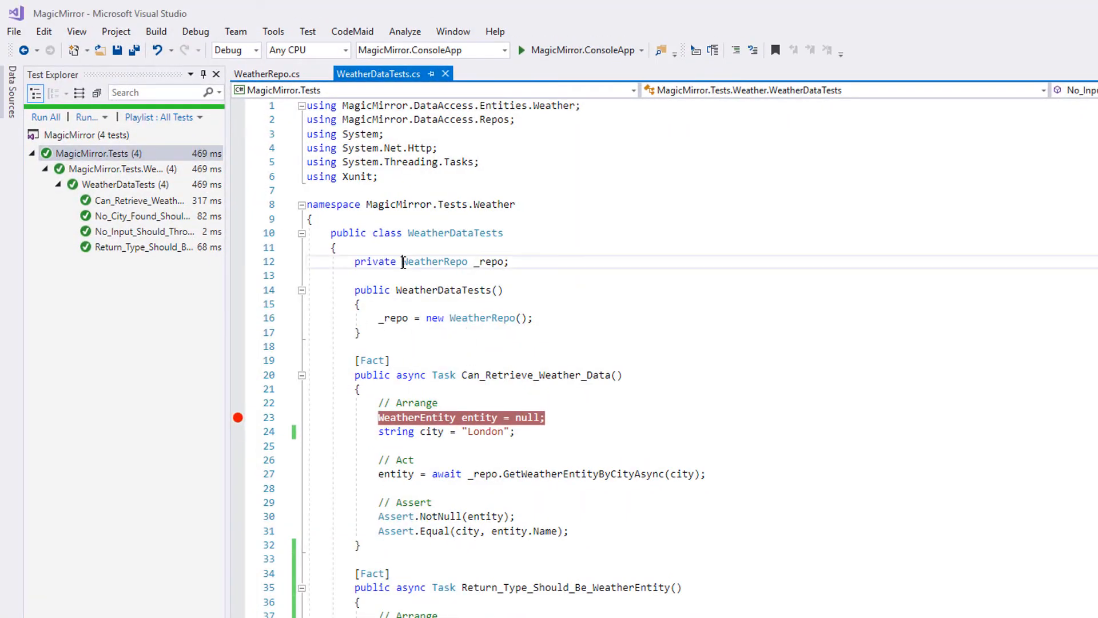
Retype the _repo field as IWeatherRepo and run all MagicMirror.Tests tests from Test Explorer.
{"action": "left_click", "coordinate": [434, 261]}
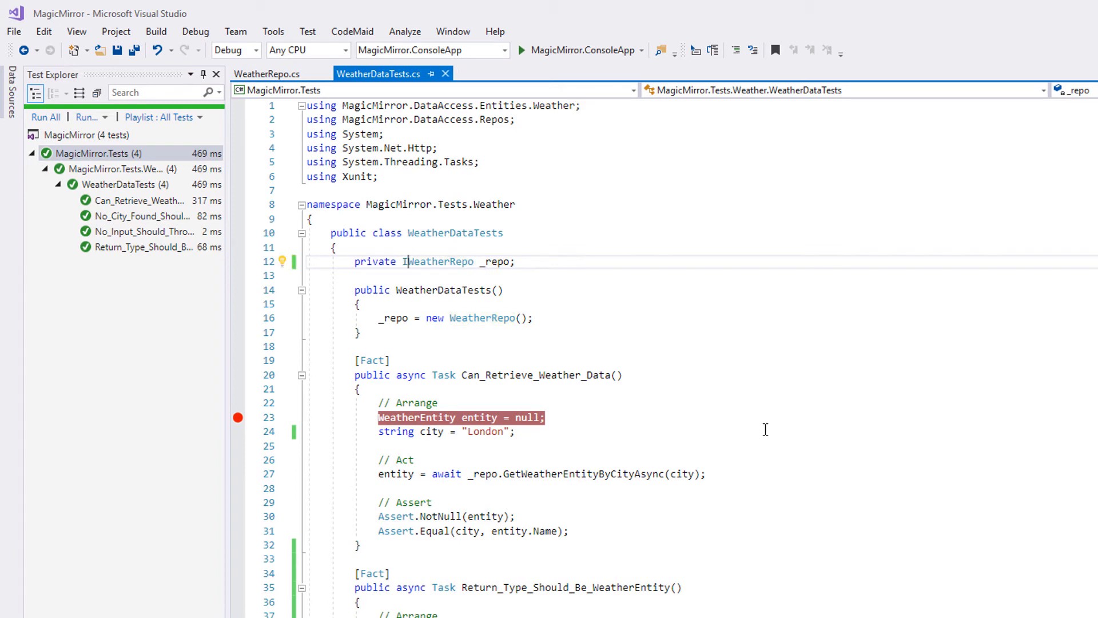
{"action": "right_click", "coordinate": [77, 153]}
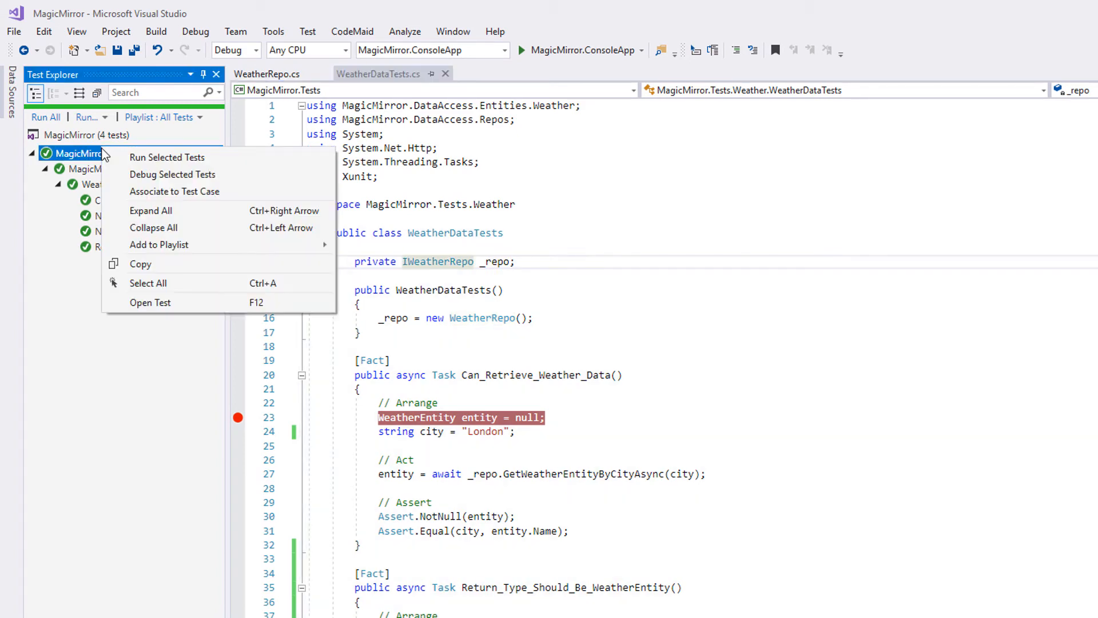
{"action": "left_click", "coordinate": [167, 156]}
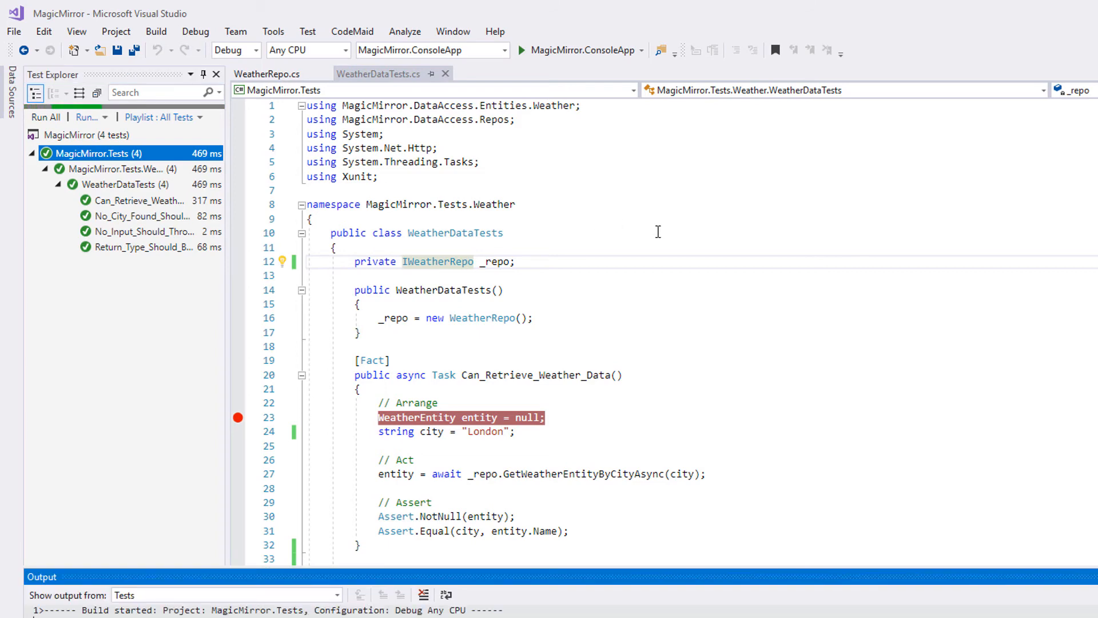
{"action": "left_click", "coordinate": [45, 116]}
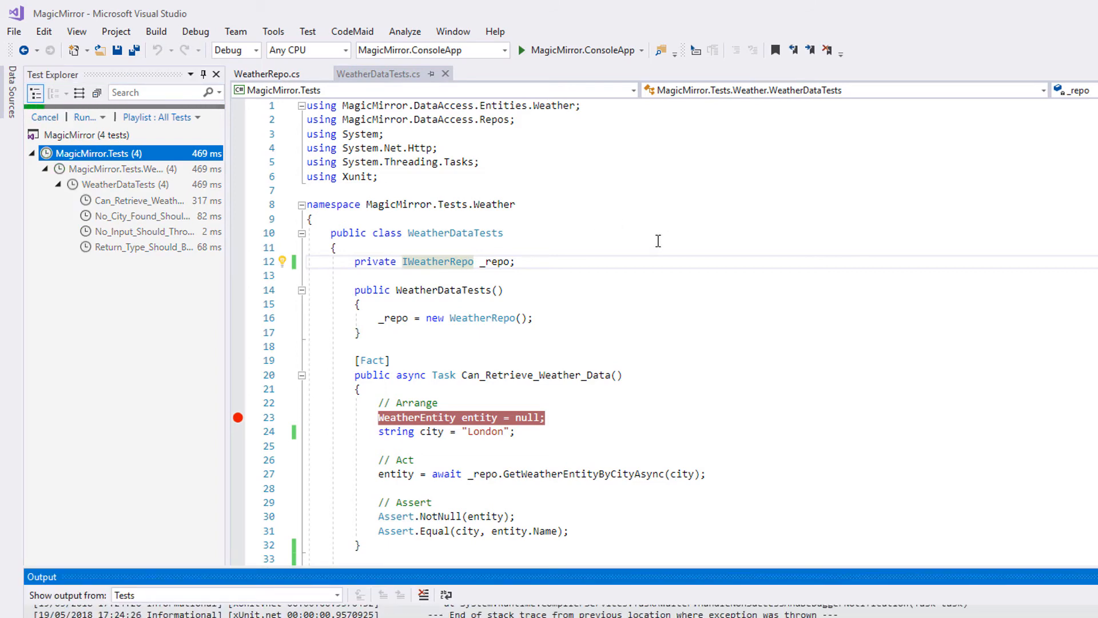
{"action": "left_click", "coordinate": [42, 117]}
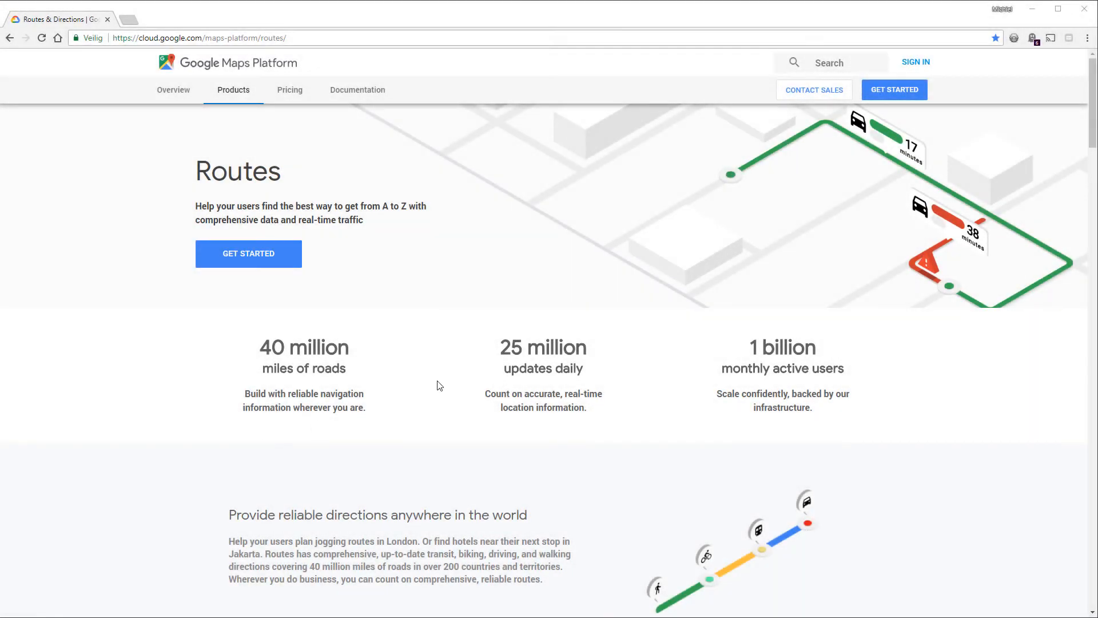
{"action": "mouse_move", "coordinate": [688, 349]}
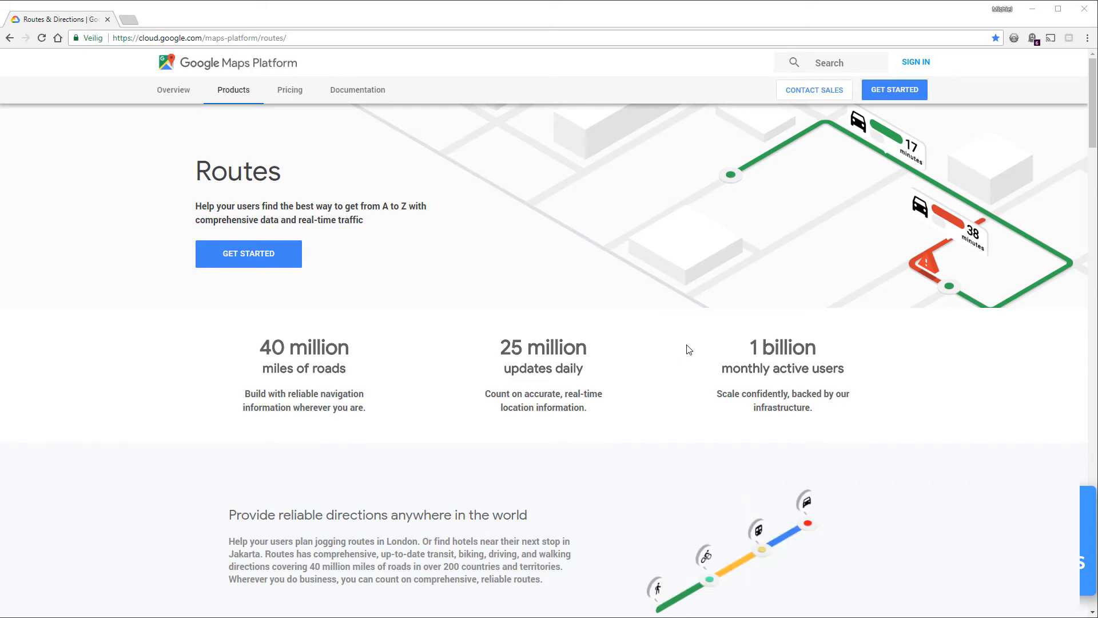
Scroll the Routes page to 'See how it works' and show the Estimate travel time and distance example.
{"action": "scroll", "scroll_direction": "down", "scroll_amount": 3}
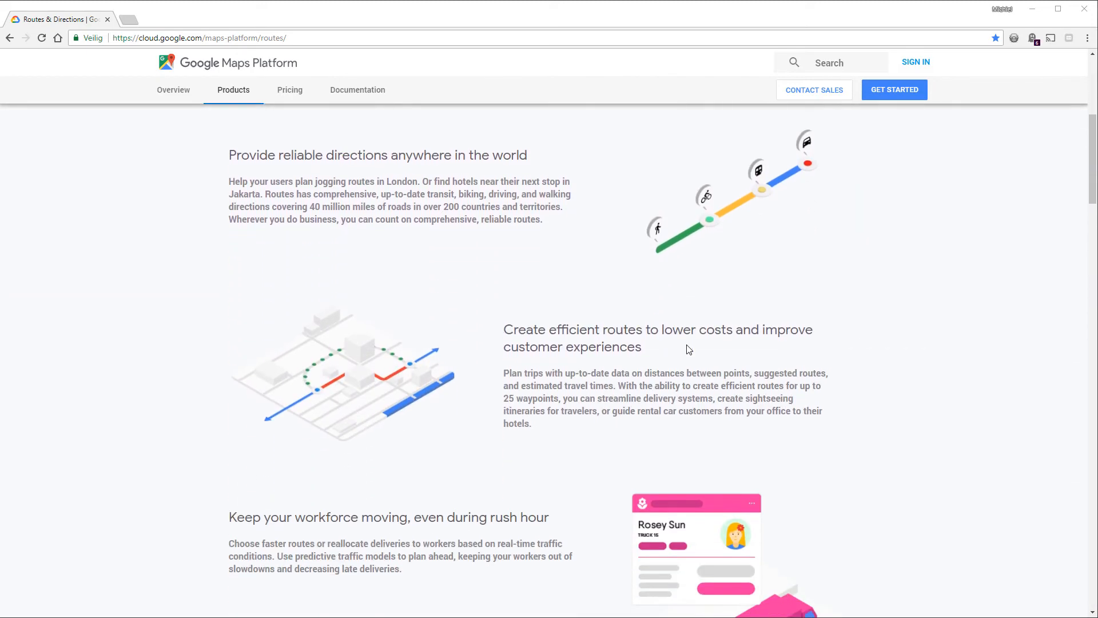
{"action": "scroll", "scroll_direction": "down", "scroll_amount": 3}
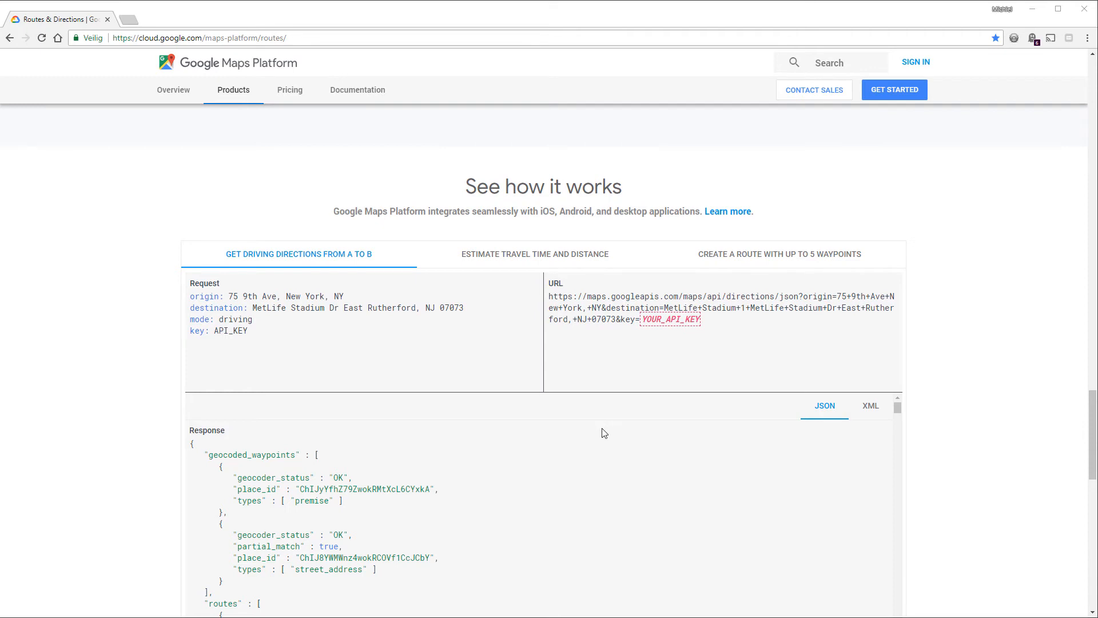
{"action": "mouse_move", "coordinate": [544, 261]}
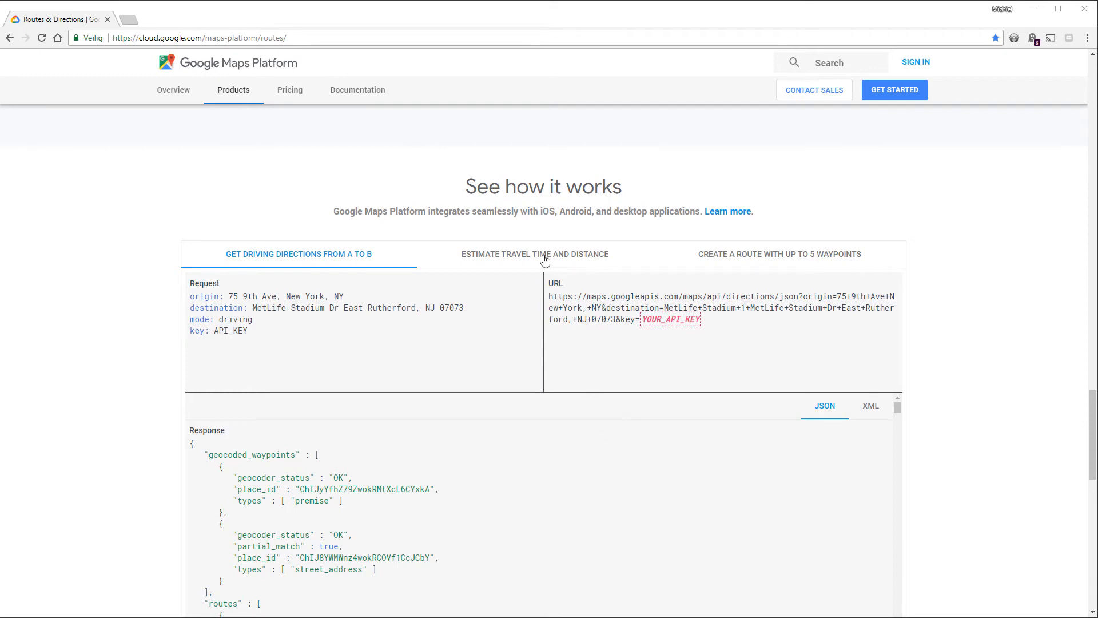
{"action": "left_click", "coordinate": [534, 254]}
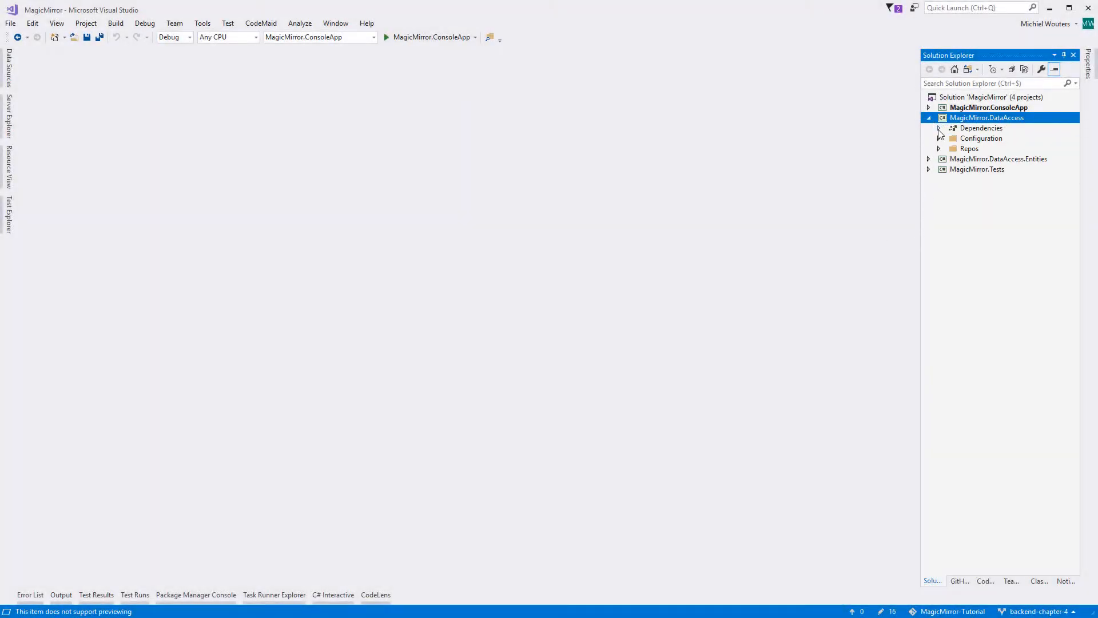
{"action": "double_click", "coordinate": [1001, 147]}
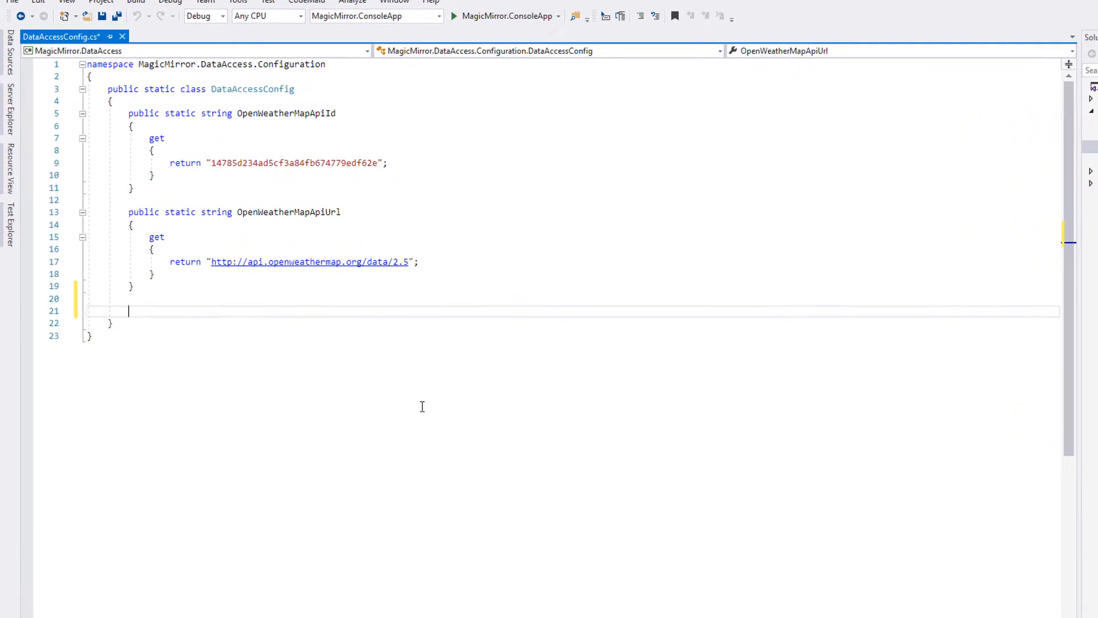
{"action": "type", "text": "public static string"}
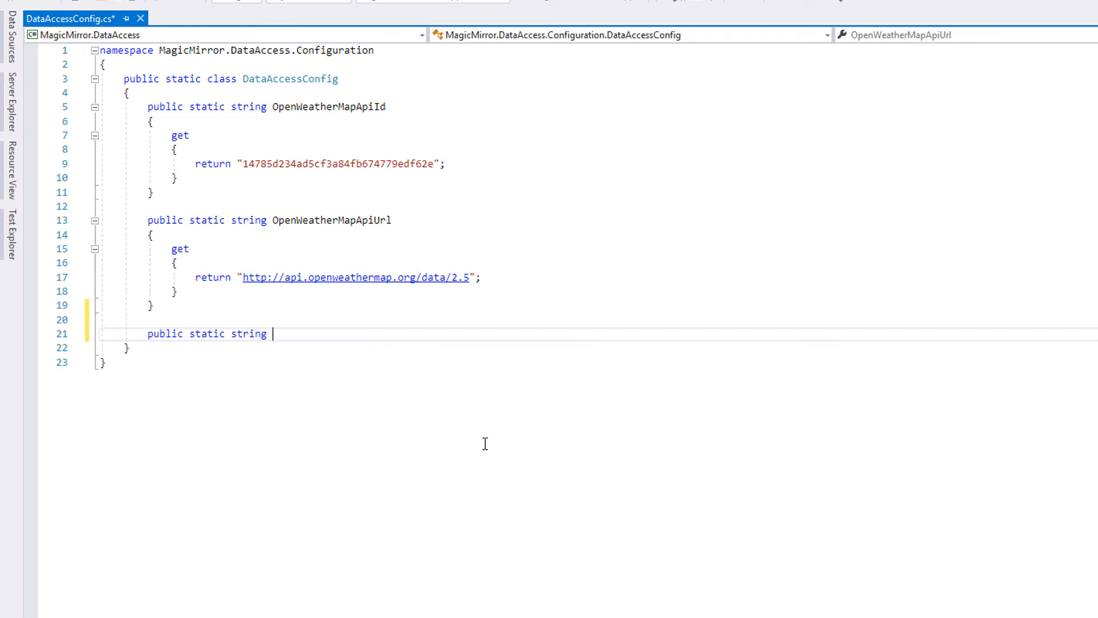
{"action": "type", "text": "Traffic"}
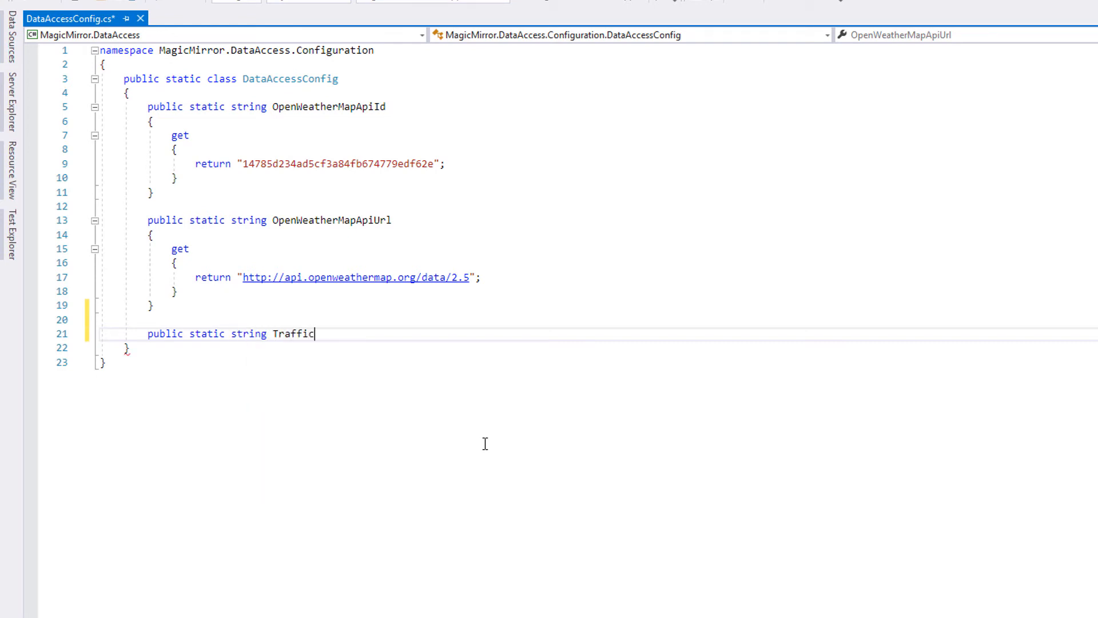
{"action": "type", "text": "ApiUrl"}
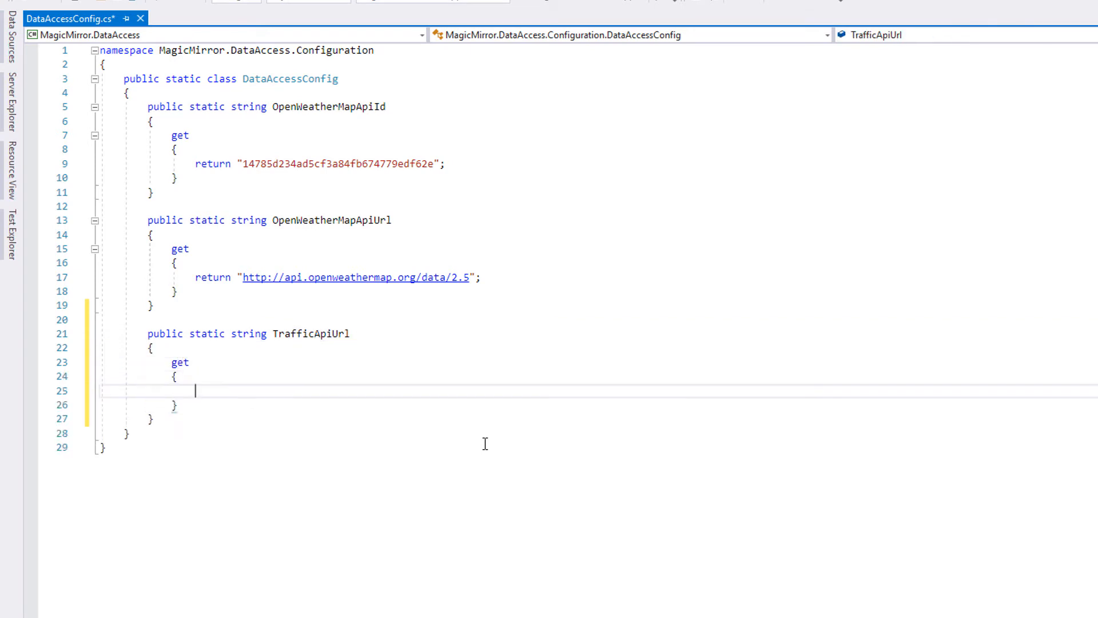
{"action": "type", "text": "return \"\""}
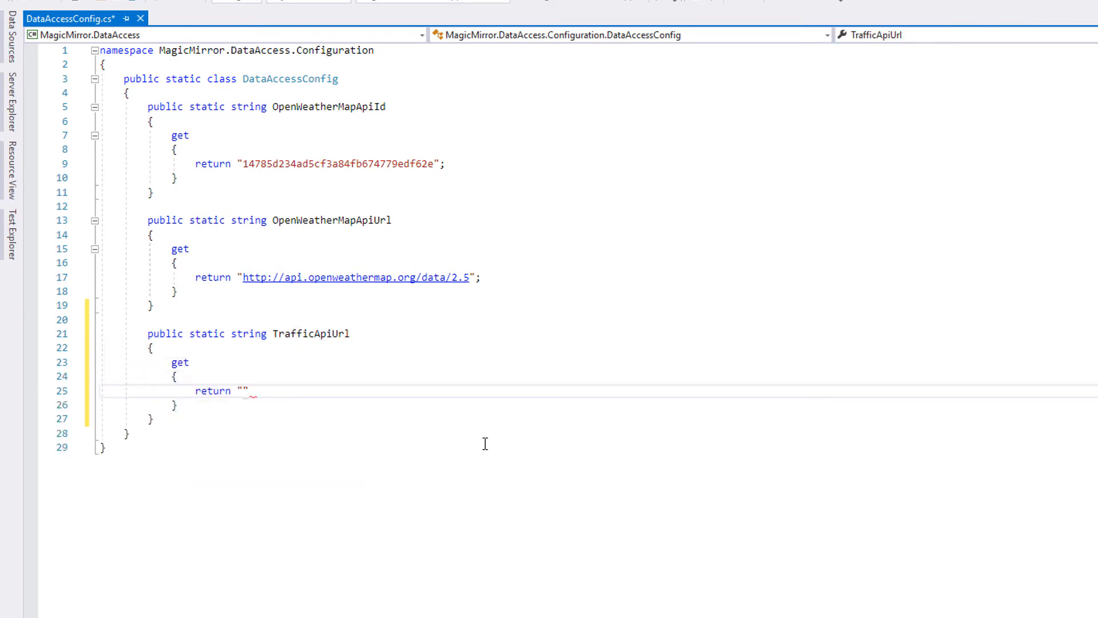
{"action": "type", "text": "https://maps.googleapis.com/maps/api/distancematrix/json"}
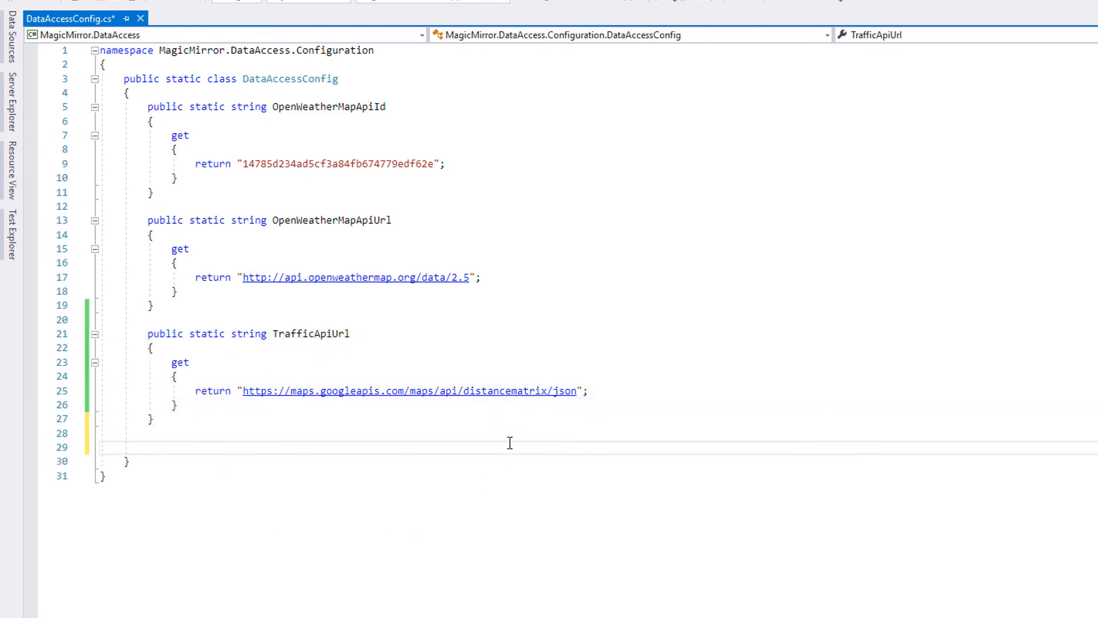
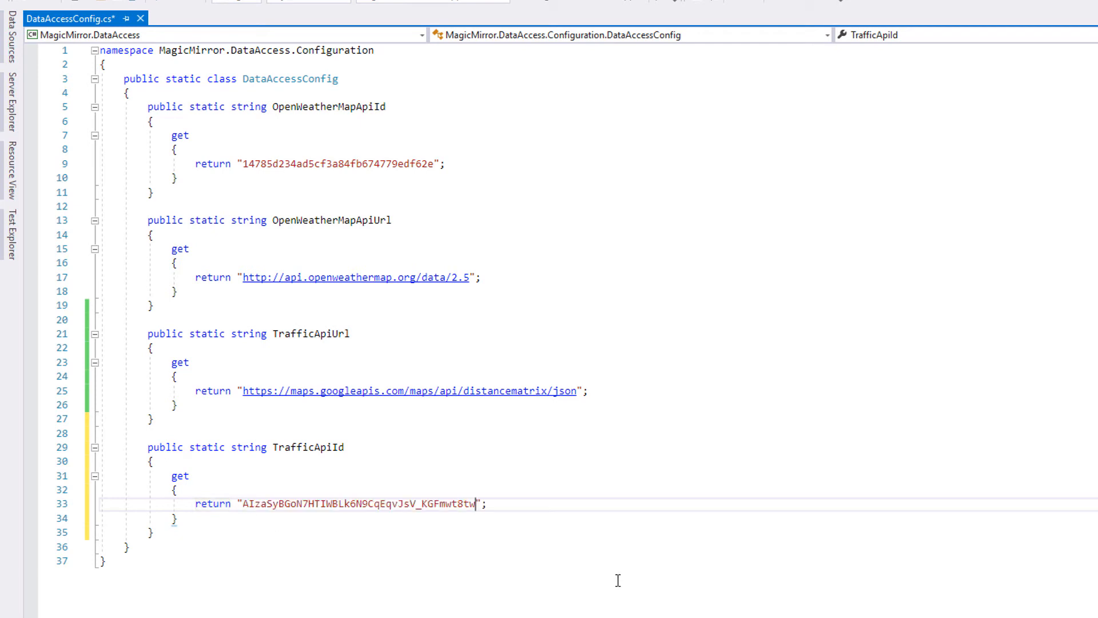
Add a static TrafficApiId property returning the AIzaSy... API key and save the file.
{"action": "key", "text": "ctrl+s"}
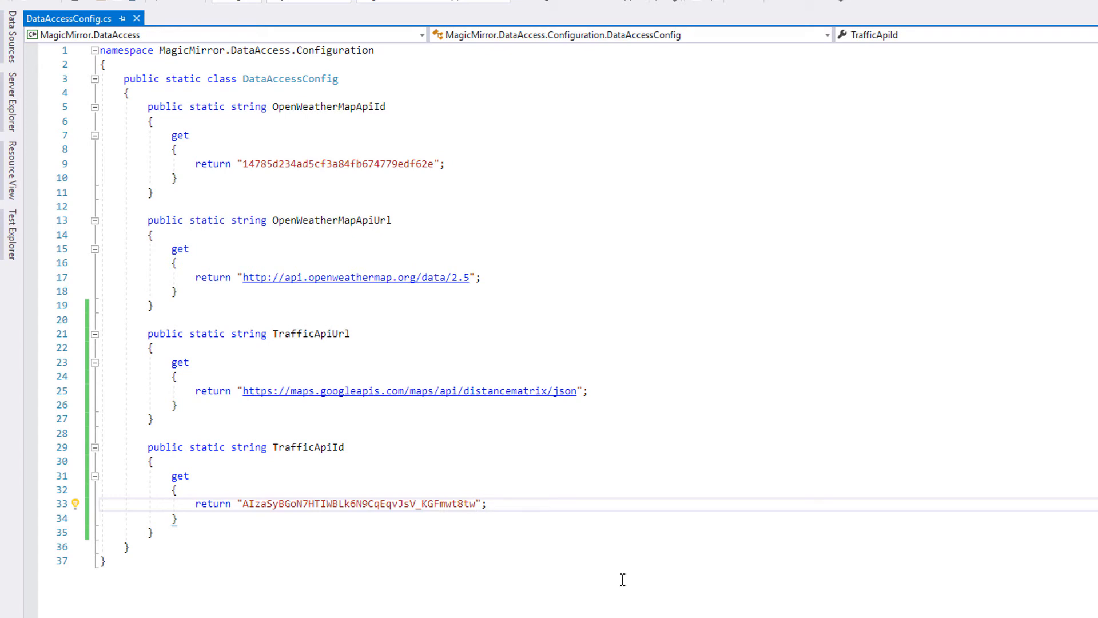
{"action": "left_click", "coordinate": [476, 503]}
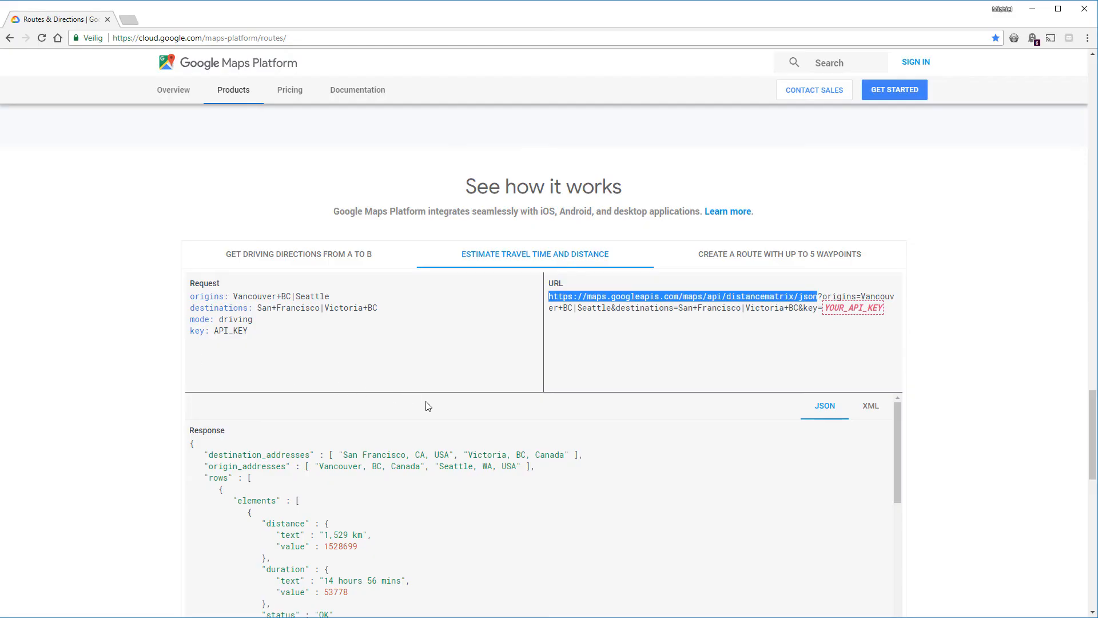
{"action": "scroll", "scroll_direction": "down", "scroll_amount": 3}
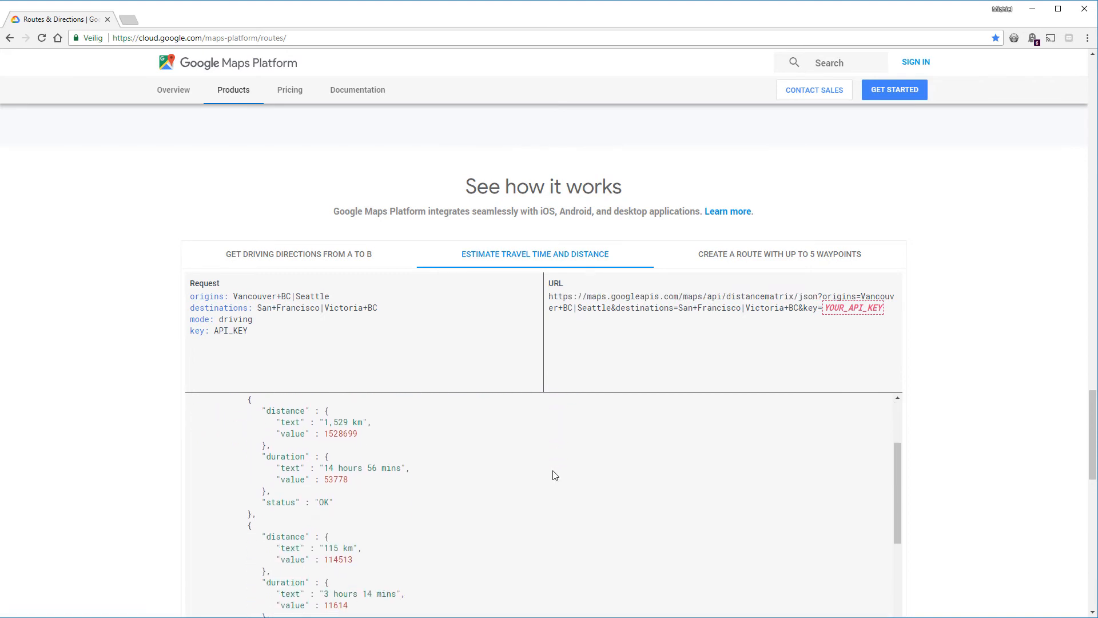
{"action": "scroll", "scroll_direction": "up", "scroll_amount": 3}
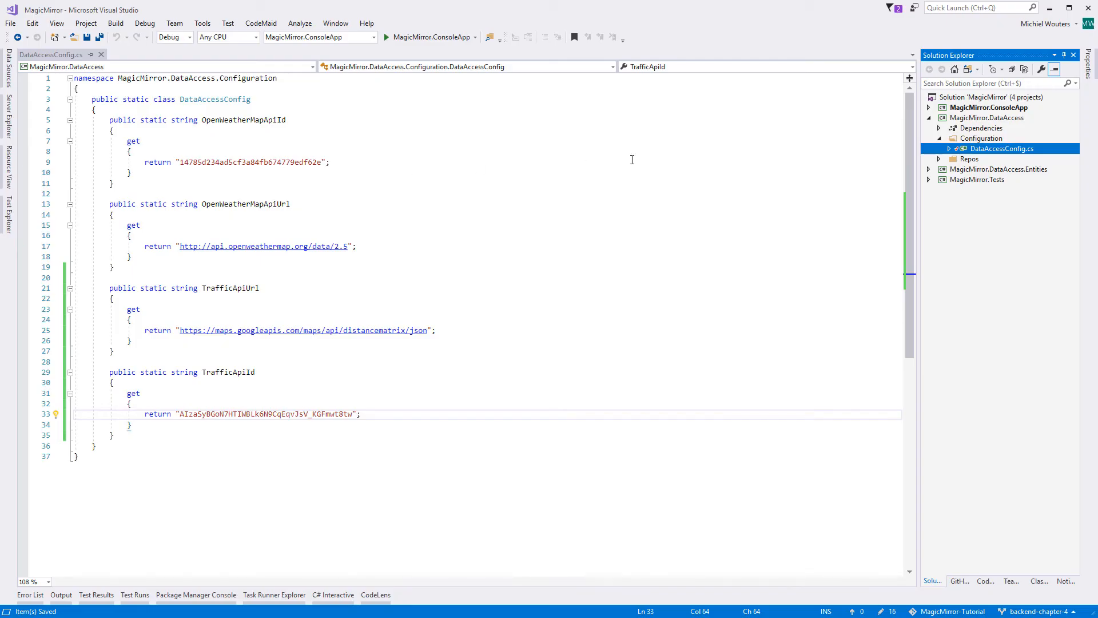
Add a Traffic folder to the Entities project containing a new TrafficEntity class file.
{"action": "left_click", "coordinate": [929, 170]}
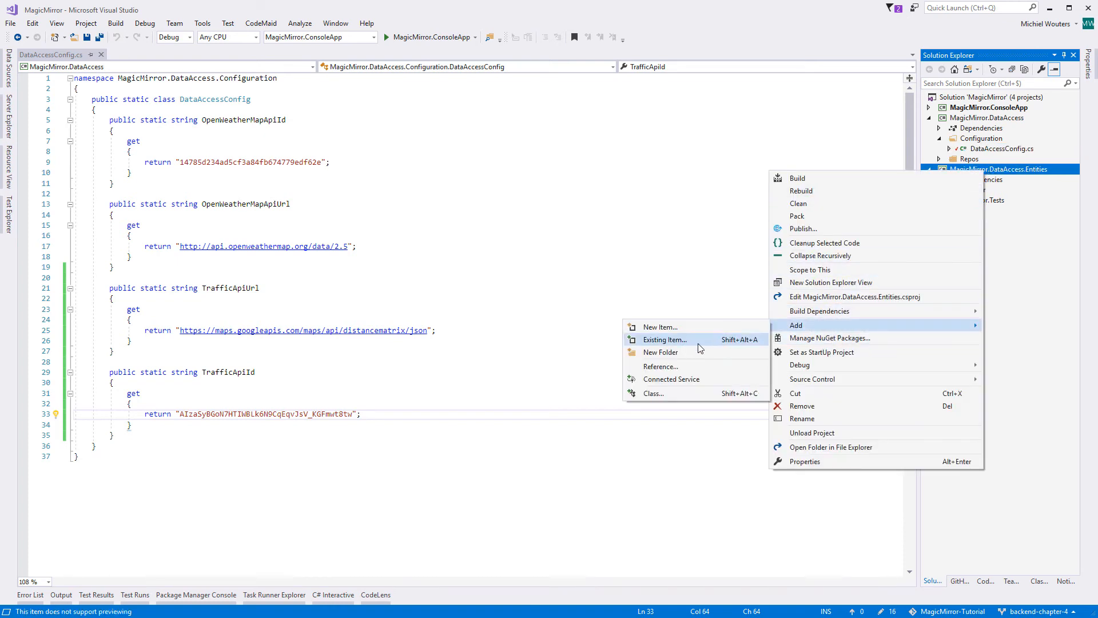
{"action": "left_click", "coordinate": [660, 351]}
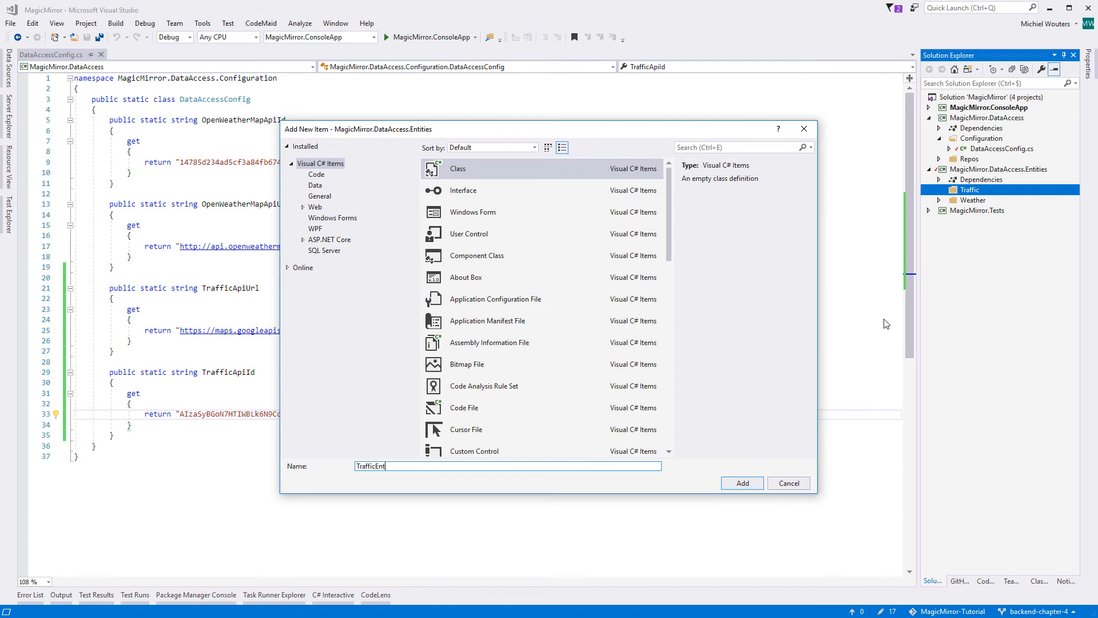
{"action": "left_click", "coordinate": [742, 483]}
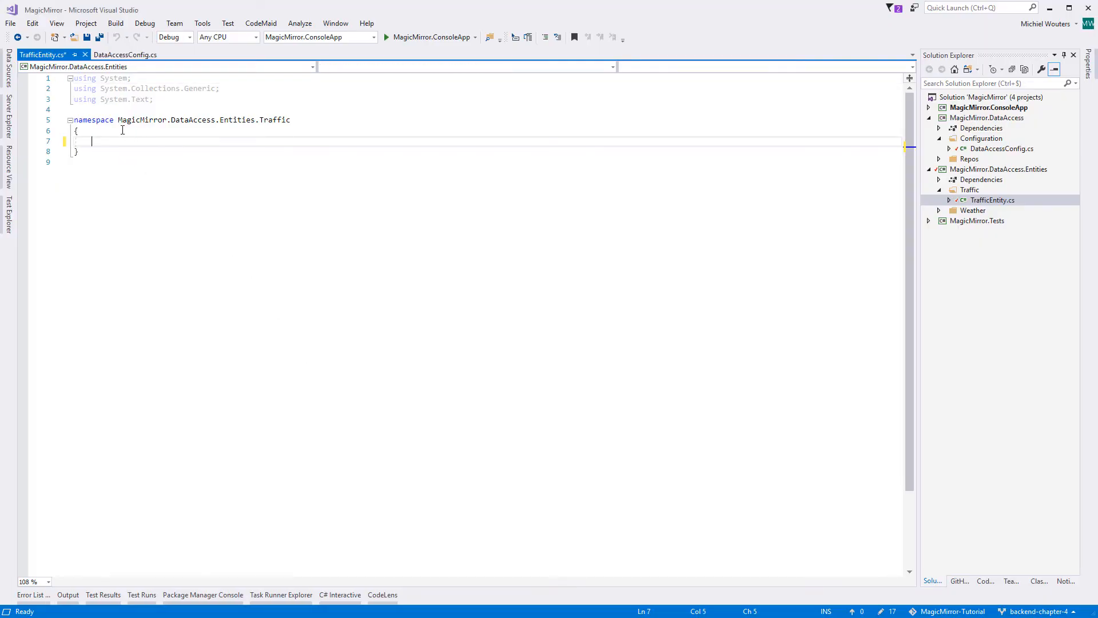
Paste the copied JSON as C# classes and rename the root class to TrafficEntity.
{"action": "left_click", "coordinate": [32, 23]}
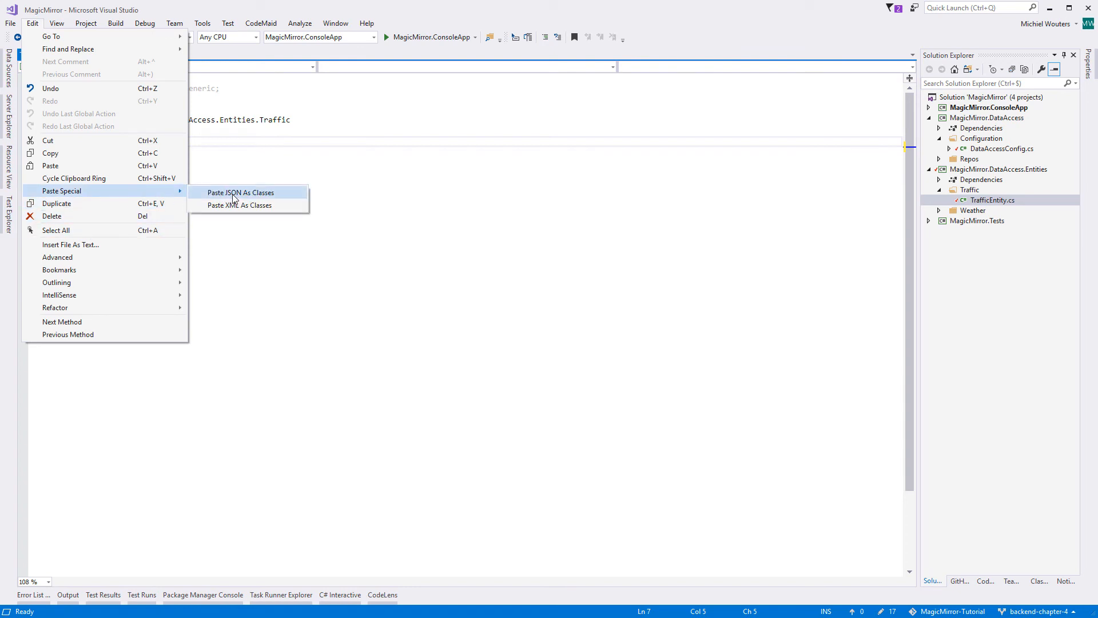
{"action": "left_click", "coordinate": [240, 192]}
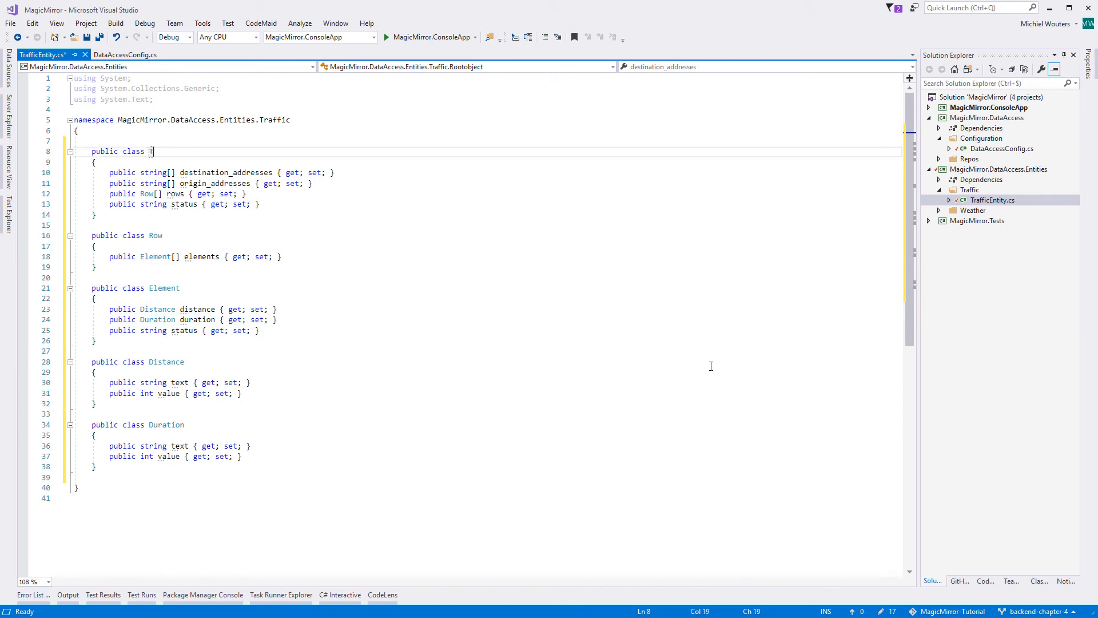
{"action": "type", "text": "TrafficEntity"}
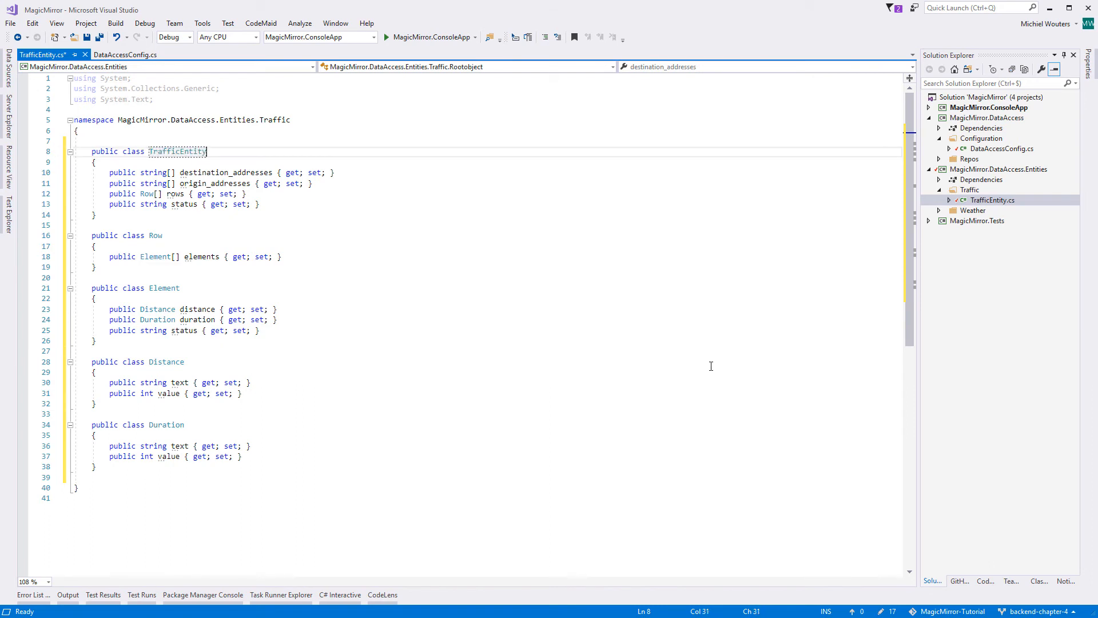
{"action": "key", "text": "ctrl+s"}
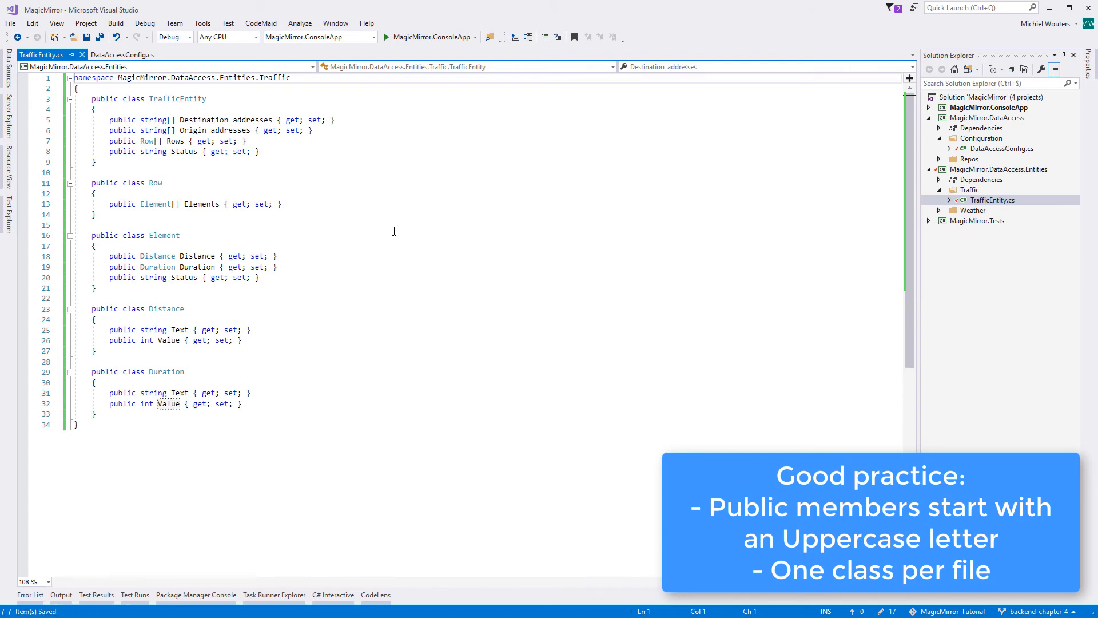
{"action": "mouse_move", "coordinate": [92, 183]}
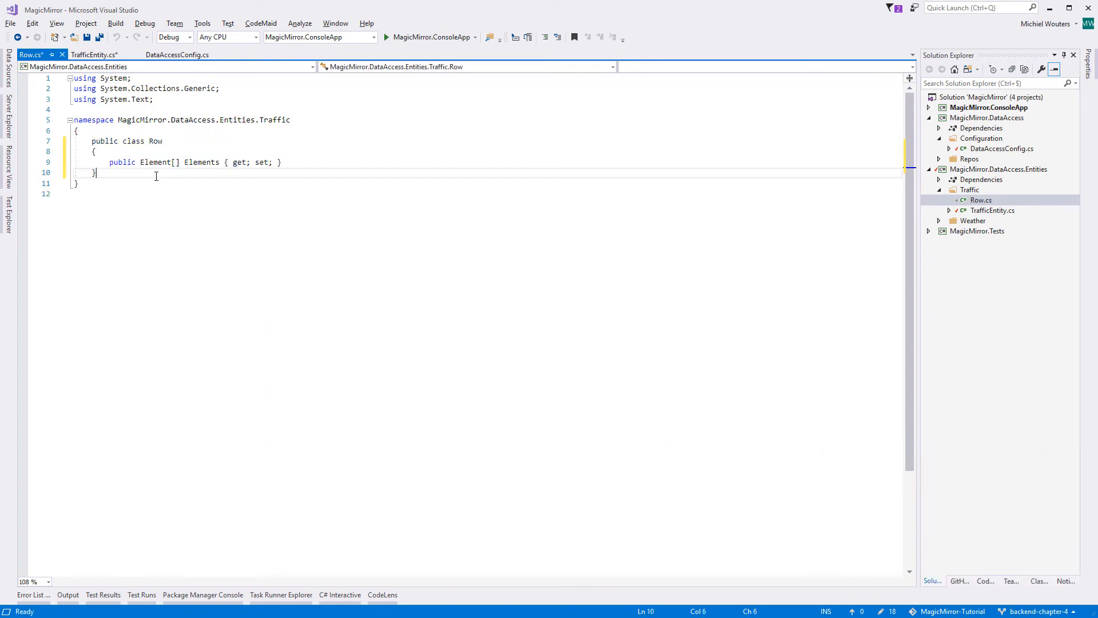
Move Element, Distance and Duration to their own files and save TrafficEntity.cs.
{"action": "left_click", "coordinate": [91, 55]}
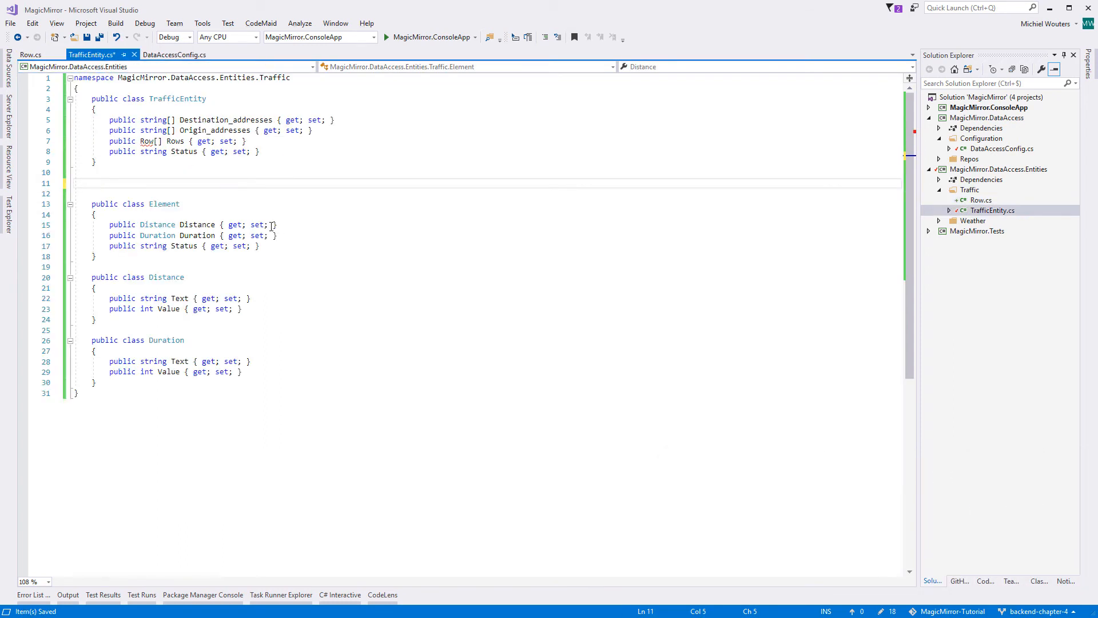
{"action": "key", "text": "Ctrl+S"}
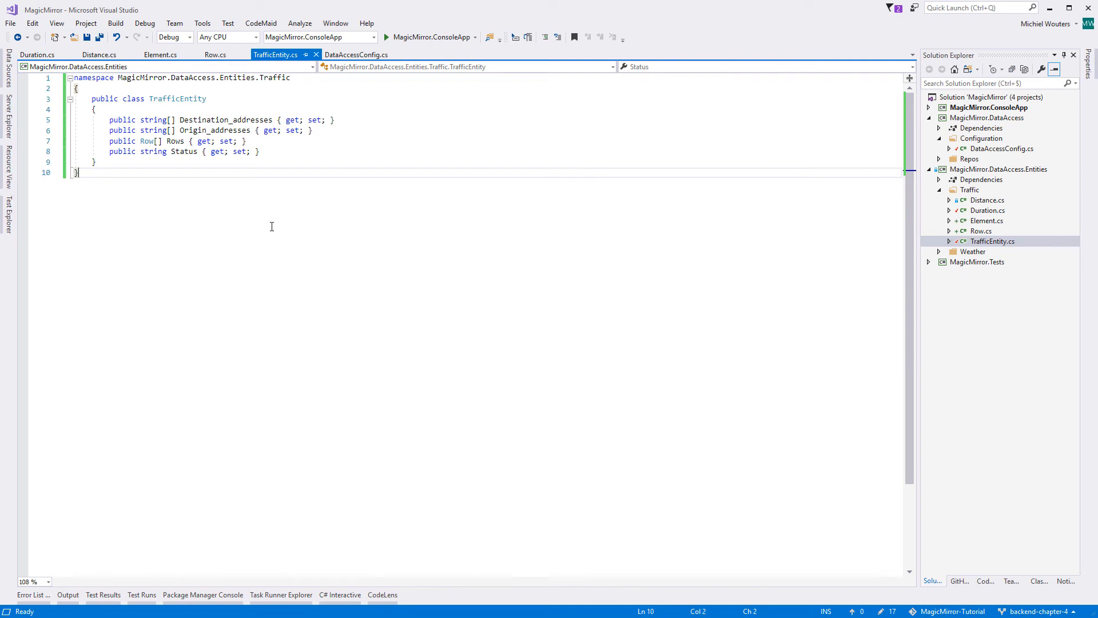
{"action": "key", "text": "ctrl+s"}
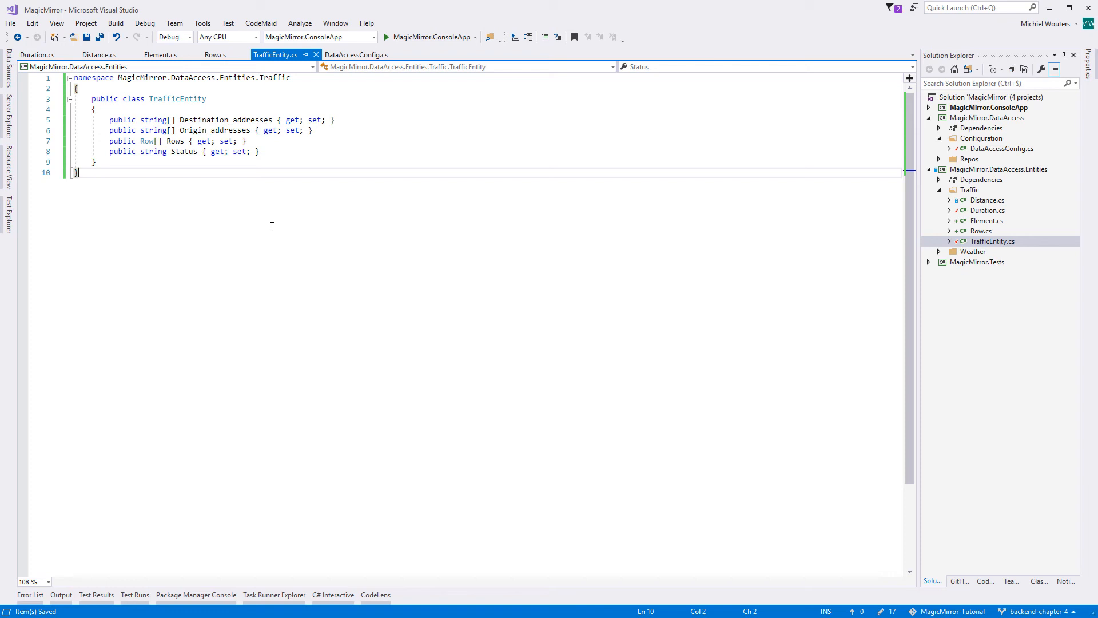
Add a new interface file named ITrafficRepo to the Repos folder.
{"action": "right_click", "coordinate": [970, 149]}
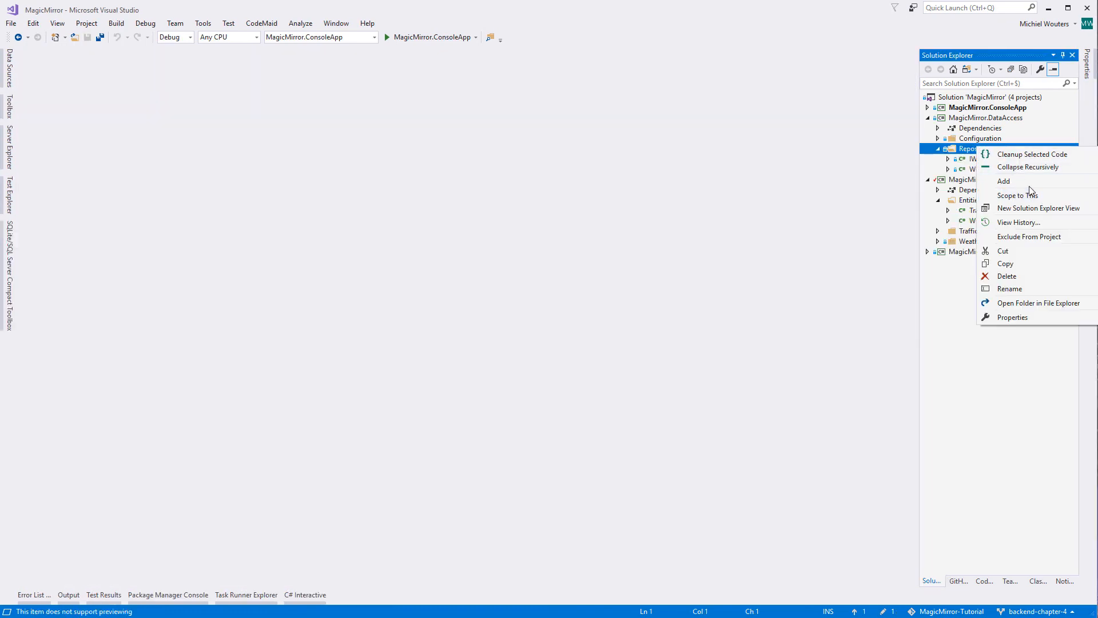
{"action": "left_click", "coordinate": [1004, 181]}
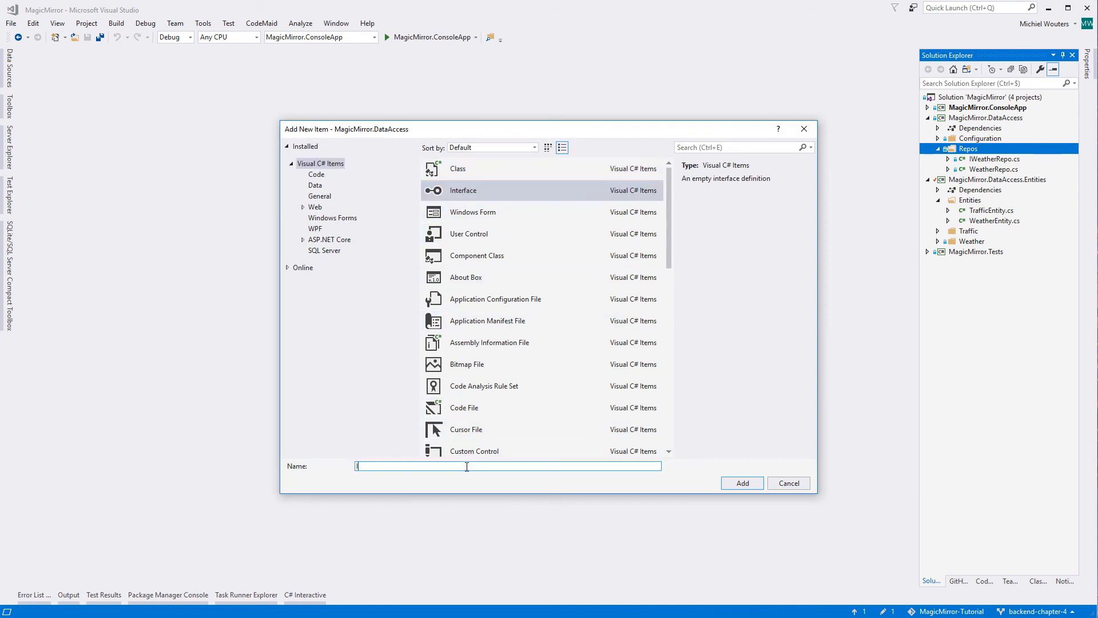
{"action": "type", "text": "ITrafficRe"}
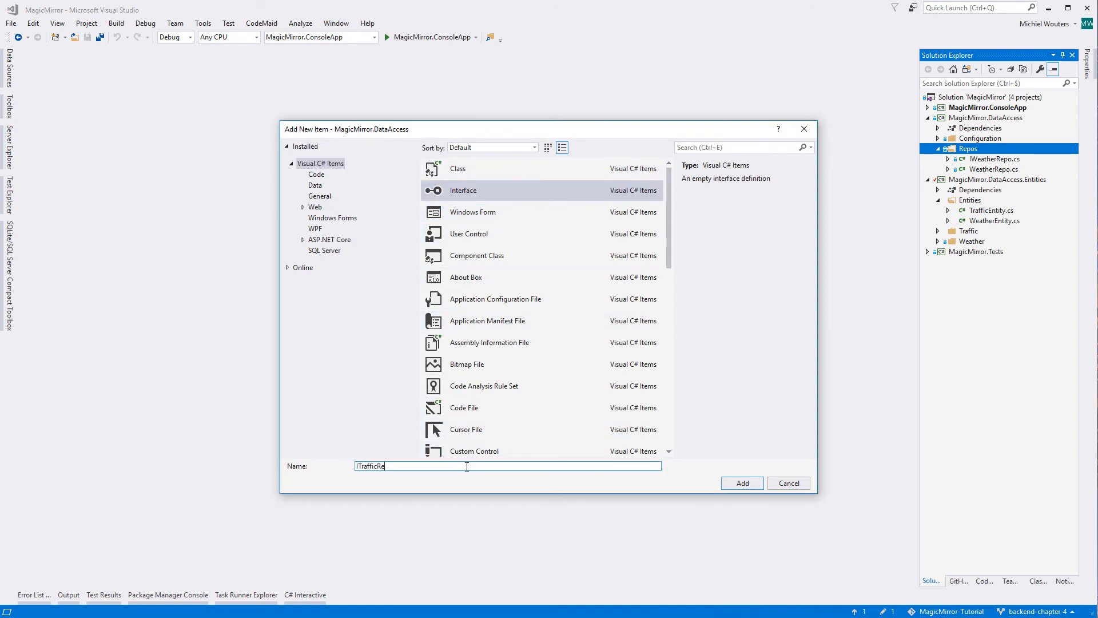
{"action": "left_click", "coordinate": [741, 483]}
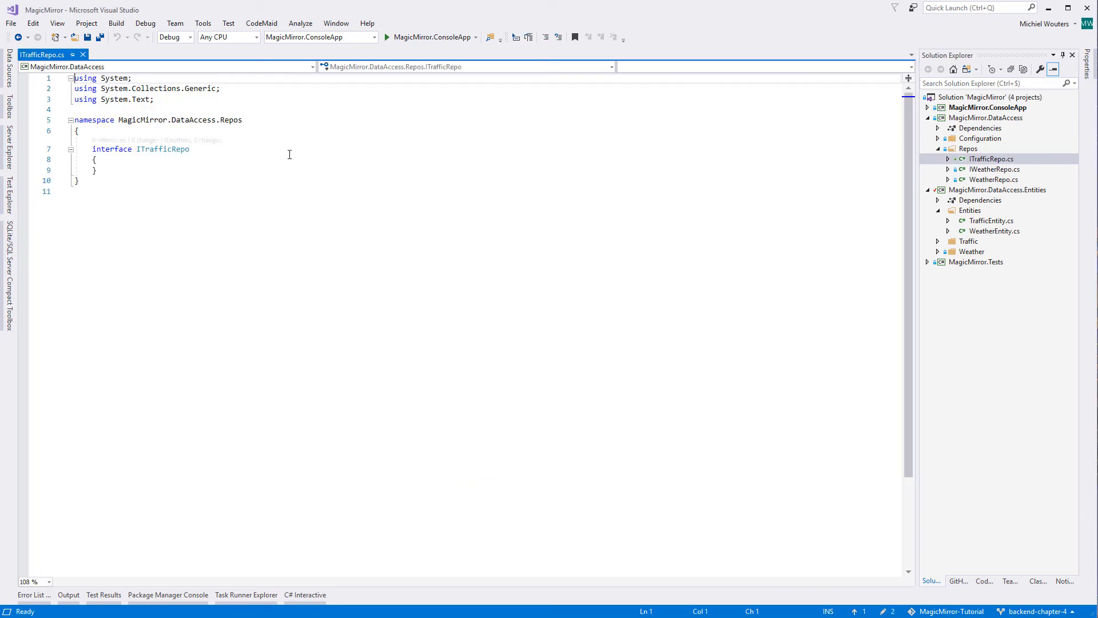
Make ITrafficRepo public and declare Task<TrafficEntity> GetTrafficEntityAsync(string start, string destination).
{"action": "type", "text": "public"}
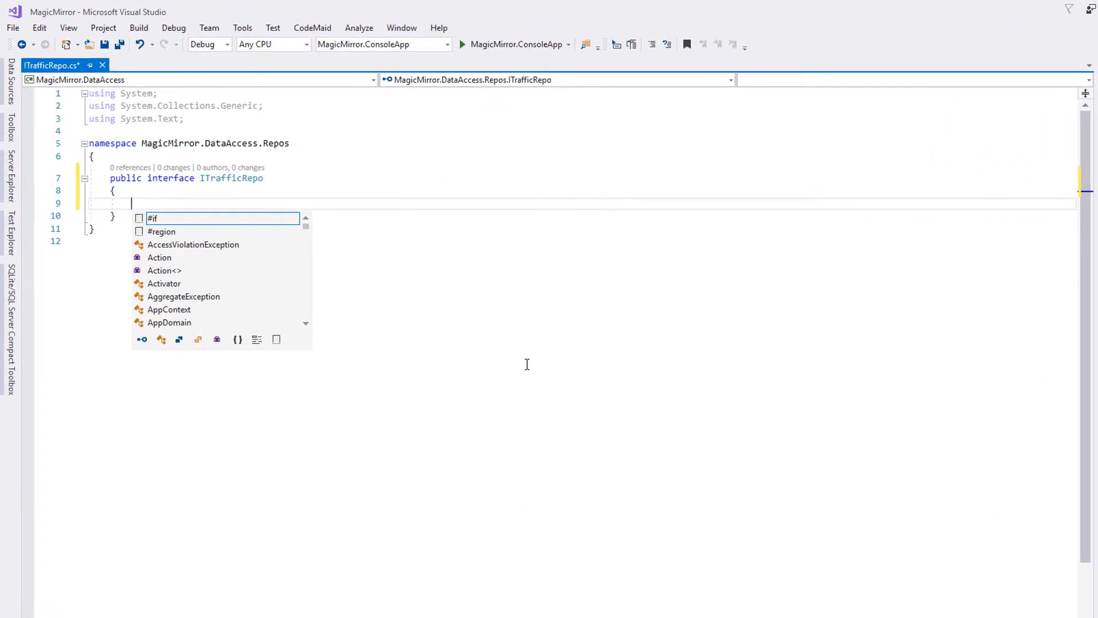
{"action": "type", "text": "Task<TrafficEntity>"}
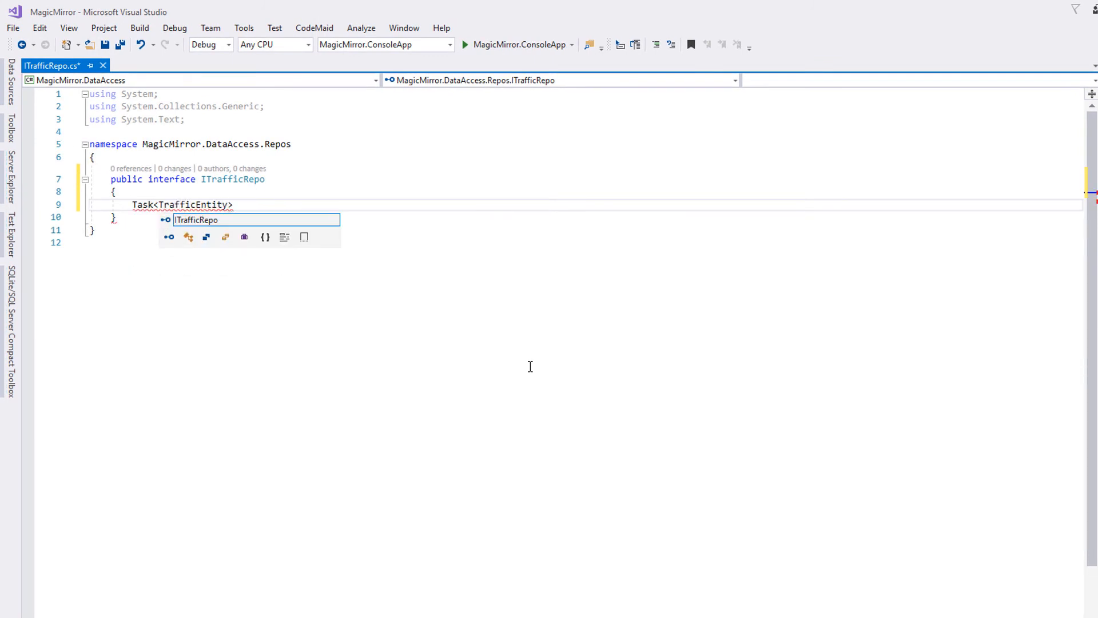
{"action": "type", "text": "GetTR"}
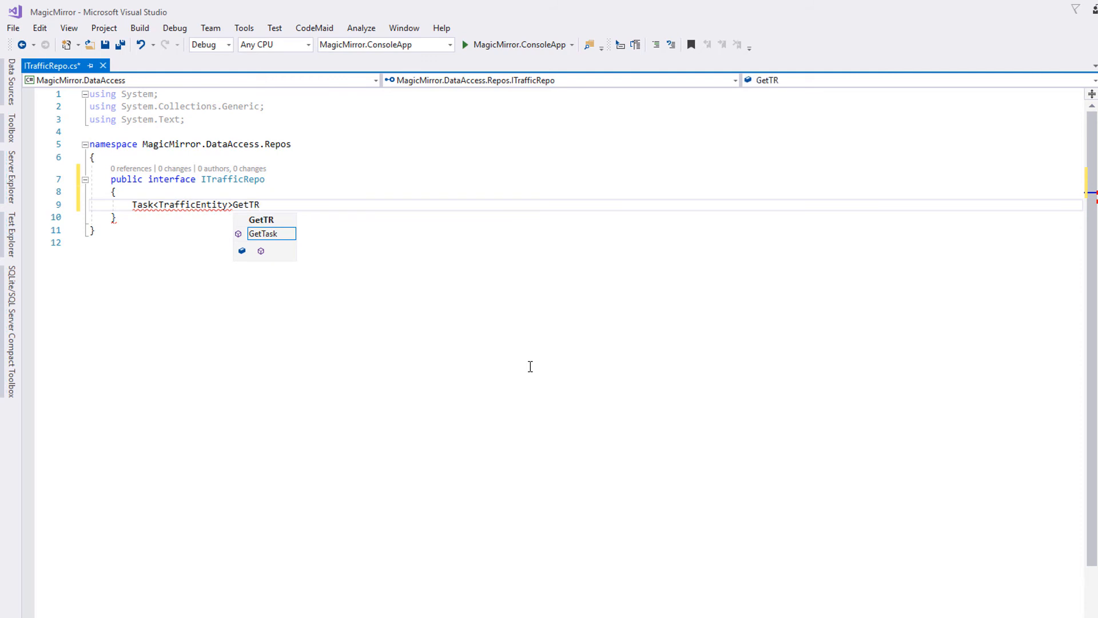
{"action": "type", "text": "rafficEntityAsync(string start,"}
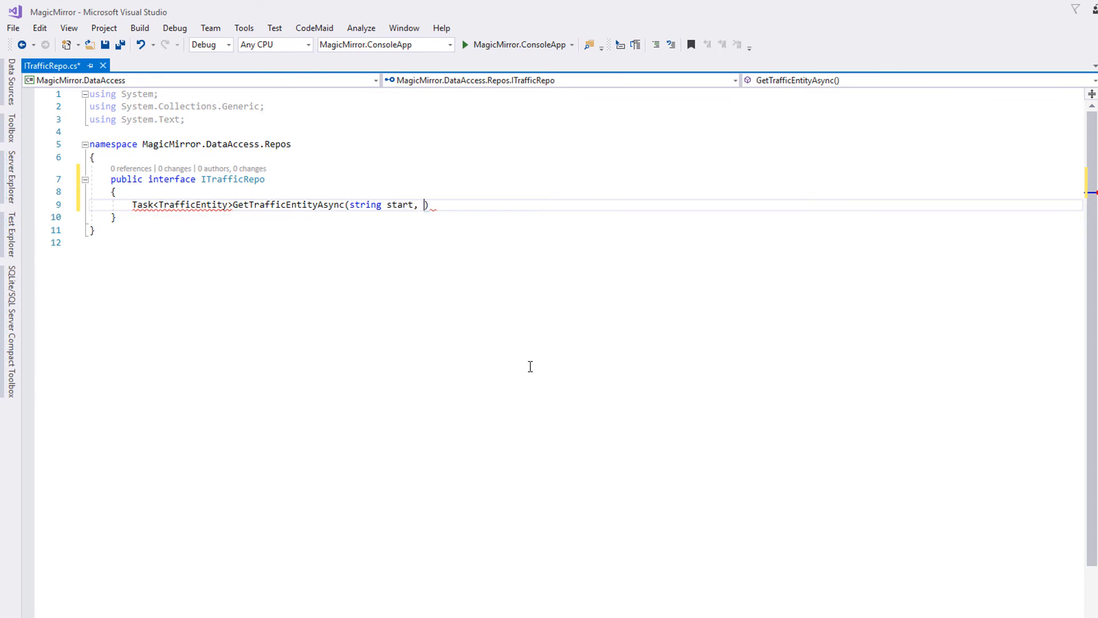
{"action": "type", "text": "string destinati"}
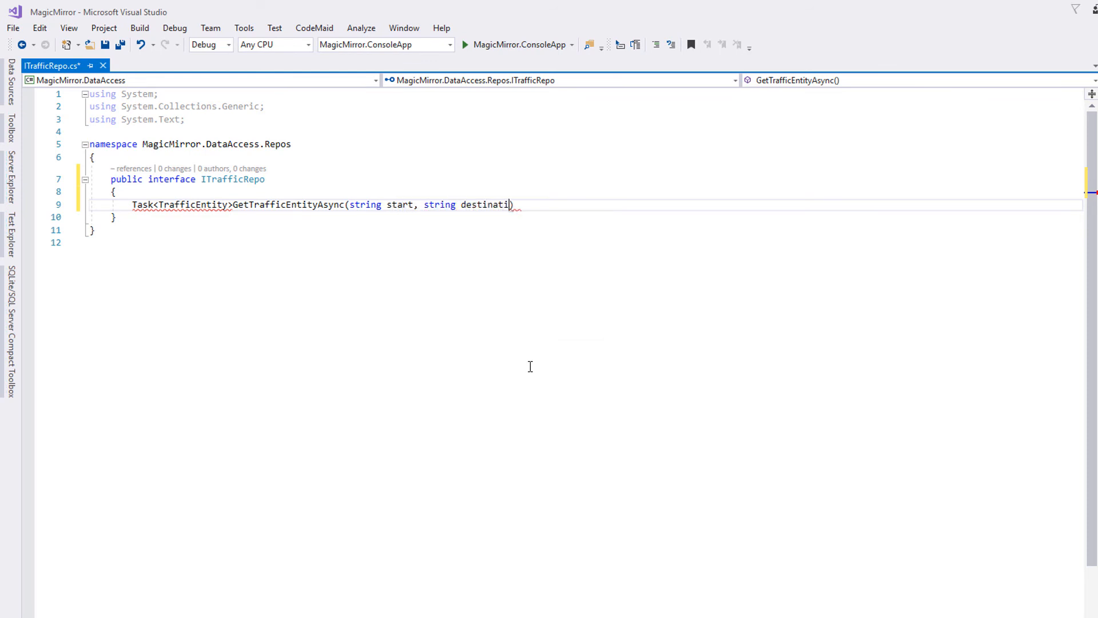
{"action": "type", "text": "on);"}
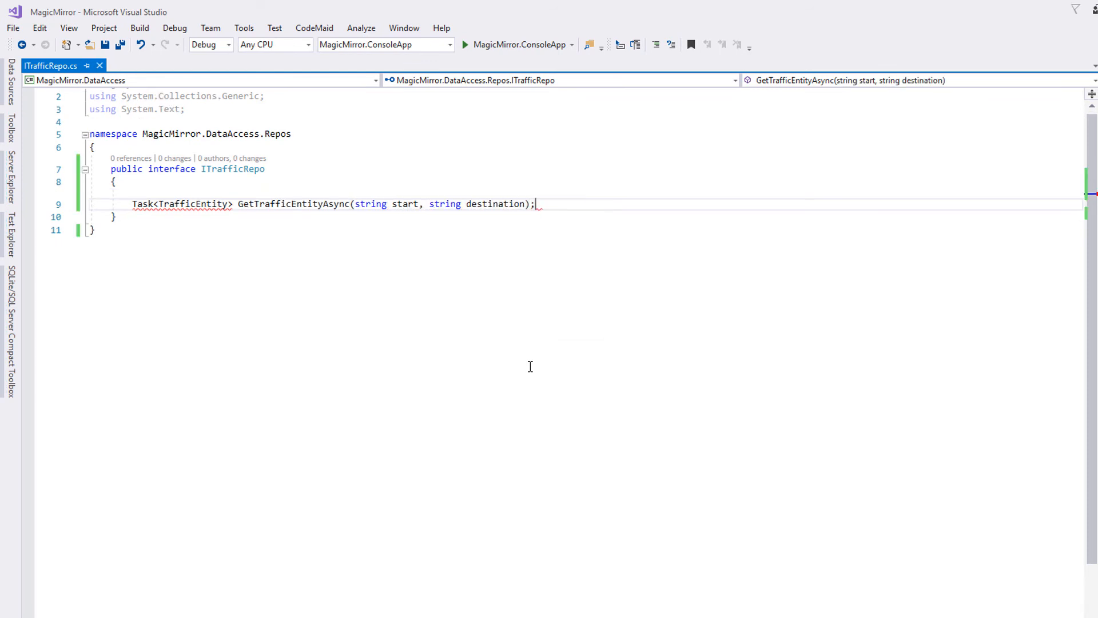
Import System.Threading.Tasks and the Entities namespace so Task and TrafficEntity resolve.
{"action": "left_click", "coordinate": [124, 218]}
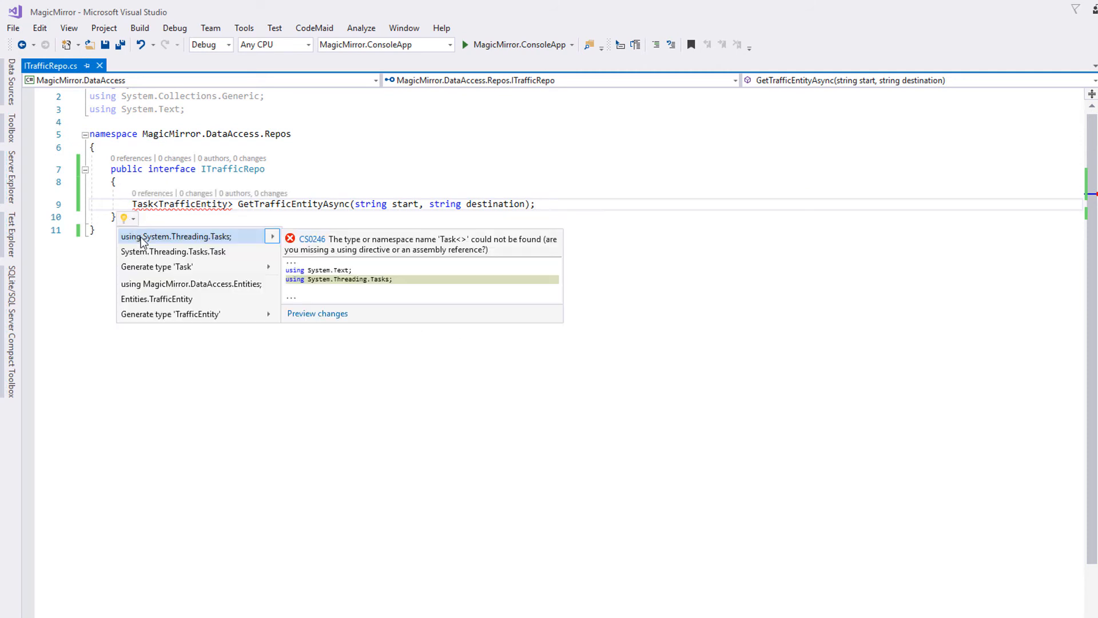
{"action": "left_click", "coordinate": [175, 236]}
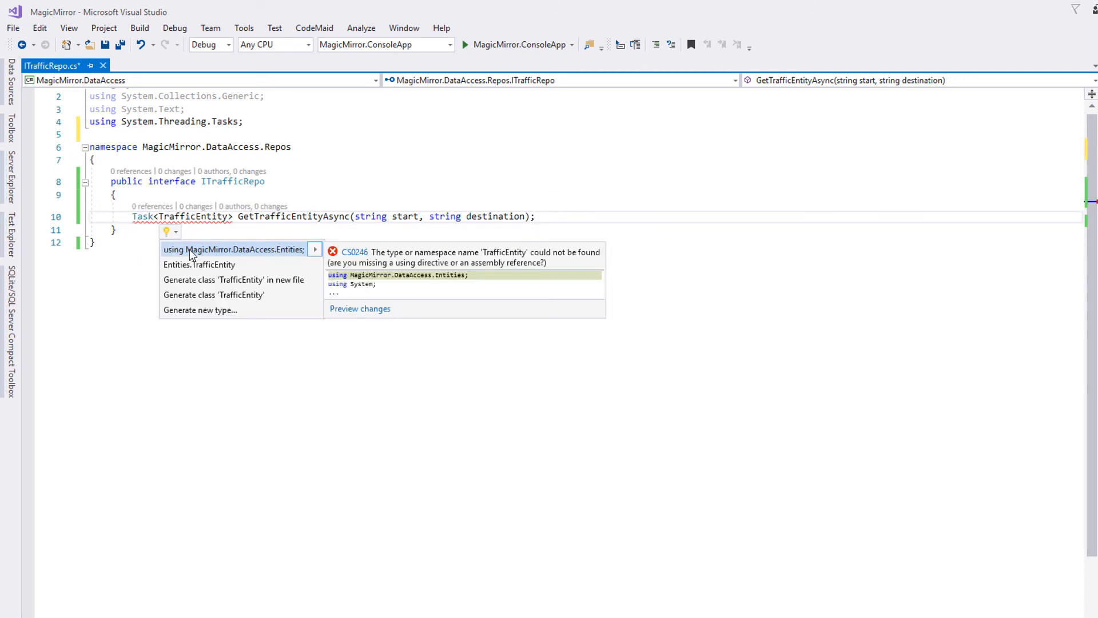
{"action": "left_click", "coordinate": [233, 248]}
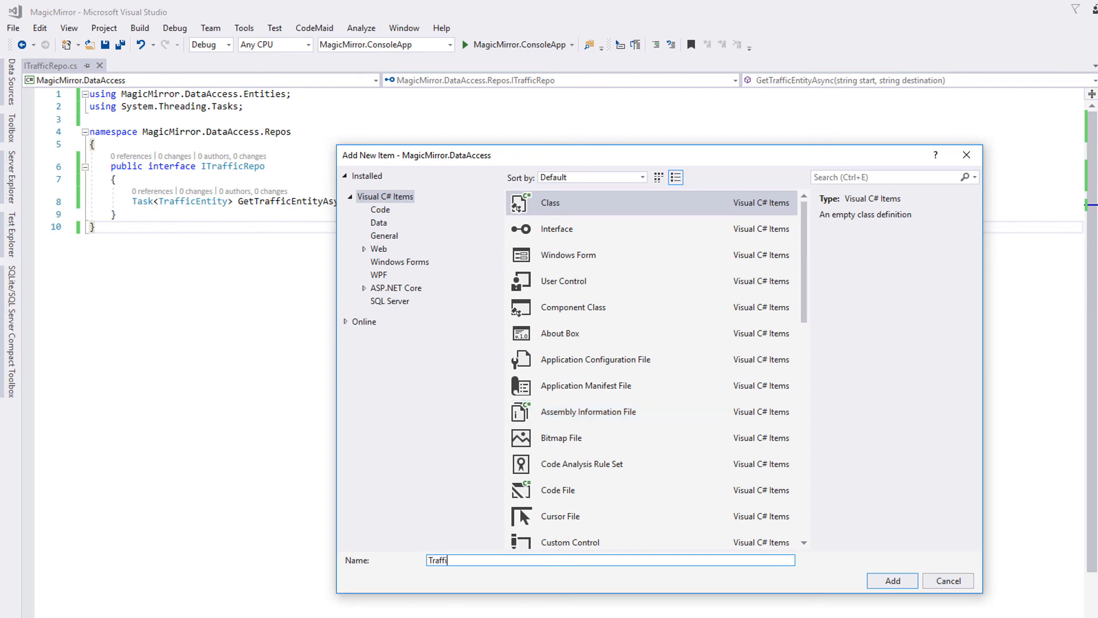
Create the TrafficRepo class and declare it public, implementing ITrafficRepo.
{"action": "left_click", "coordinate": [893, 581]}
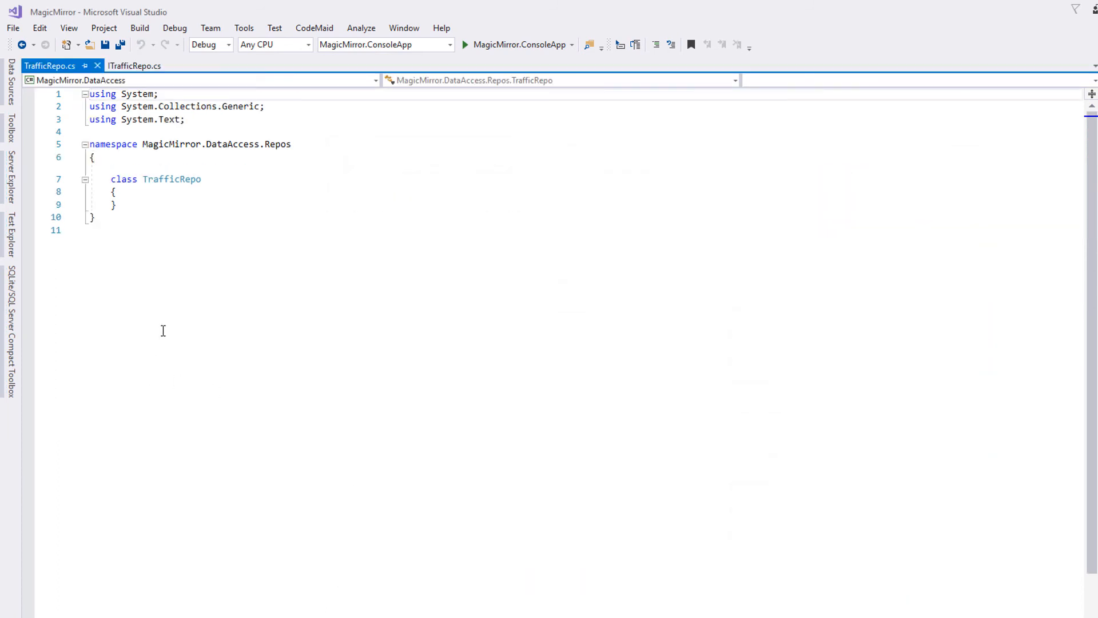
{"action": "type", "text": "p"}
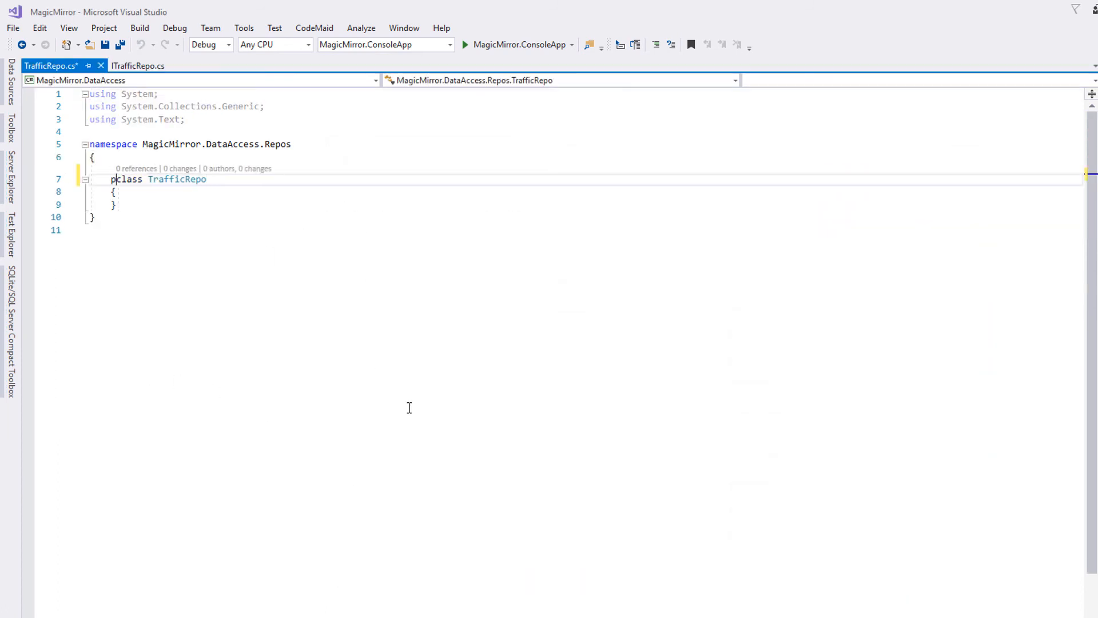
{"action": "type", "text": "ublic"}
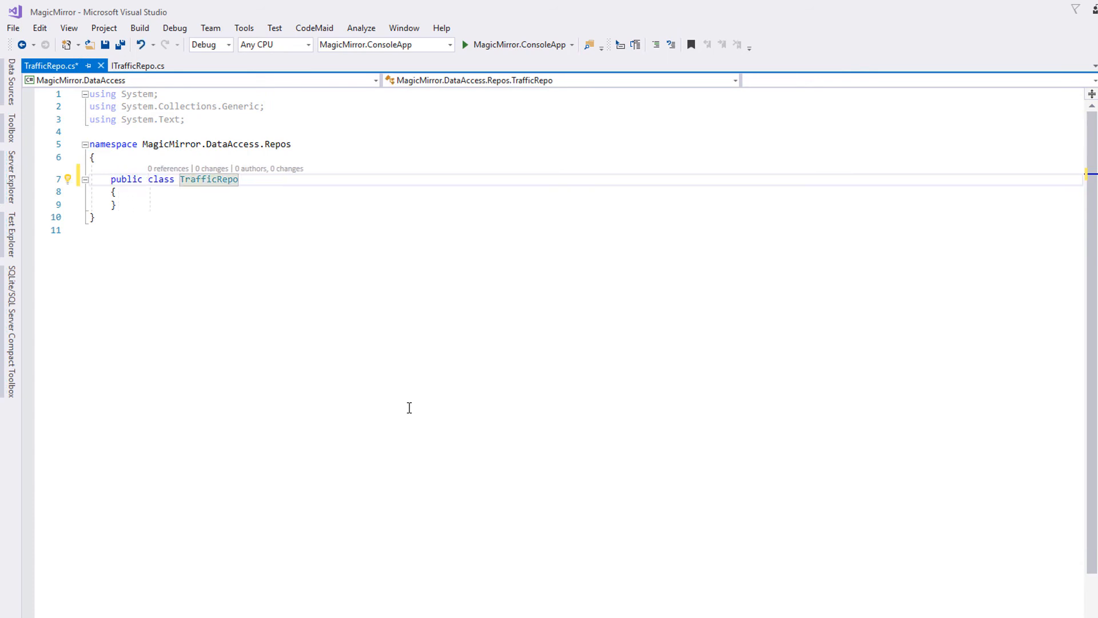
{"action": "type", "text": ": ITrafficRepo"}
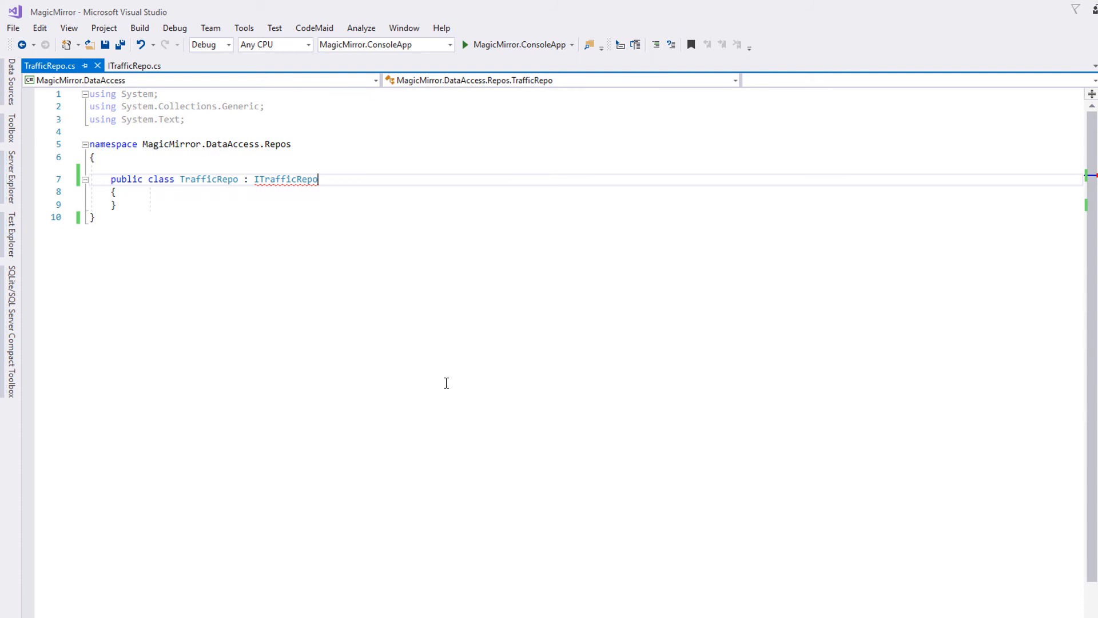
{"action": "mouse_move", "coordinate": [285, 179]}
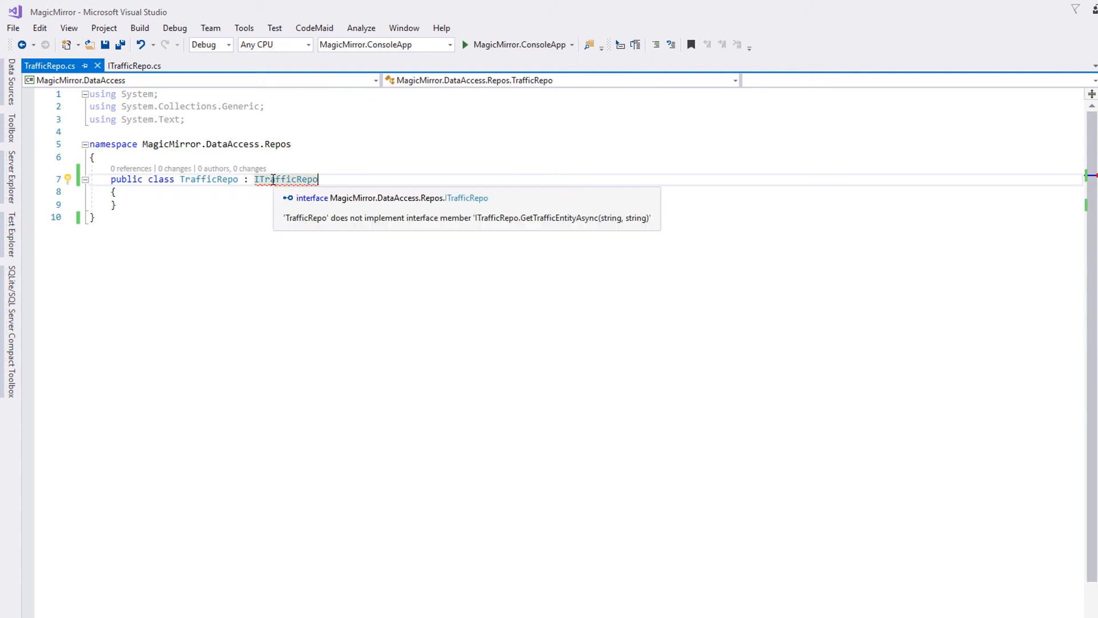
Generate the GetTrafficEntityAsync stub via Implement interface and show Solution Explorer.
{"action": "left_click", "coordinate": [67, 180]}
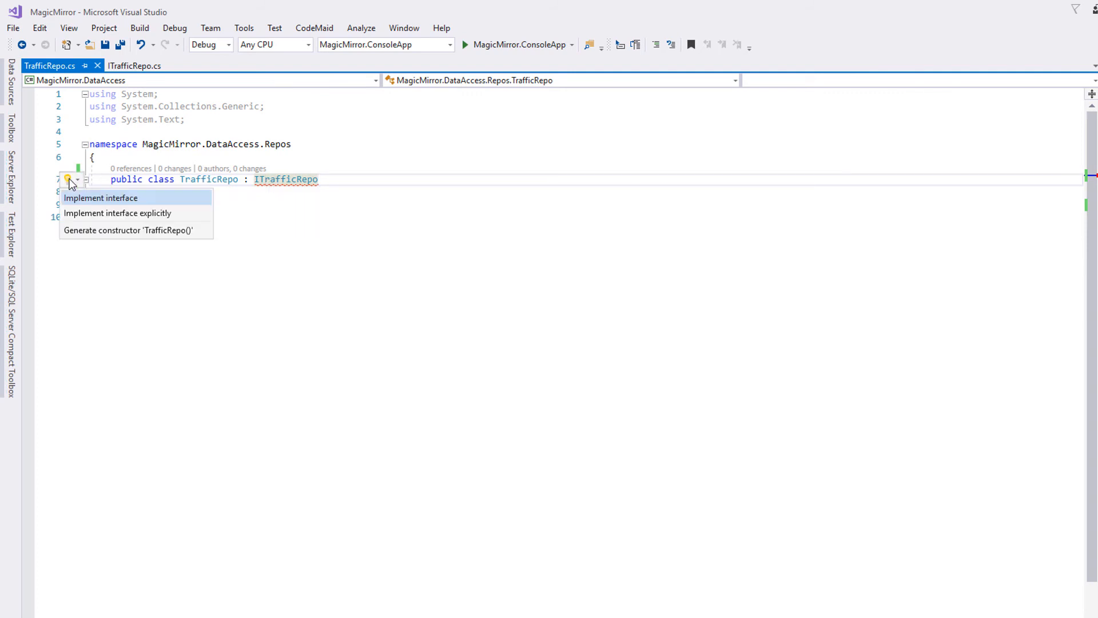
{"action": "left_click", "coordinate": [100, 198]}
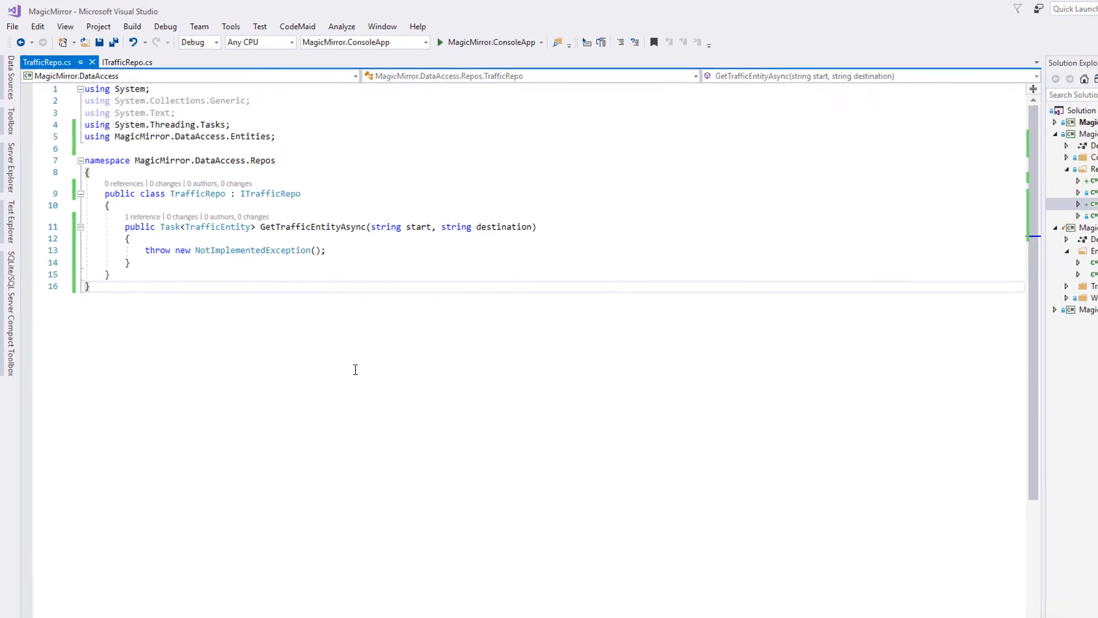
{"action": "left_click", "coordinate": [1062, 11]}
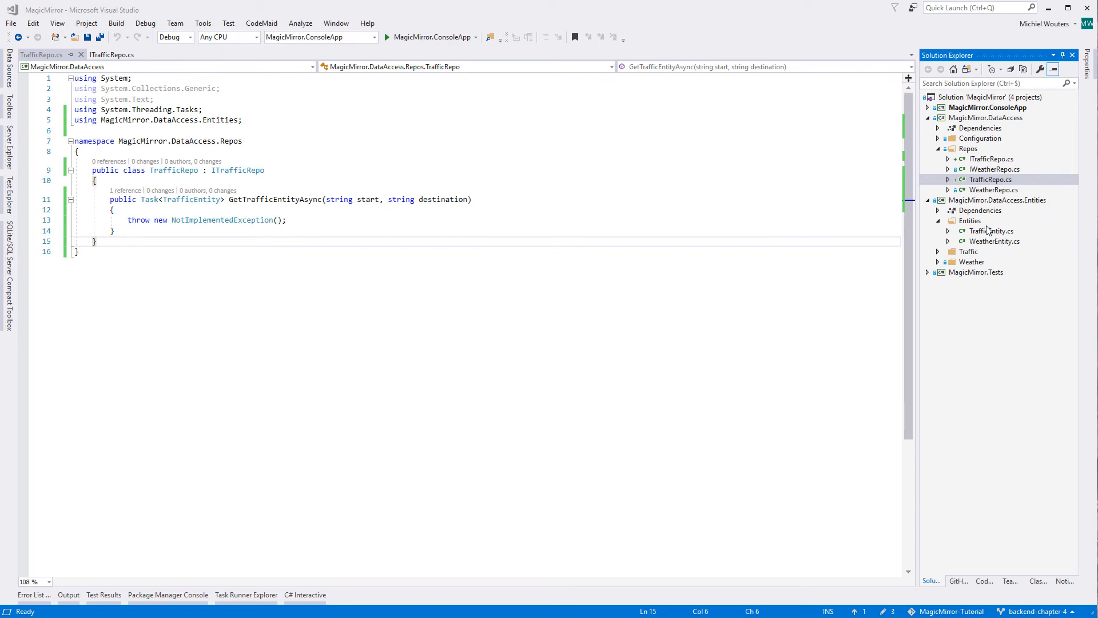
Copy WeatherRepo's API fields and JSON helper methods into TrafficRepo, save, and import System.Net.Http.
{"action": "left_click", "coordinate": [993, 190]}
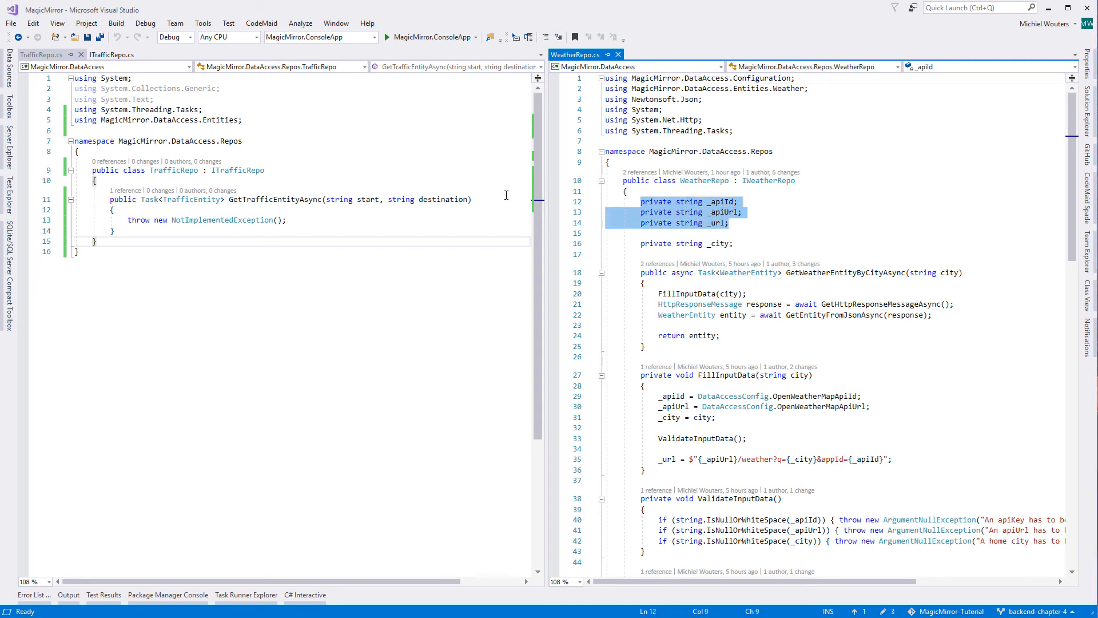
{"action": "key", "text": "enter"}
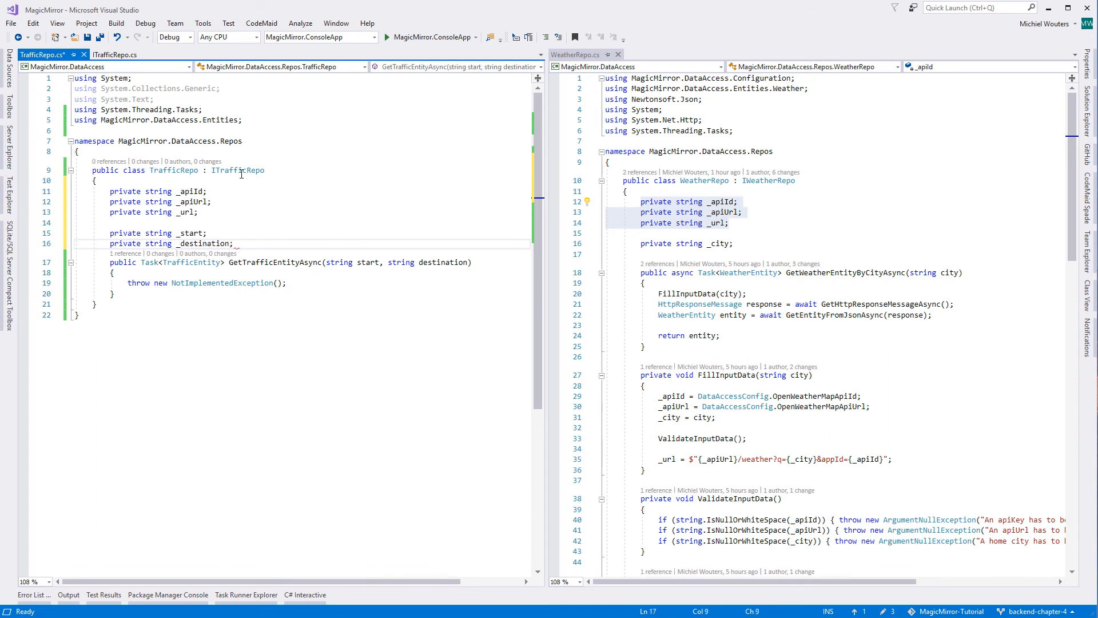
{"action": "key", "text": "ctrl+s"}
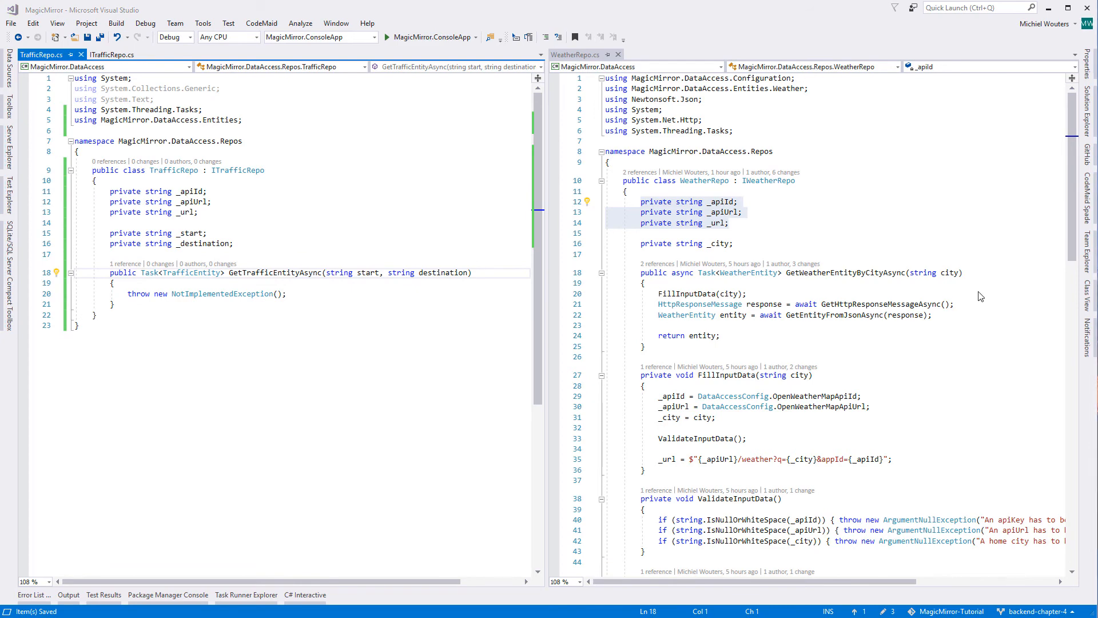
{"action": "scroll", "scroll_direction": "down", "scroll_amount": 3}
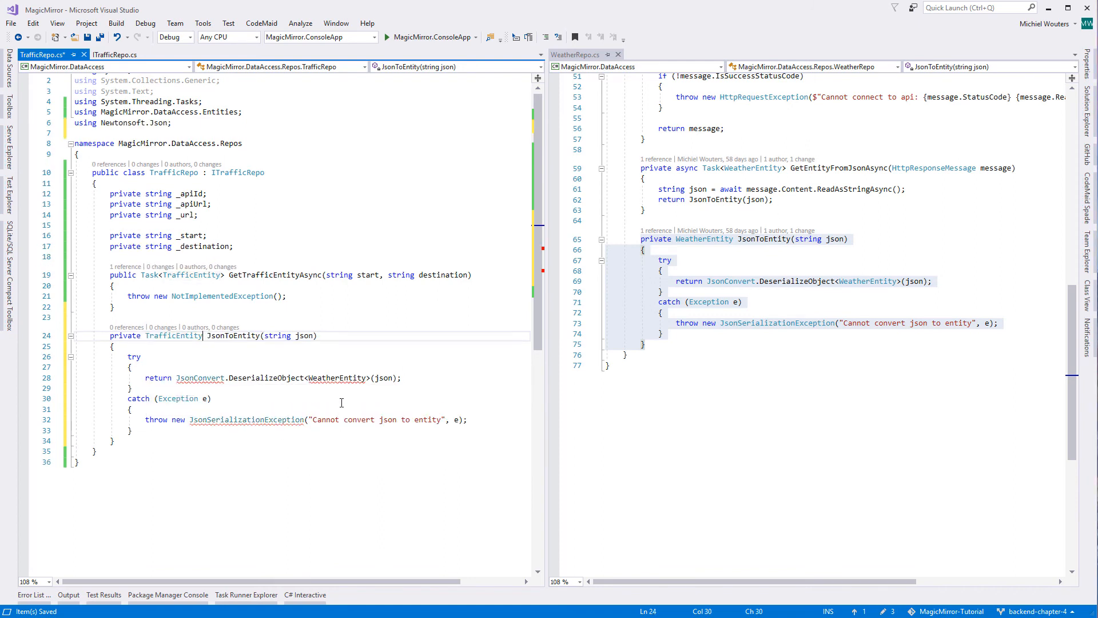
{"action": "mouse_move", "coordinate": [336, 377]}
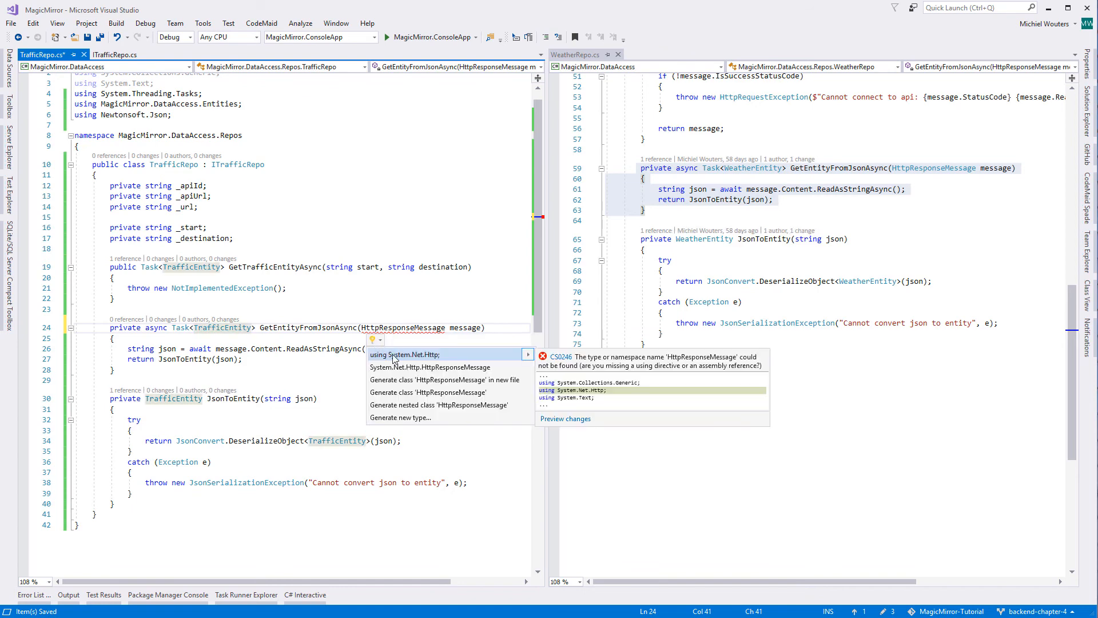
{"action": "left_click", "coordinate": [408, 355]}
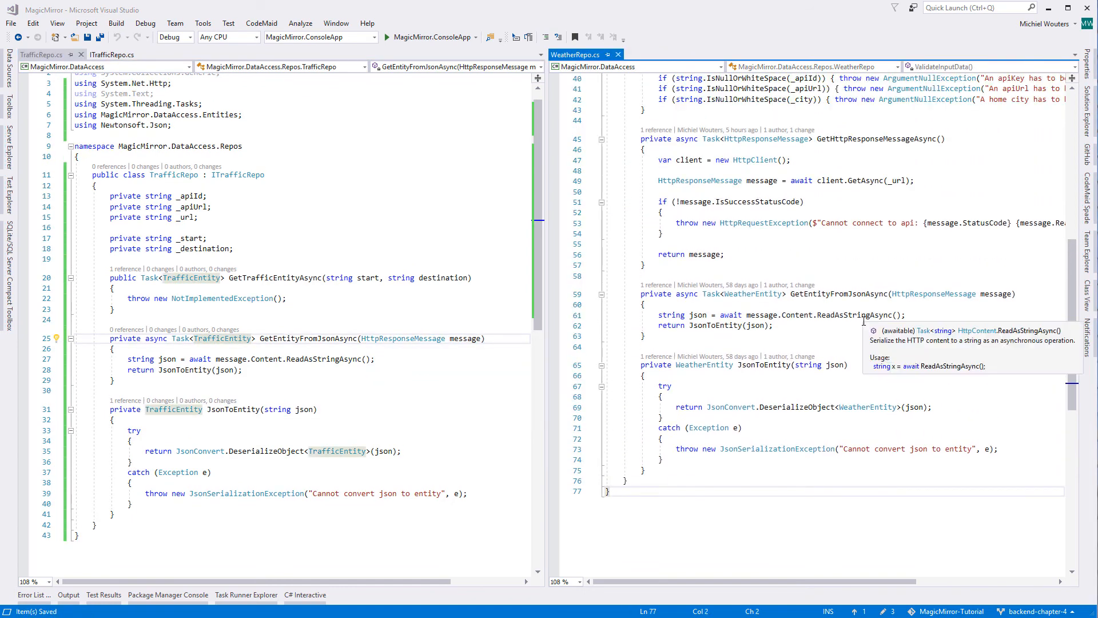
{"action": "scroll", "scroll_direction": "up", "scroll_amount": 3}
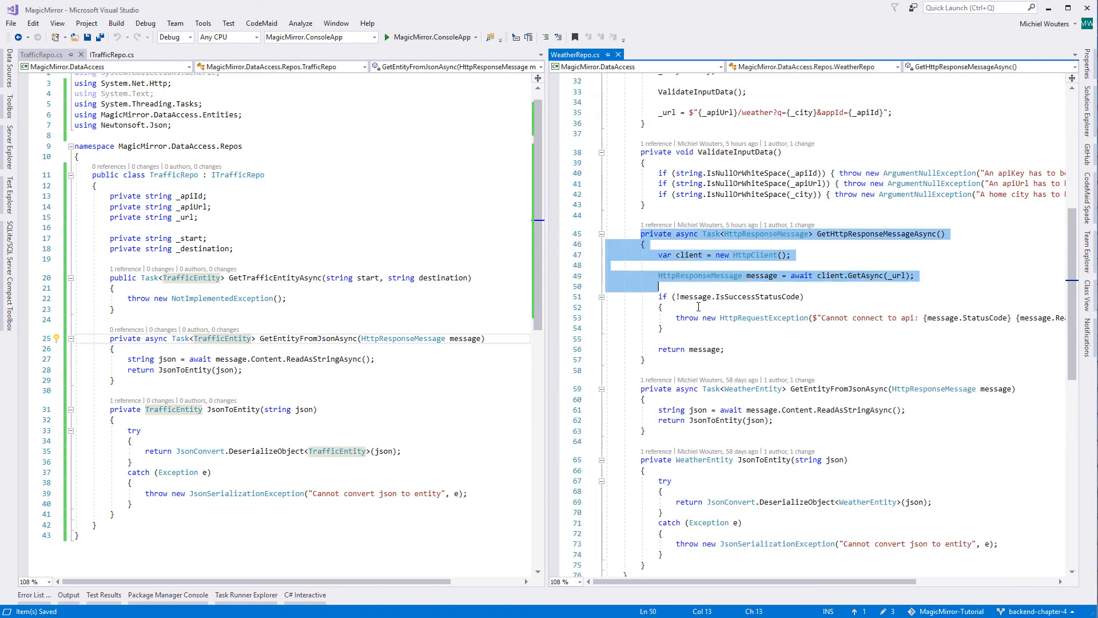
Copy ValidateInput and GetHttpResponseMessageAsync into TrafficRepo, checking start and destination instead of city.
{"action": "left_click", "coordinate": [142, 310]}
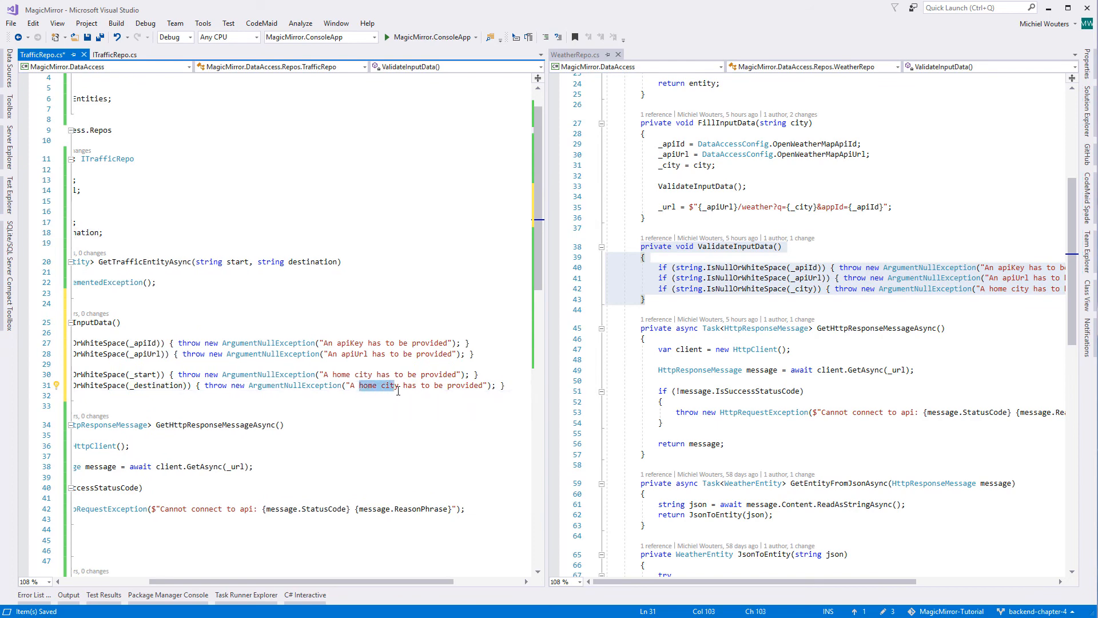
{"action": "type", "text": "start location"}
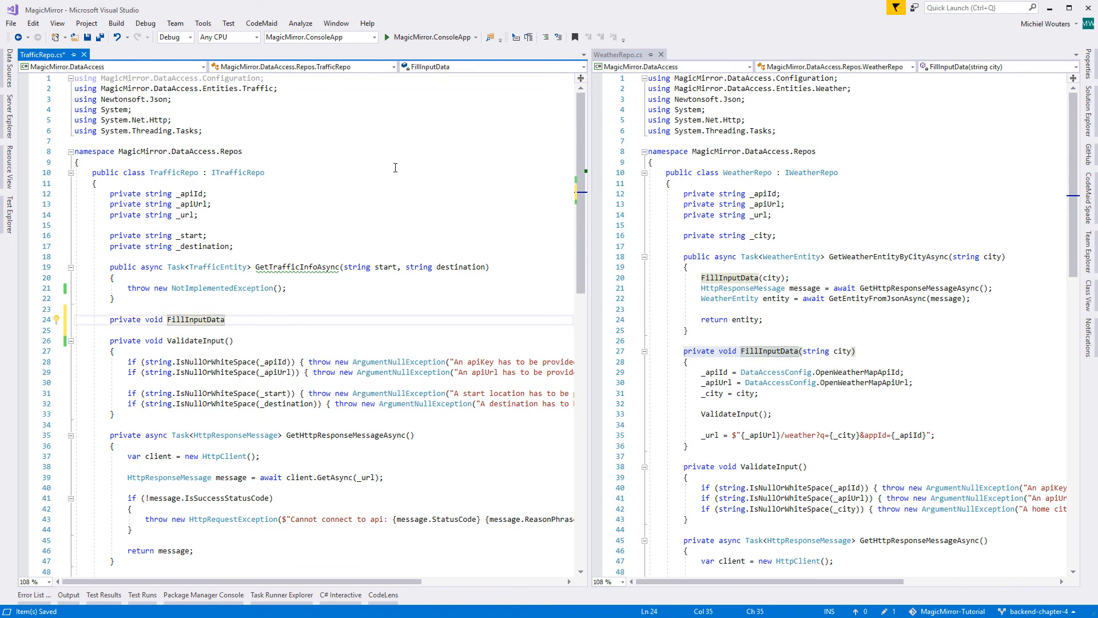
Write FillInputData(string start, string destination) setting _apiId from DataAccessConfig, _start, _destination, calling ValidateInput and starting _url.
{"action": "type", "text": "(string sta)"}
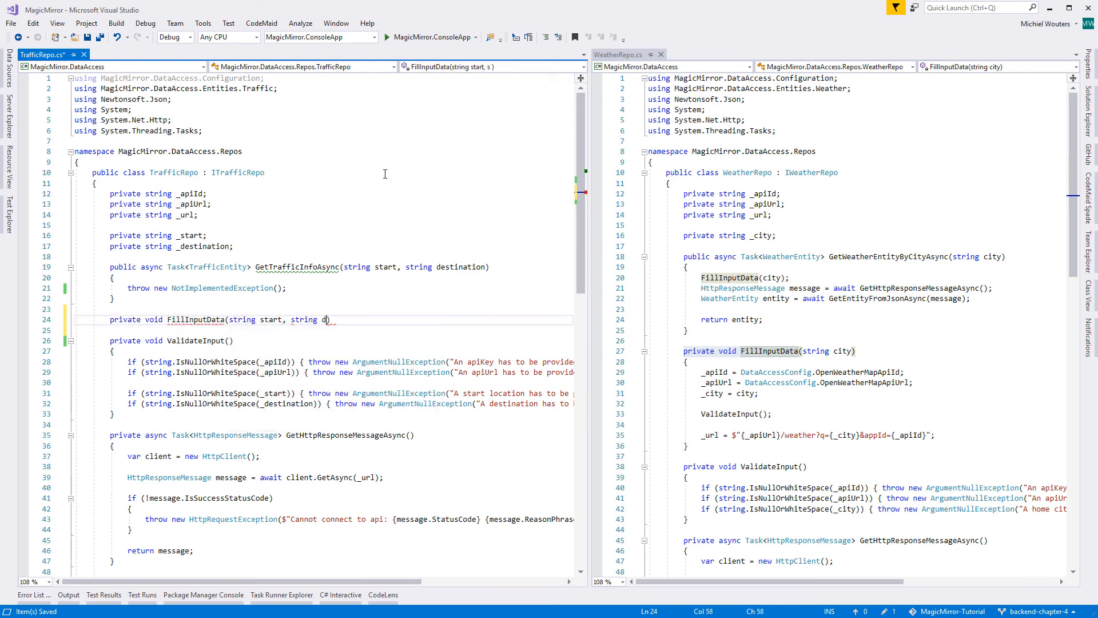
{"action": "type", "text": "estination"}
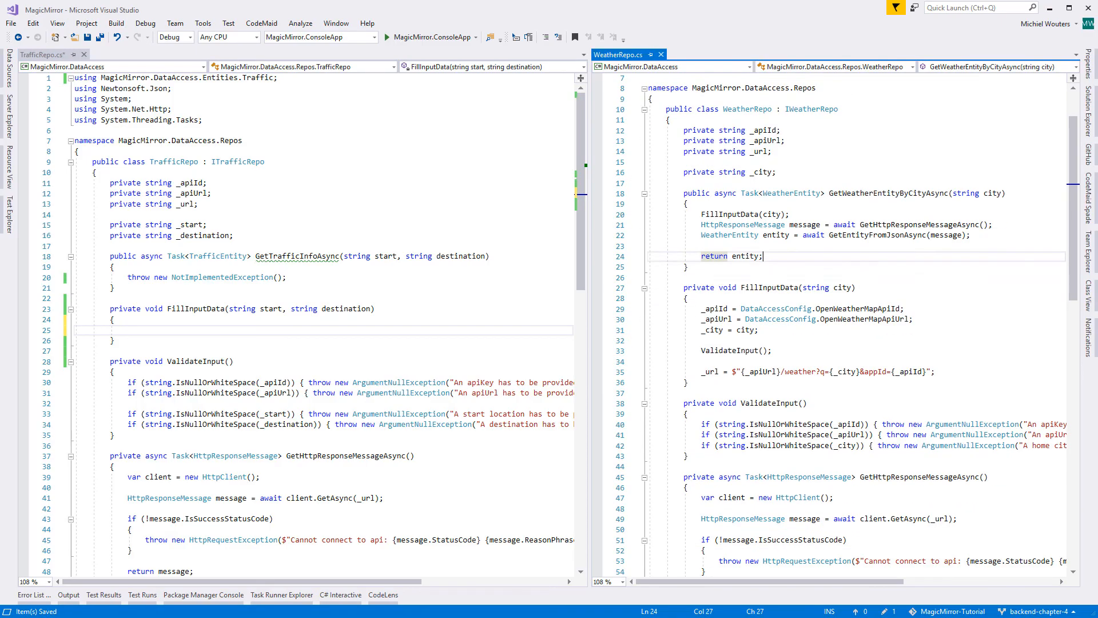
{"action": "type", "text": "_apiId = D"}
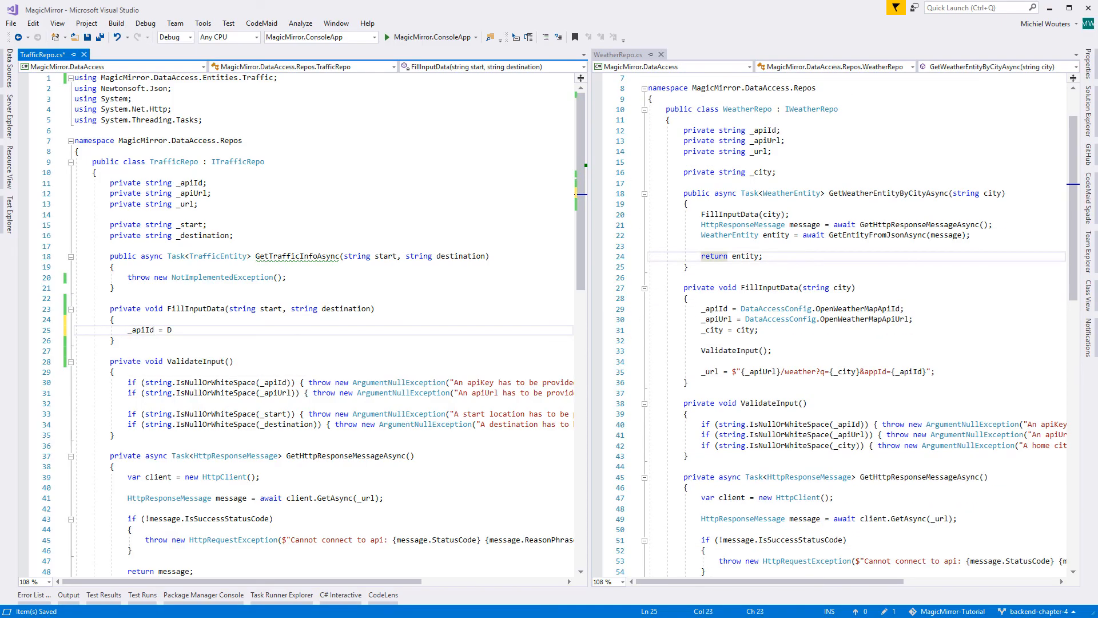
{"action": "type", "text": "ataAccessConfig"}
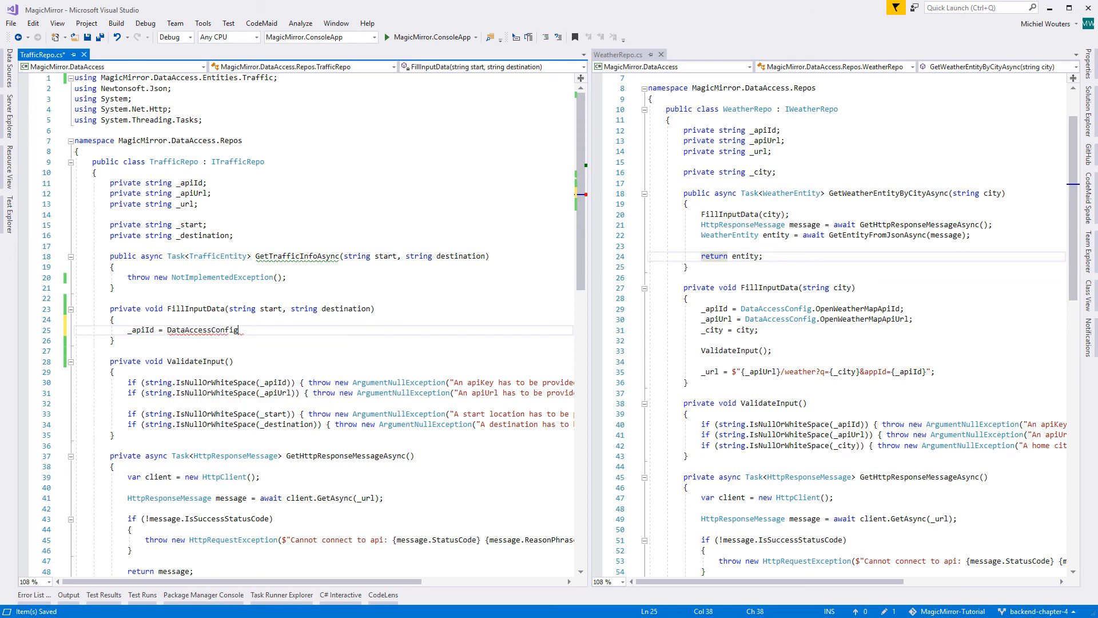
{"action": "type", "text": ".TrafficApiId;"}
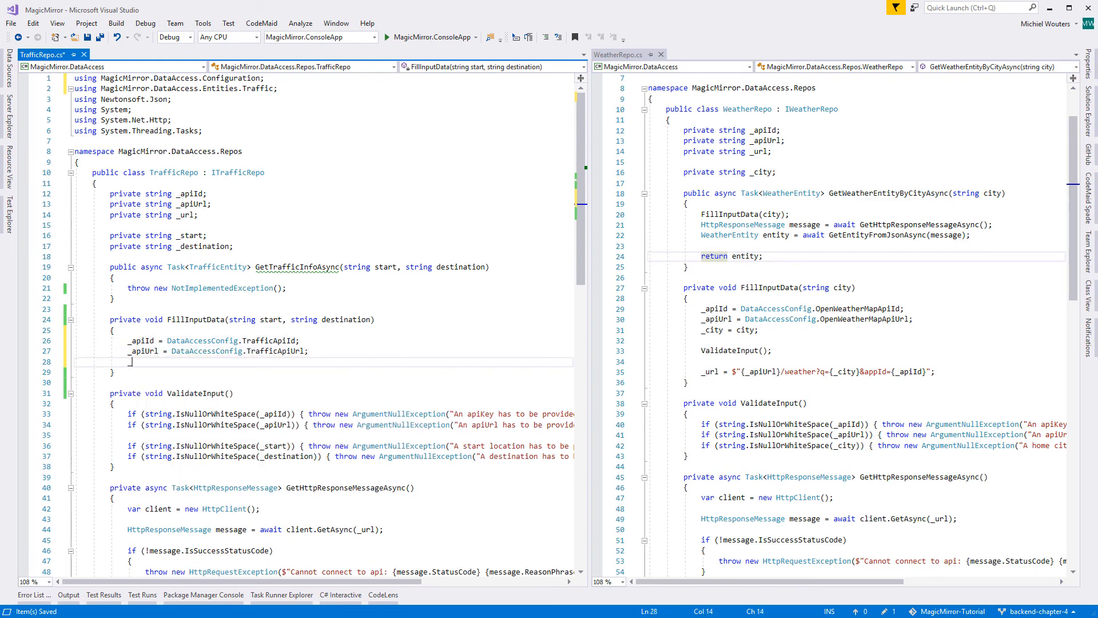
{"action": "type", "text": "_start = _start;"}
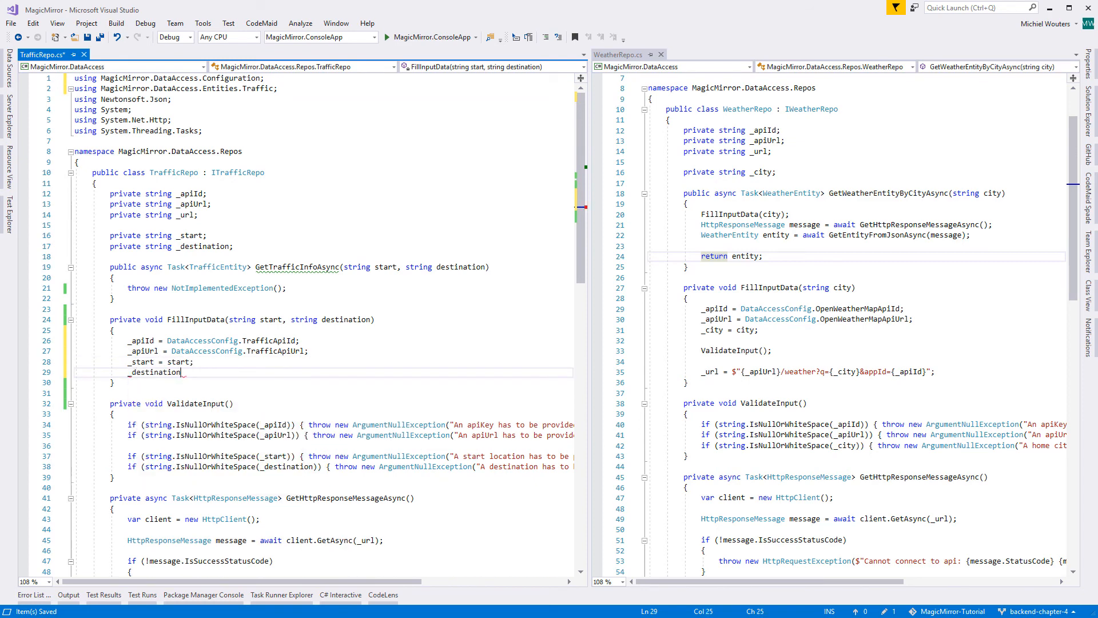
{"action": "type", "text": "= destination;"}
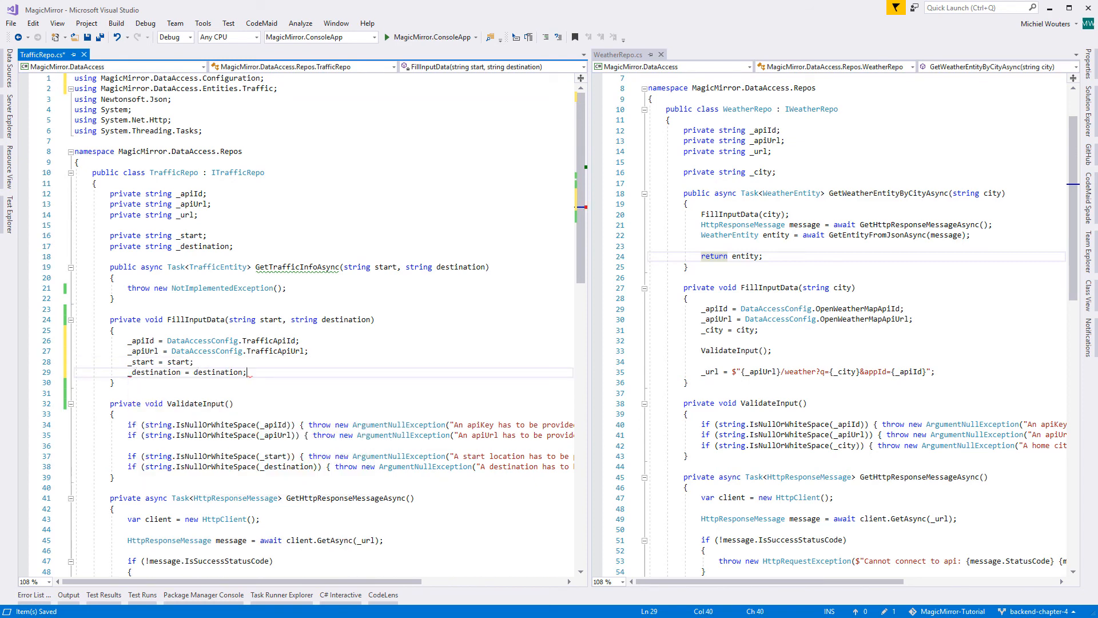
{"action": "type", "text": "ValidateInput();"}
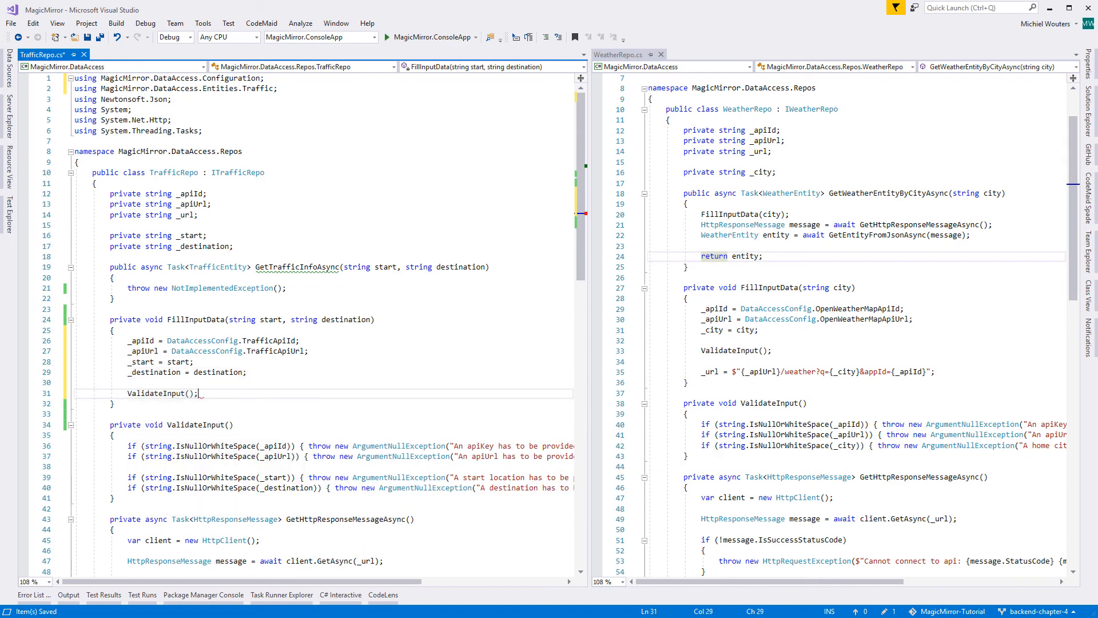
{"action": "type", "text": "_url = \"\";"}
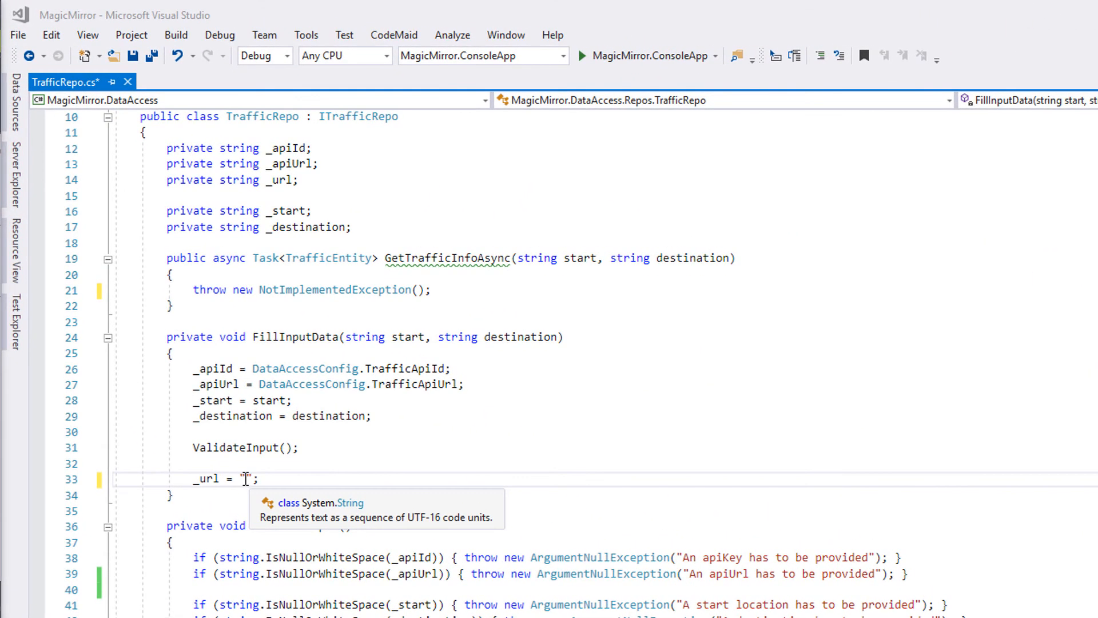
Build _url as $"{_apiUrl}?origins={start}&destinations={destination}&key={_apiId}".
{"action": "type", "text": "$"}
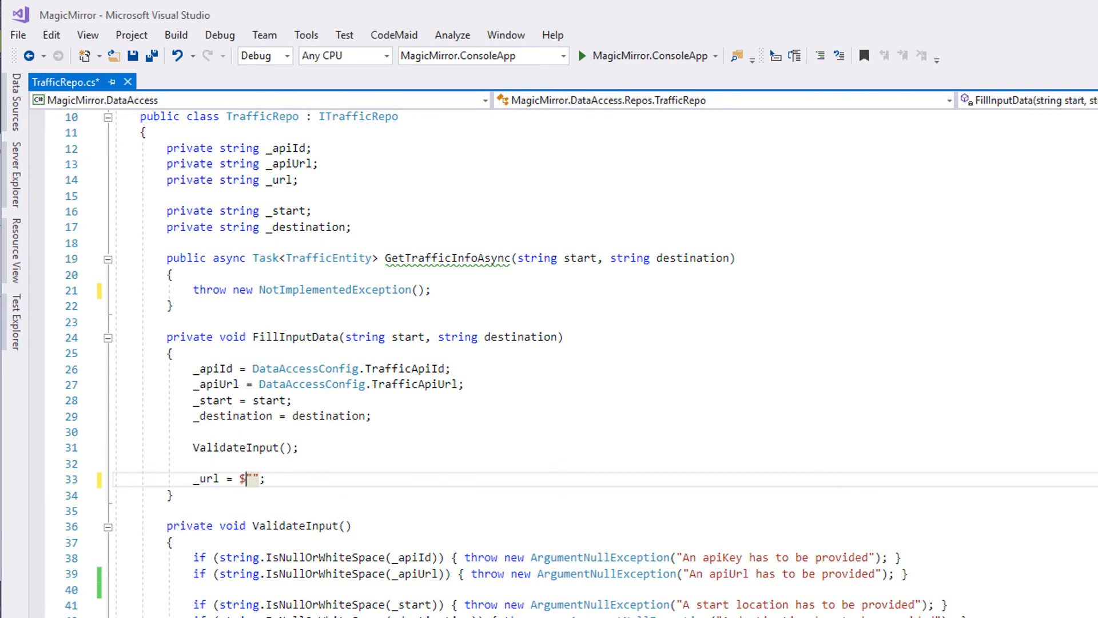
{"action": "type", "text": "{"}
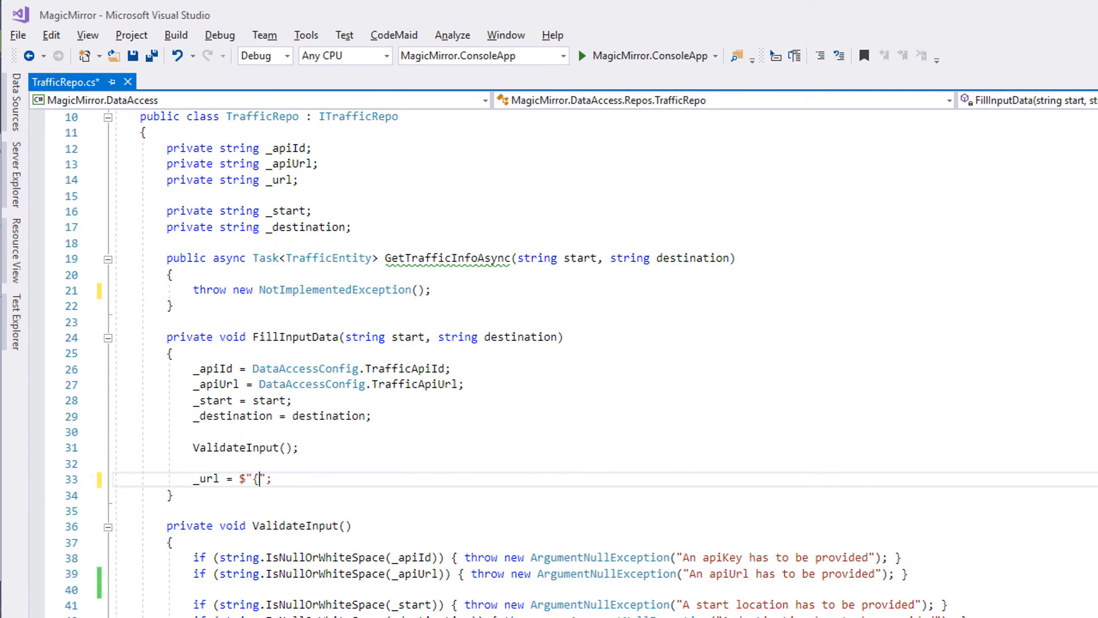
{"action": "type", "text": "apiu"}
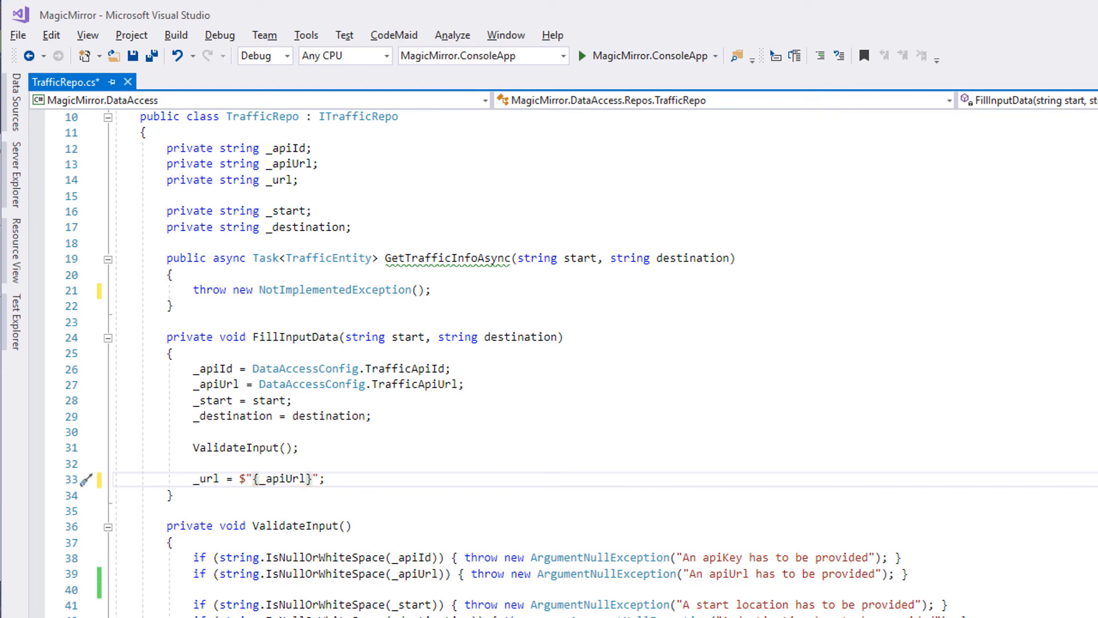
{"action": "type", "text": "?origins"}
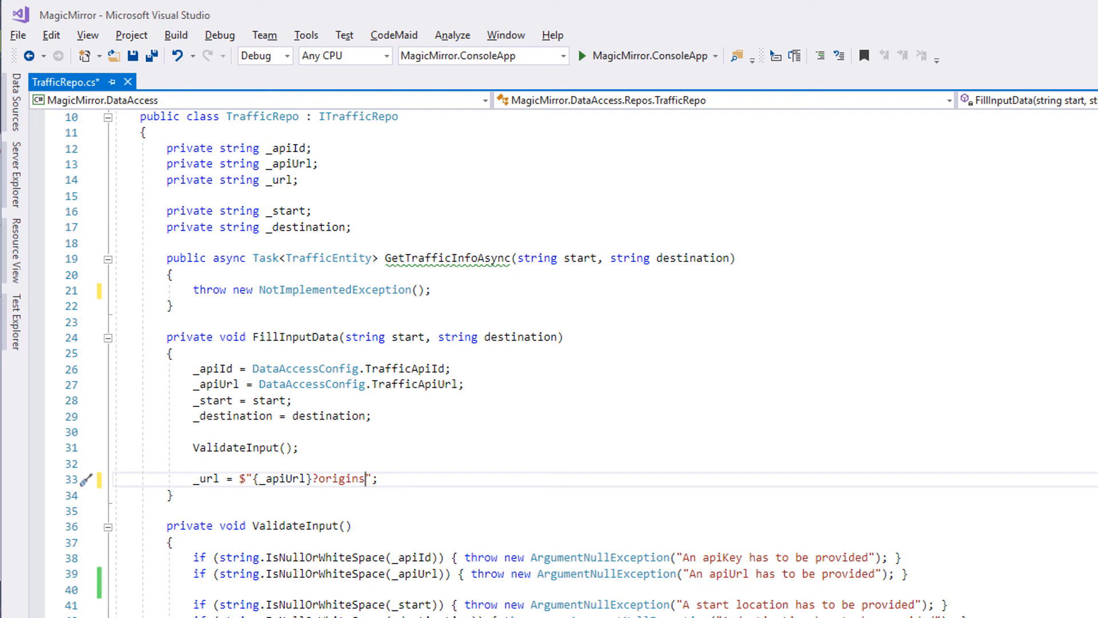
{"action": "type", "text": "={start"}
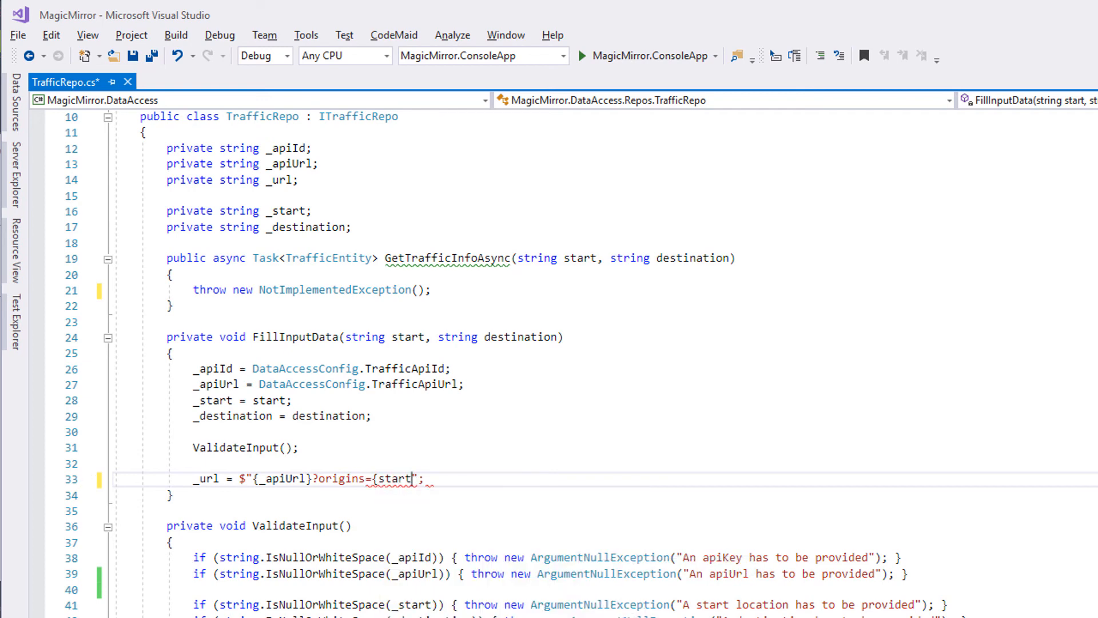
{"action": "type", "text": "&"}
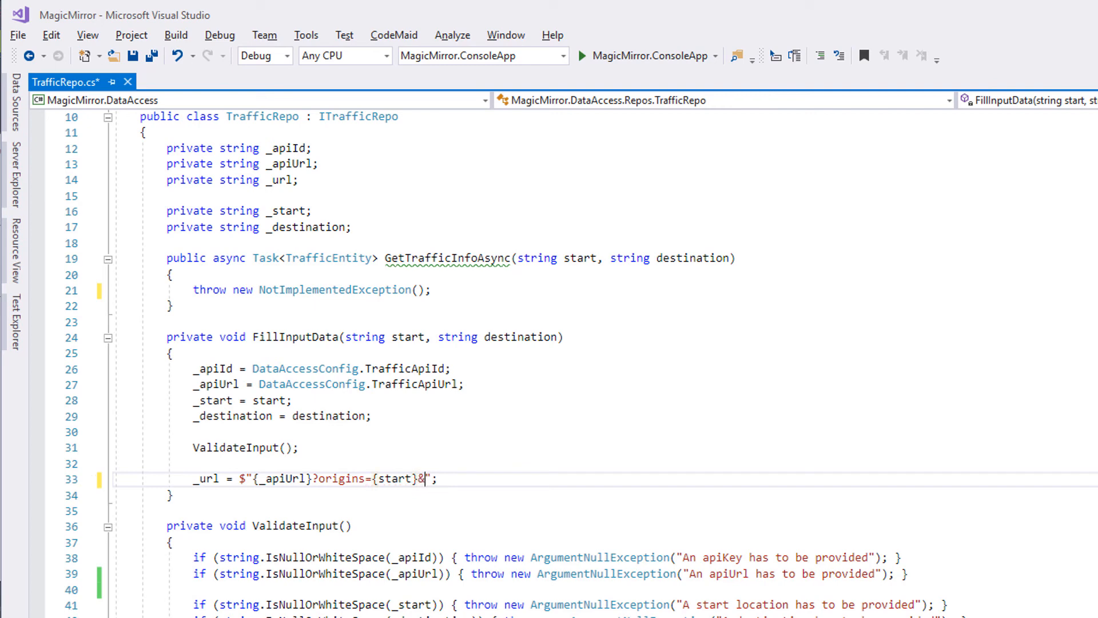
{"action": "type", "text": "destinations="}
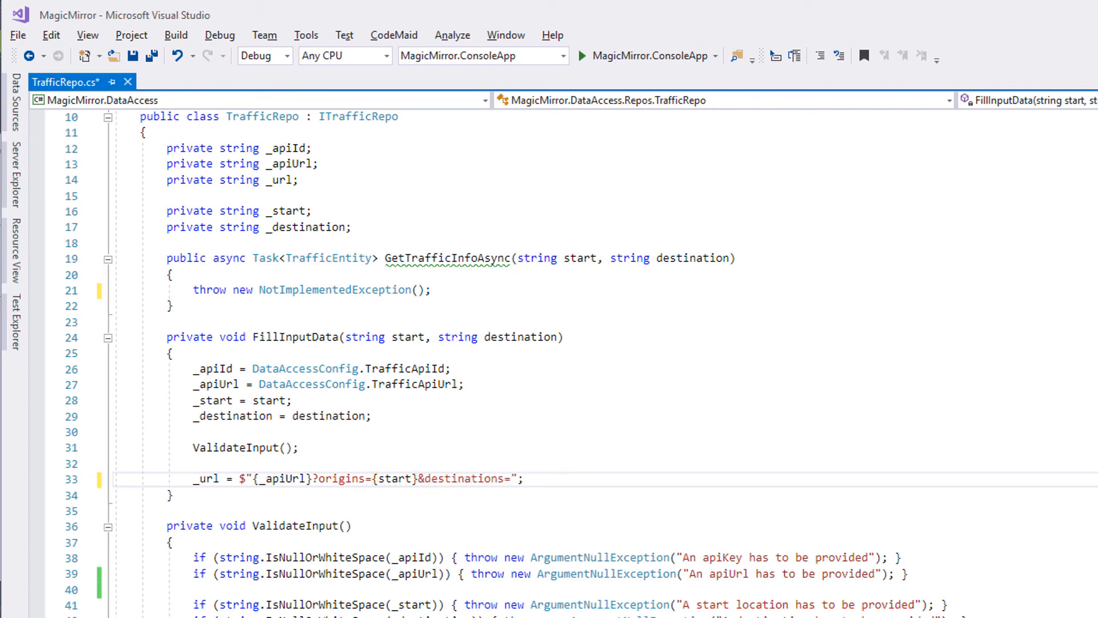
{"action": "type", "text": "destination"}
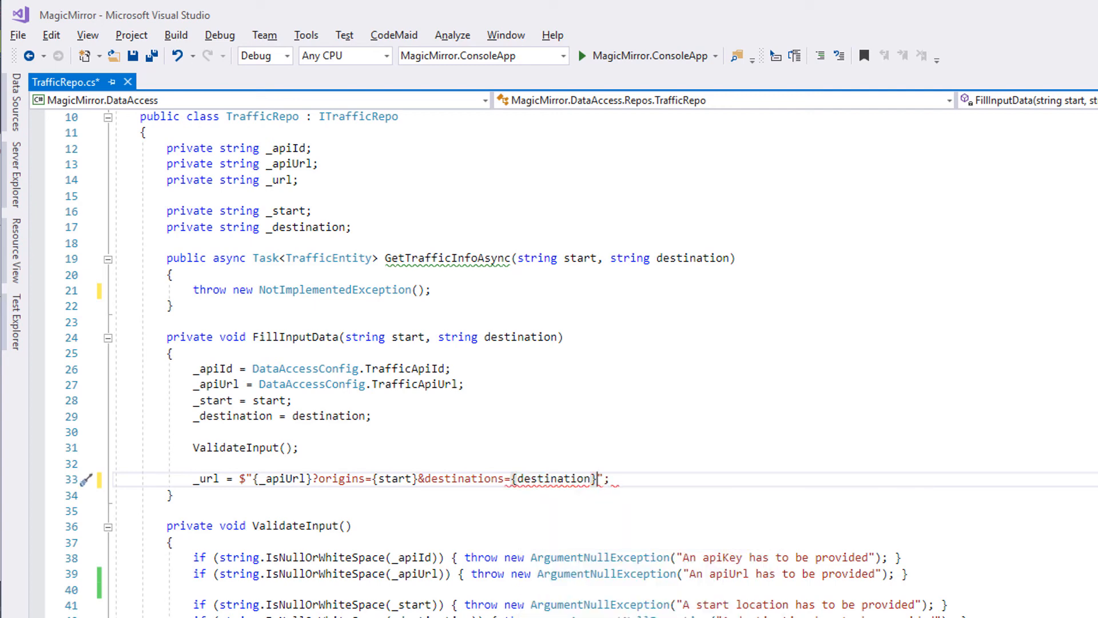
{"action": "type", "text": "&key"}
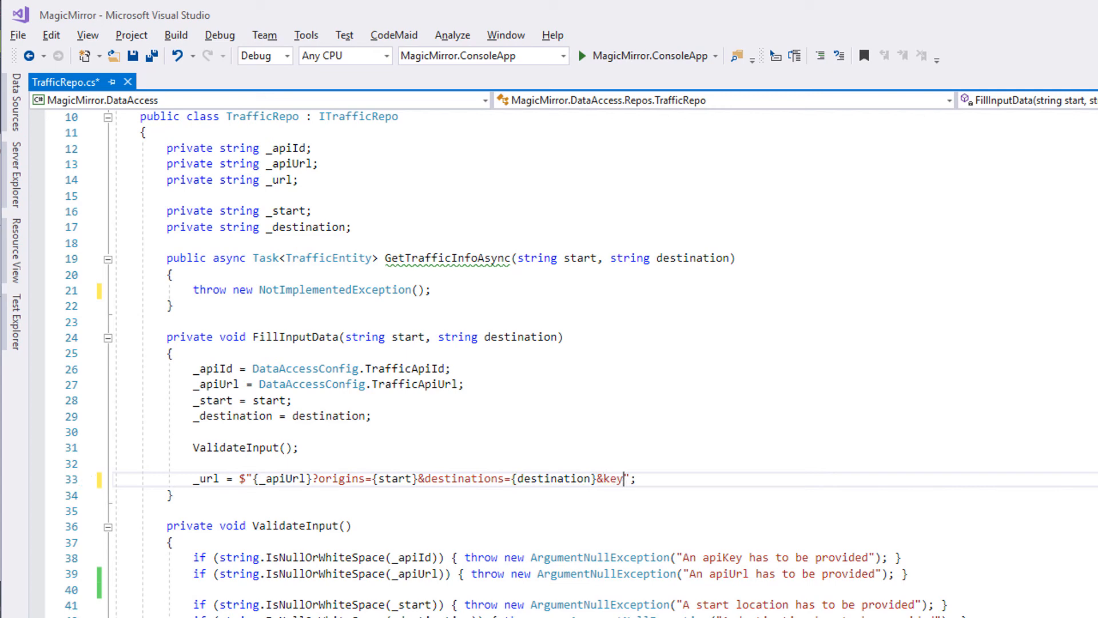
{"action": "type", "text": "="}
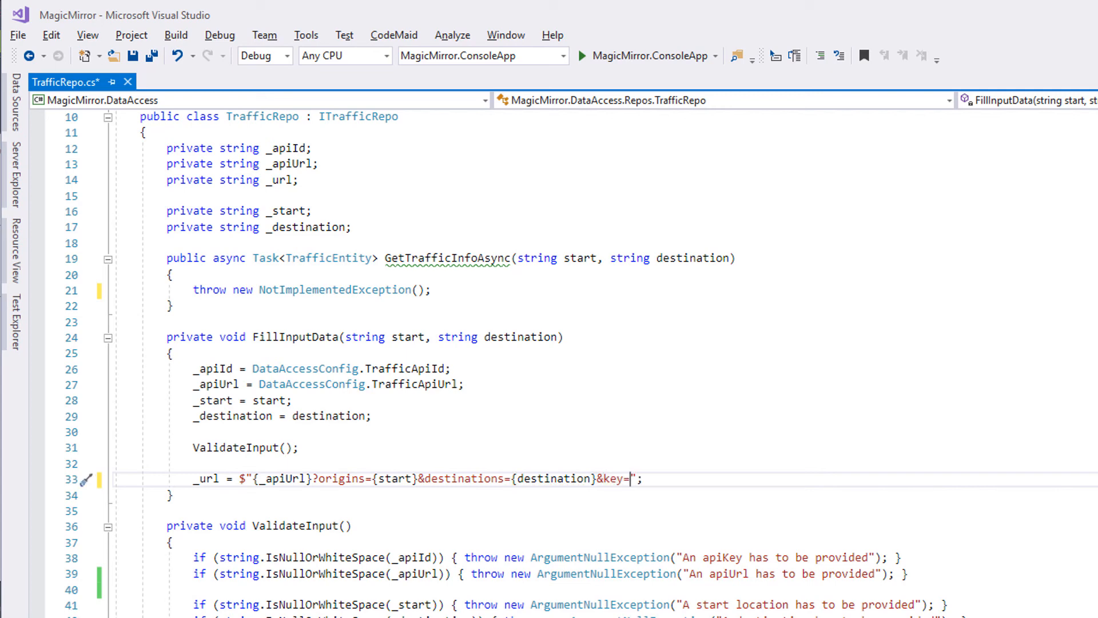
{"action": "type", "text": "_apiId"}
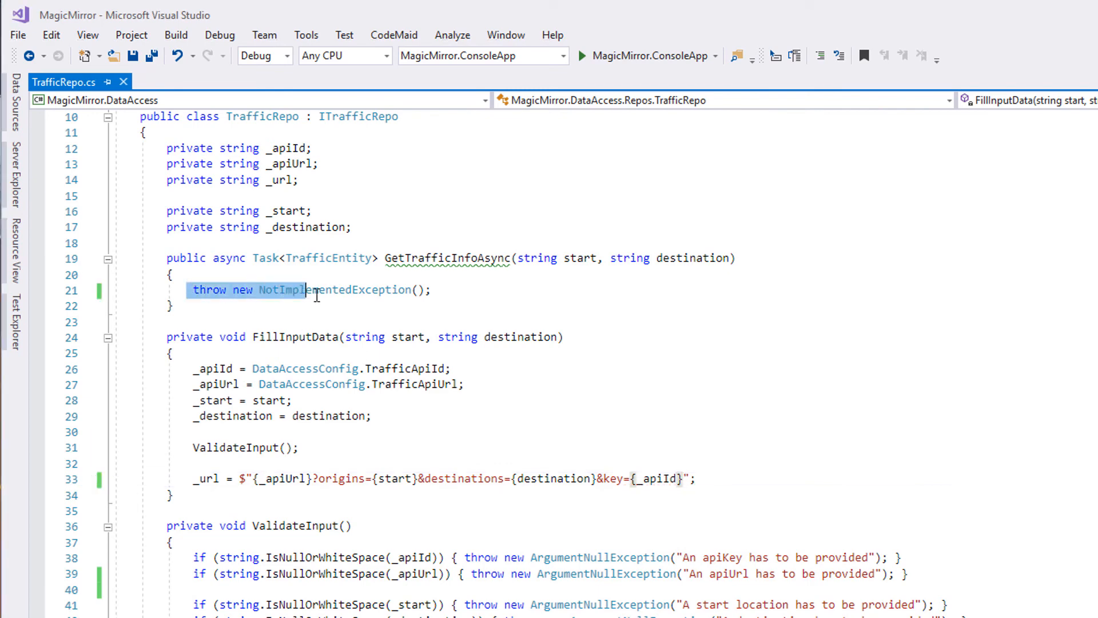
Write GetTrafficInfoAsync body: FillInputData(start, destination), await GetHttpResponseMessageAsync, convert to TrafficEntity and return it.
{"action": "type", "text": "FillInputData"}
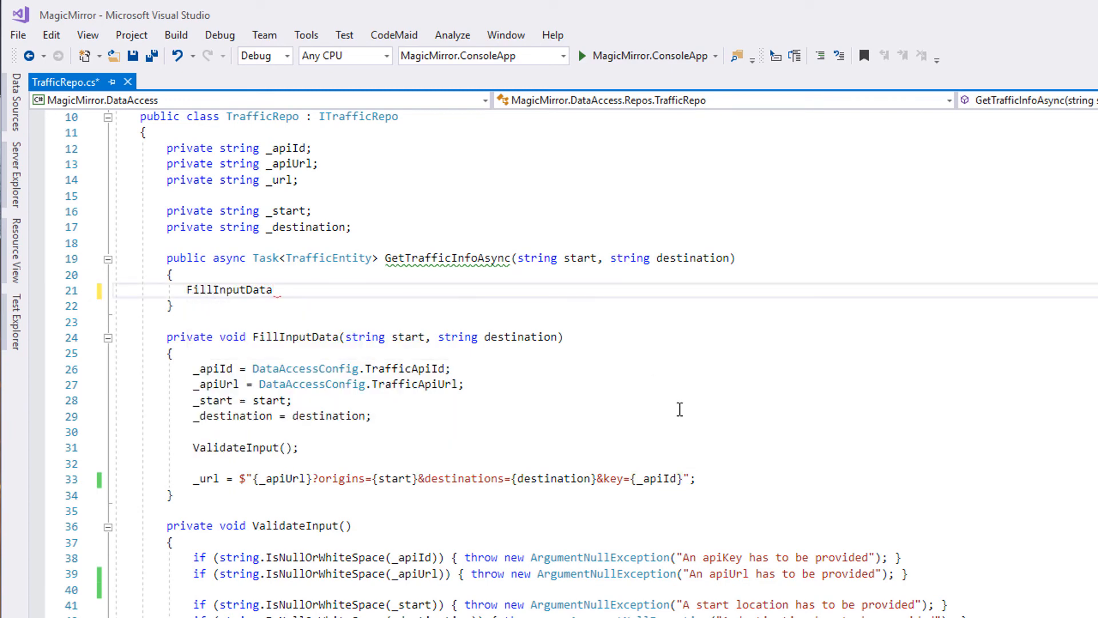
{"action": "type", "text": "(start, destination)"}
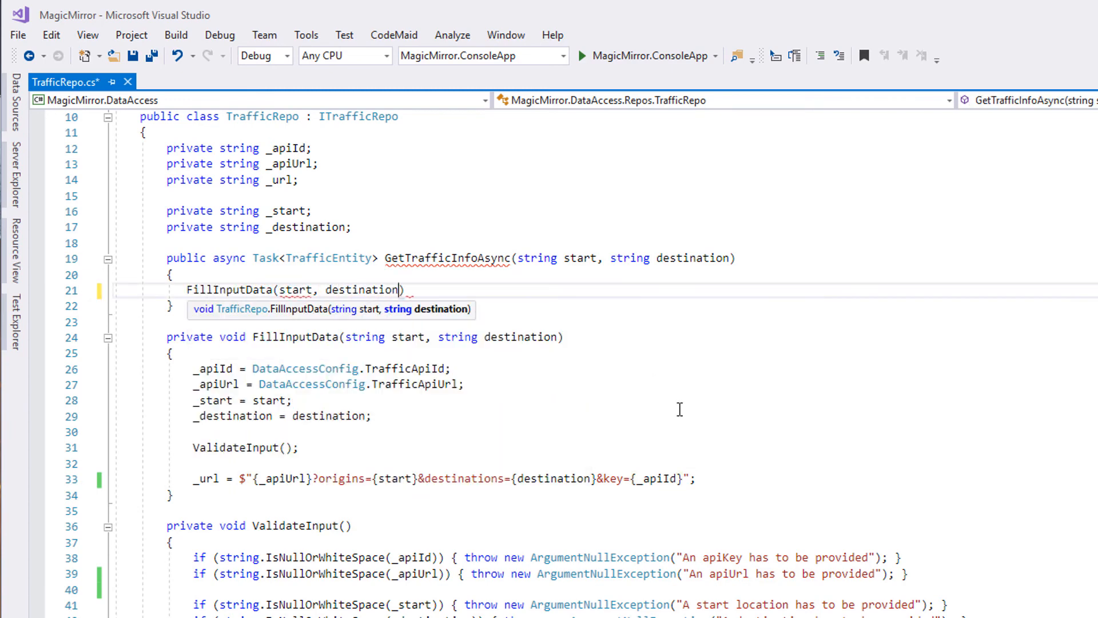
{"action": "type", "text": "Httpr"}
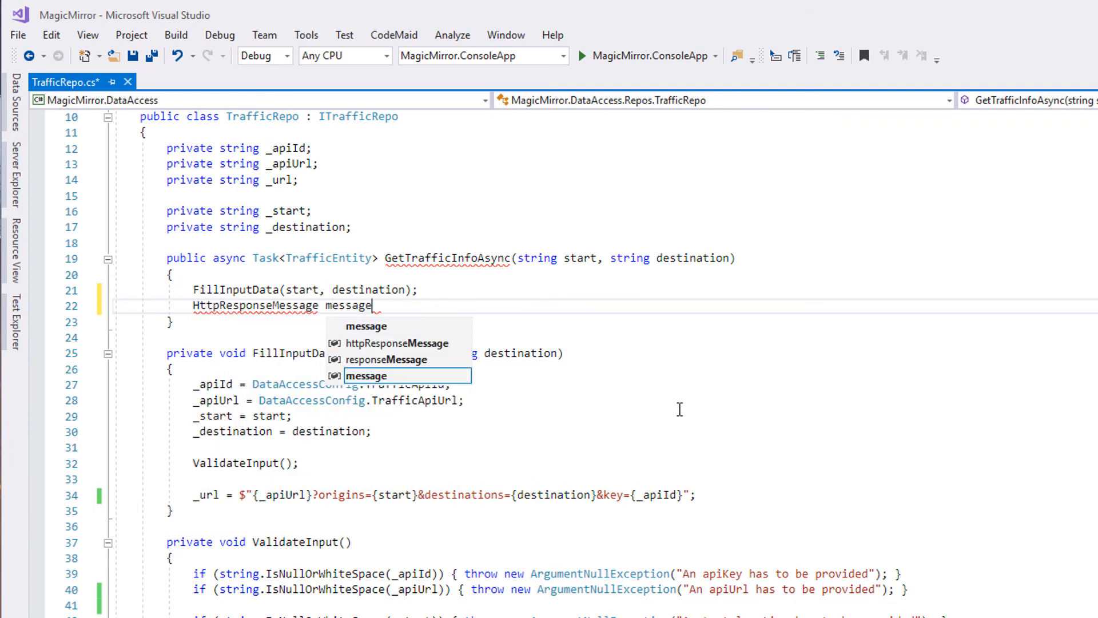
{"action": "type", "text": "= await Geth"}
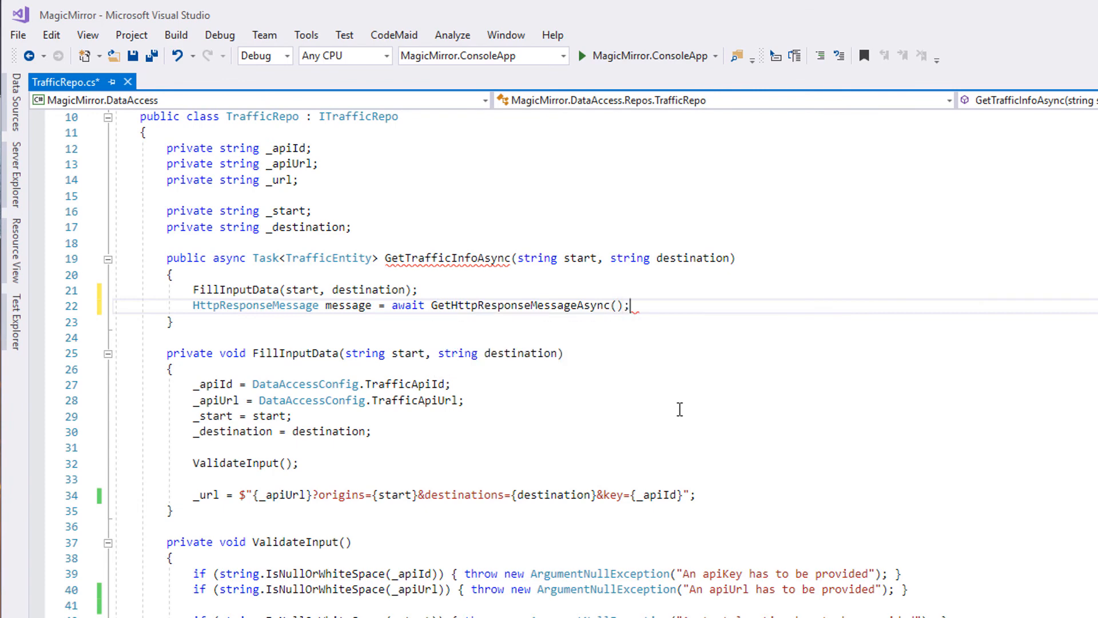
{"action": "type", "text": "TrafficEntity entity = await GetEntityFromJsonAsync(message"}
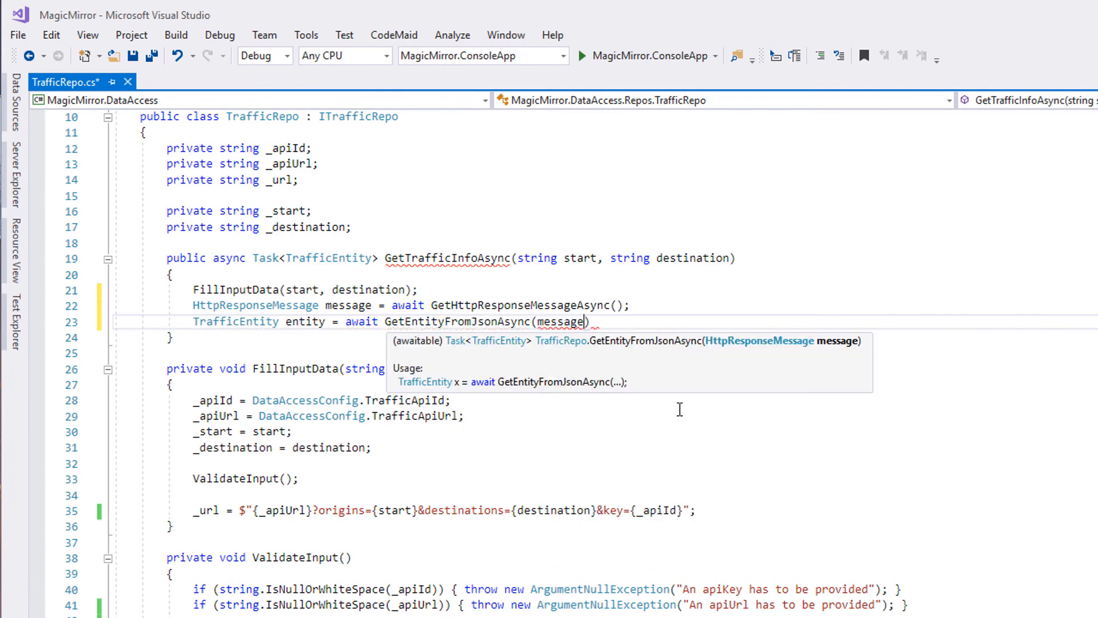
{"action": "type", "text": "return entity;"}
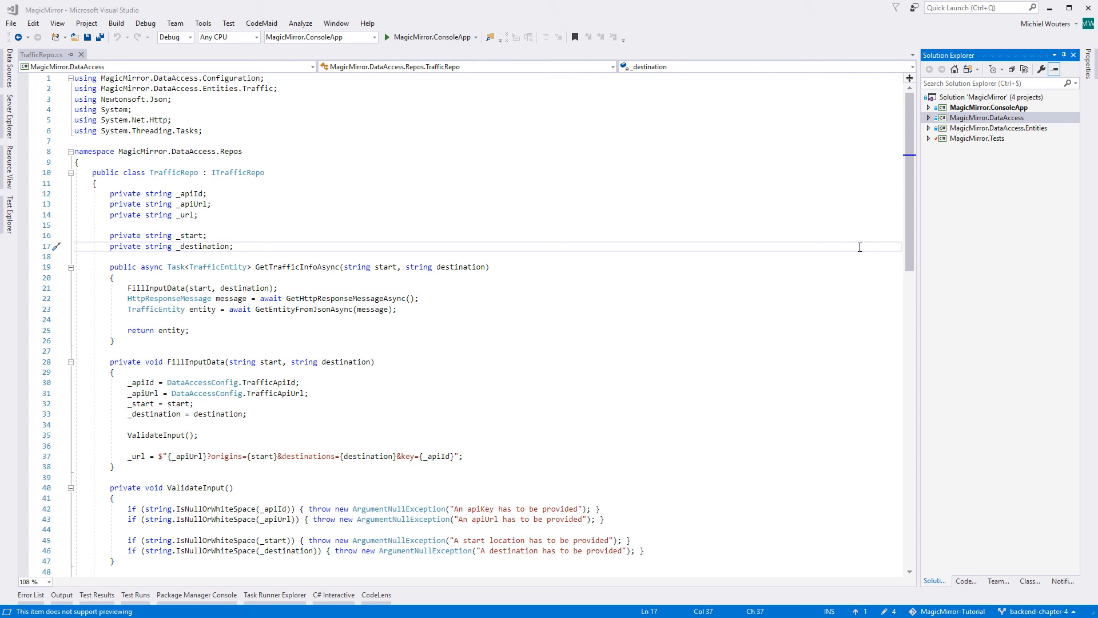
{"action": "mouse_move", "coordinate": [974, 156]}
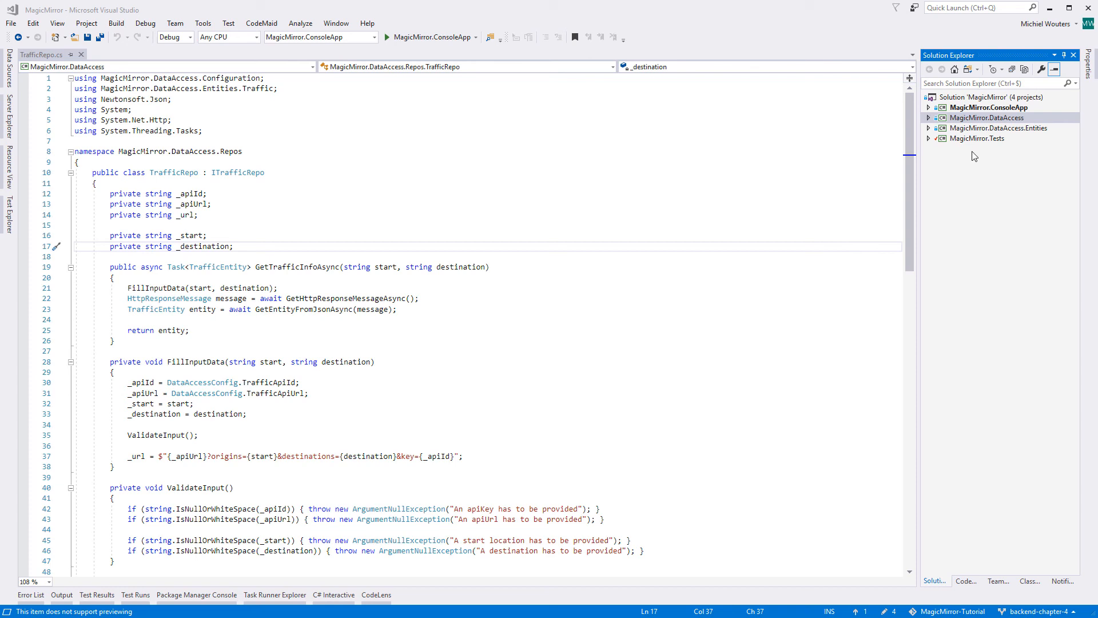
Create a Traffic folder in MagicMirror.Tests and add a TrafficDataTests class inside it.
{"action": "right_click", "coordinate": [977, 138]}
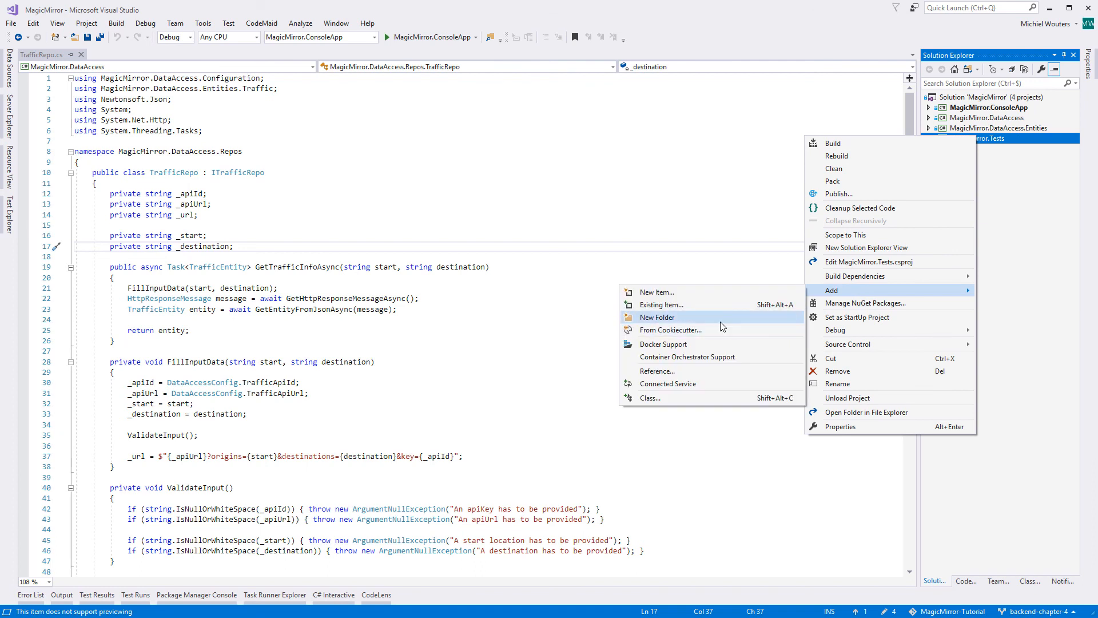
{"action": "left_click", "coordinate": [657, 317]}
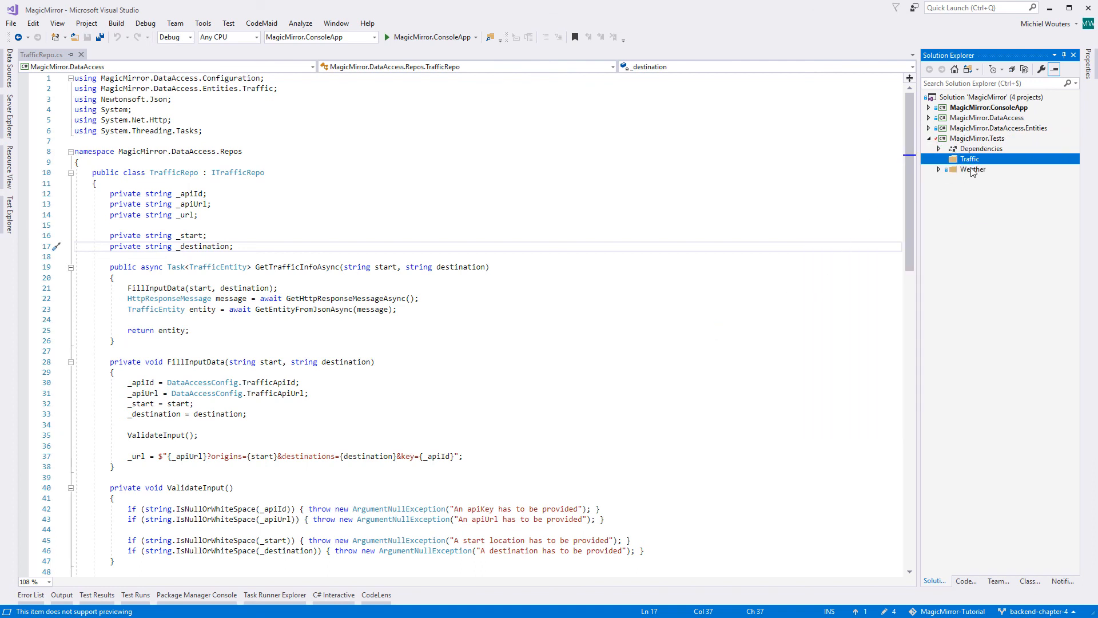
{"action": "right_click", "coordinate": [969, 159]}
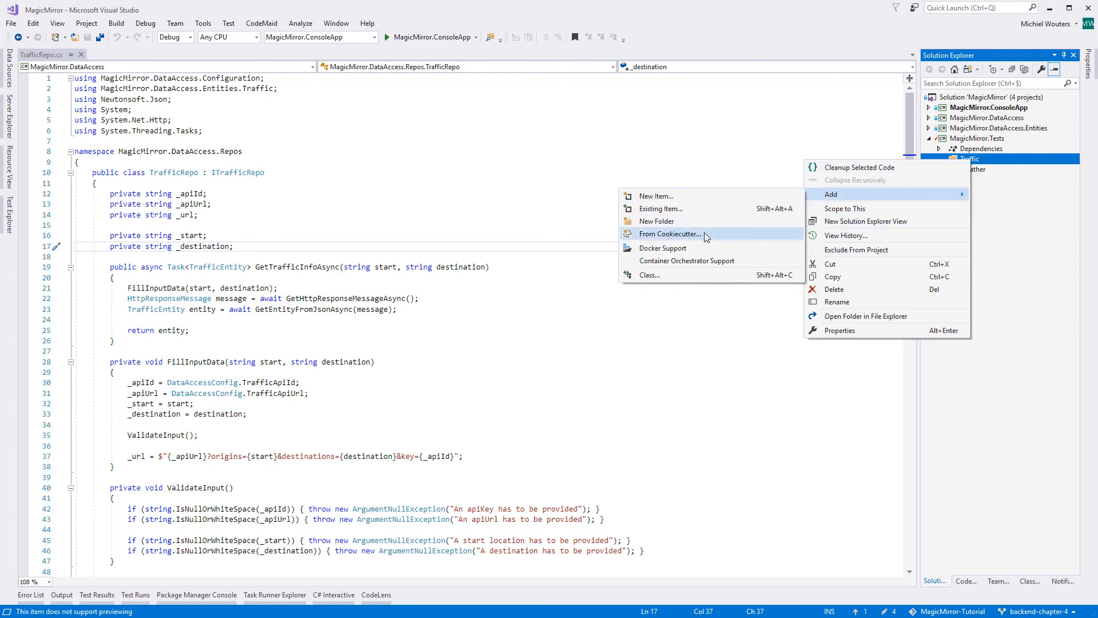
{"action": "left_click", "coordinate": [655, 196]}
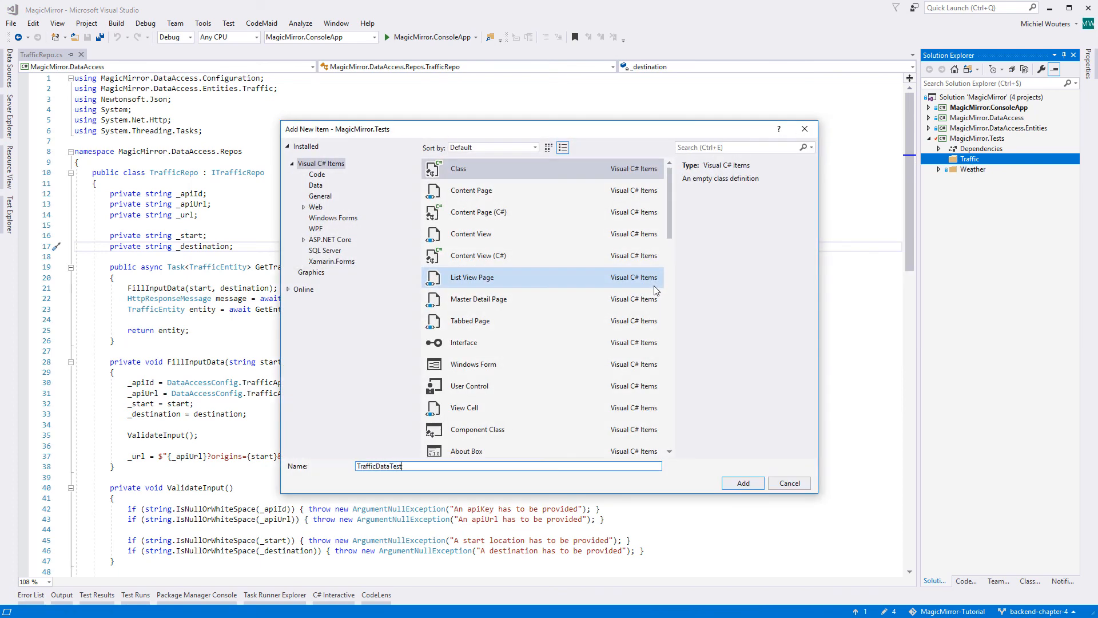
{"action": "left_click", "coordinate": [741, 483]}
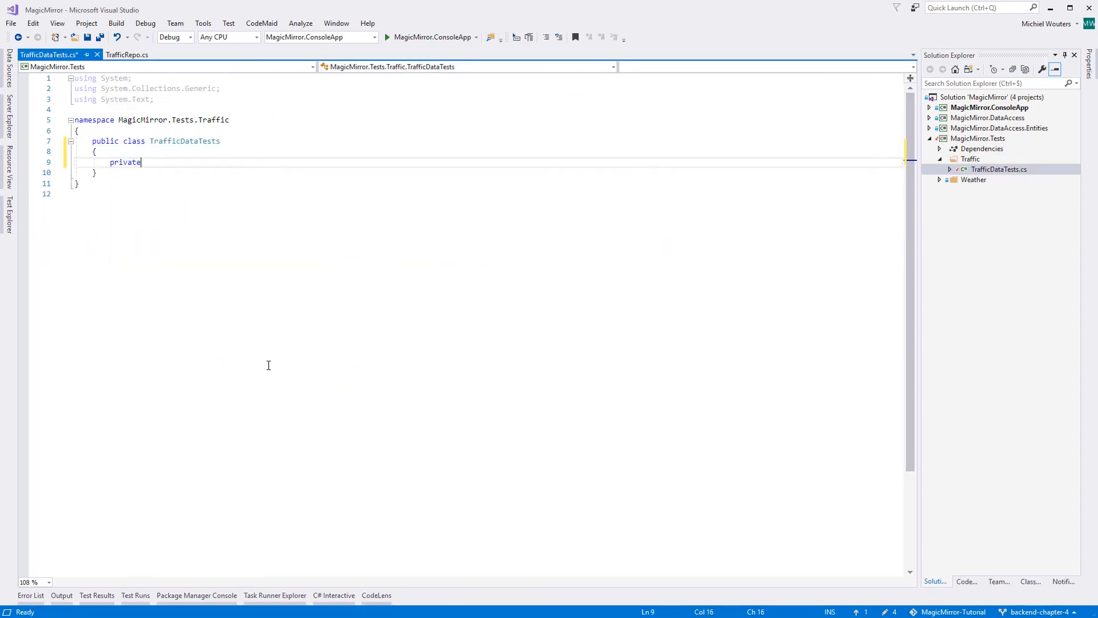
Declare a private ITrafficRepo _repo field and assign it new TrafficRepo() in the constructor.
{"action": "type", "text": "ITraffic"}
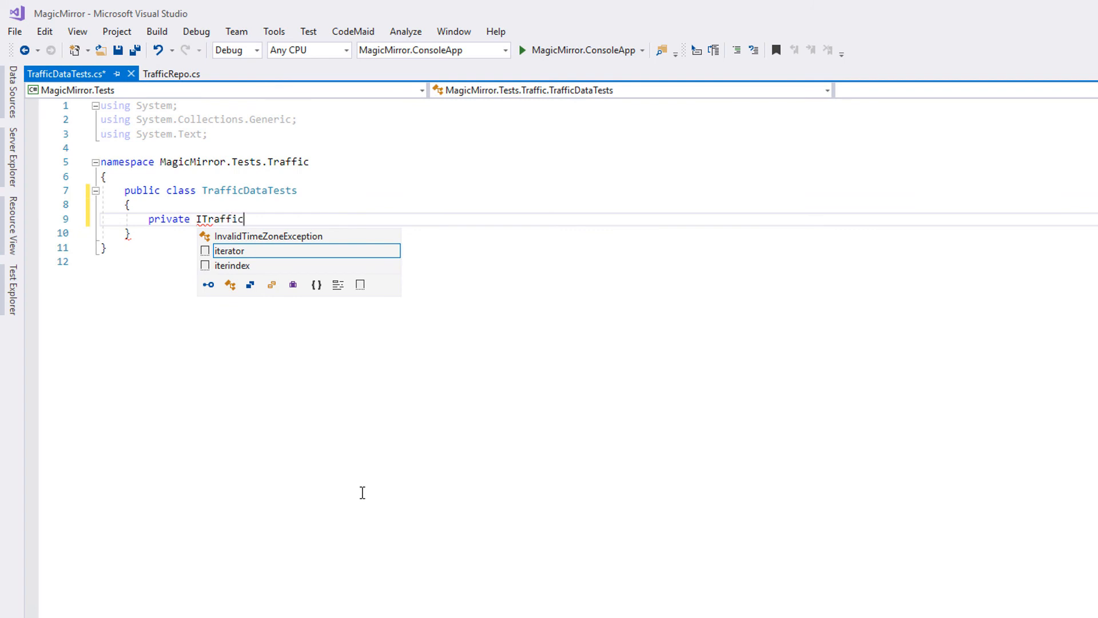
{"action": "type", "text": "Repo _repo;"}
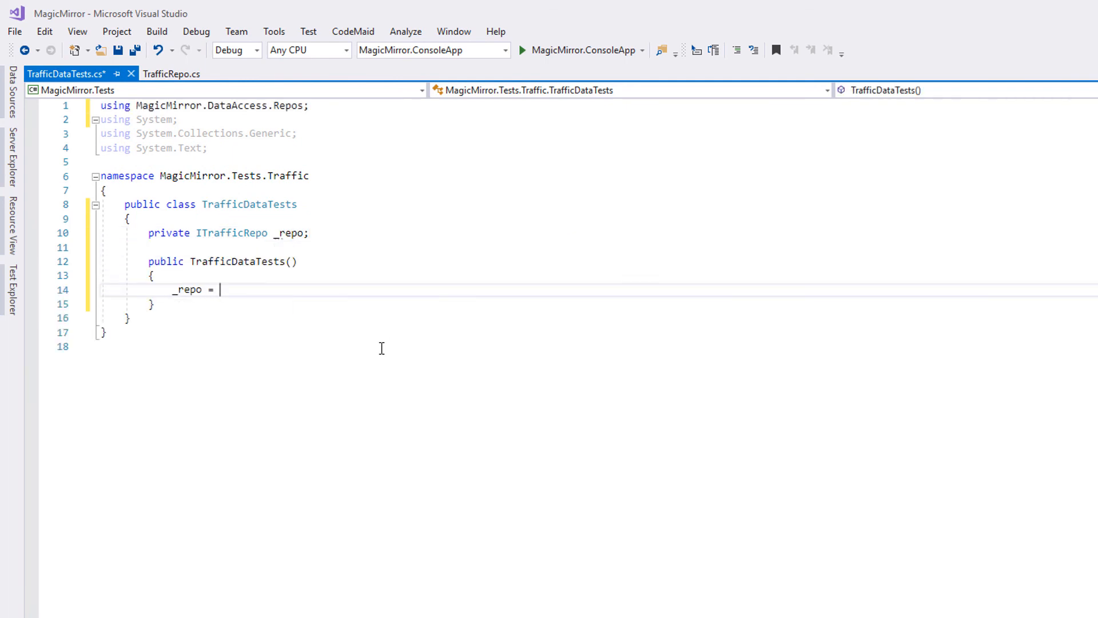
{"action": "type", "text": "new TrafficRepo"}
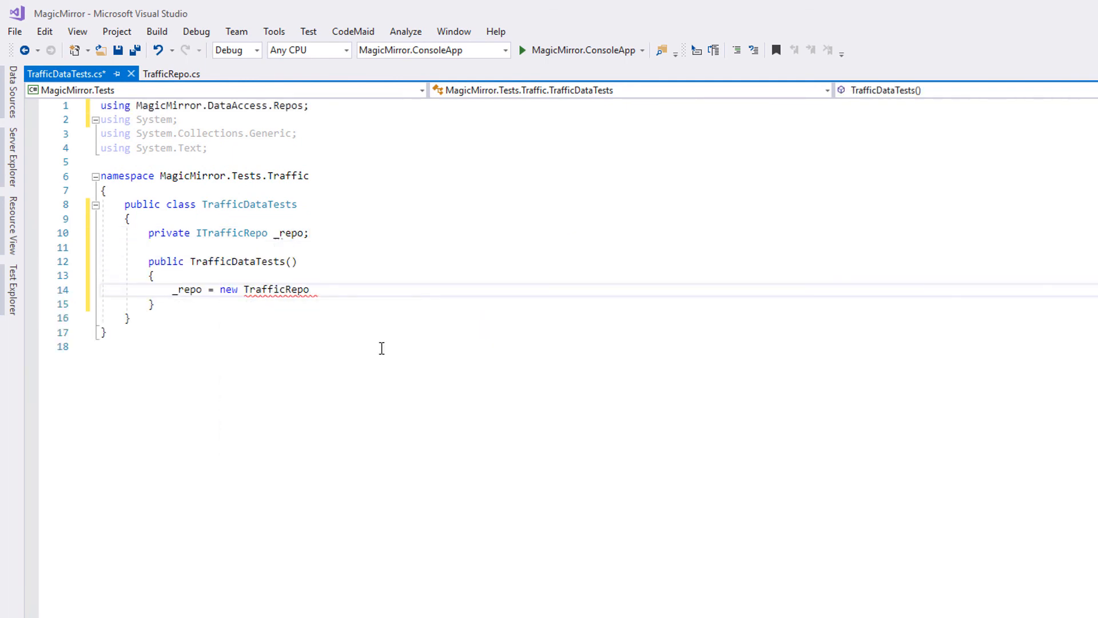
{"action": "type", "text": "();"}
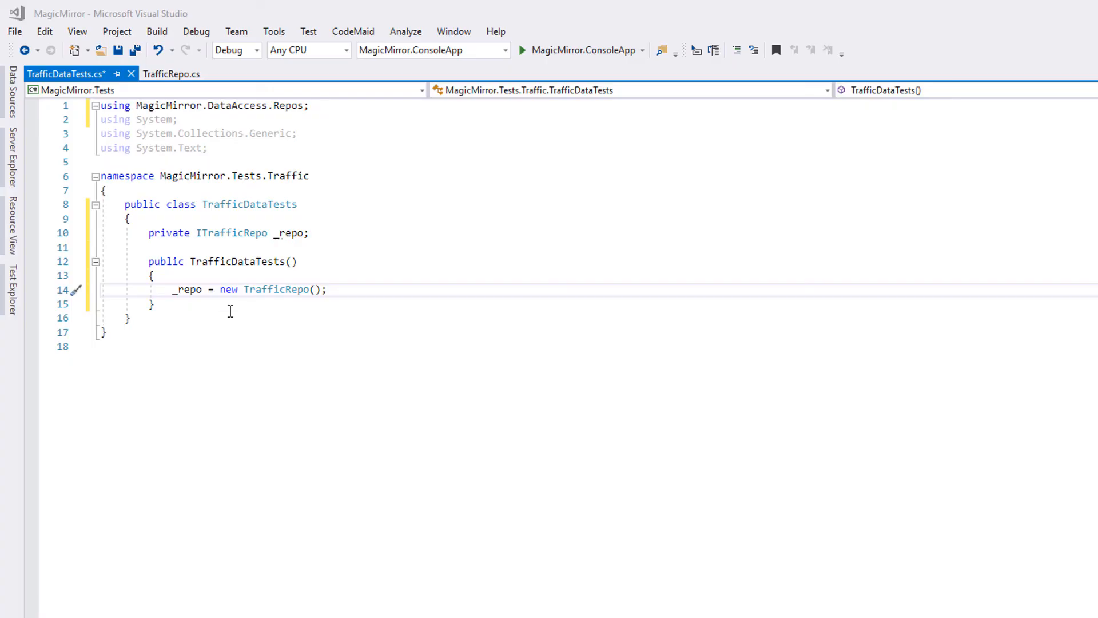
Add an empty [Fact] public async Task Can_Retrieve_Traffic_Data test method.
{"action": "key", "text": "Enter"}
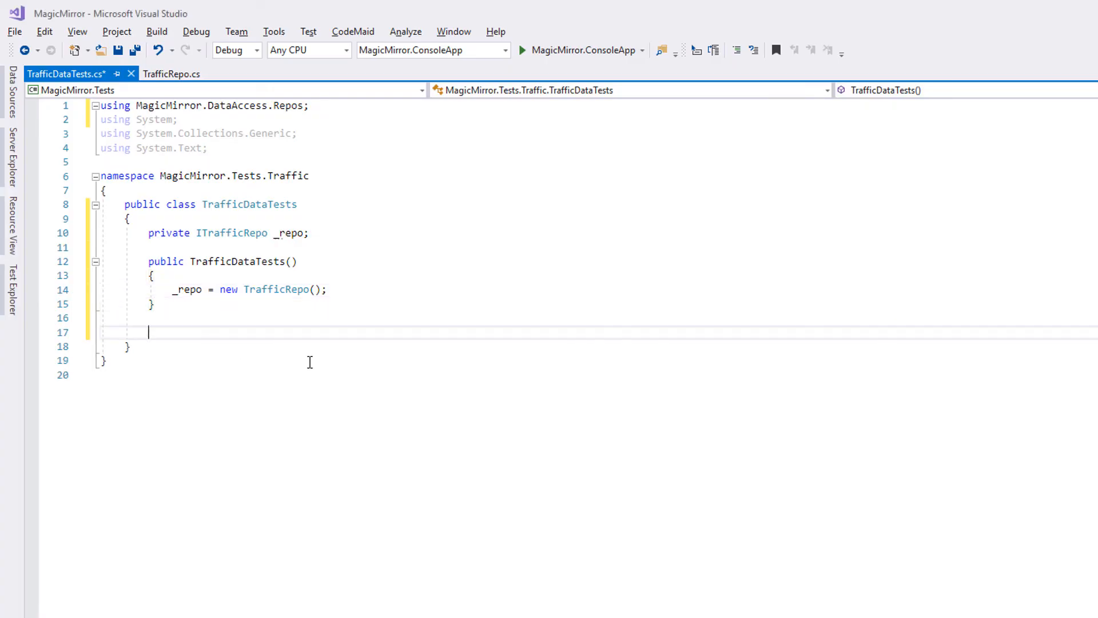
{"action": "type", "text": "[Fact]"}
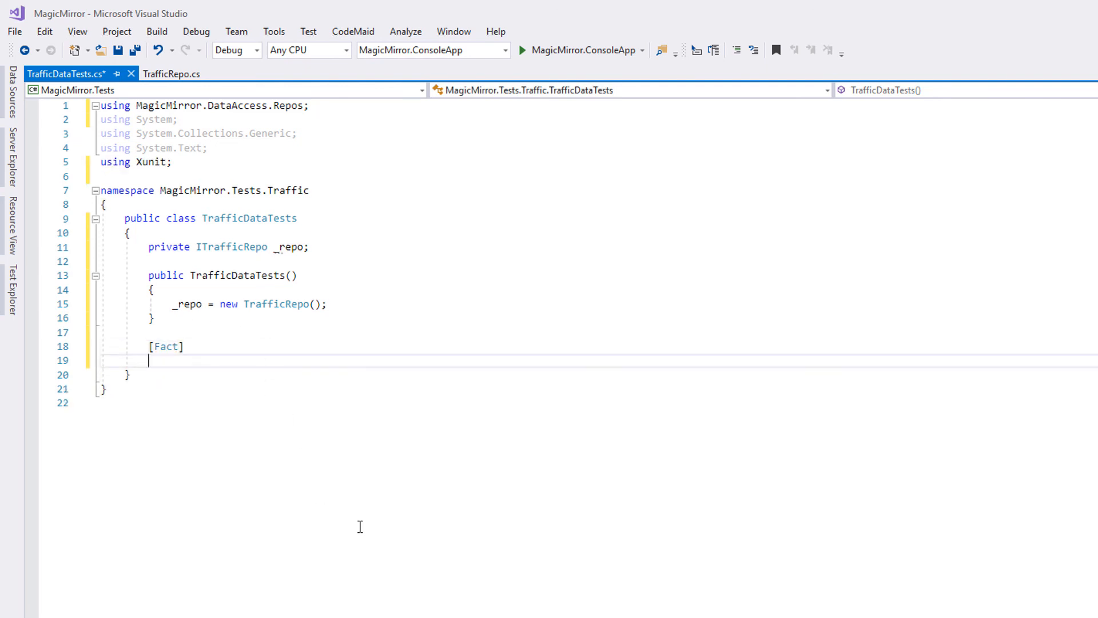
{"action": "type", "text": "public async"}
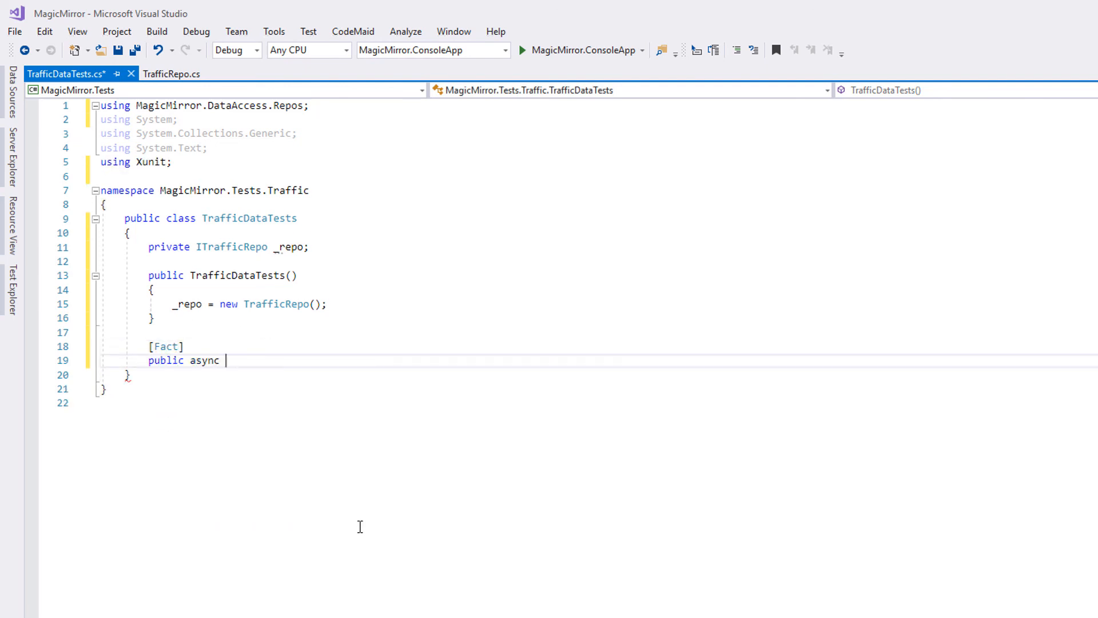
{"action": "type", "text": "Task Can_Re"}
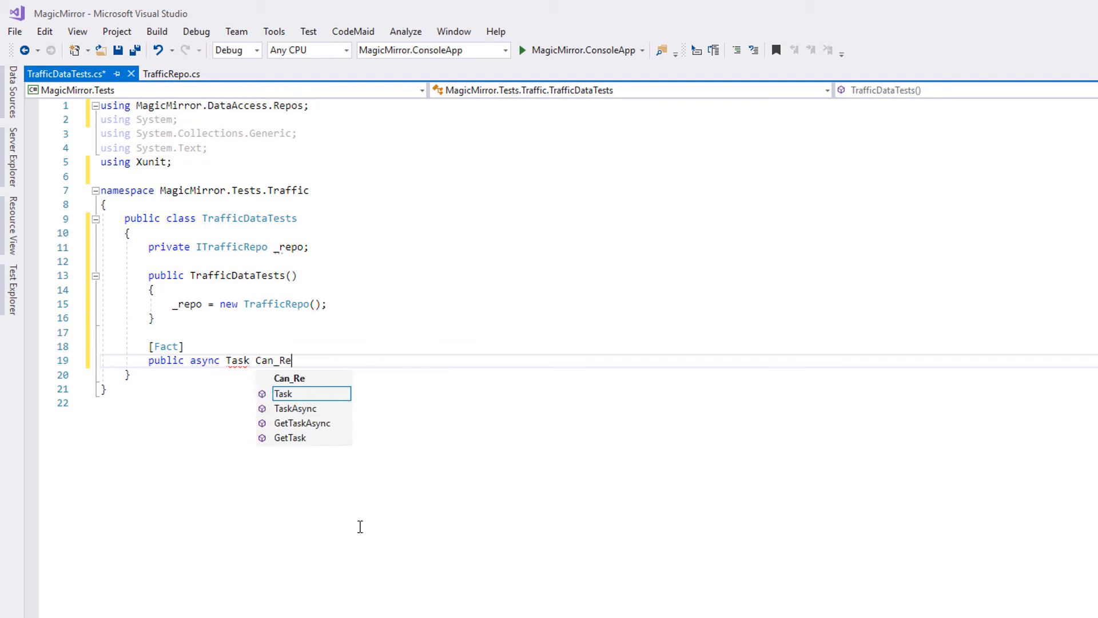
{"action": "type", "text": "trieve_Traffic_Data("}
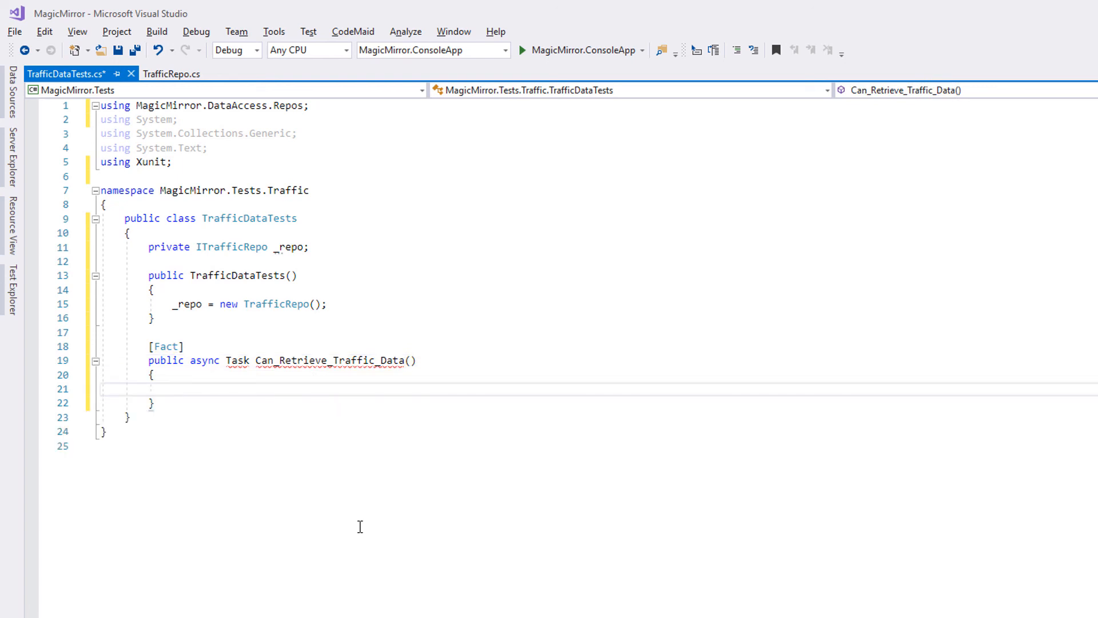
Arrange a null entity, start "London, UK" and destination "Brighton, UK", resolving the Task type.
{"action": "type", "text": "// Arrange"}
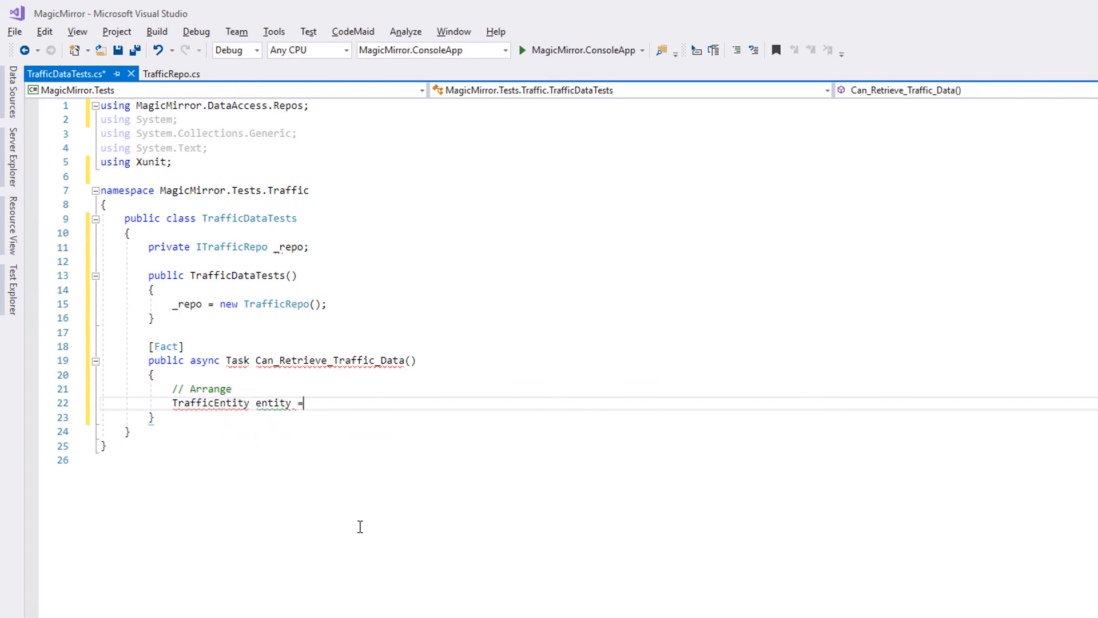
{"action": "type", "text": "null;"}
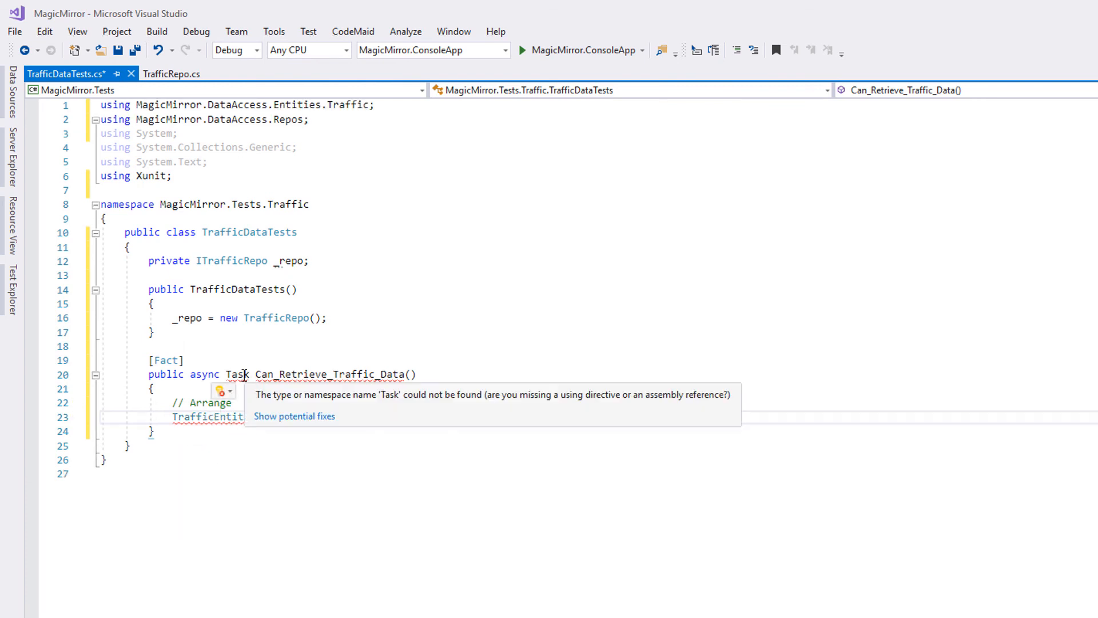
{"action": "left_click", "coordinate": [294, 417]}
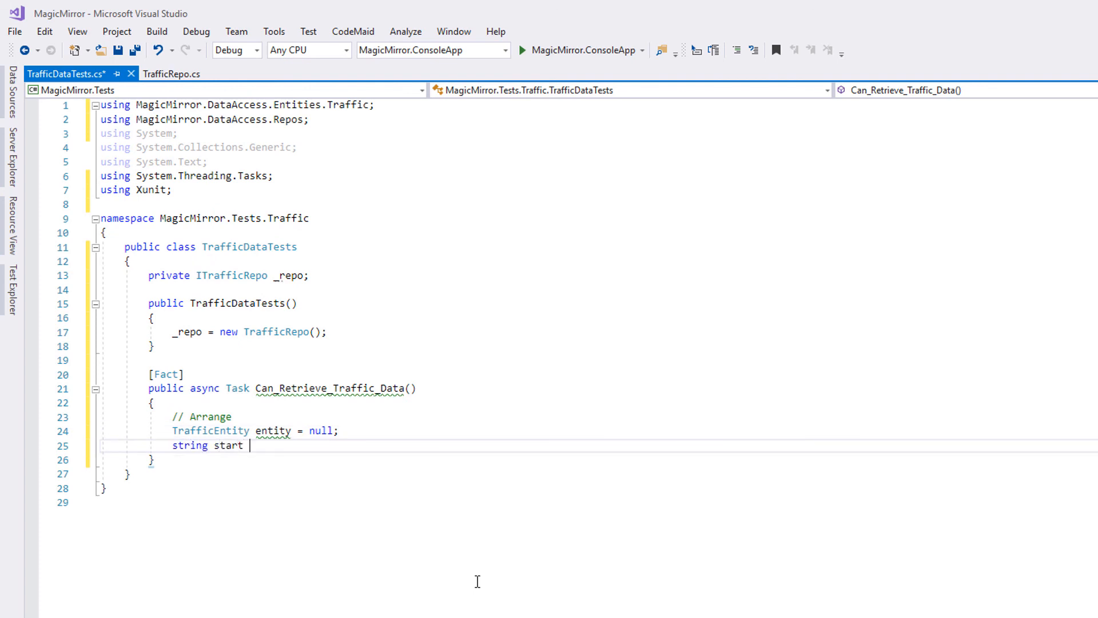
{"action": "type", "text": "= \"London,\""}
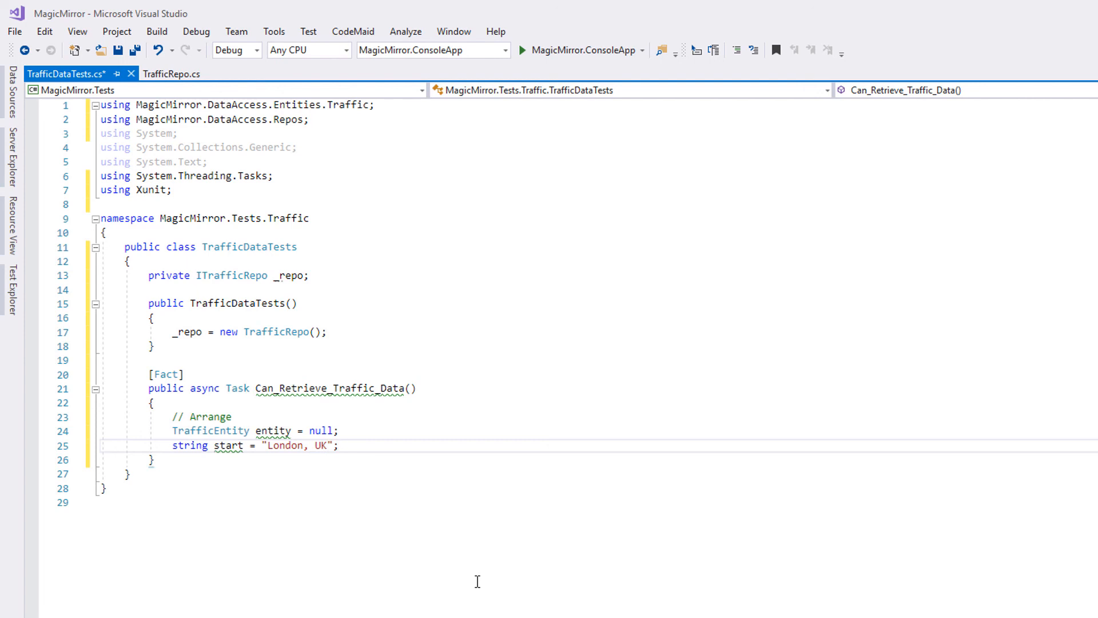
{"action": "type", "text": "string des"}
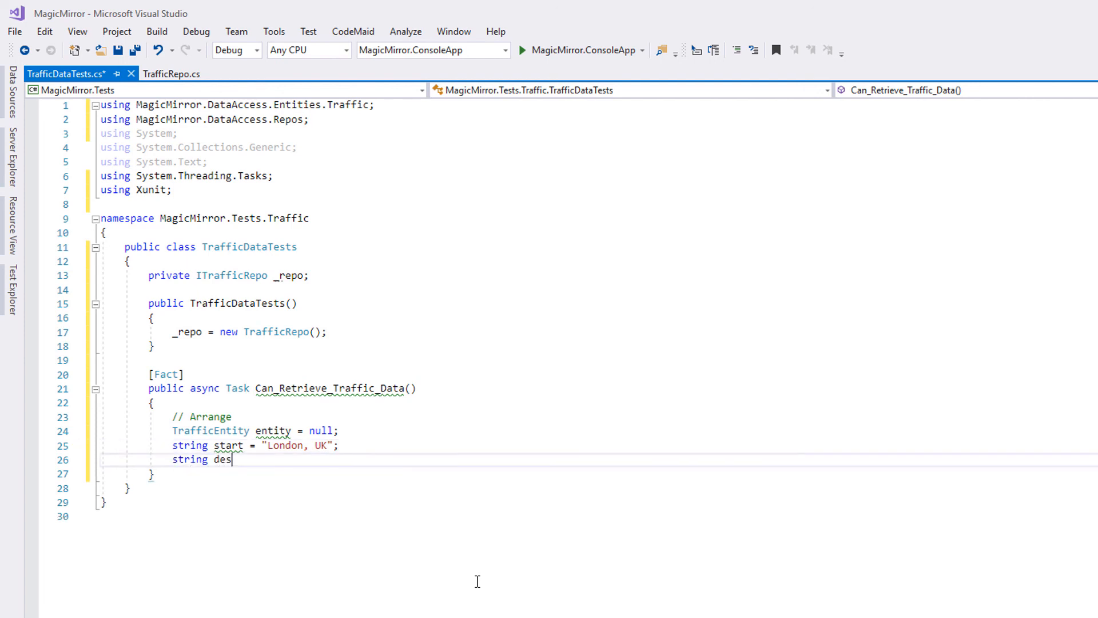
{"action": "type", "text": "tination = \"\""}
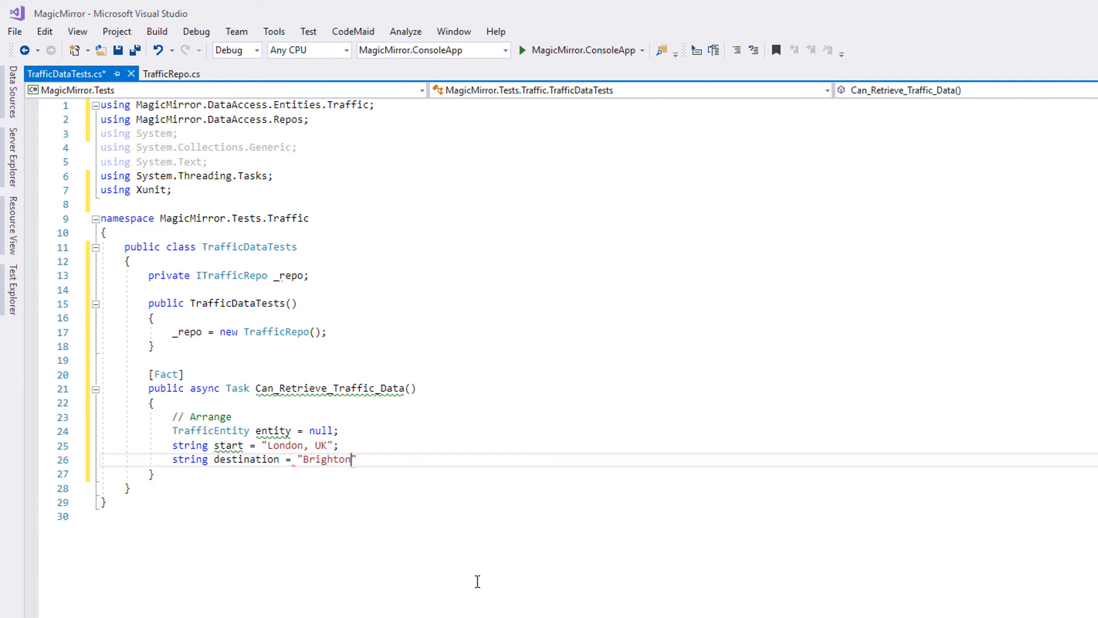
{"action": "type", "text": ", UK"}
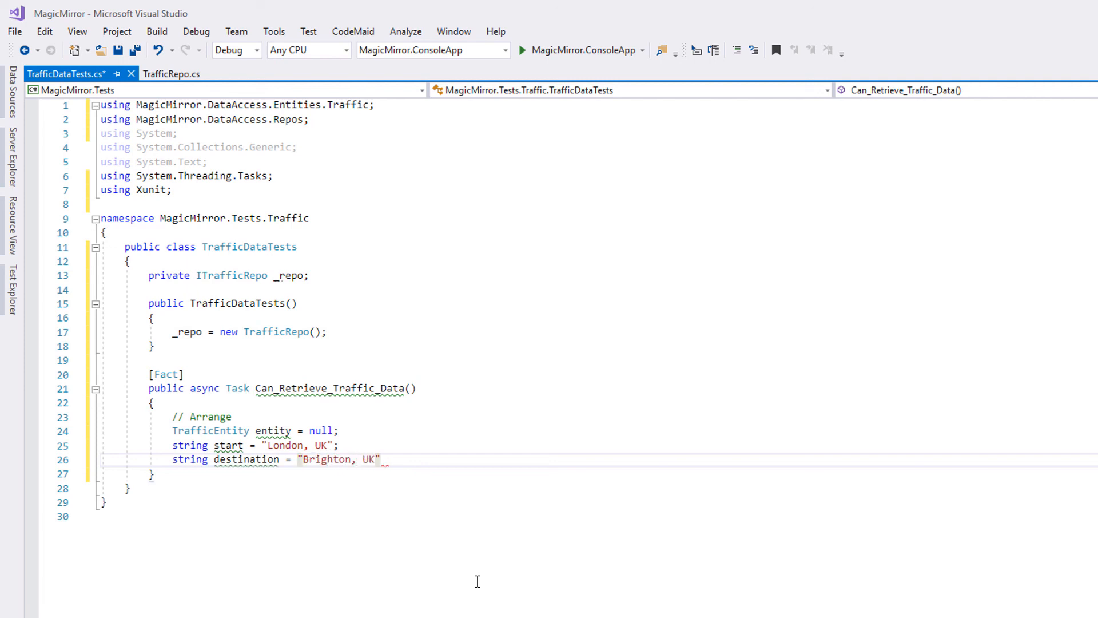
Add the Act step: entity = await _repo.GetTrafficInfoAsync(start, destination).
{"action": "type", "text": "// Act"}
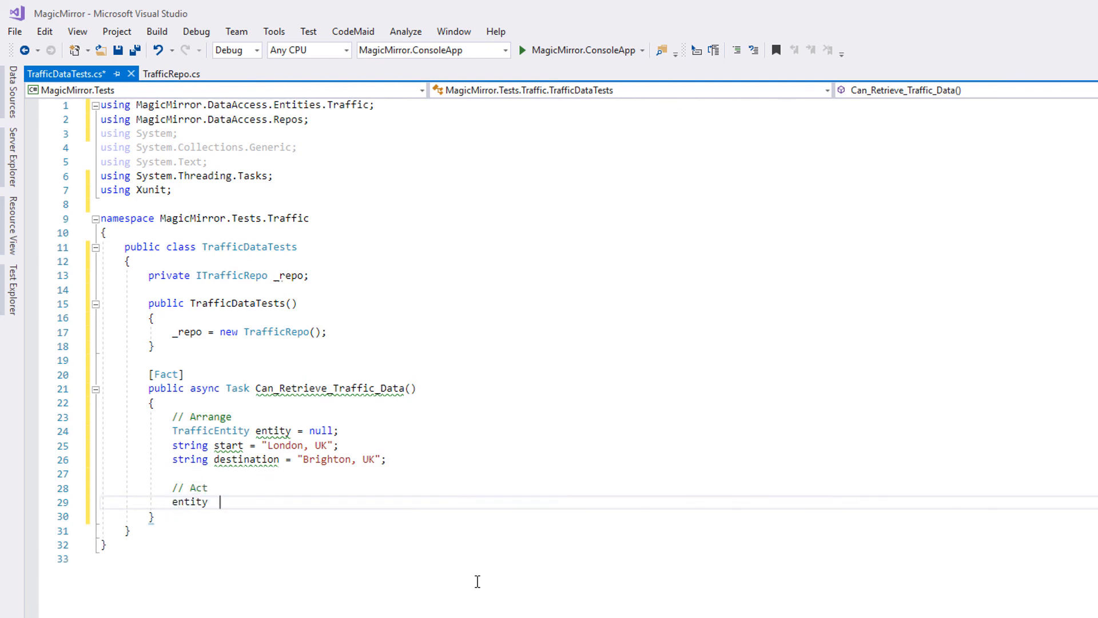
{"action": "type", "text": "= await _repo.GetTrafficInfoAsync("}
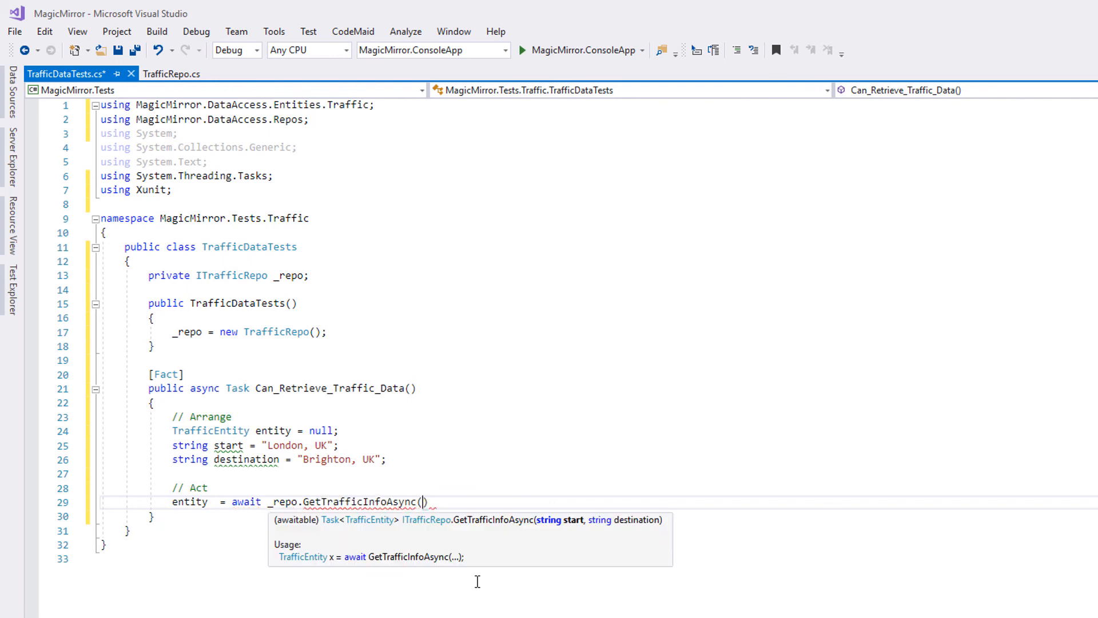
{"action": "type", "text": "start, destination"}
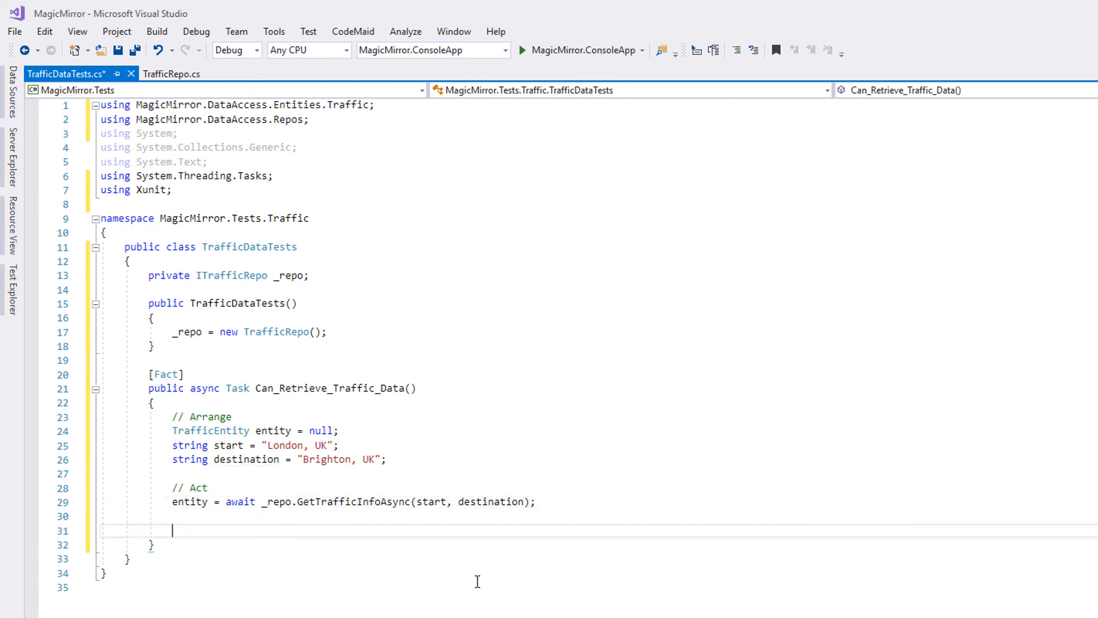
Assert that entity is not null and entity.Status equals "OK".
{"action": "type", "text": "// Asse"}
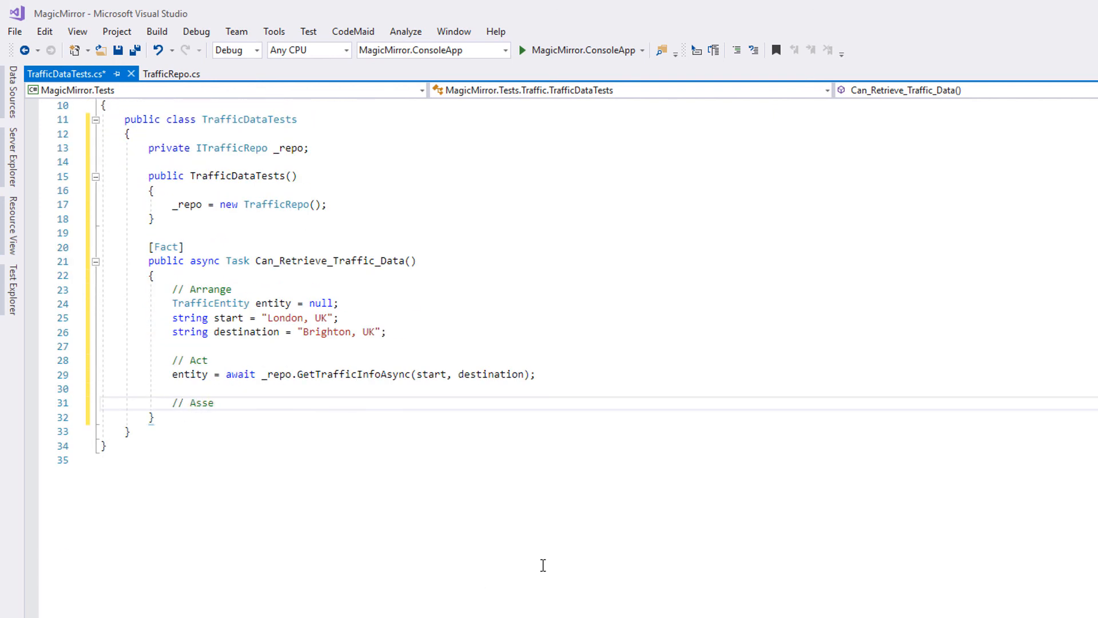
{"action": "type", "text": "rt"}
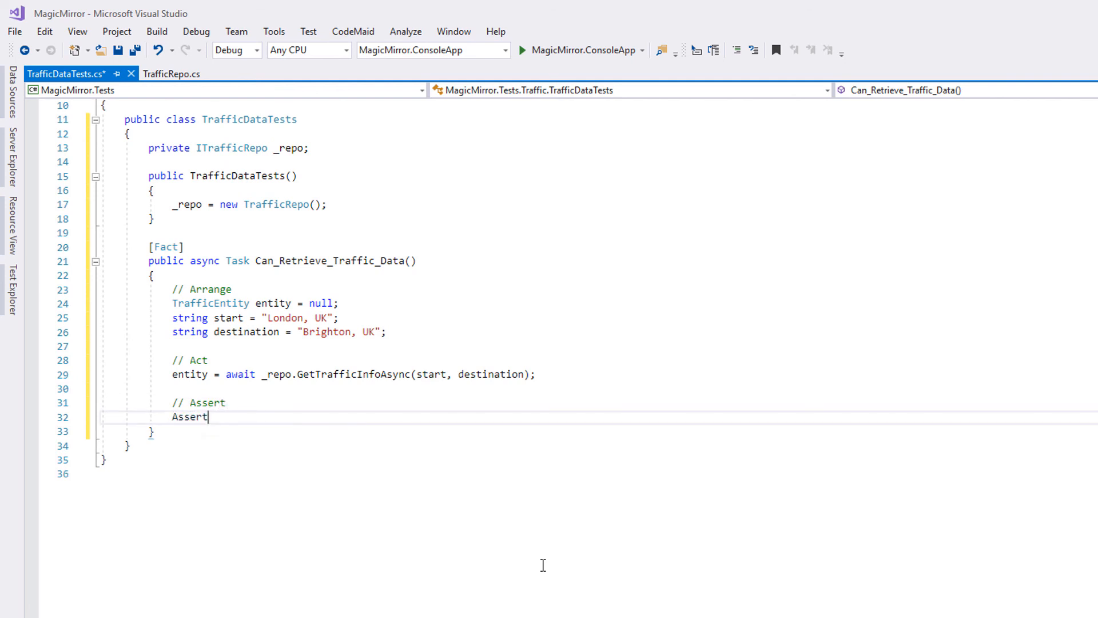
{"action": "type", "text": ".NotNull"}
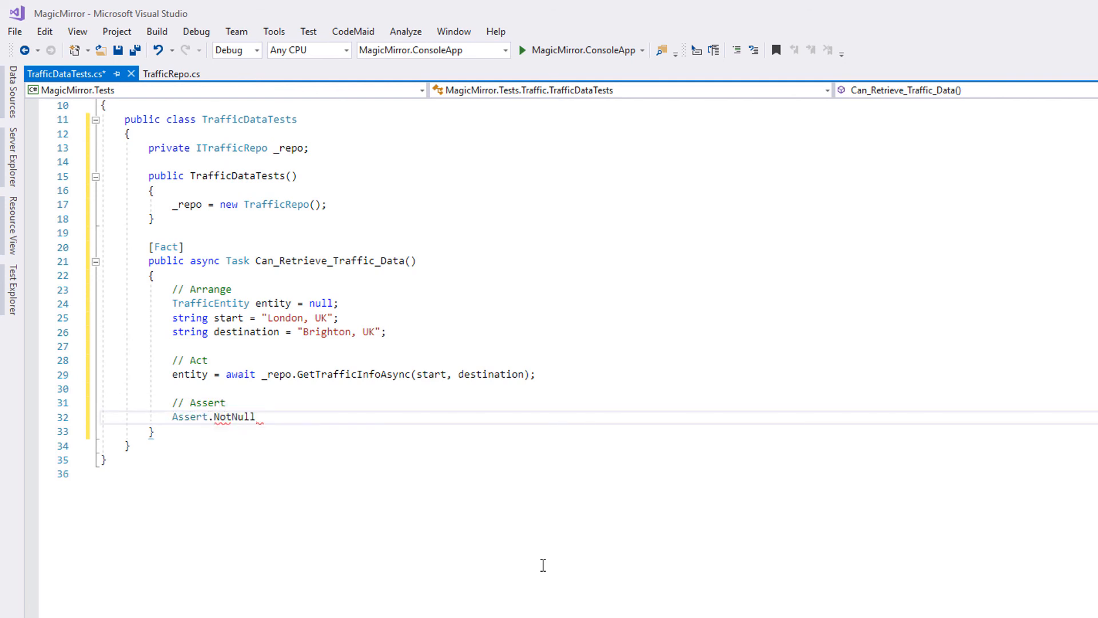
{"action": "type", "text": "(entity);"}
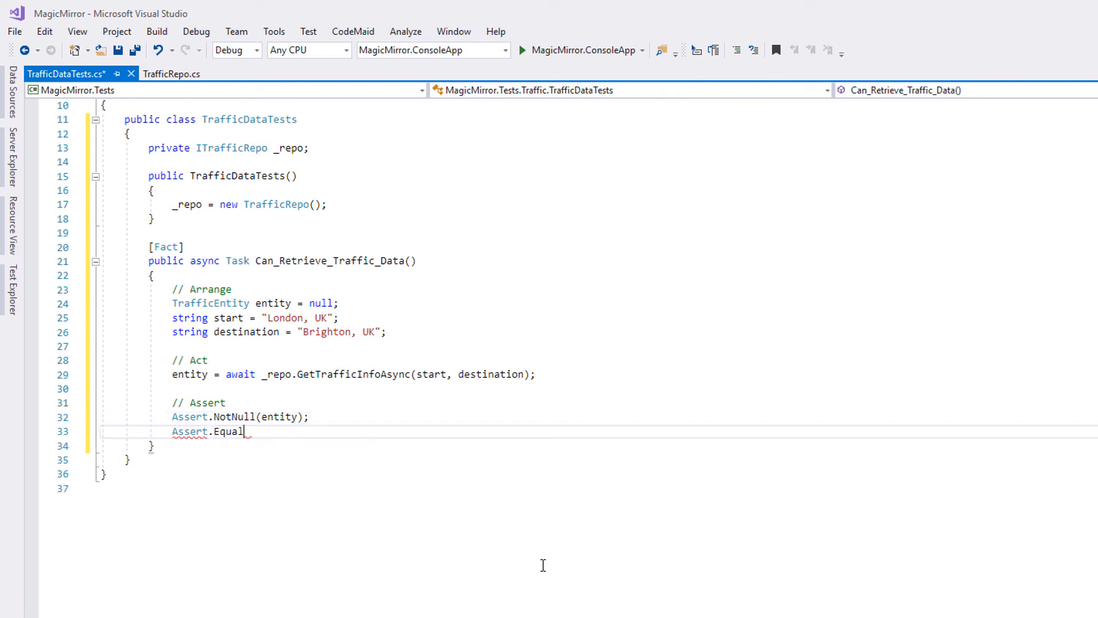
{"action": "type", "text": "(\"OK\","}
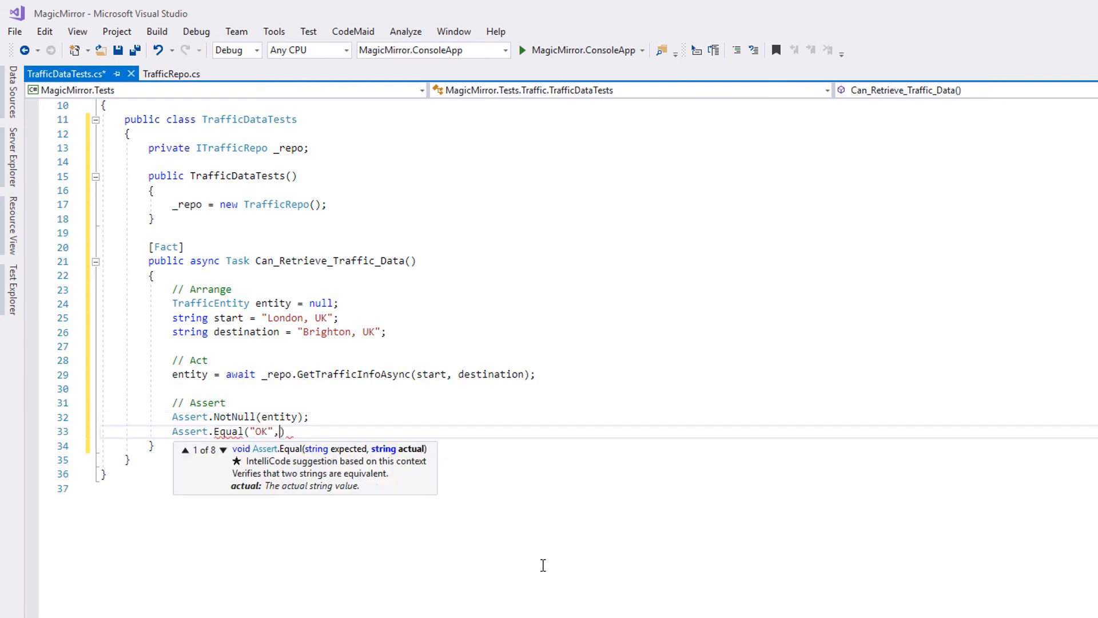
{"action": "type", "text": "entity.Status"}
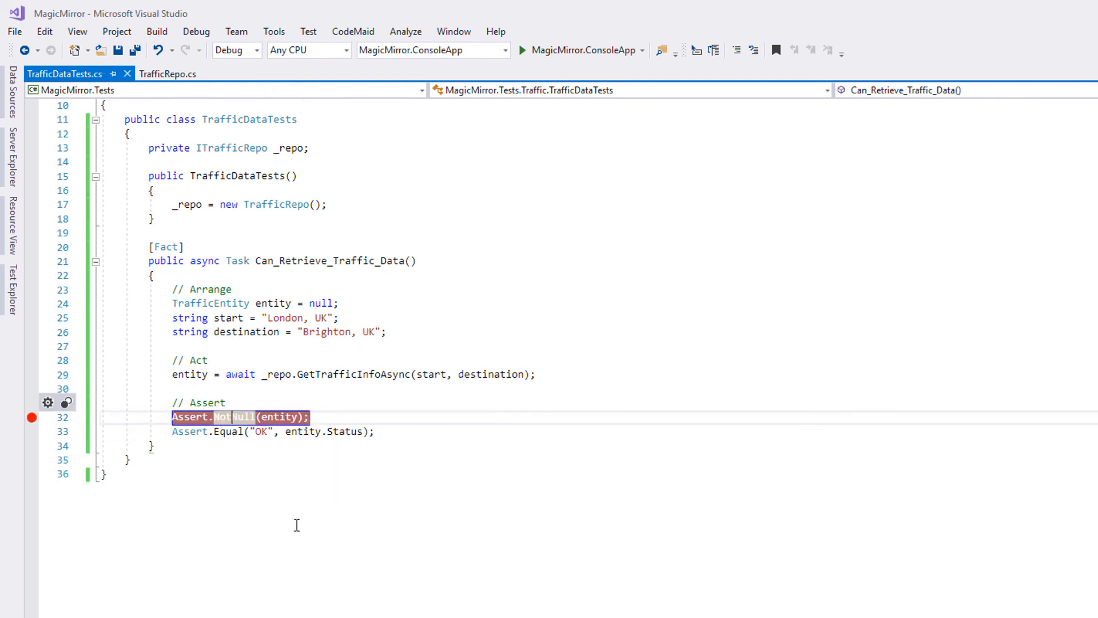
Debug the Traffic tests from Test Explorer and expand the returned entity's Rows at the breakpoint.
{"action": "left_click", "coordinate": [308, 32]}
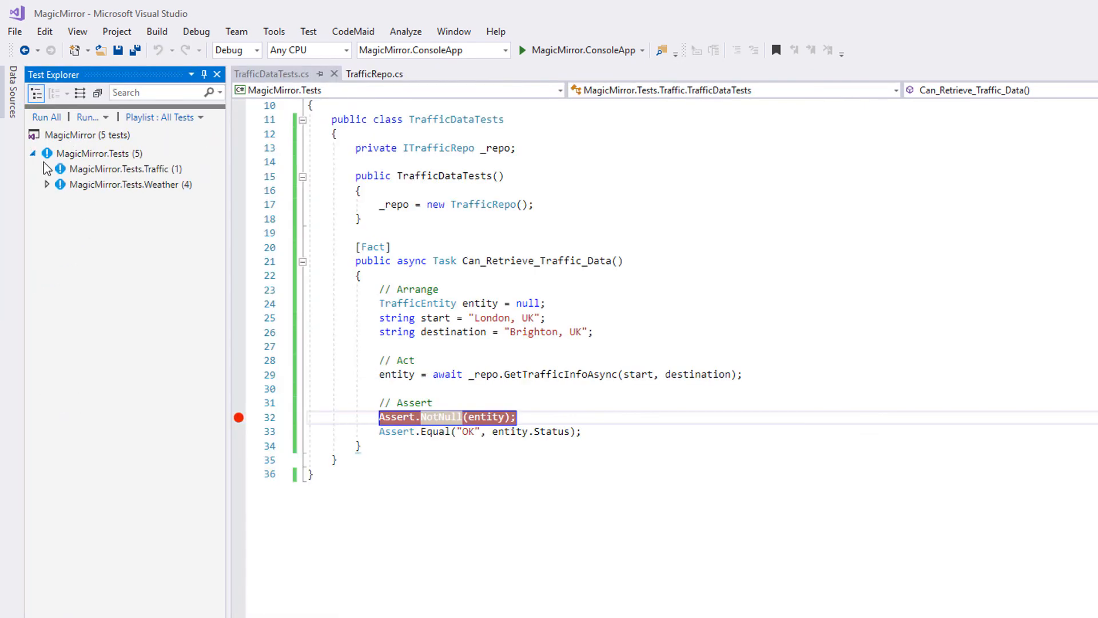
{"action": "left_click", "coordinate": [125, 169]}
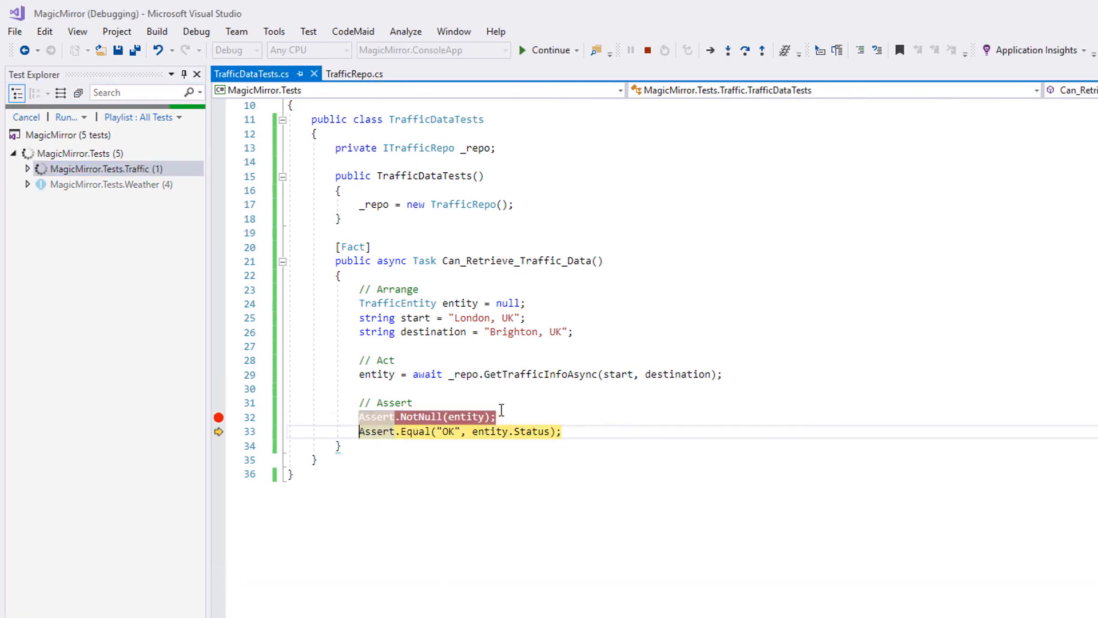
{"action": "mouse_move", "coordinate": [489, 432]}
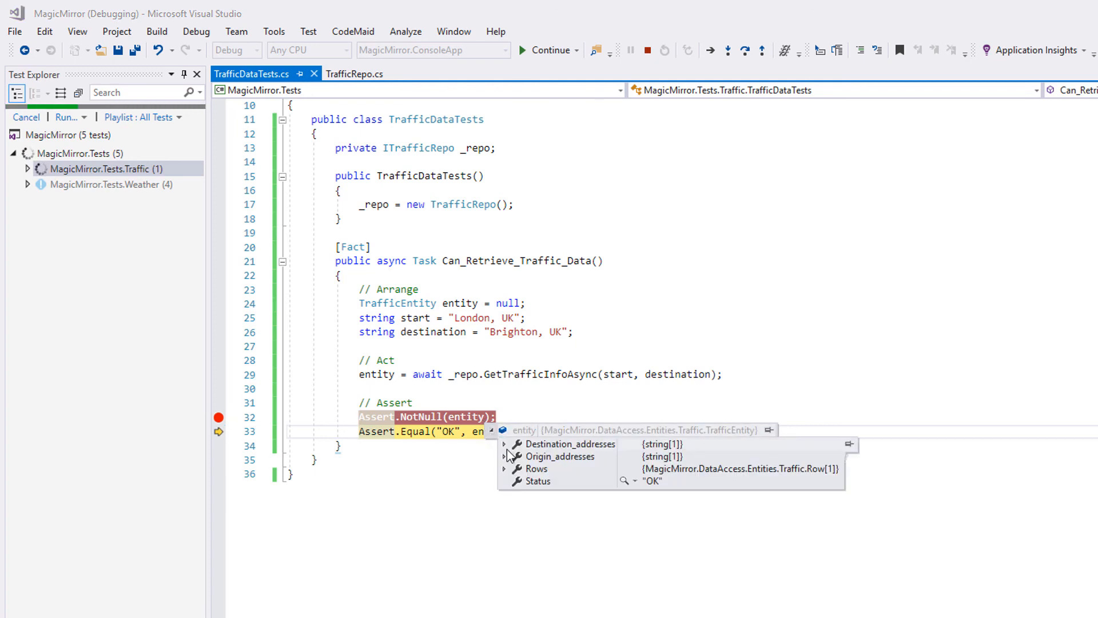
{"action": "left_click", "coordinate": [504, 457]}
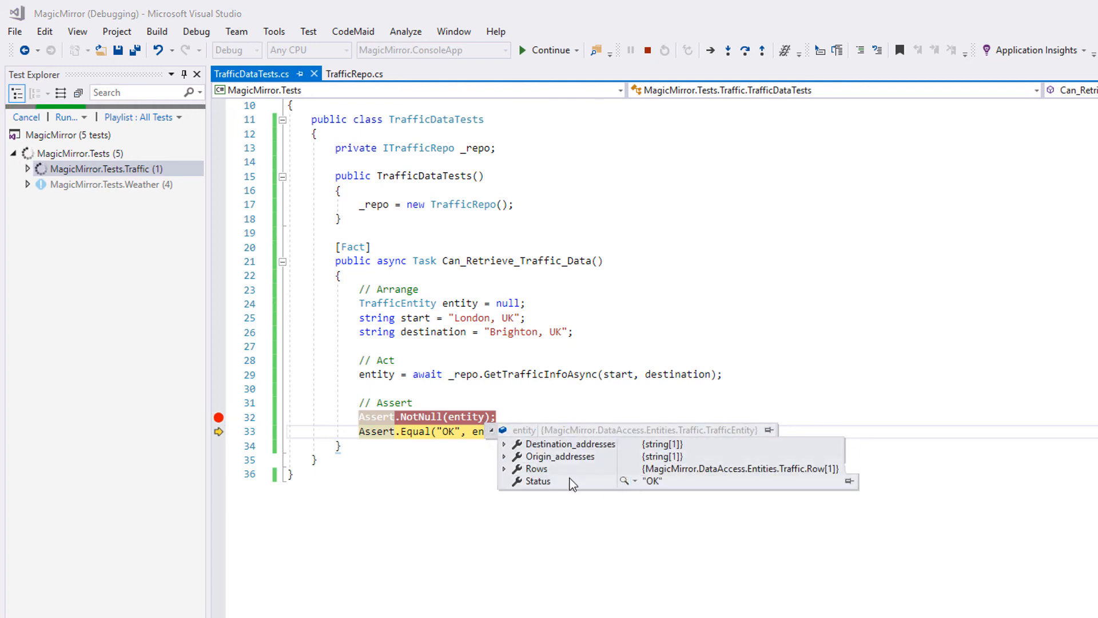
{"action": "left_click", "coordinate": [504, 470]}
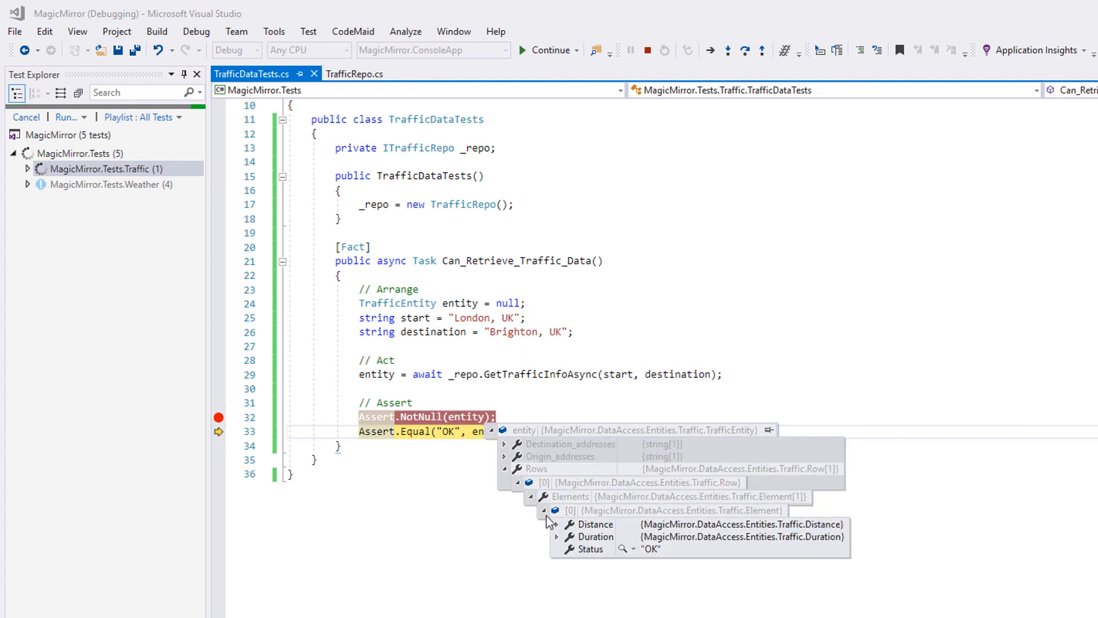
{"action": "mouse_move", "coordinate": [557, 530]}
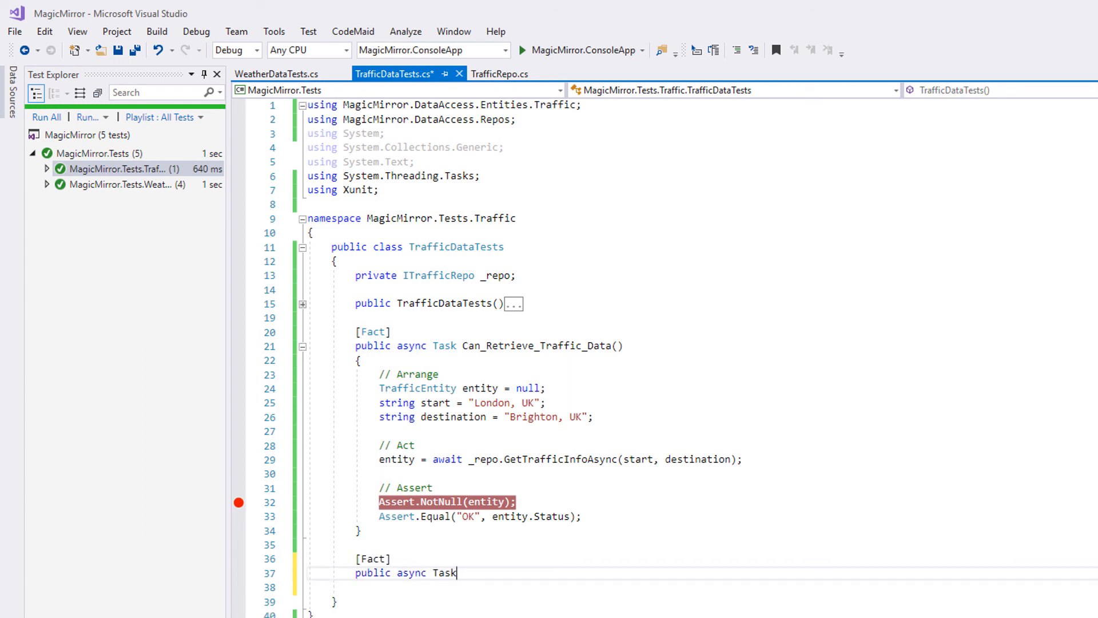
Add a second [Fact] test method named Empty_Input_Should_Throw_ArgumentNull with its Arrange block.
{"action": "type", "text": "Empty"}
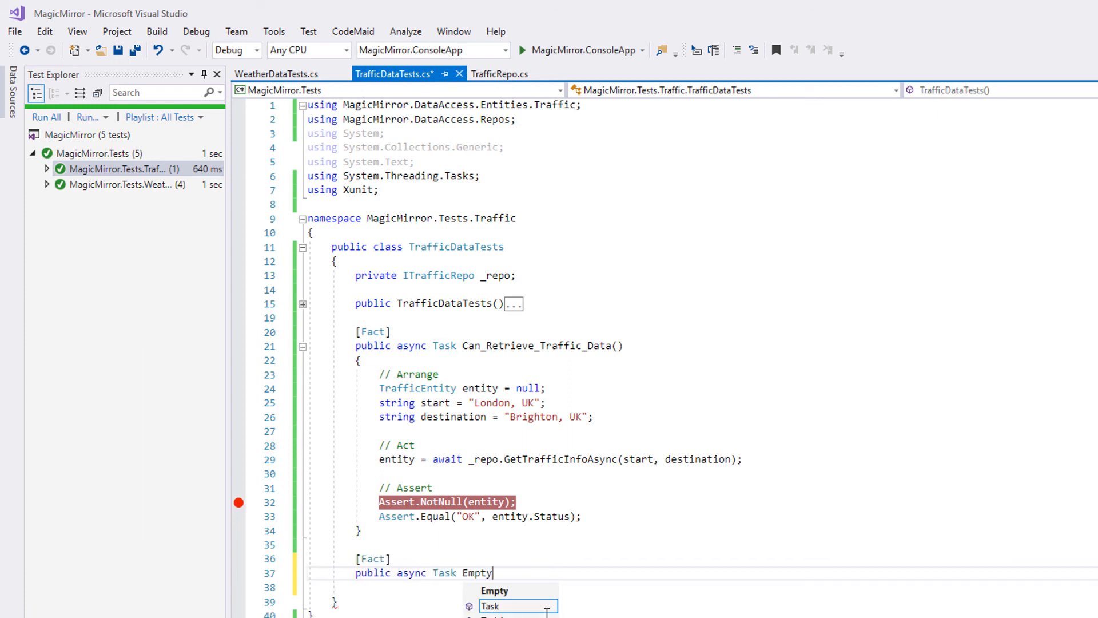
{"action": "type", "text": "_Input_S"}
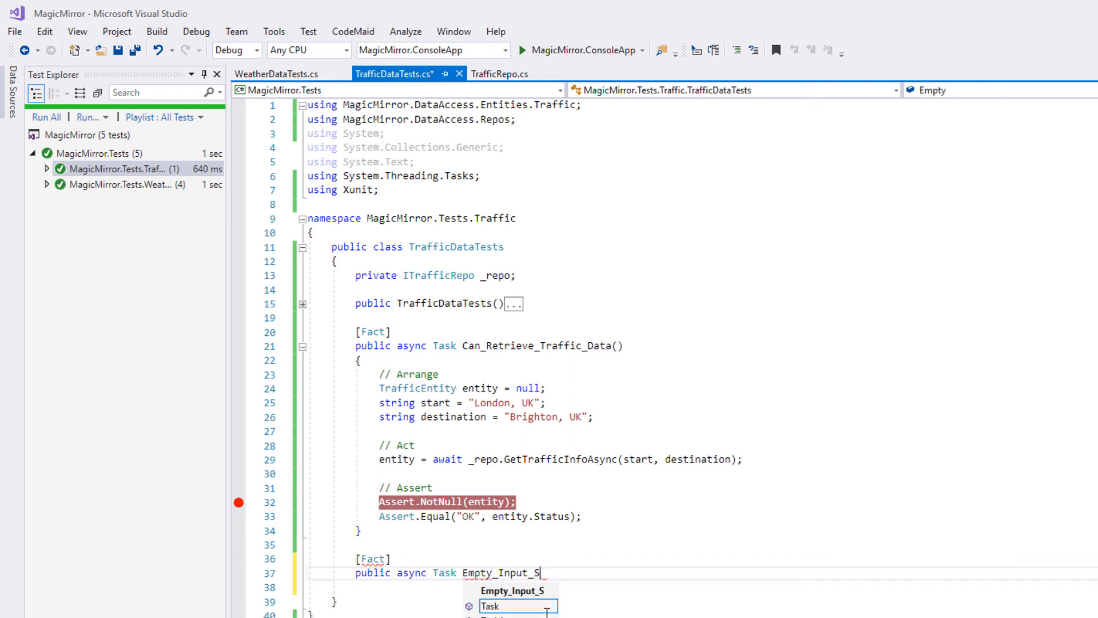
{"action": "type", "text": "hould_Throw_A"}
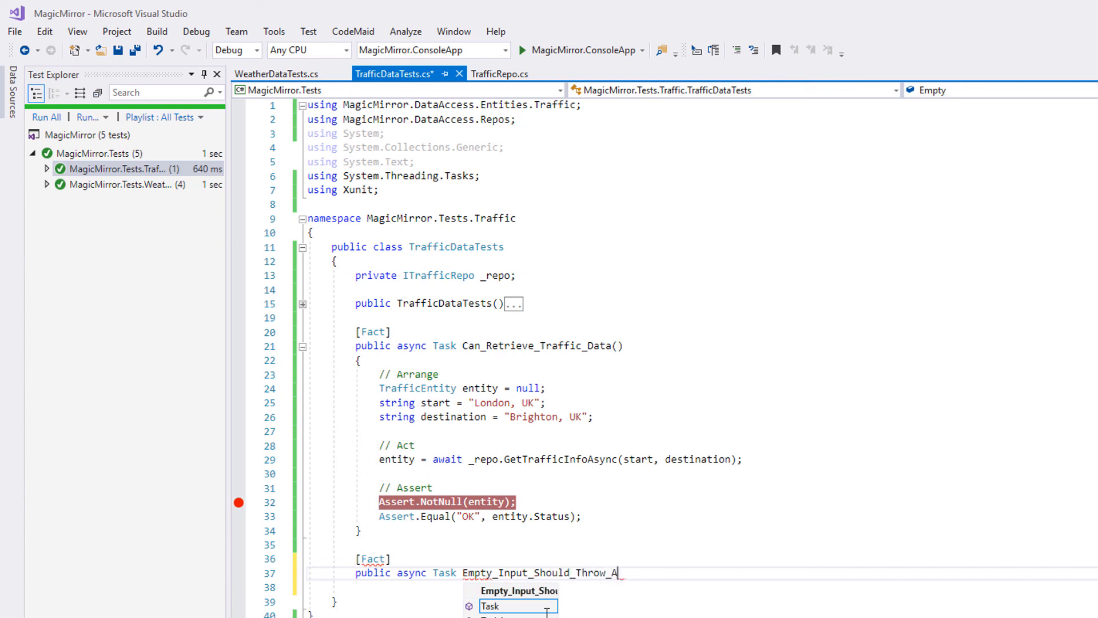
{"action": "type", "text": "rgumentNull()"}
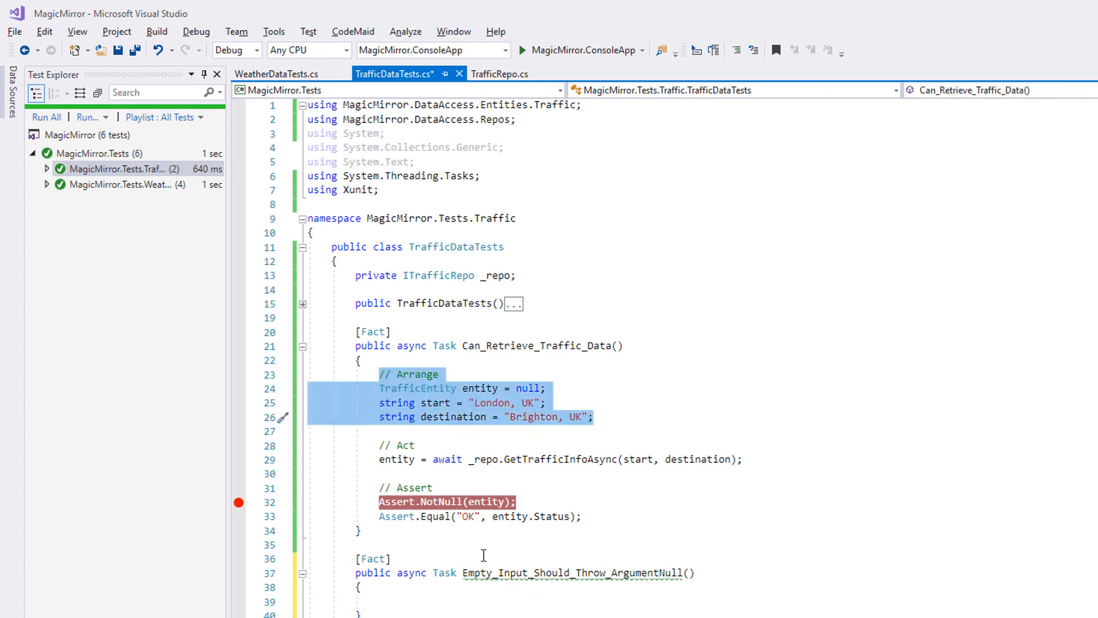
{"action": "scroll", "scroll_direction": "down", "scroll_amount": 3}
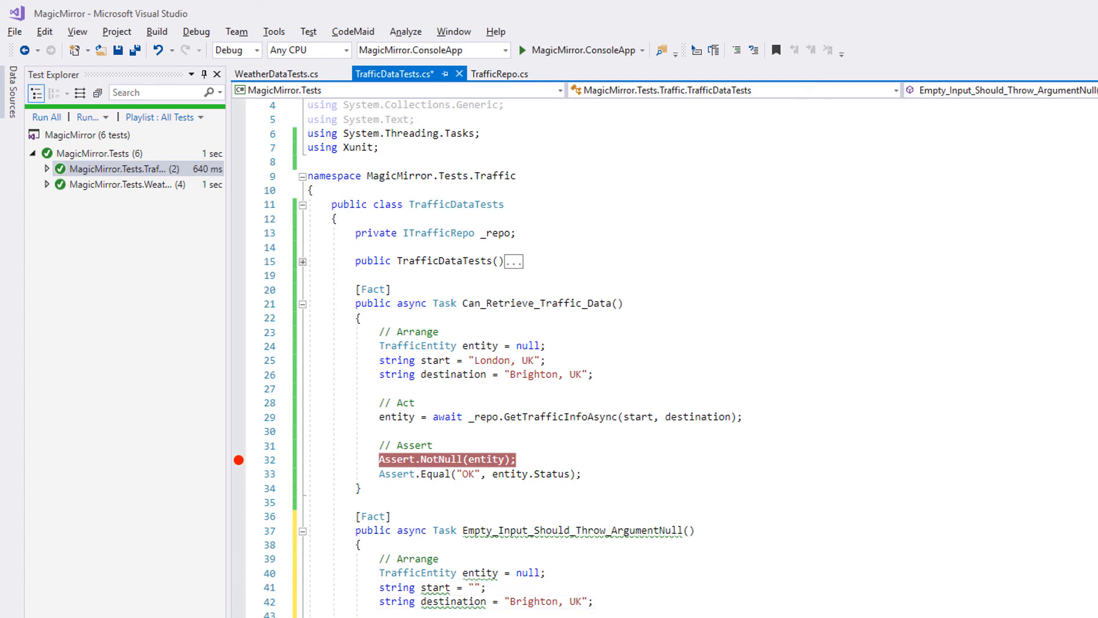
{"action": "scroll", "scroll_direction": "down", "scroll_amount": 3}
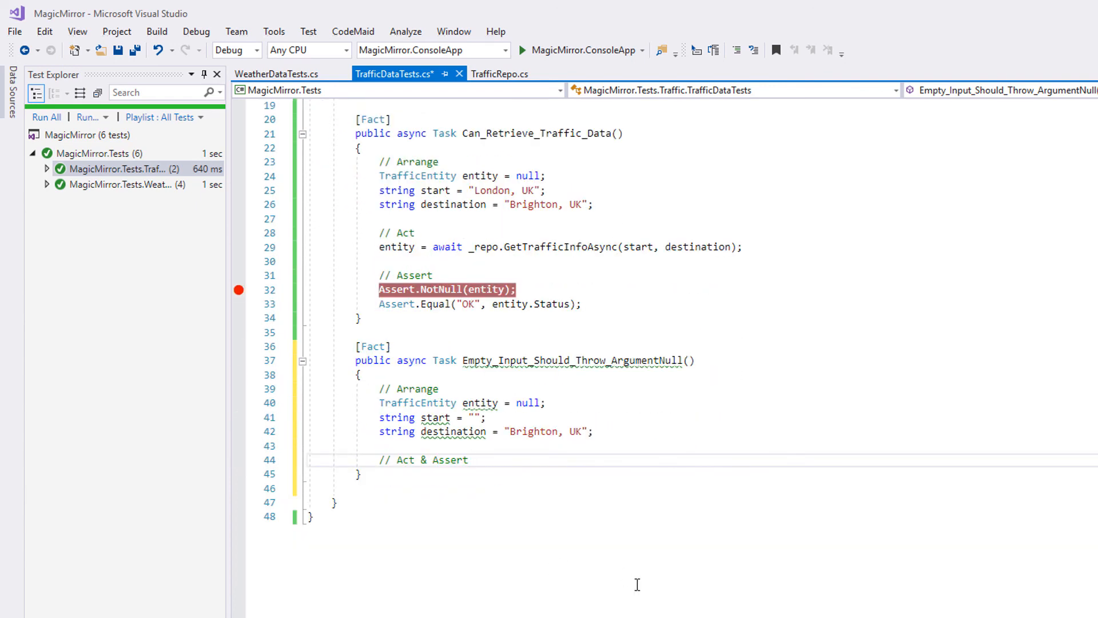
Await Assert.ThrowsAsync<ArgumentNullException> on _repo.GetTrafficInfoAsync with an empty start.
{"action": "type", "text": "var ex = await"}
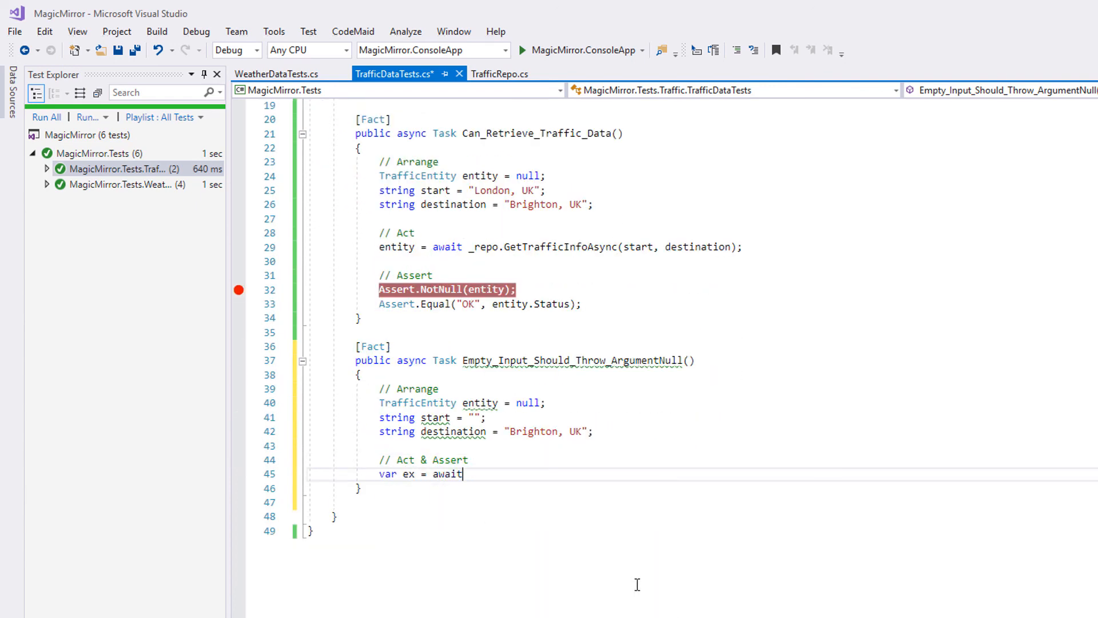
{"action": "type", "text": "Assert.ThrowsAsync<ArgumentNullException>"}
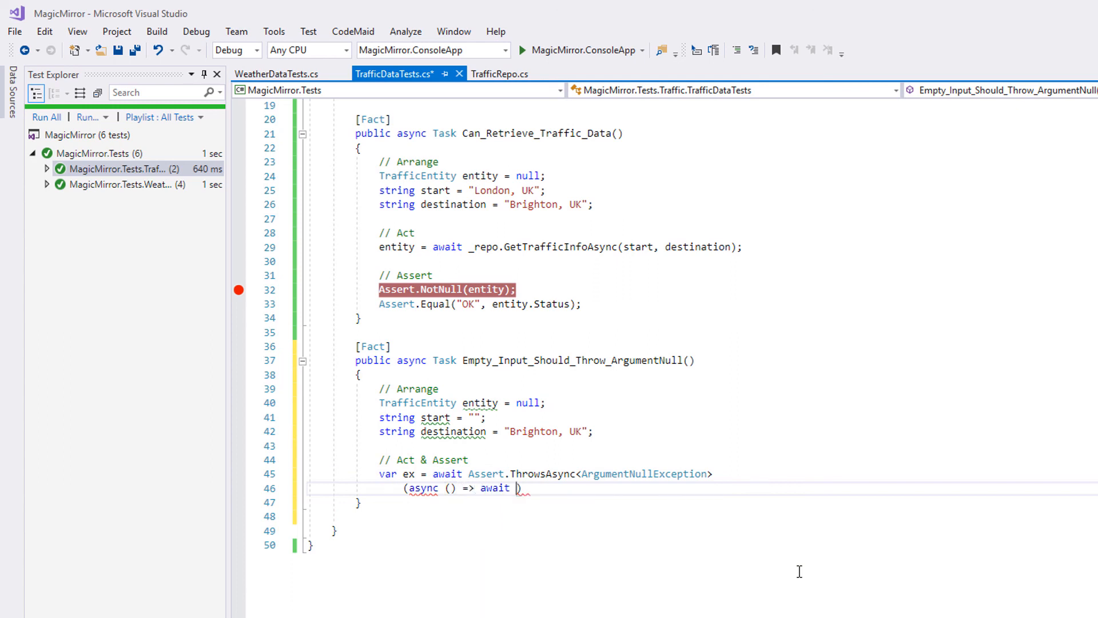
{"action": "type", "text": "_repo.GetTrafficInfoAsync(start, destination"}
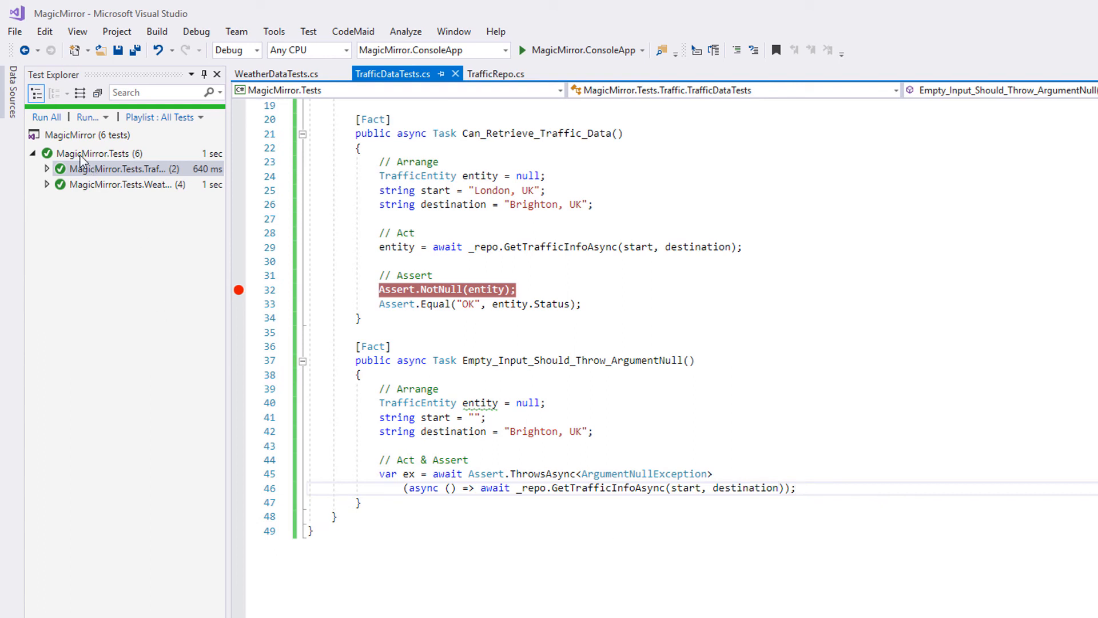
Run all six tests in Test Explorer and return to the test code.
{"action": "left_click", "coordinate": [46, 117]}
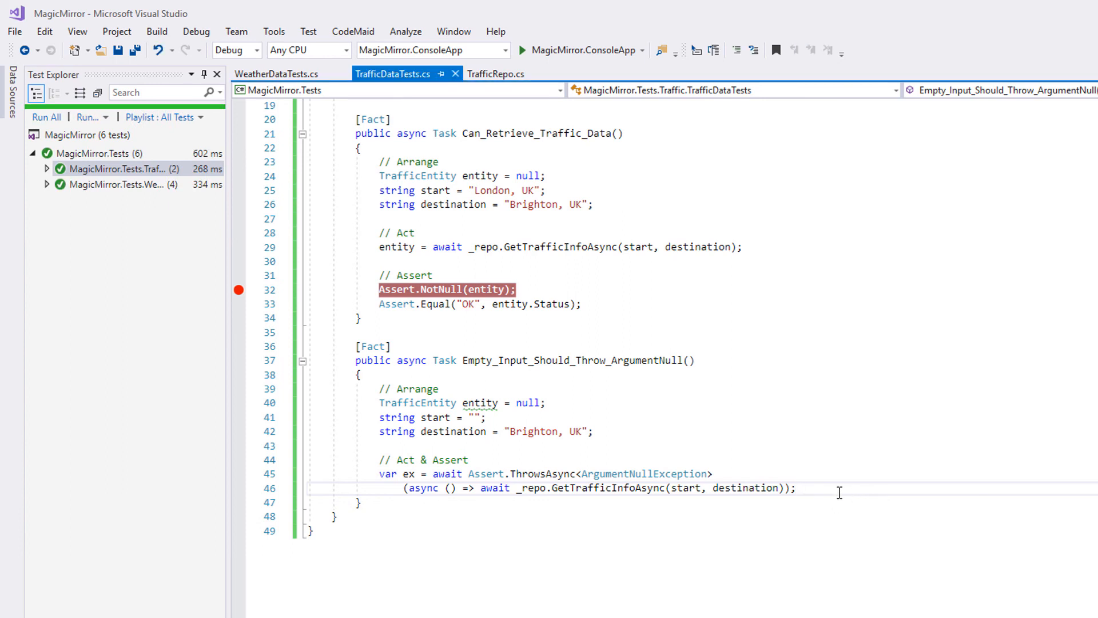
{"action": "left_click", "coordinate": [795, 488]}
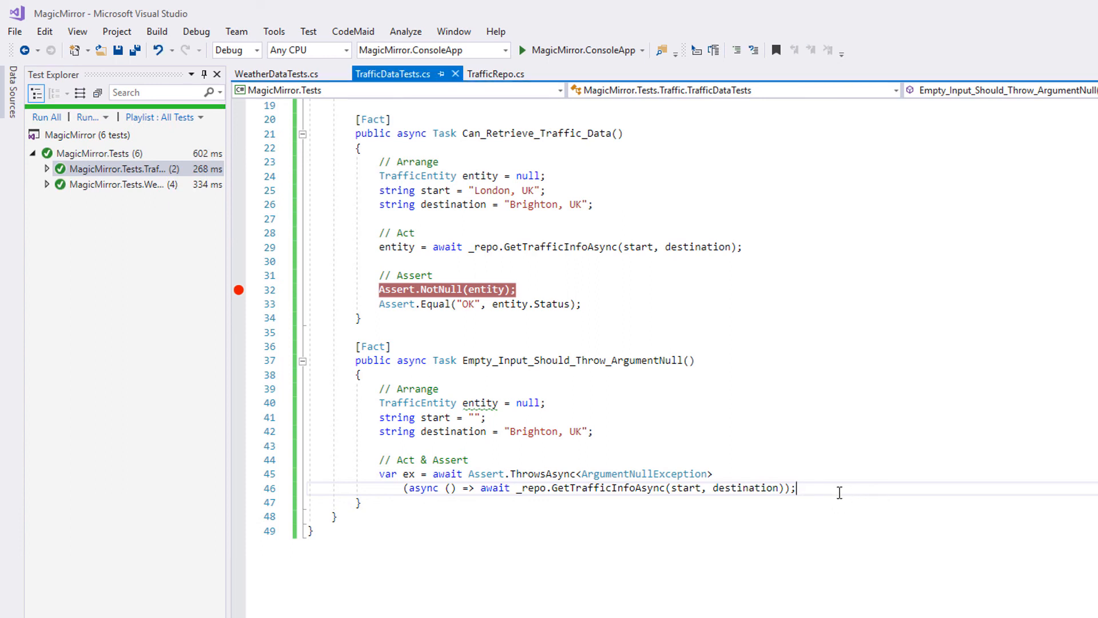